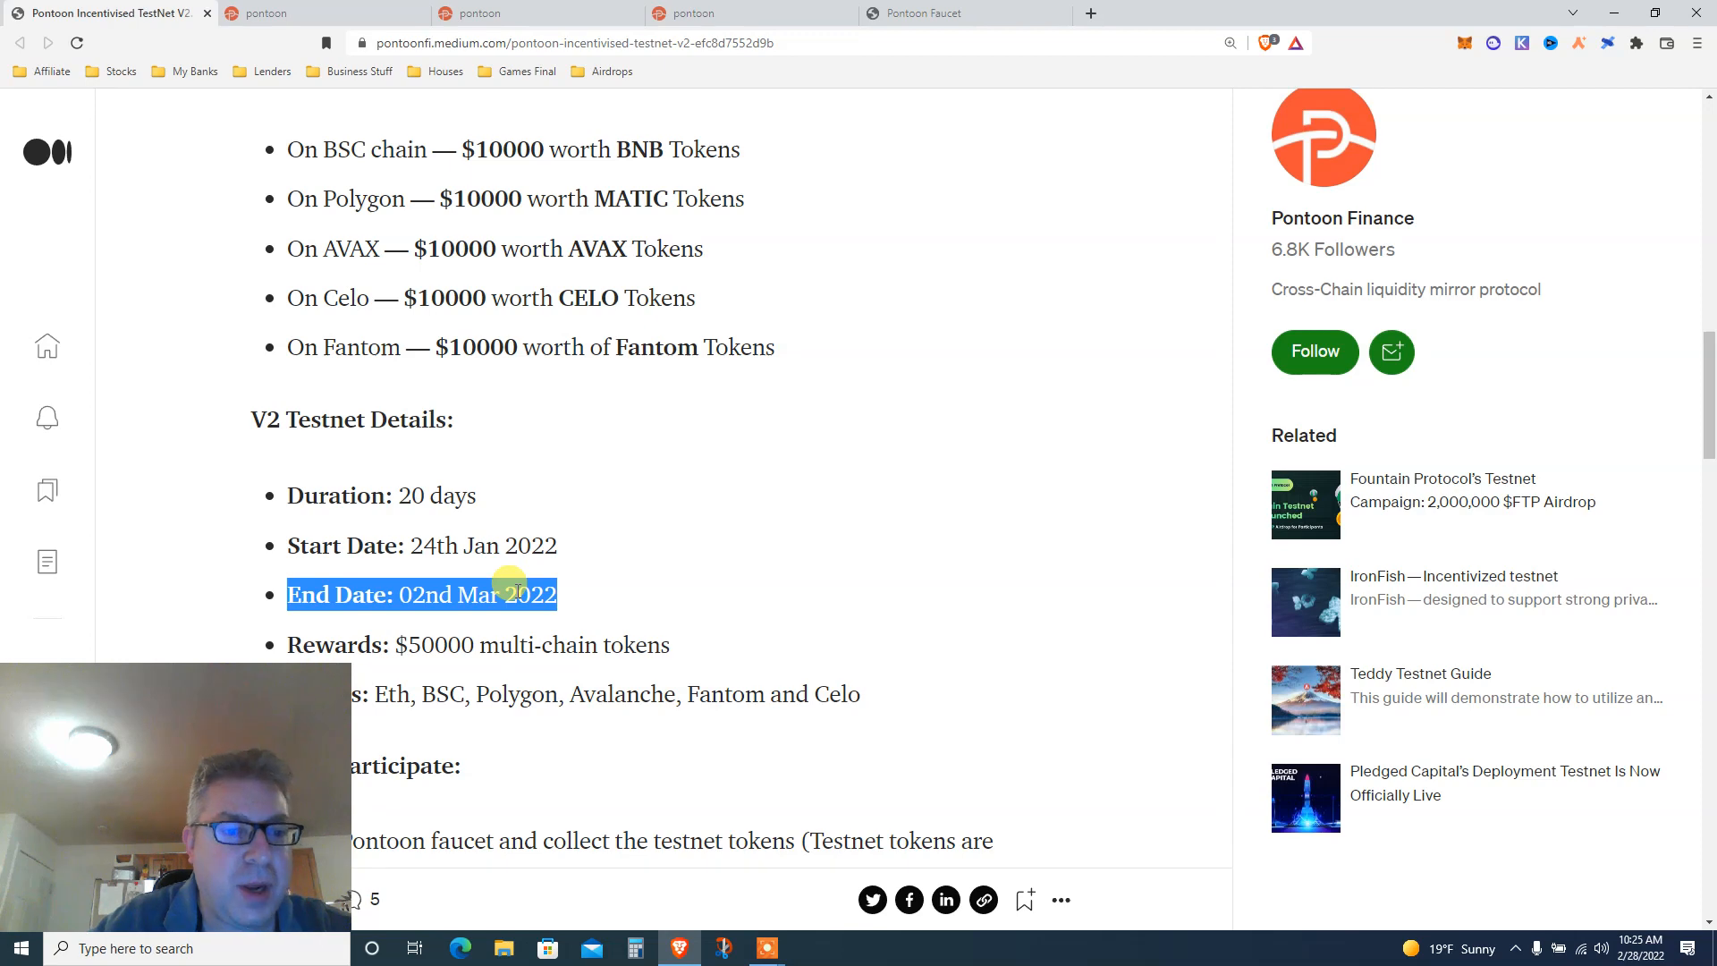
{"action": "mouse_move", "coordinate": [447, 636]}
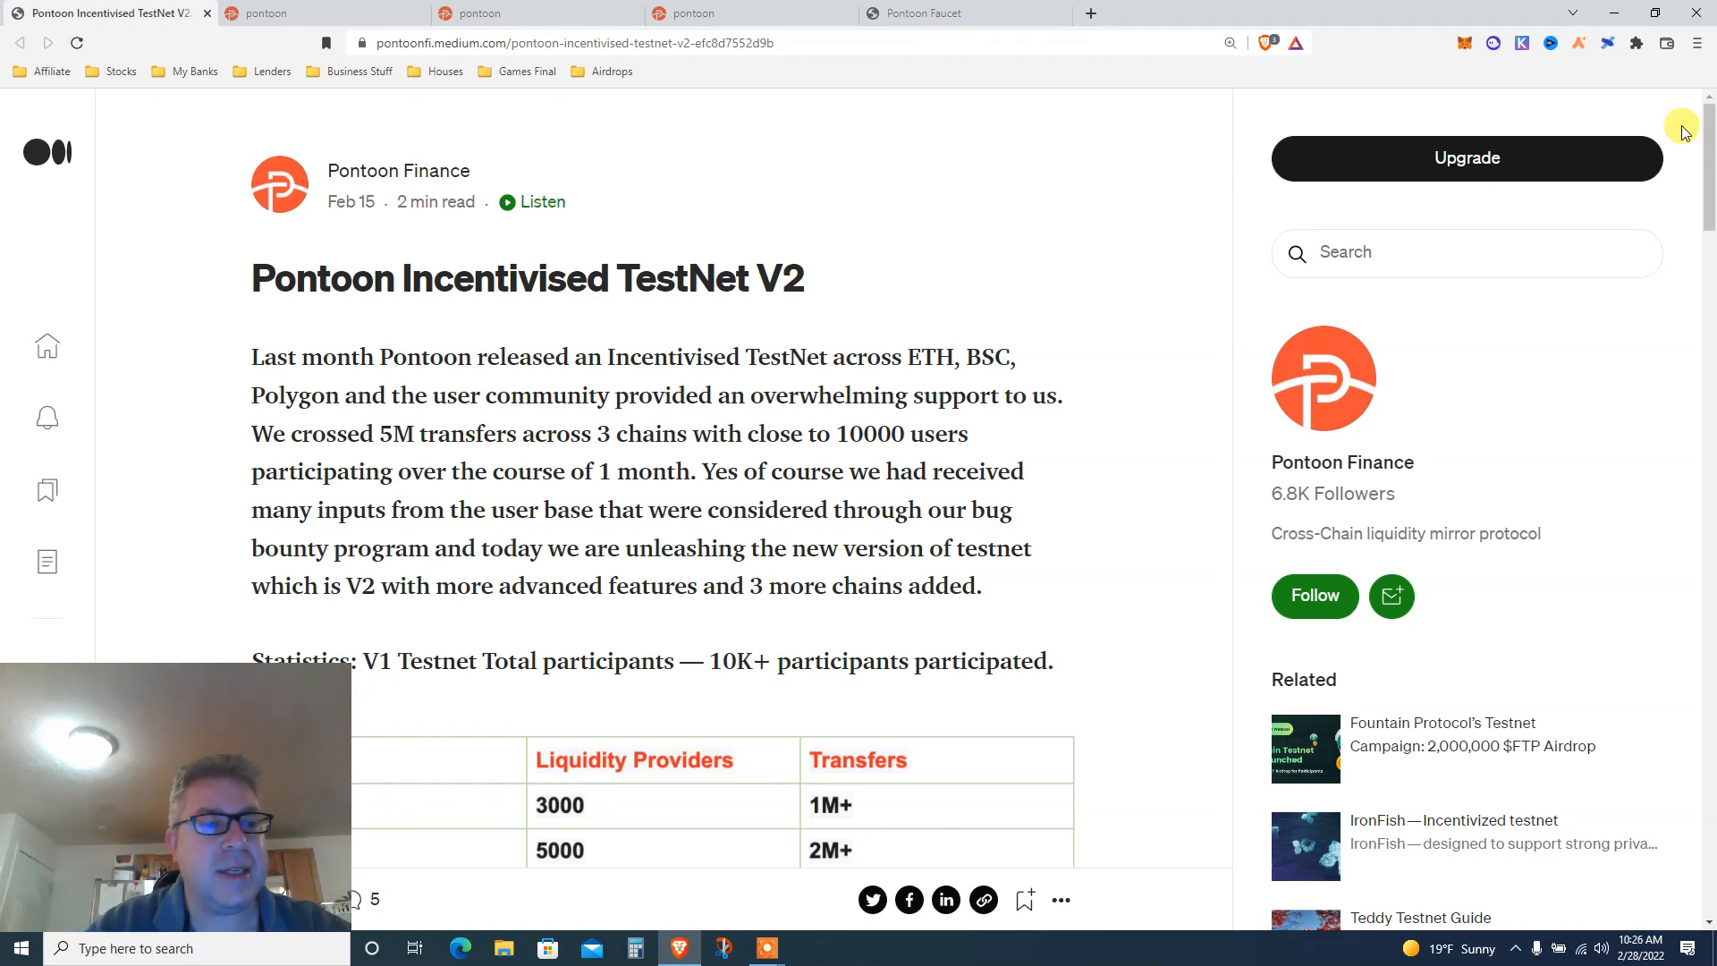
{"action": "mouse_move", "coordinate": [1226, 42]}
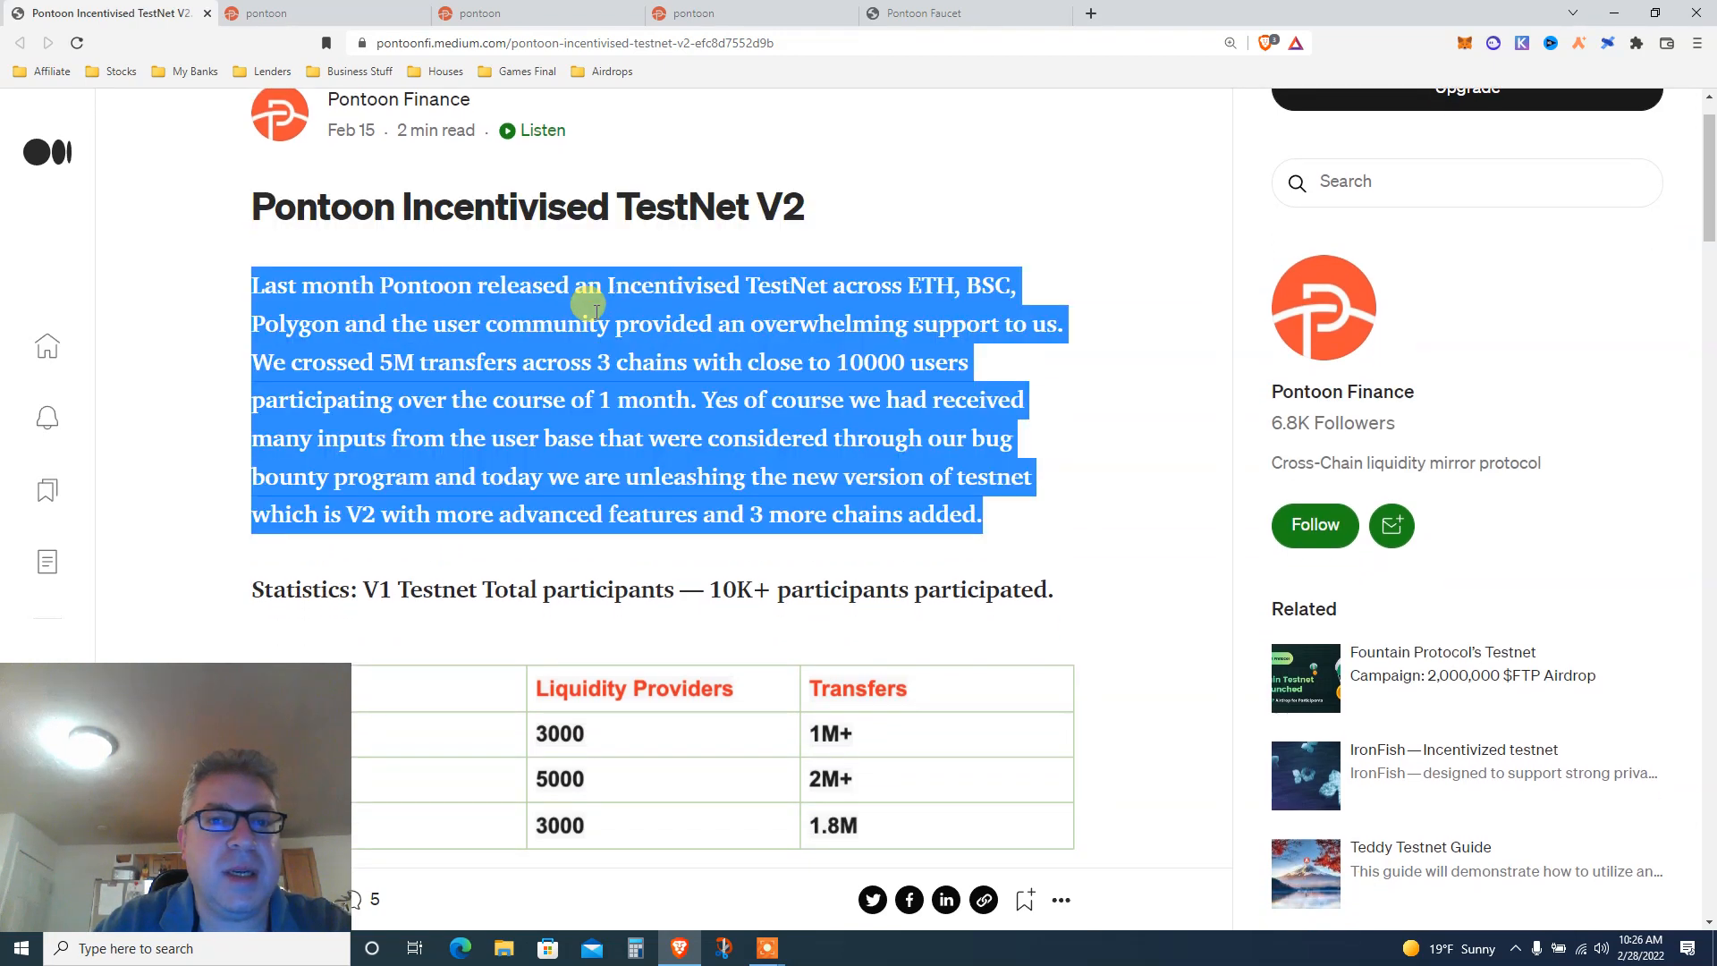
- Highlight the article's opening paragraph, then move past the V1 statistics table to the 'Guess what?' paragraph
{"action": "scroll", "scroll_direction": "down", "scroll_amount": 3}
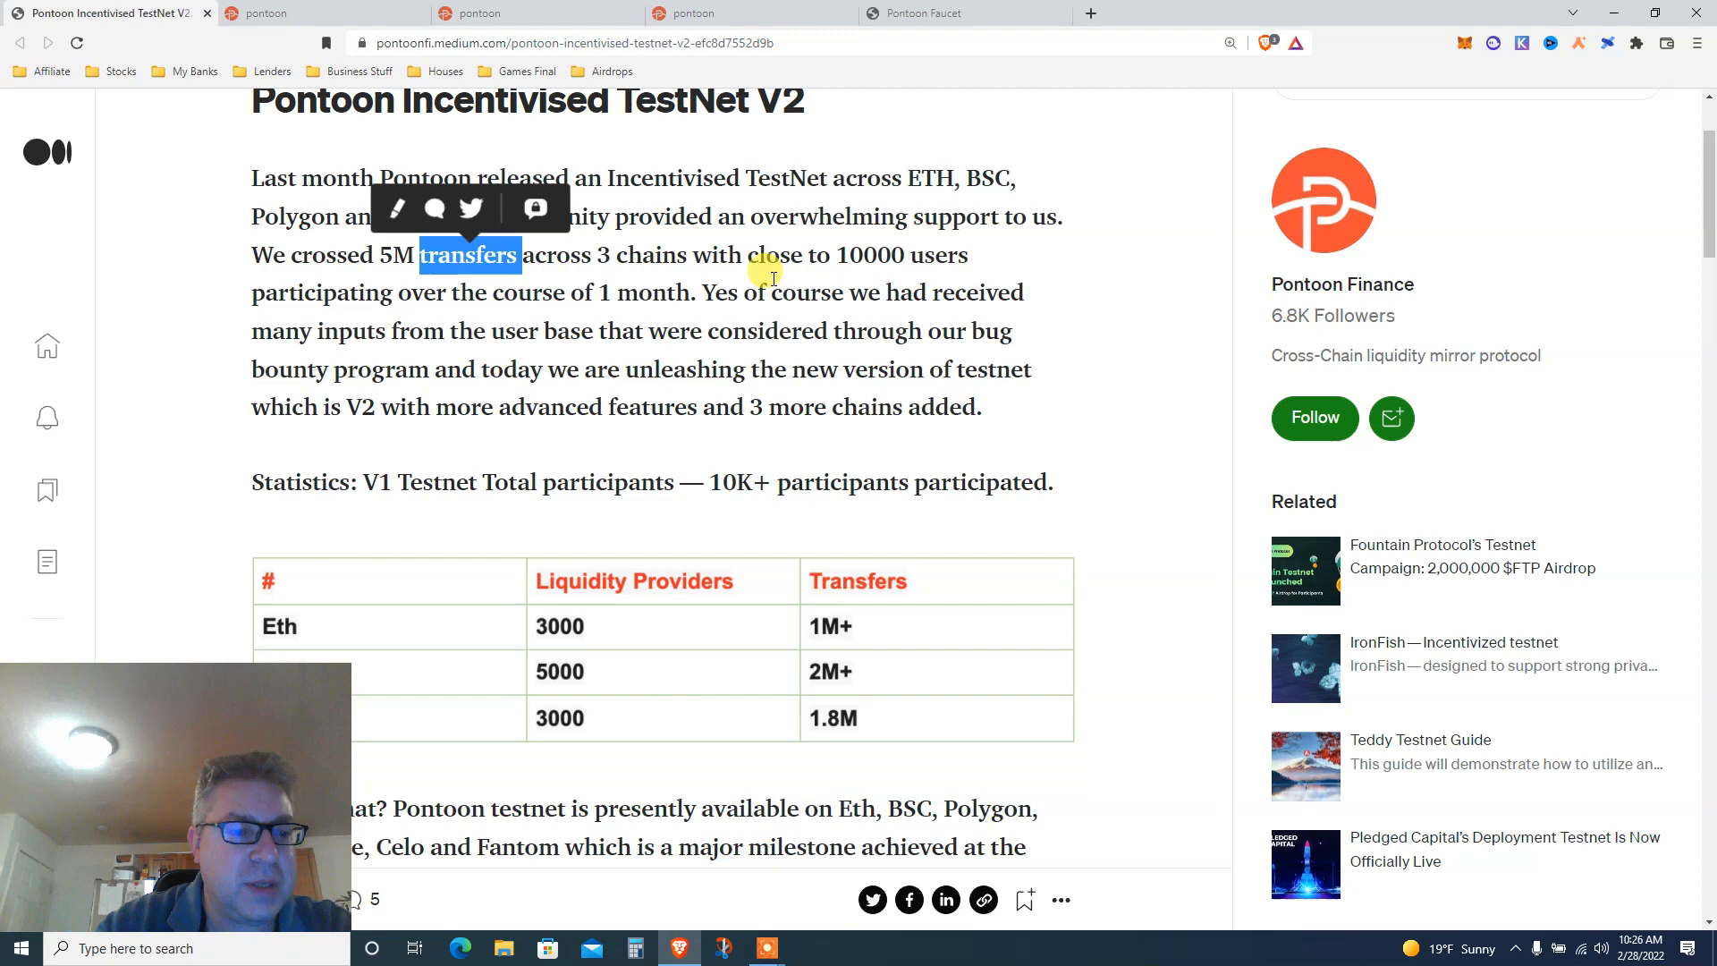
{"action": "mouse_move", "coordinate": [905, 318]}
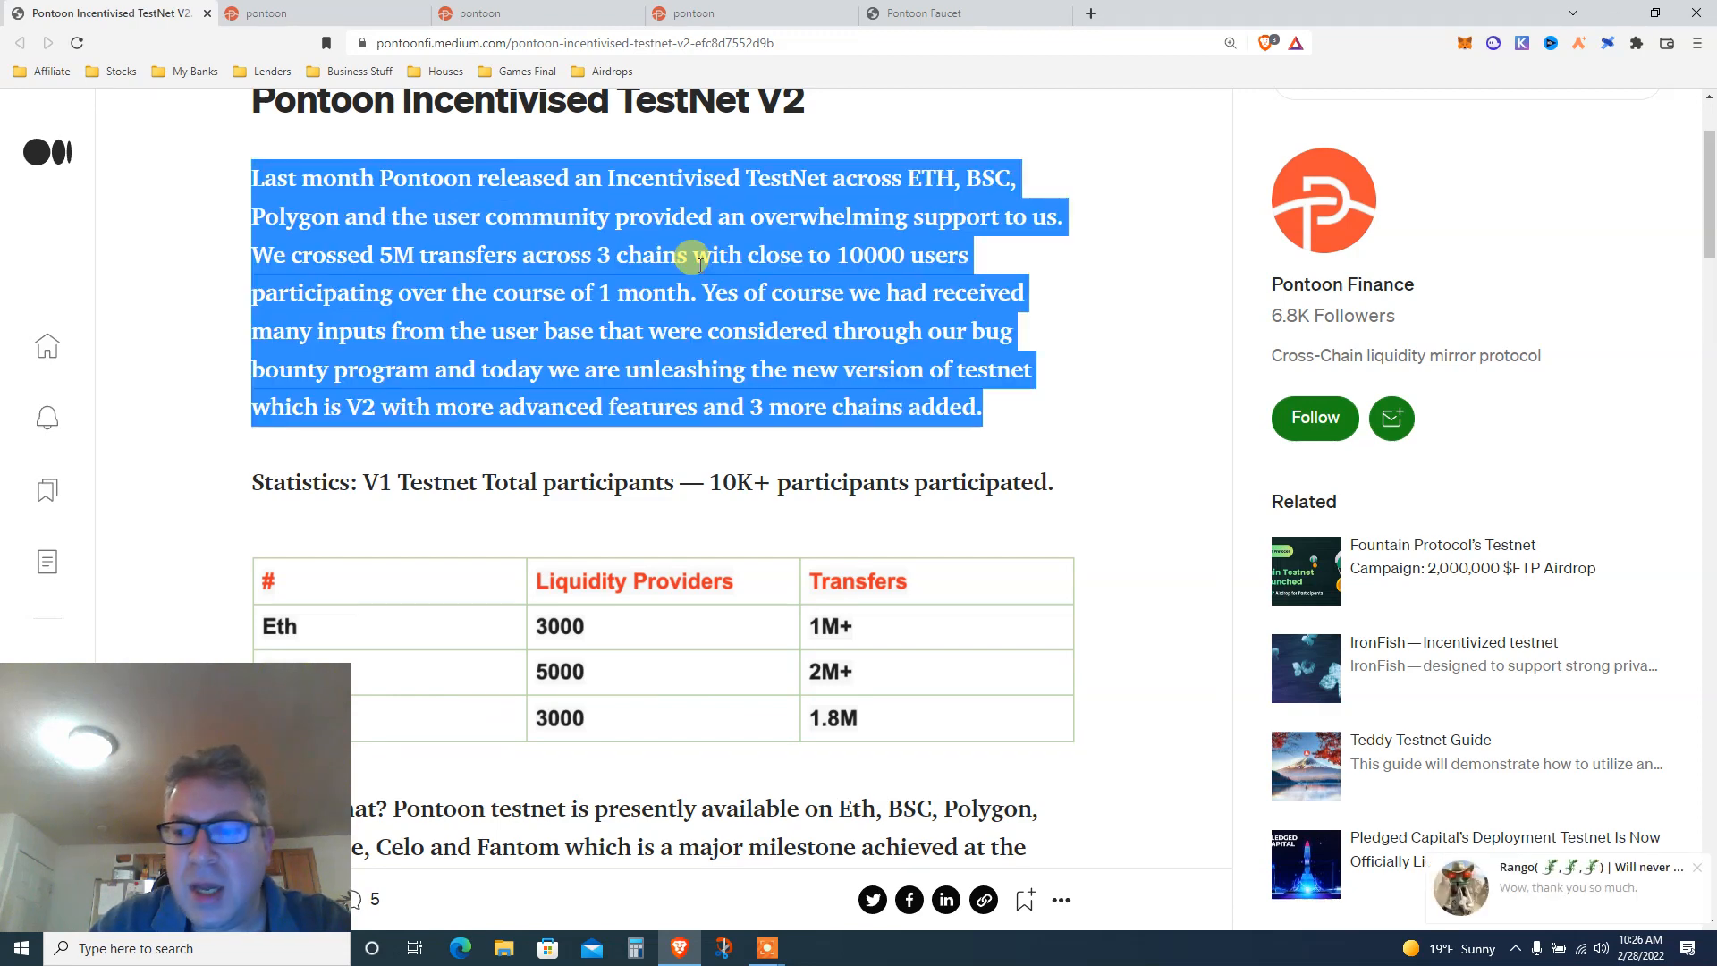
{"action": "left_click", "coordinate": [696, 277]}
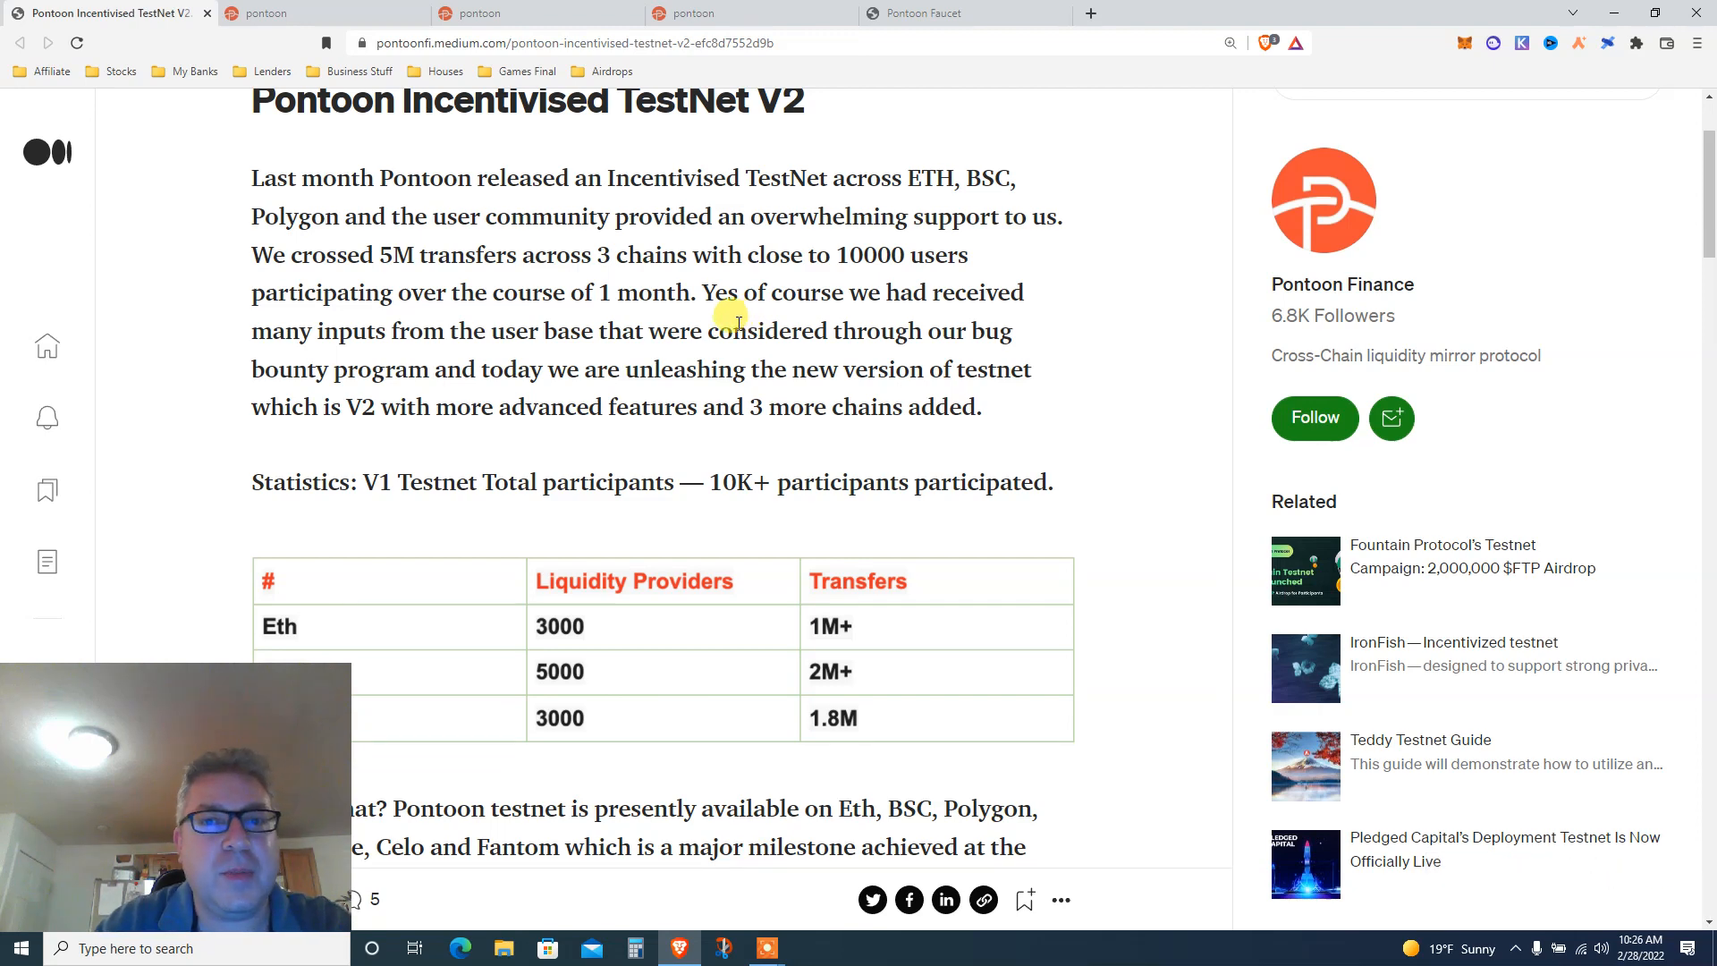
{"action": "left_click_drag", "start_coordinate": [251, 178], "coordinate": [981, 406]}
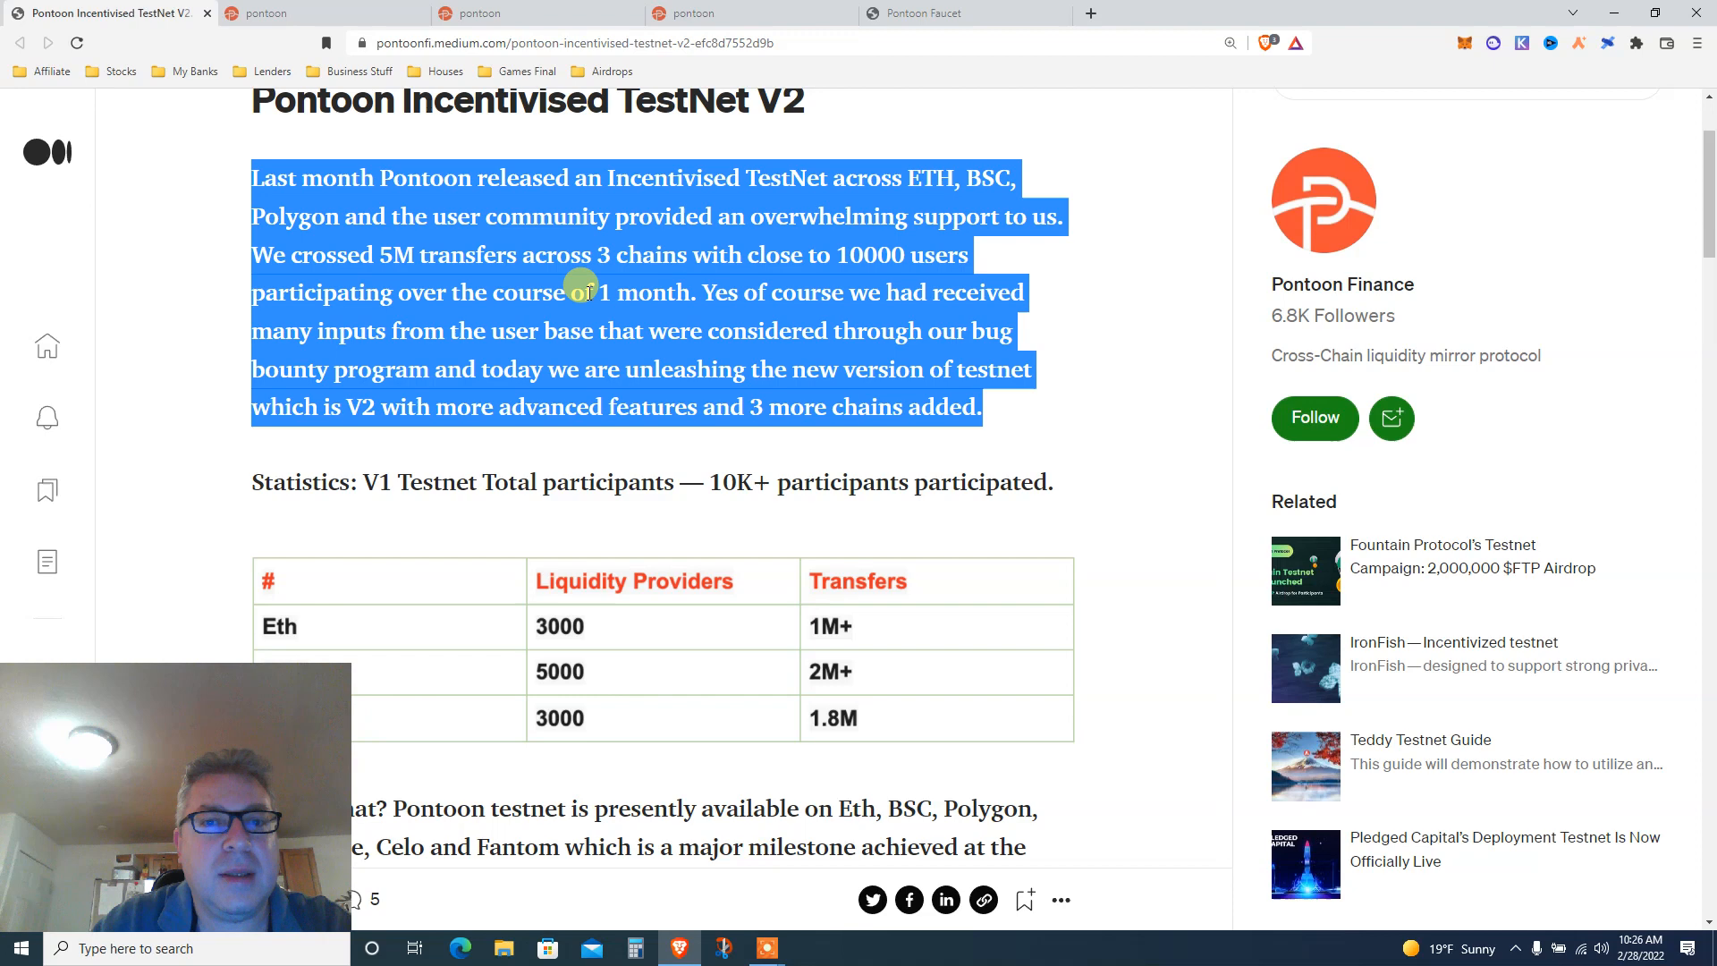
{"action": "left_click", "coordinate": [748, 298]}
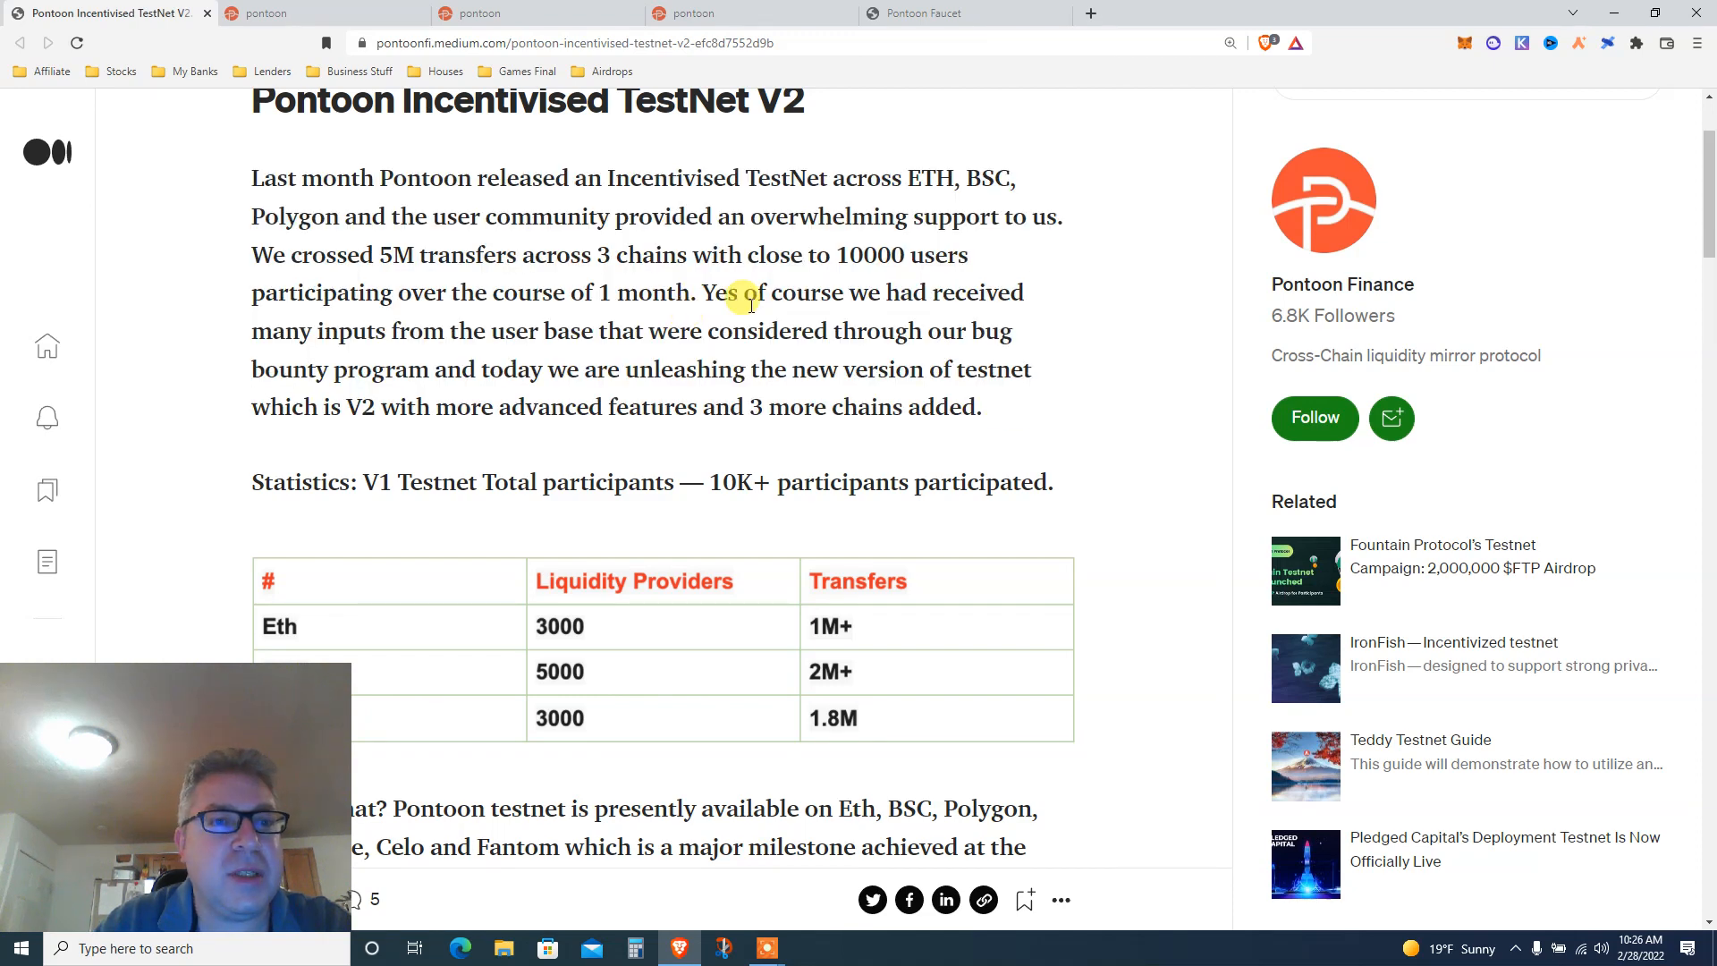
{"action": "scroll", "scroll_direction": "down", "scroll_amount": 3}
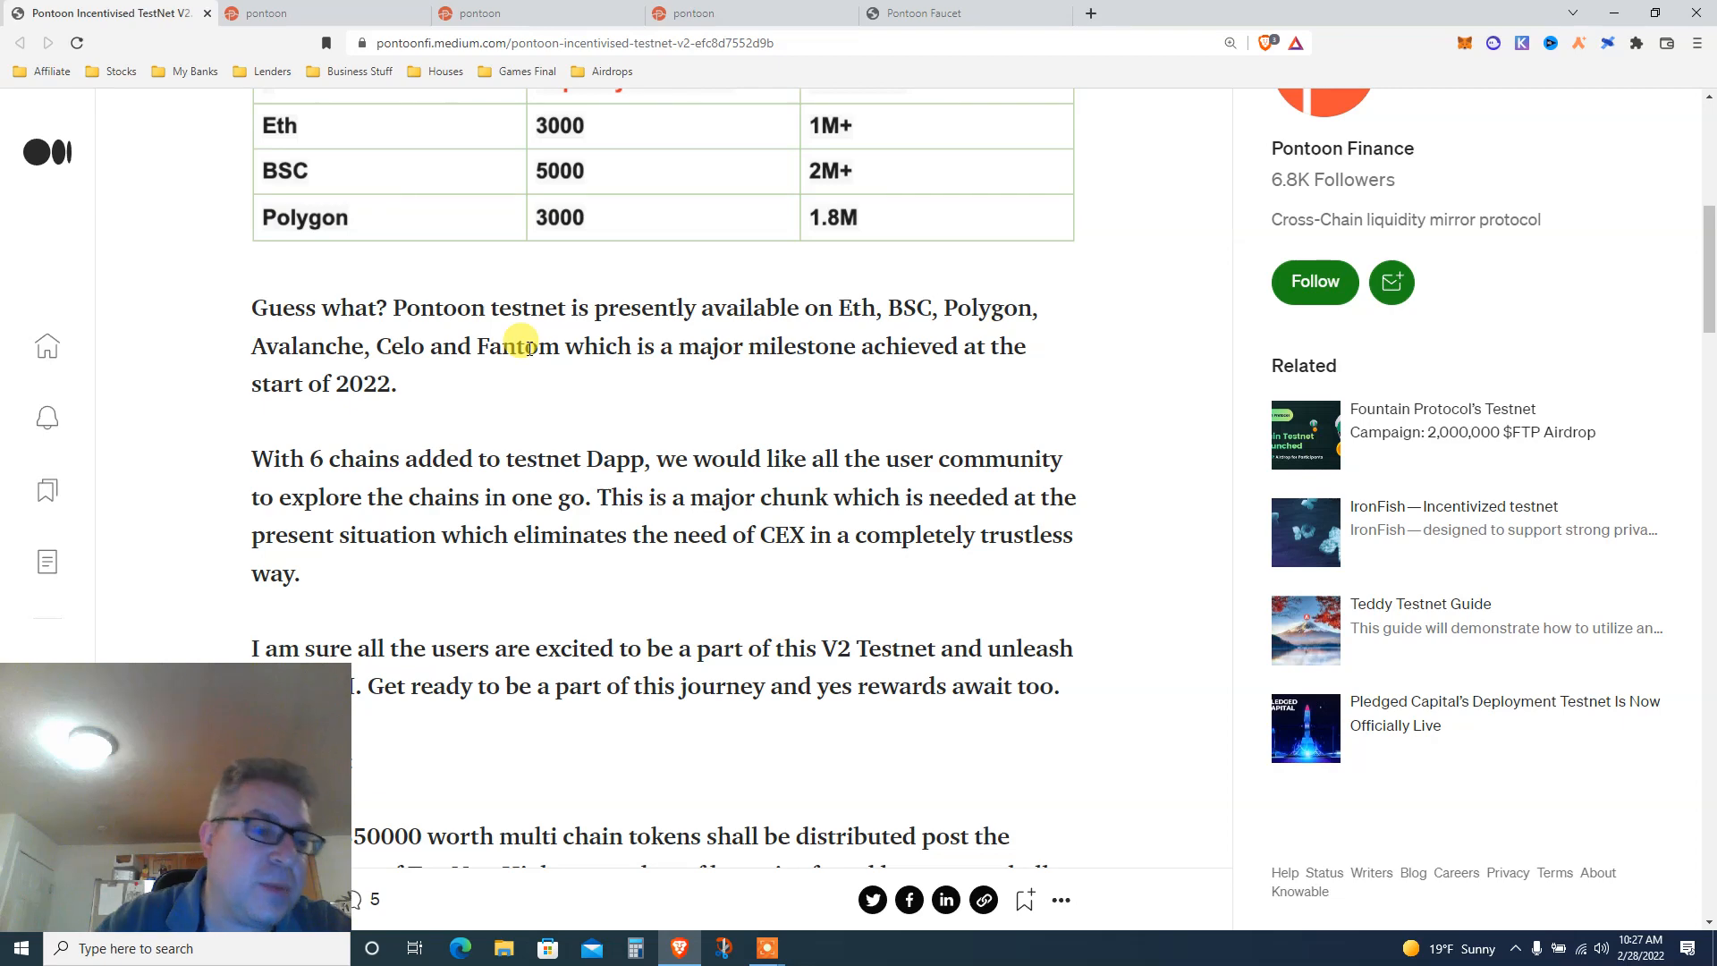
{"action": "mouse_move", "coordinate": [413, 334]}
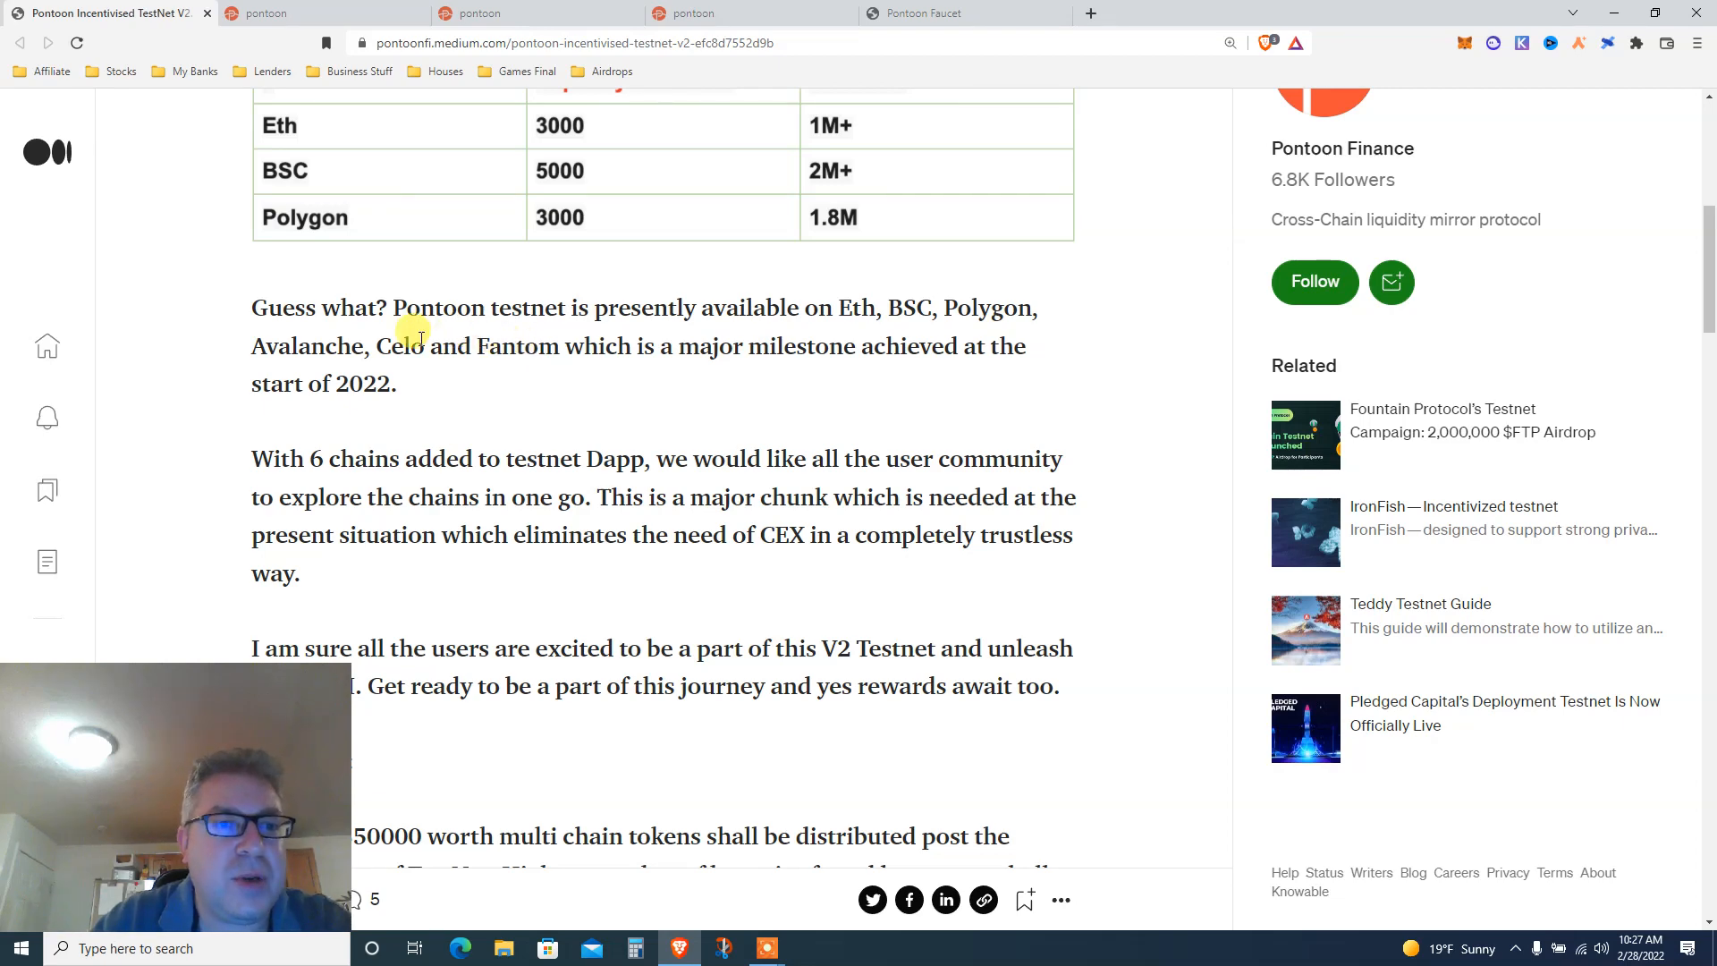
- Highlight the supported-chains paragraph and the $50,000 rewards paragraph above the $10,000-per-chain list
{"action": "left_click_drag", "start_coordinate": [250, 305], "coordinate": [397, 383]}
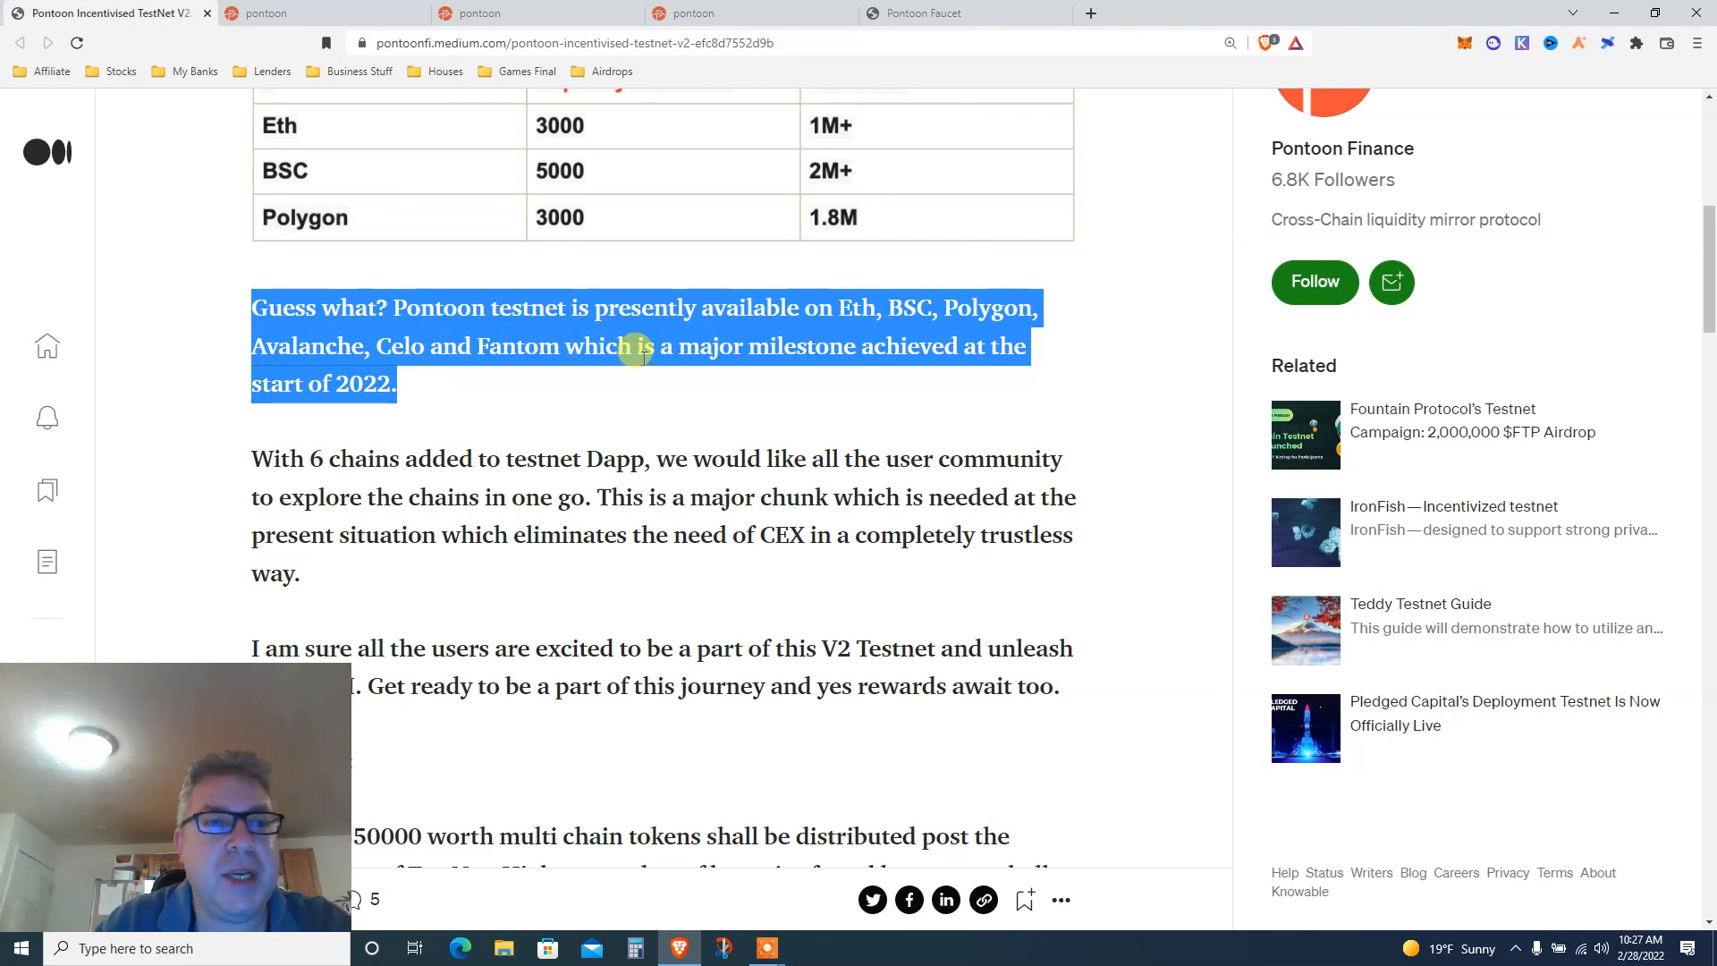
{"action": "scroll", "scroll_direction": "down", "scroll_amount": 3}
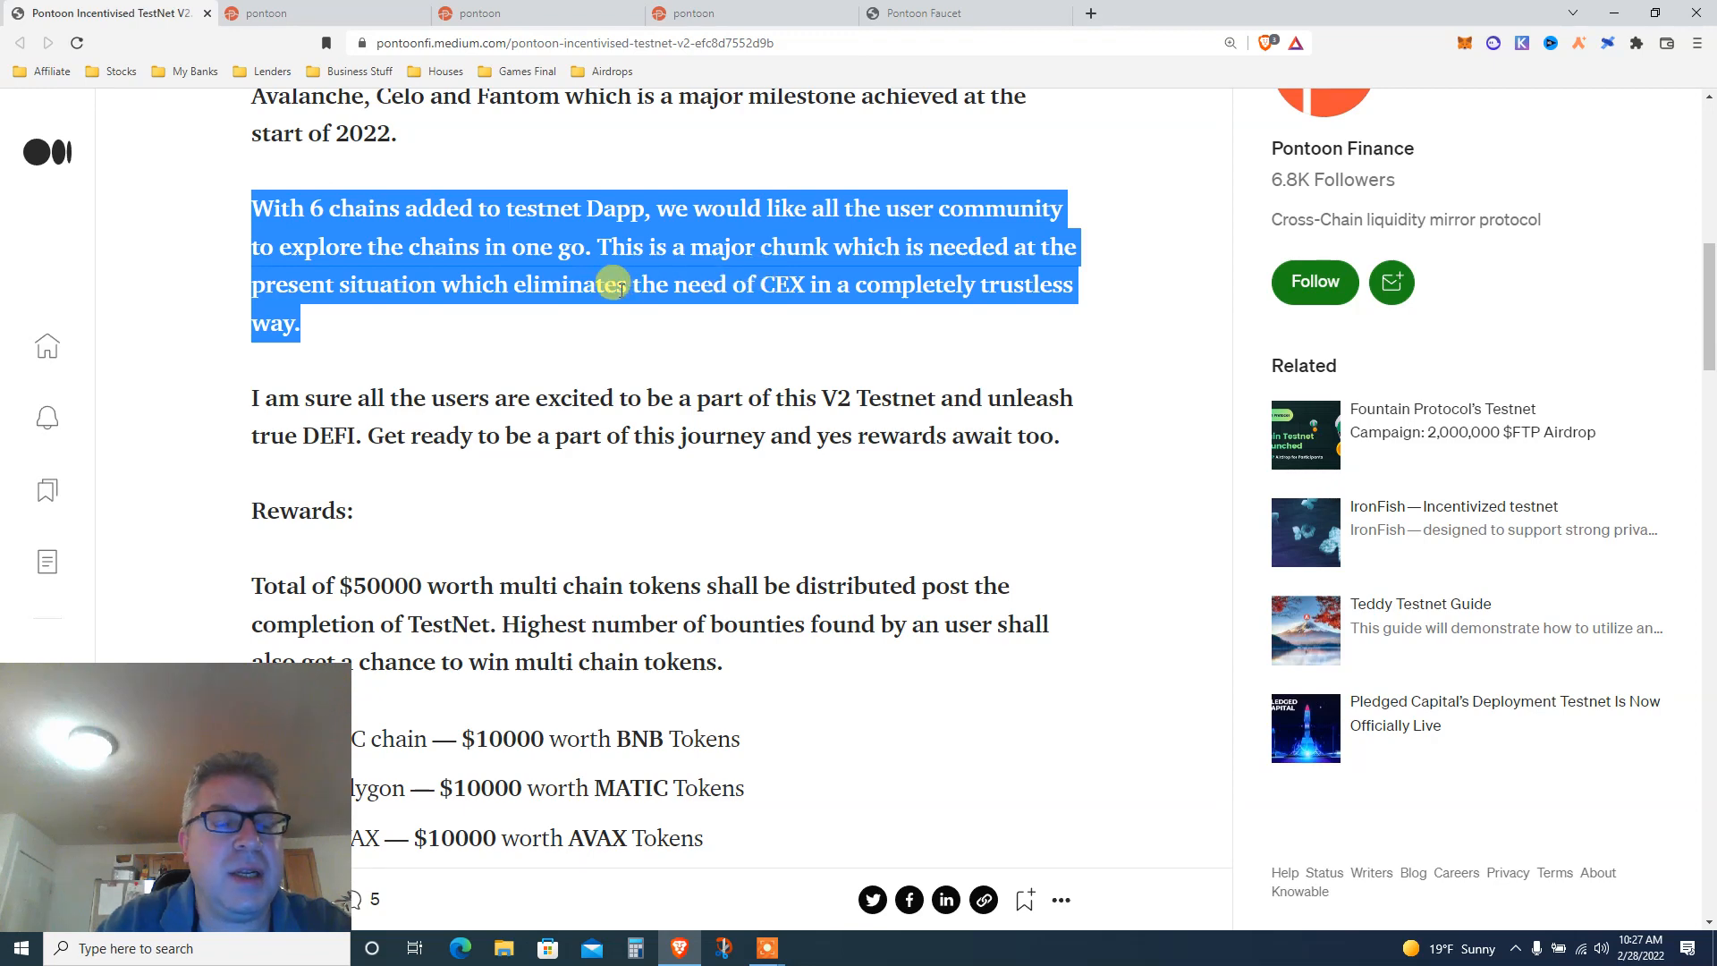
{"action": "scroll", "scroll_direction": "down", "scroll_amount": 3}
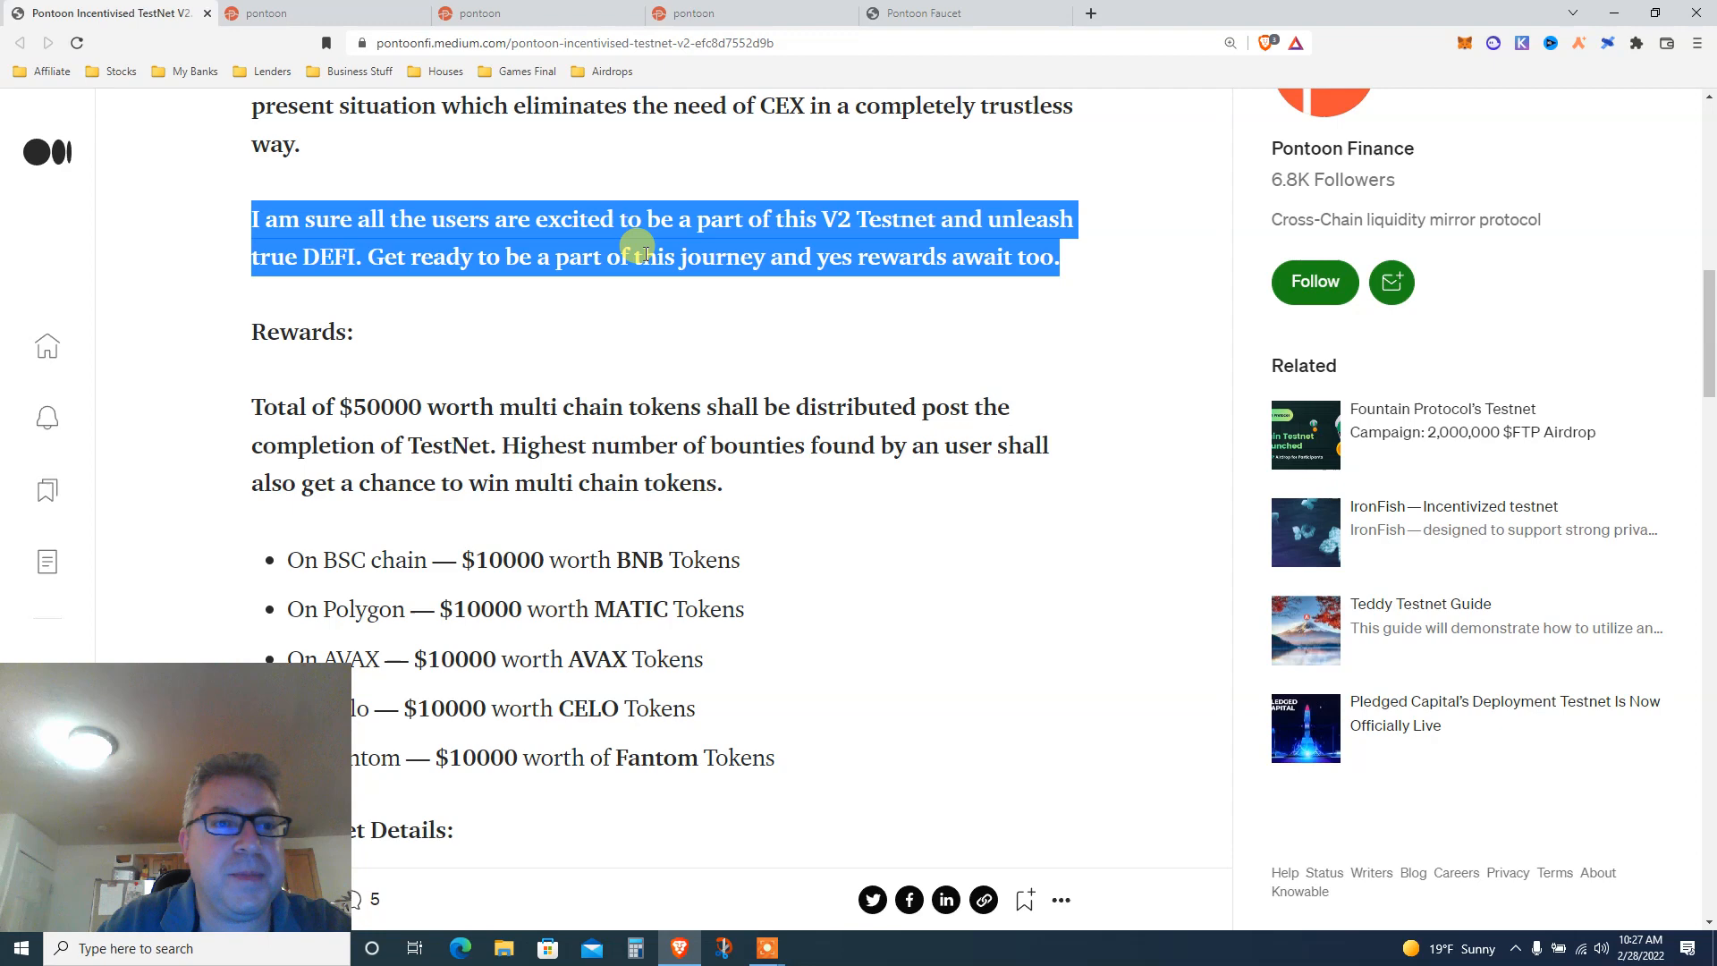
{"action": "scroll", "scroll_direction": "down", "scroll_amount": 3}
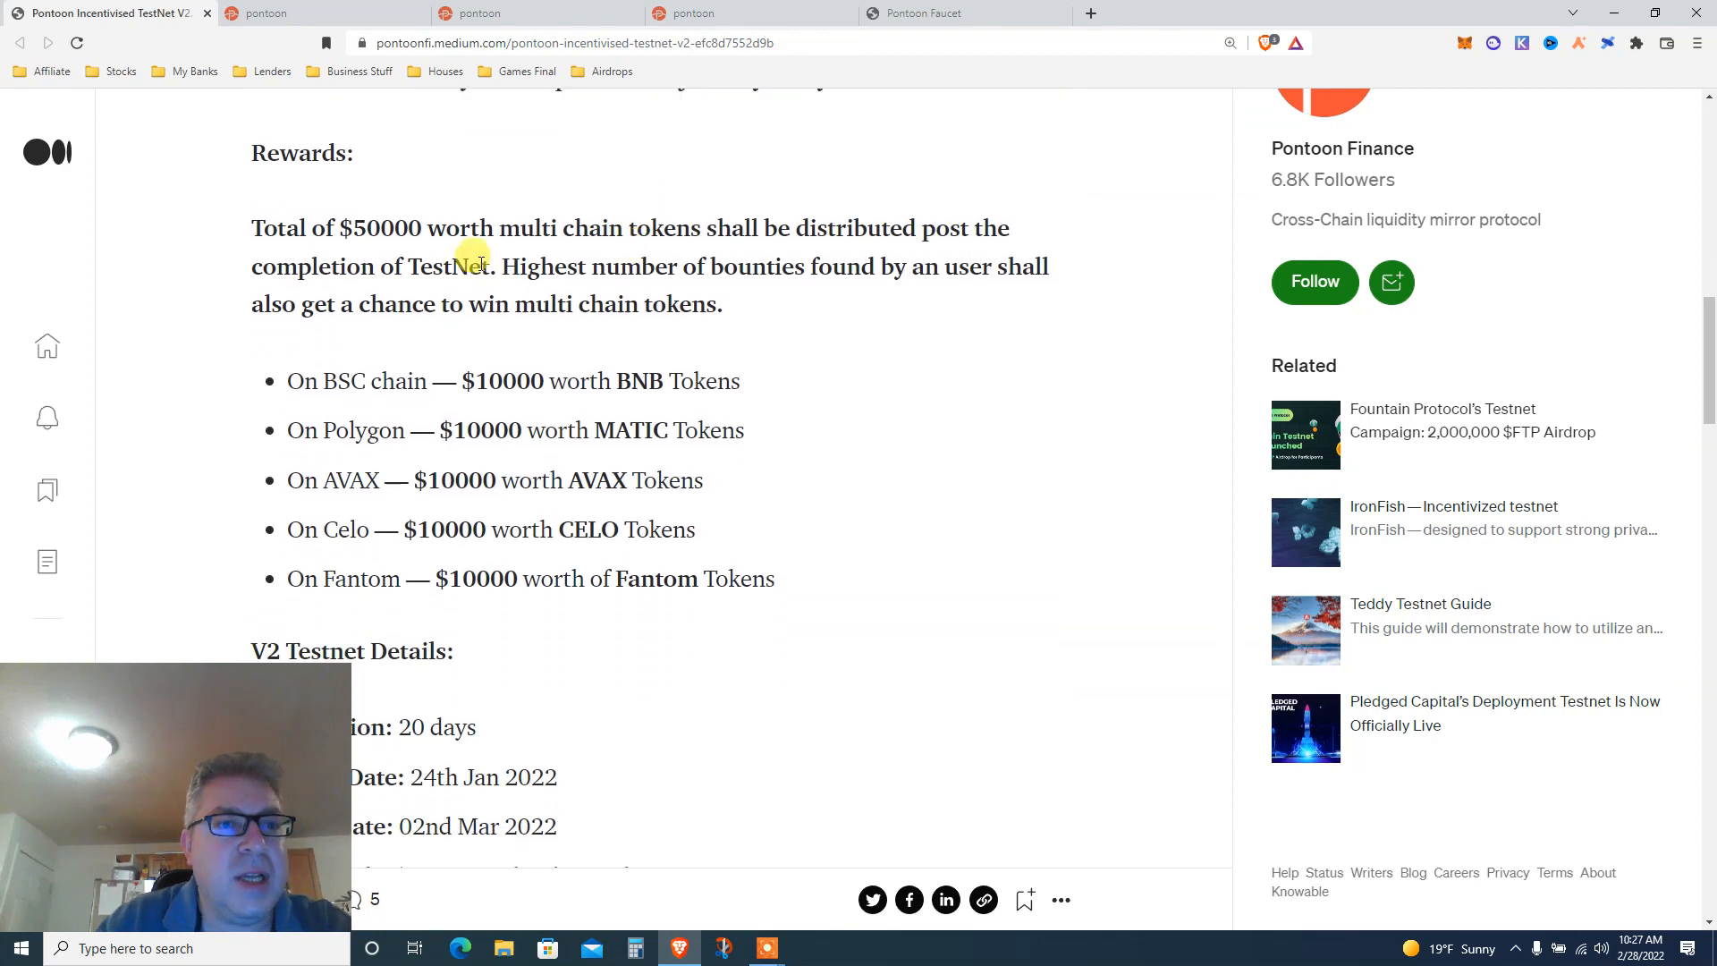
{"action": "left_click_drag", "start_coordinate": [250, 227], "coordinate": [723, 304]}
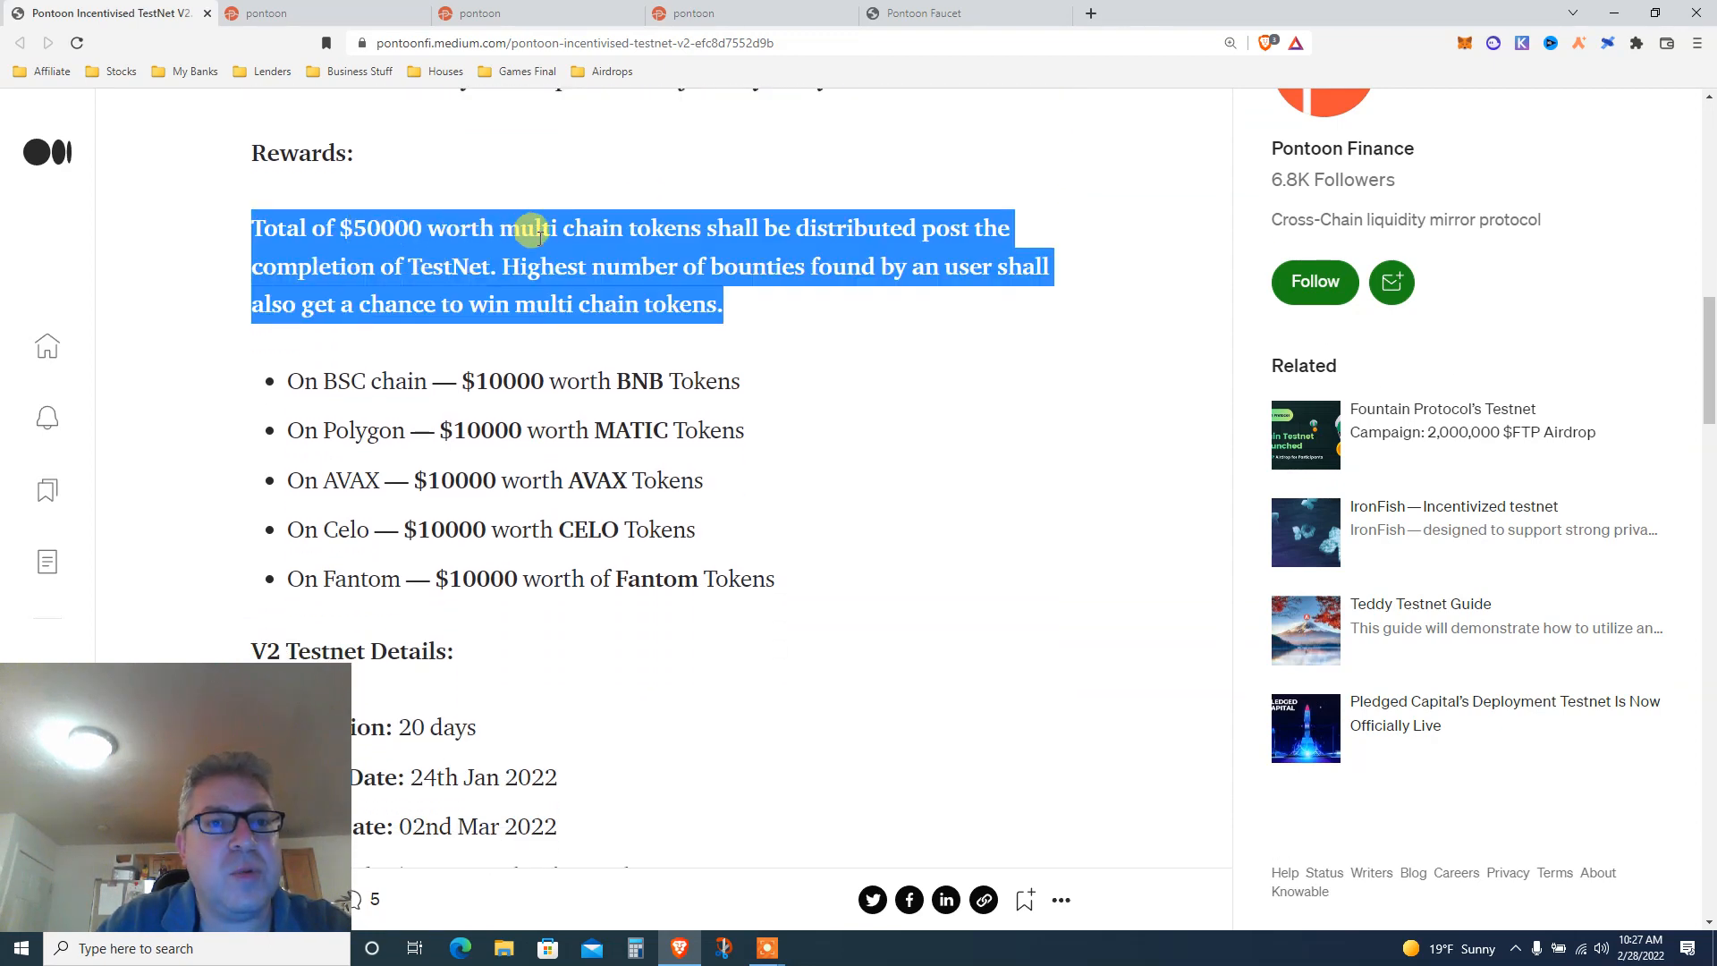
{"action": "mouse_move", "coordinate": [799, 266]}
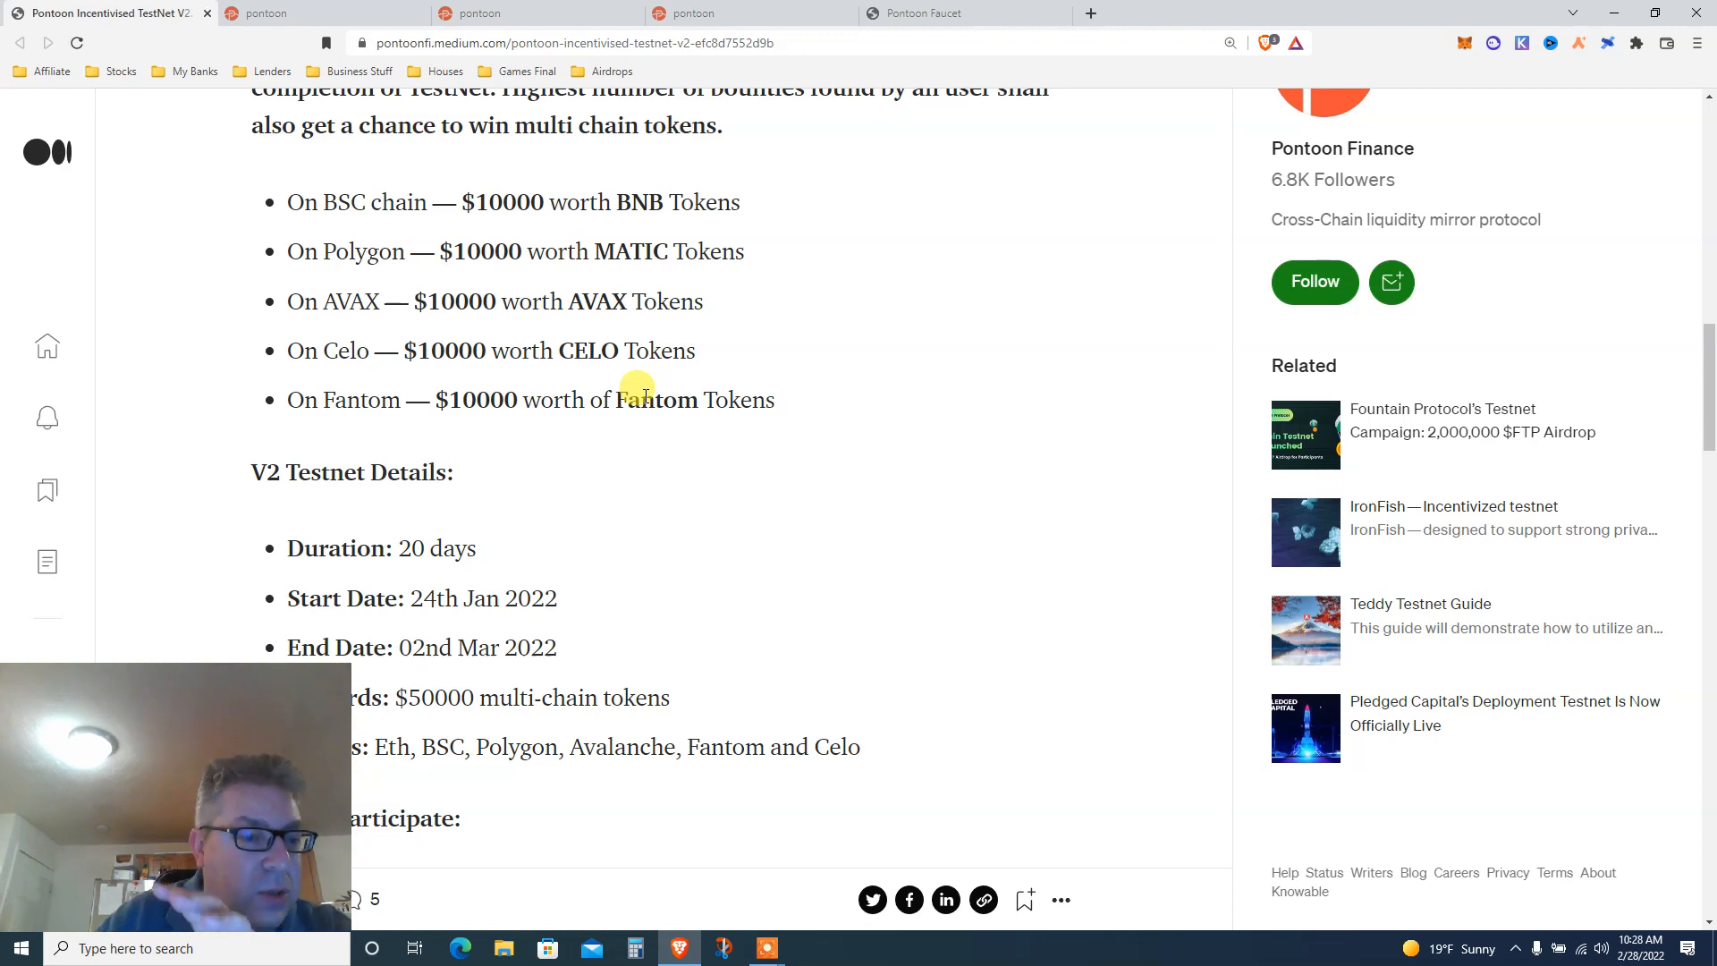
- Read through V2 Testnet Details and How to Participate, highlighting the wallet prerequisite tokens paragraph, down to Key URLs
{"action": "scroll", "scroll_direction": "down", "scroll_amount": 3}
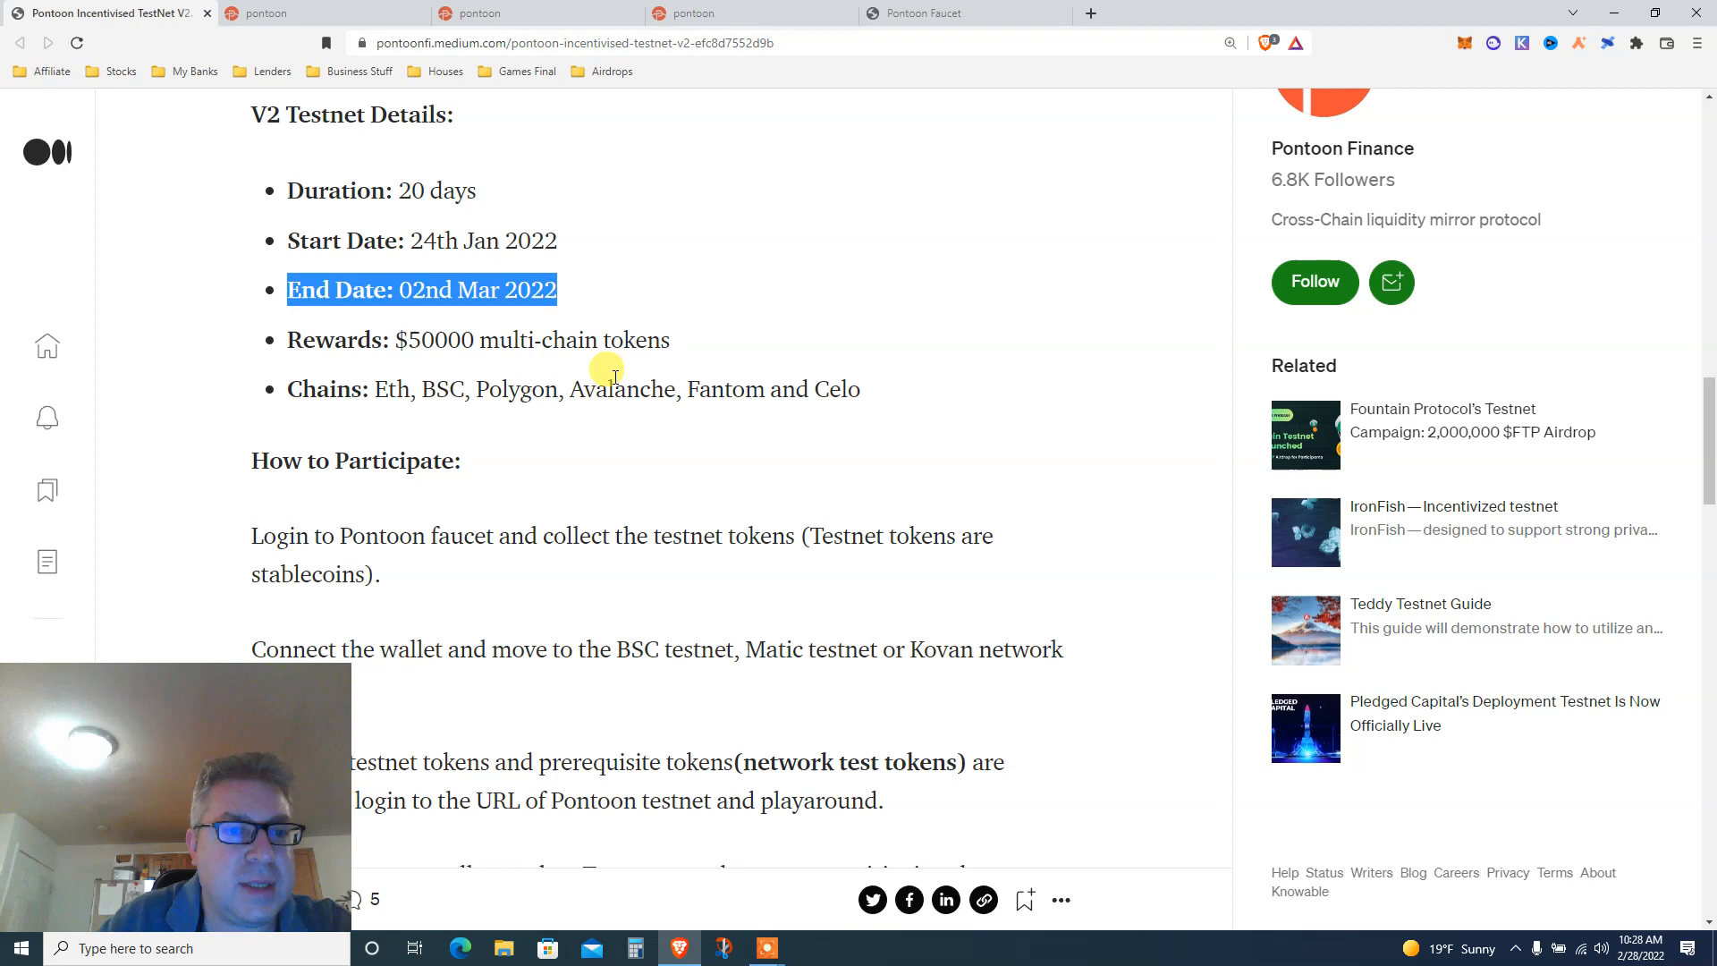
{"action": "scroll", "scroll_direction": "down", "scroll_amount": 3}
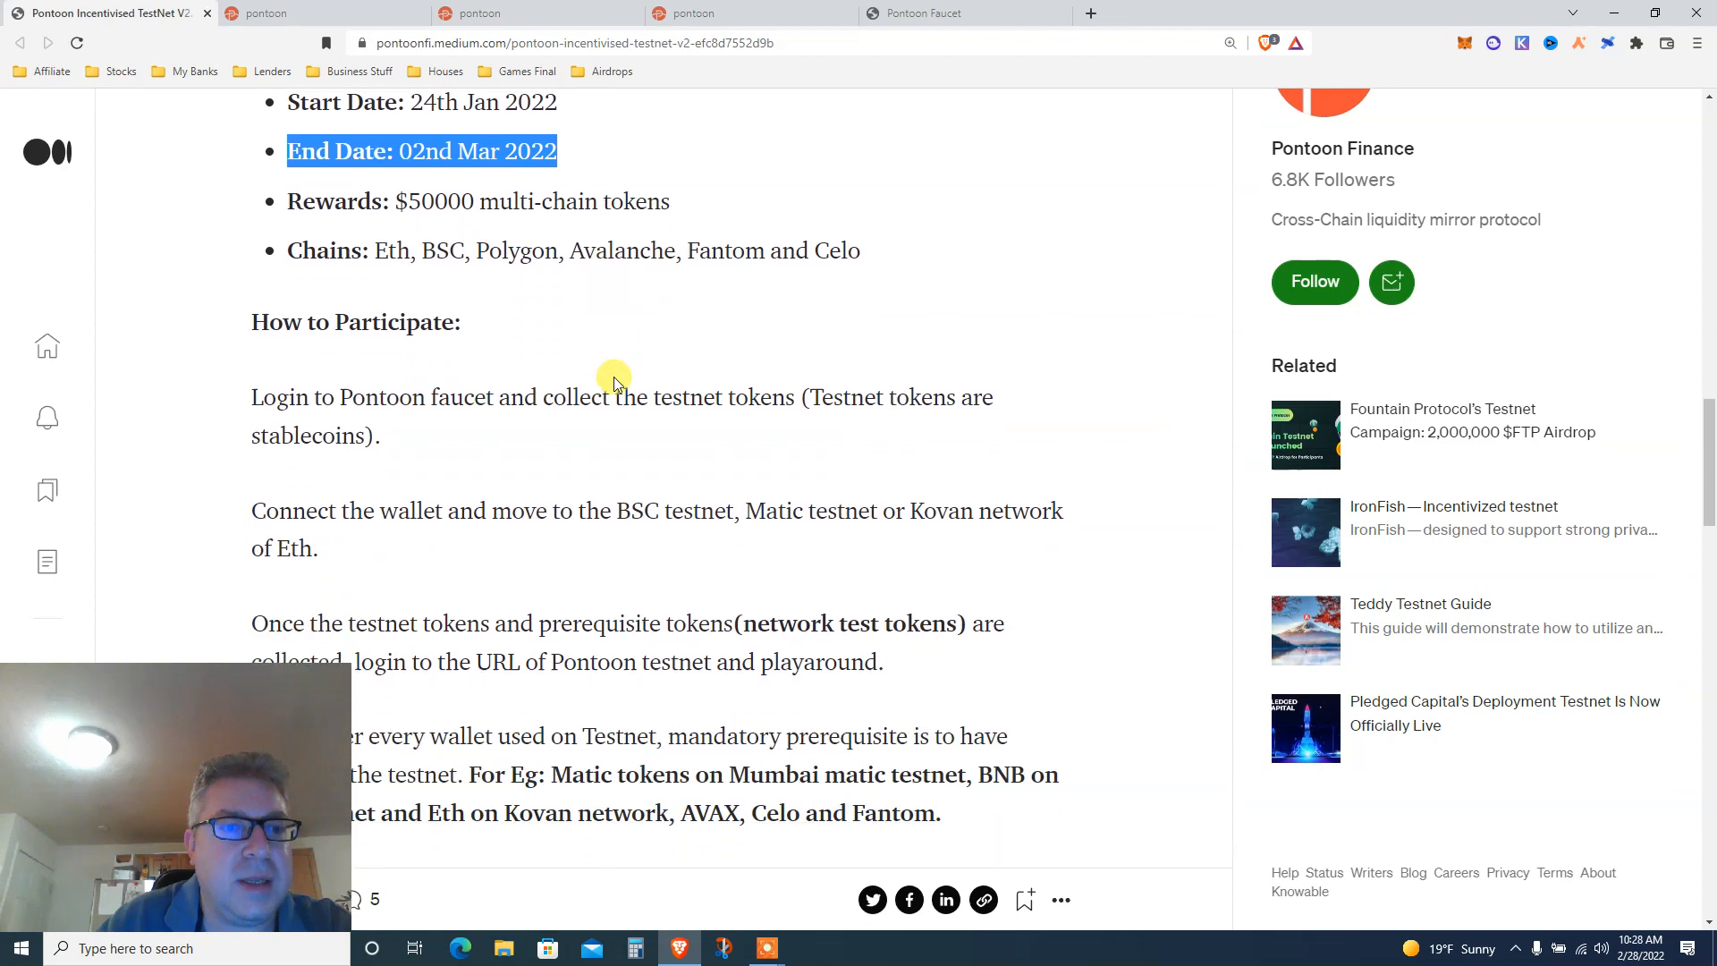
{"action": "scroll", "scroll_direction": "down", "scroll_amount": 3}
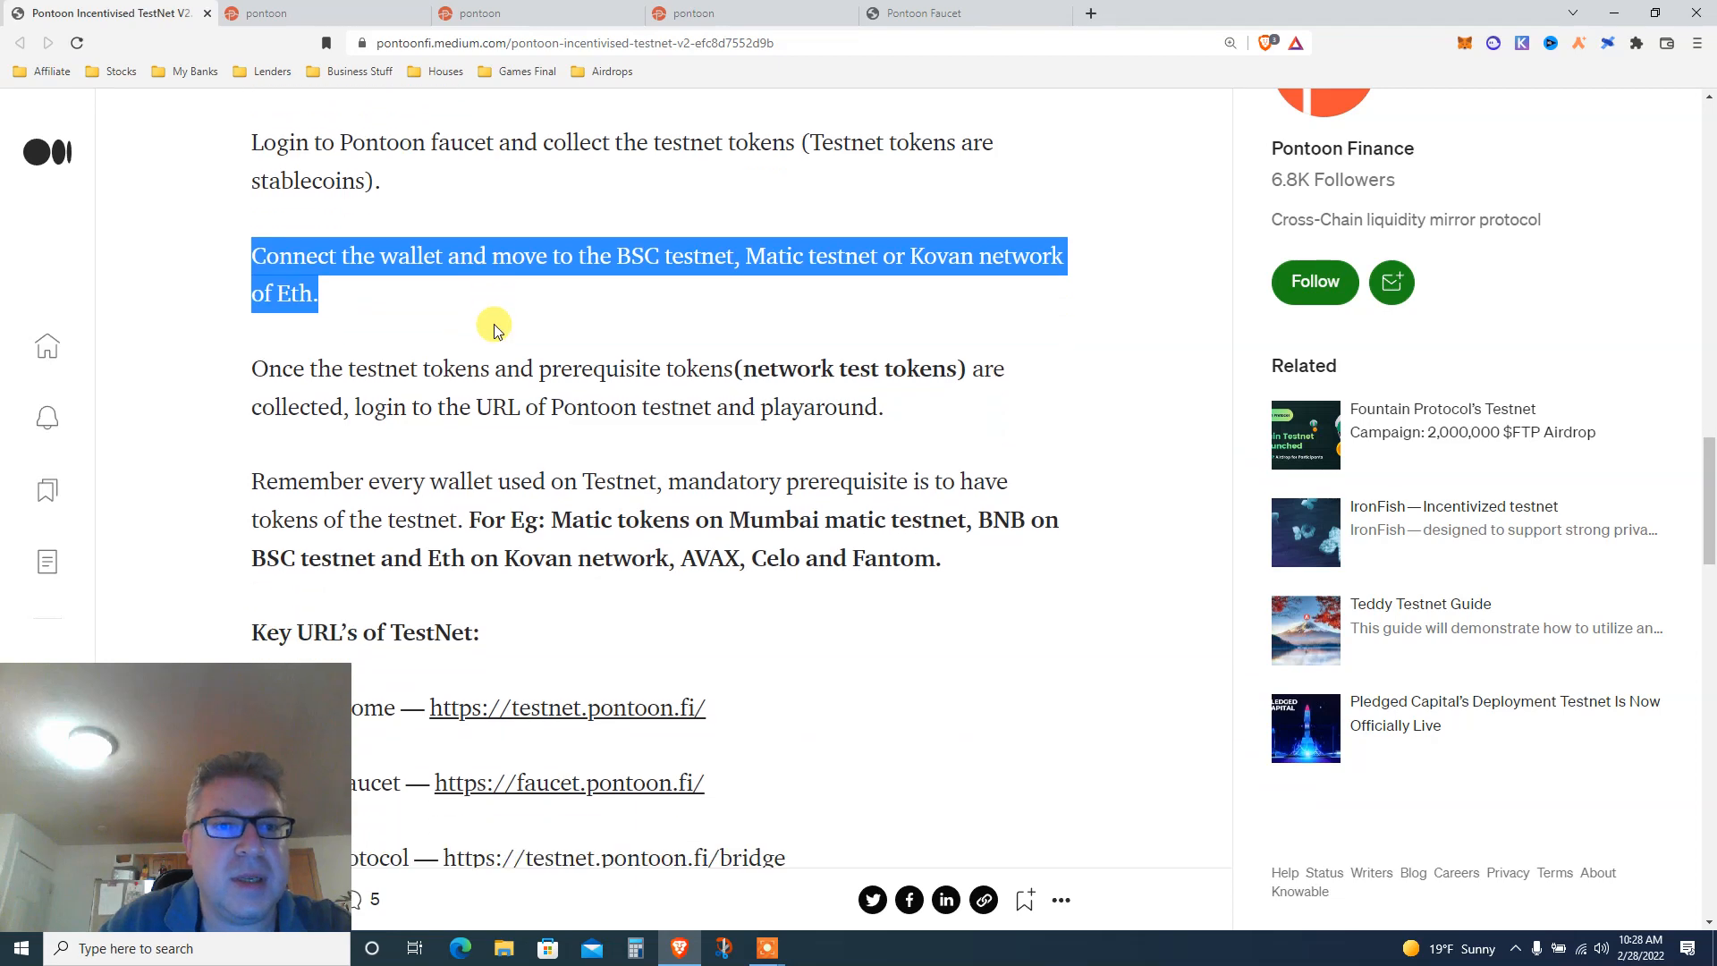
{"action": "mouse_move", "coordinate": [778, 261]}
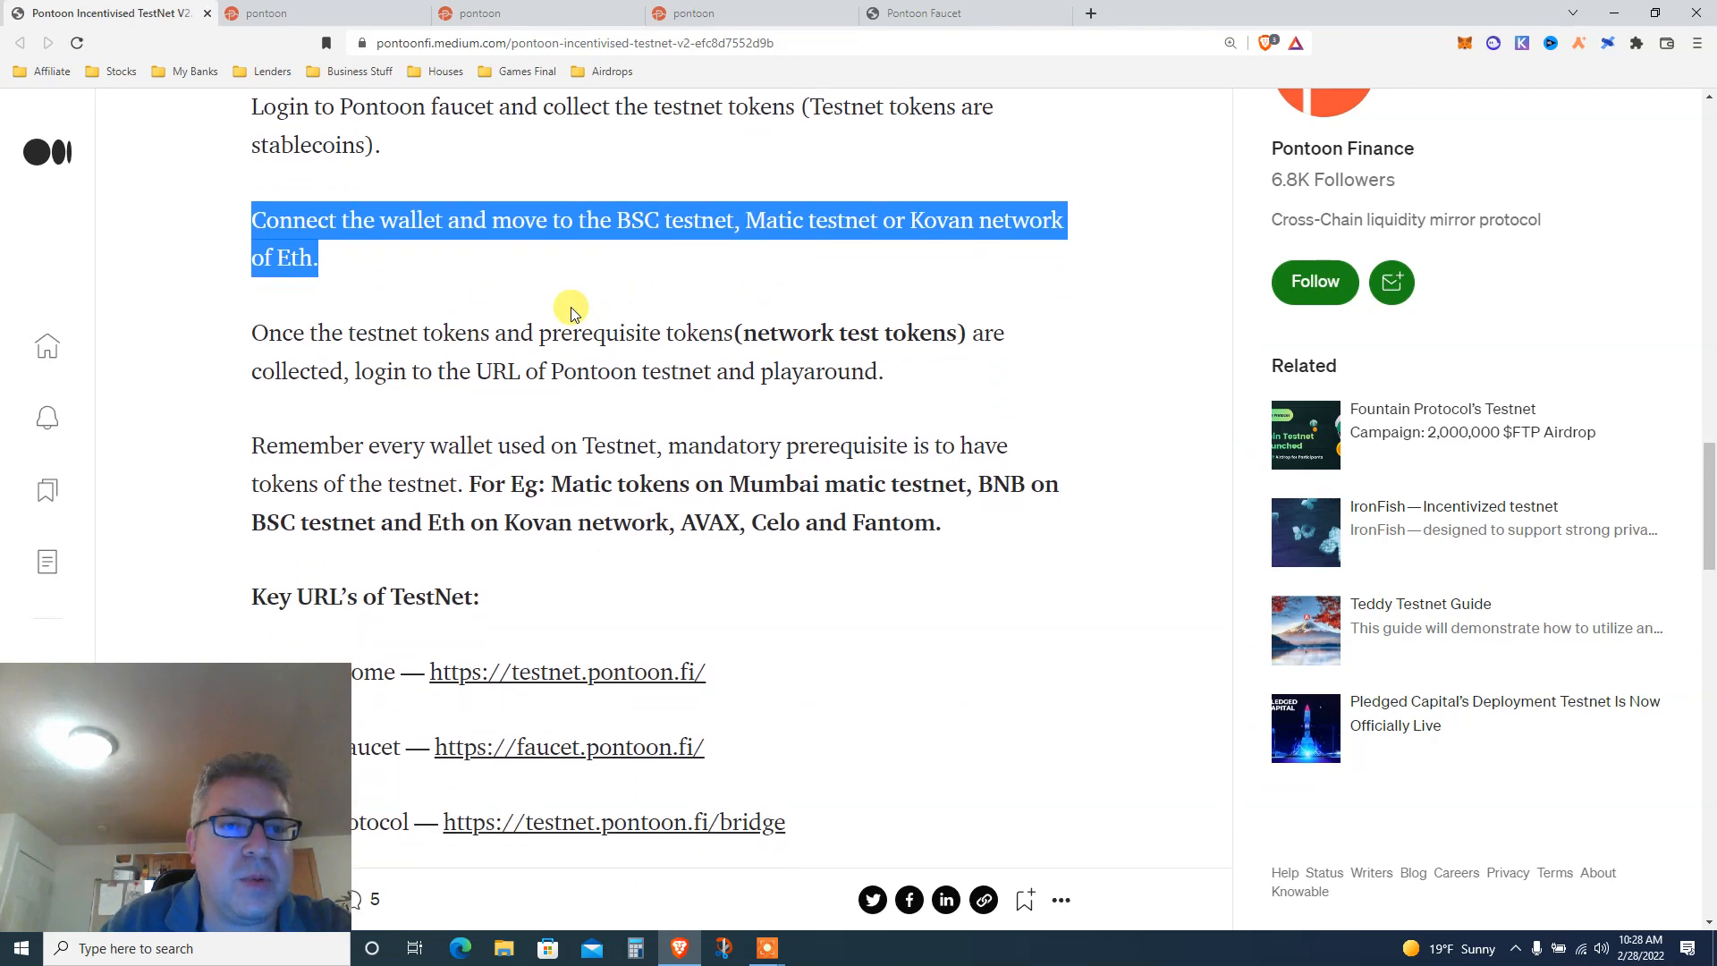
{"action": "scroll", "scroll_direction": "down", "scroll_amount": 3}
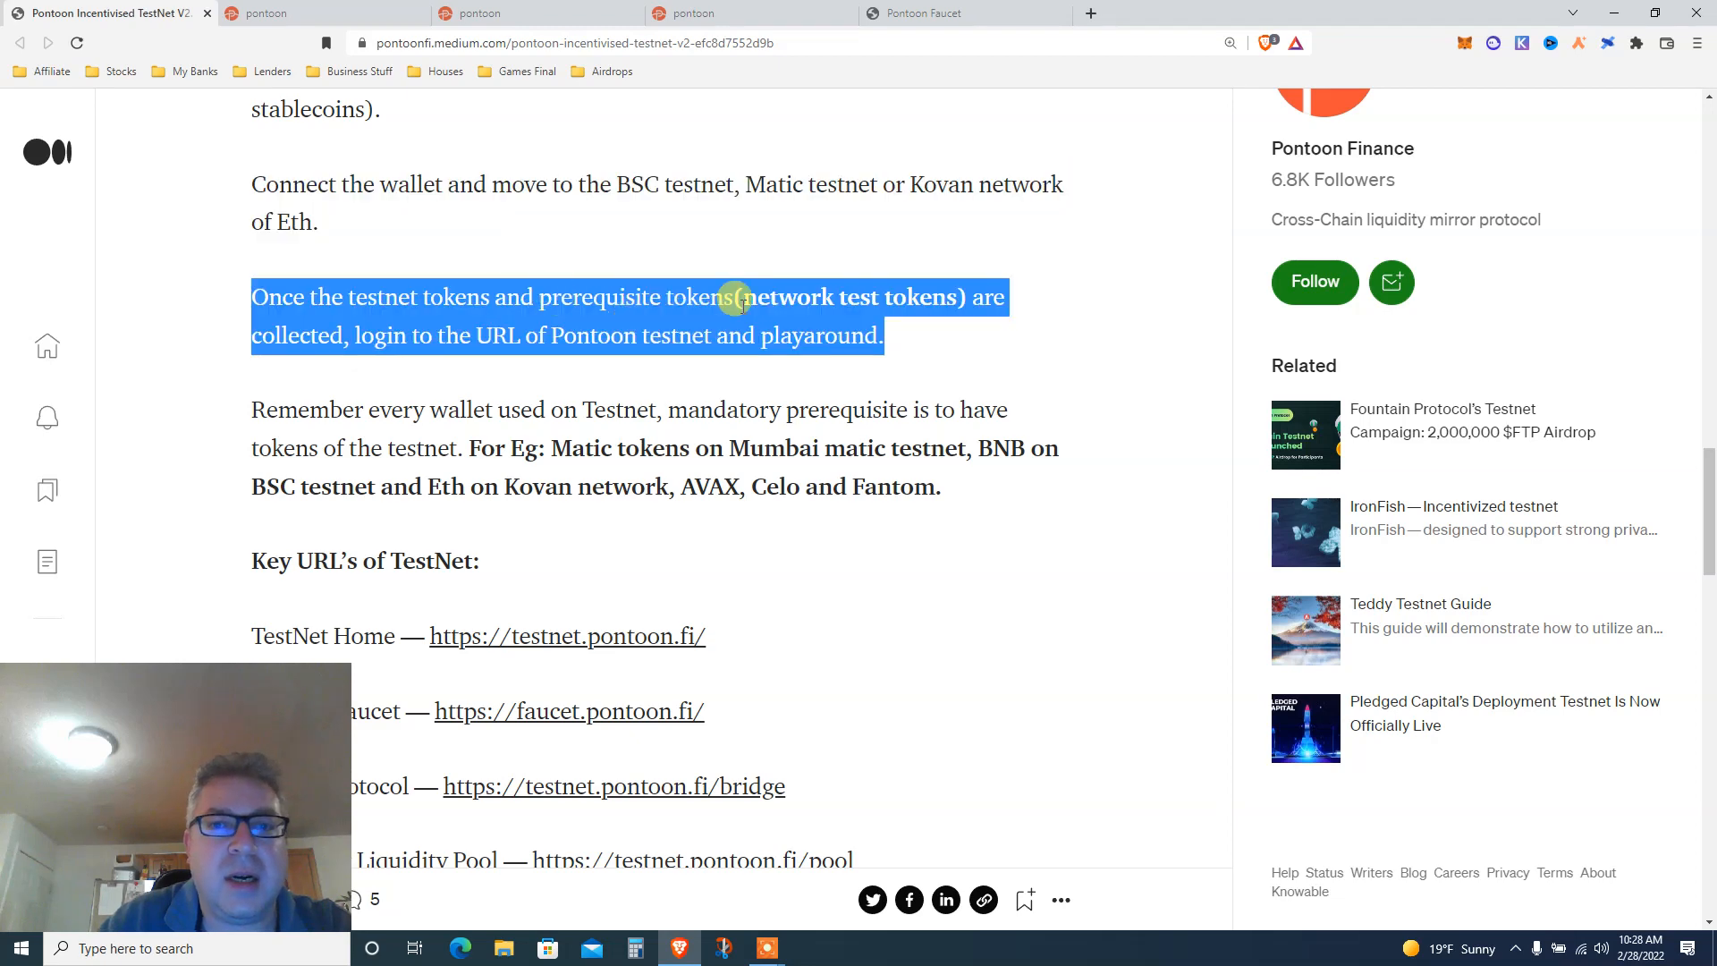
{"action": "scroll", "scroll_direction": "down", "scroll_amount": 3}
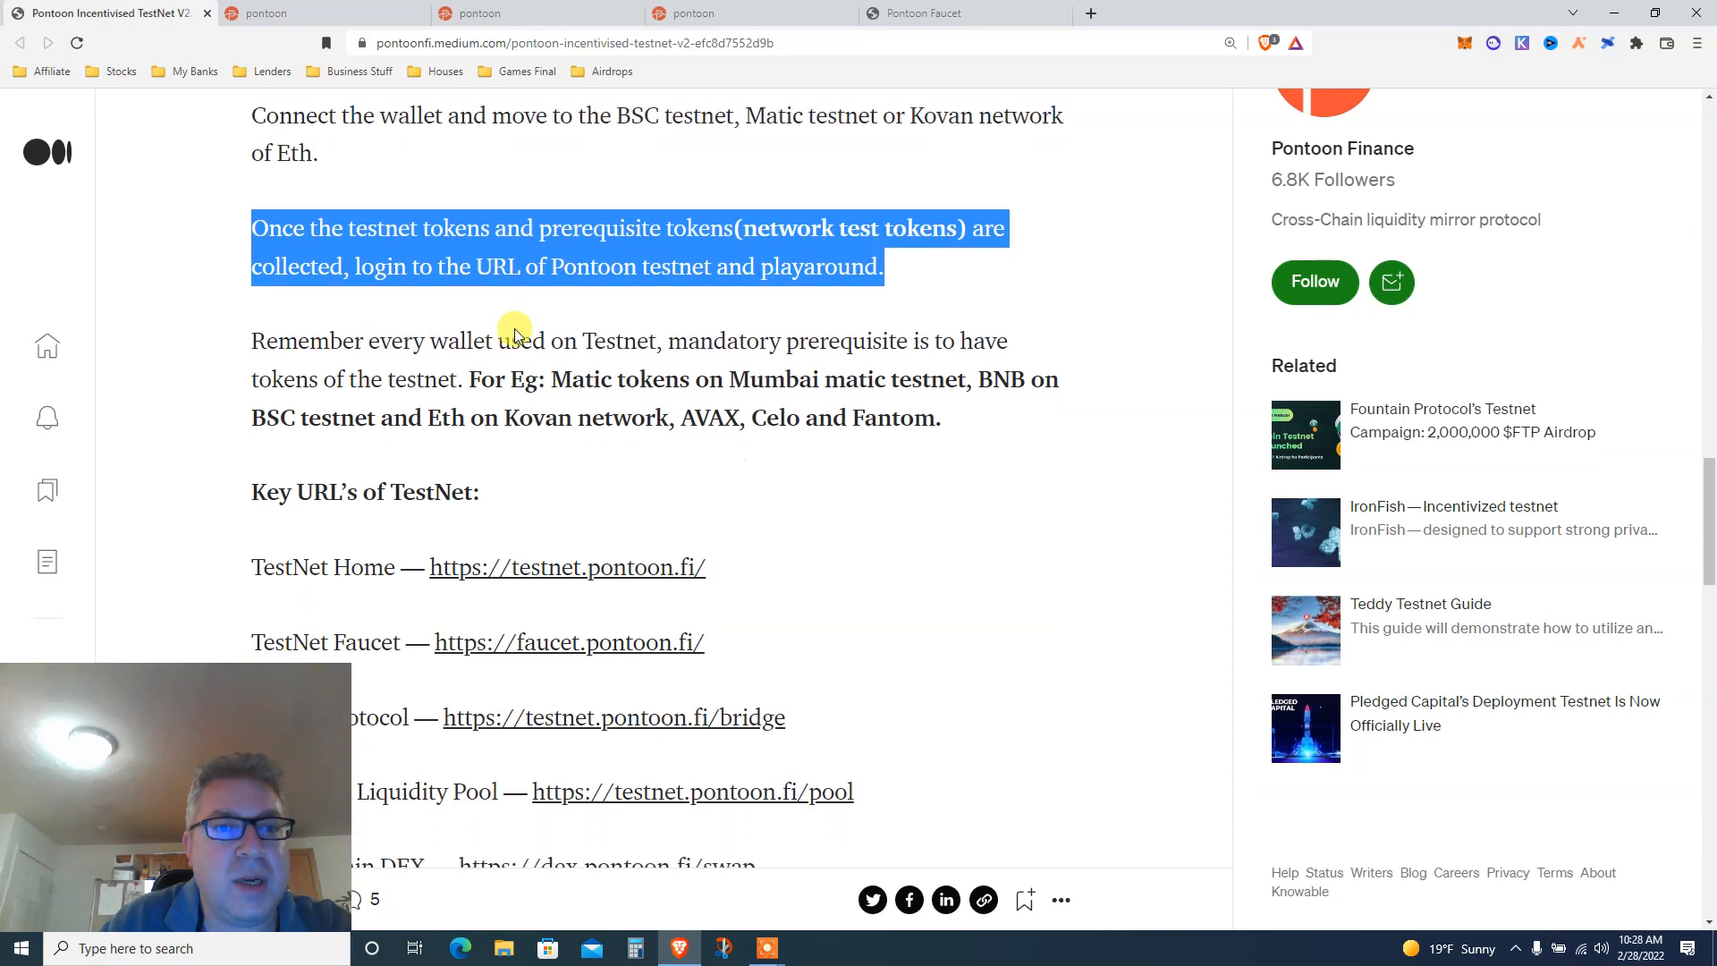
{"action": "scroll", "scroll_direction": "down", "scroll_amount": 3}
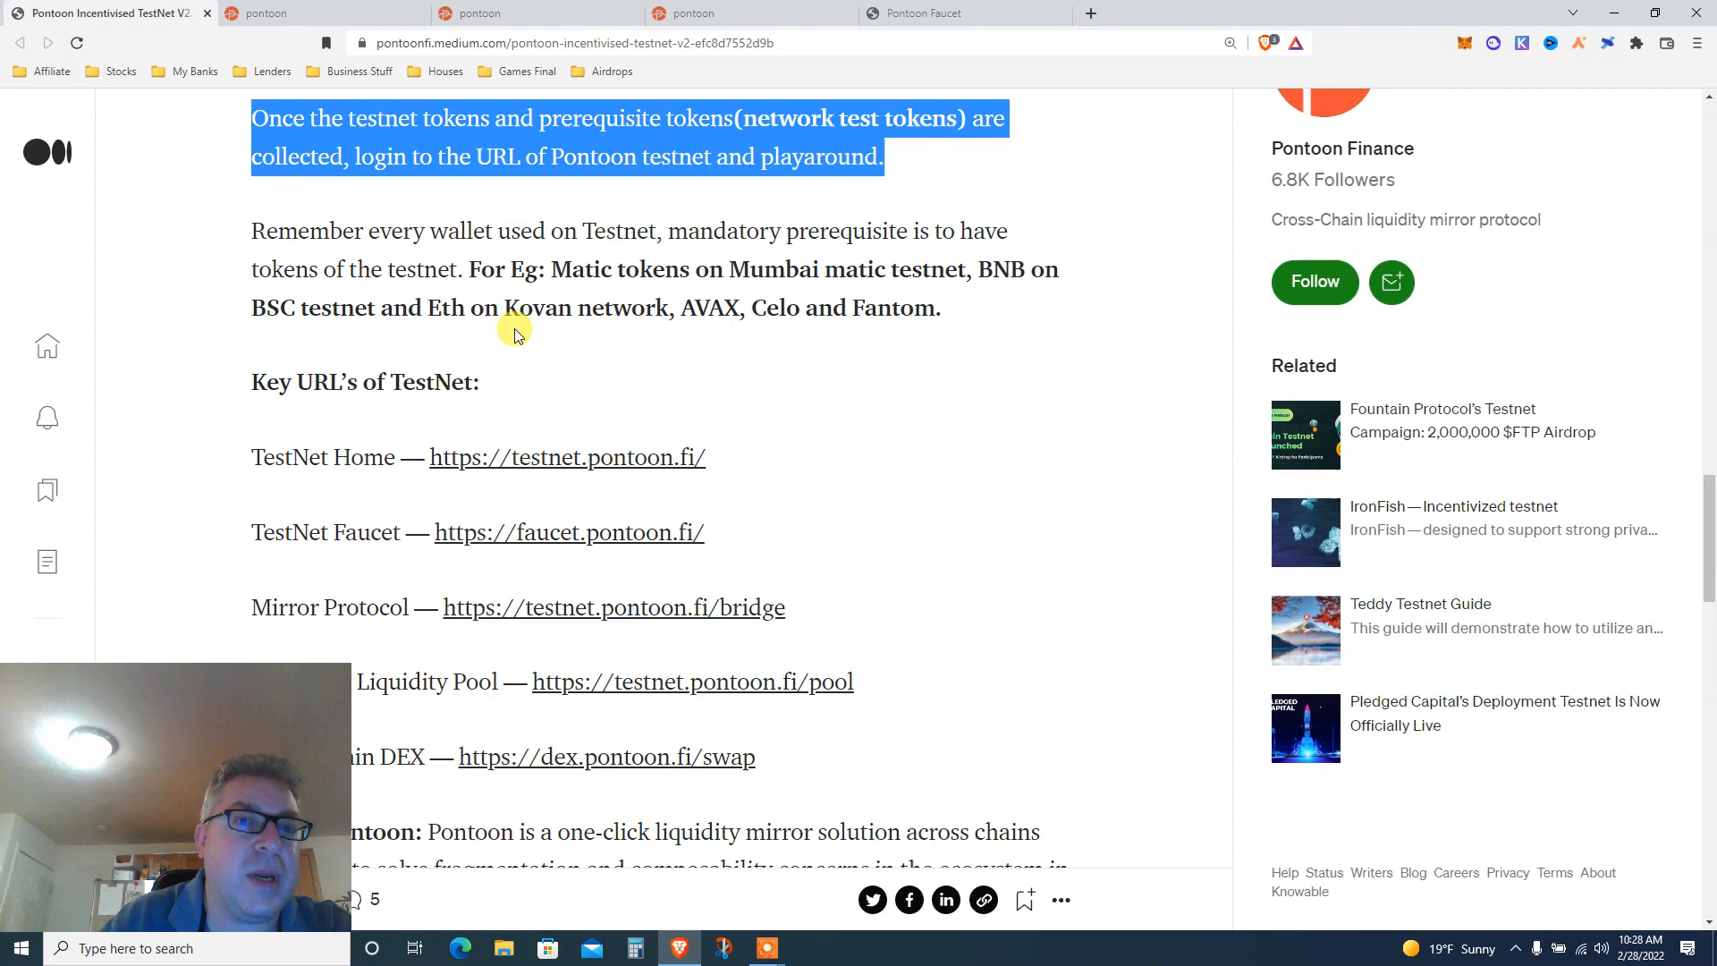
{"action": "double_click", "coordinate": [818, 158]}
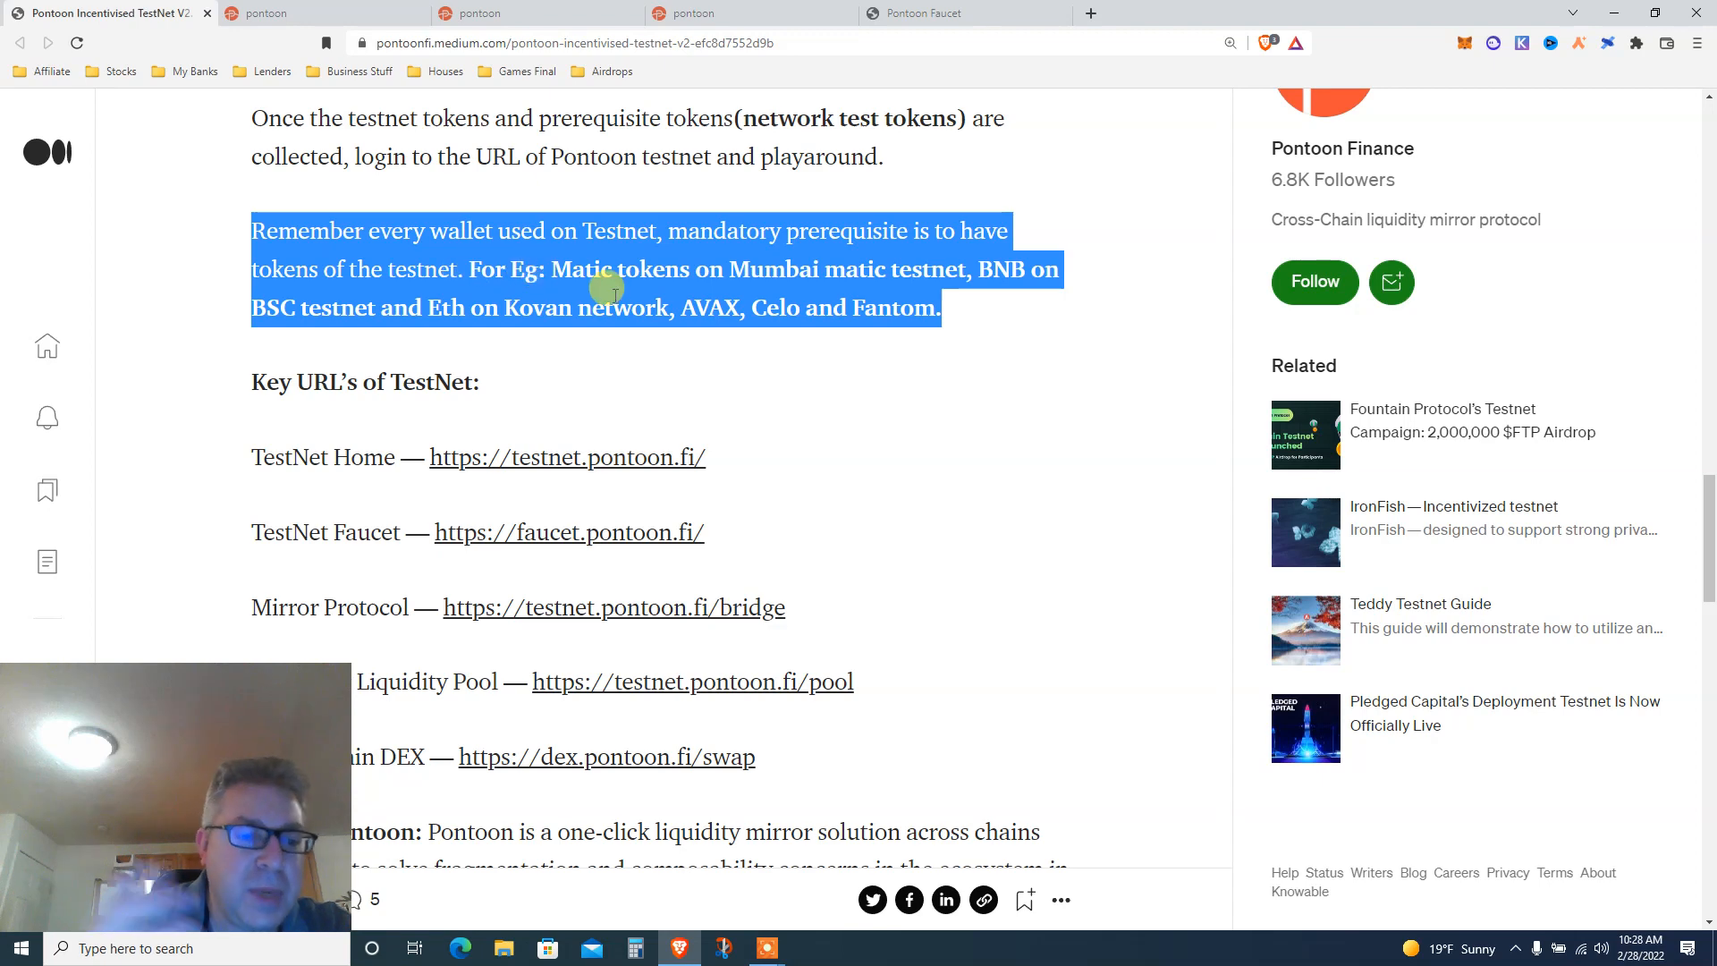
{"action": "scroll", "scroll_direction": "down", "scroll_amount": 3}
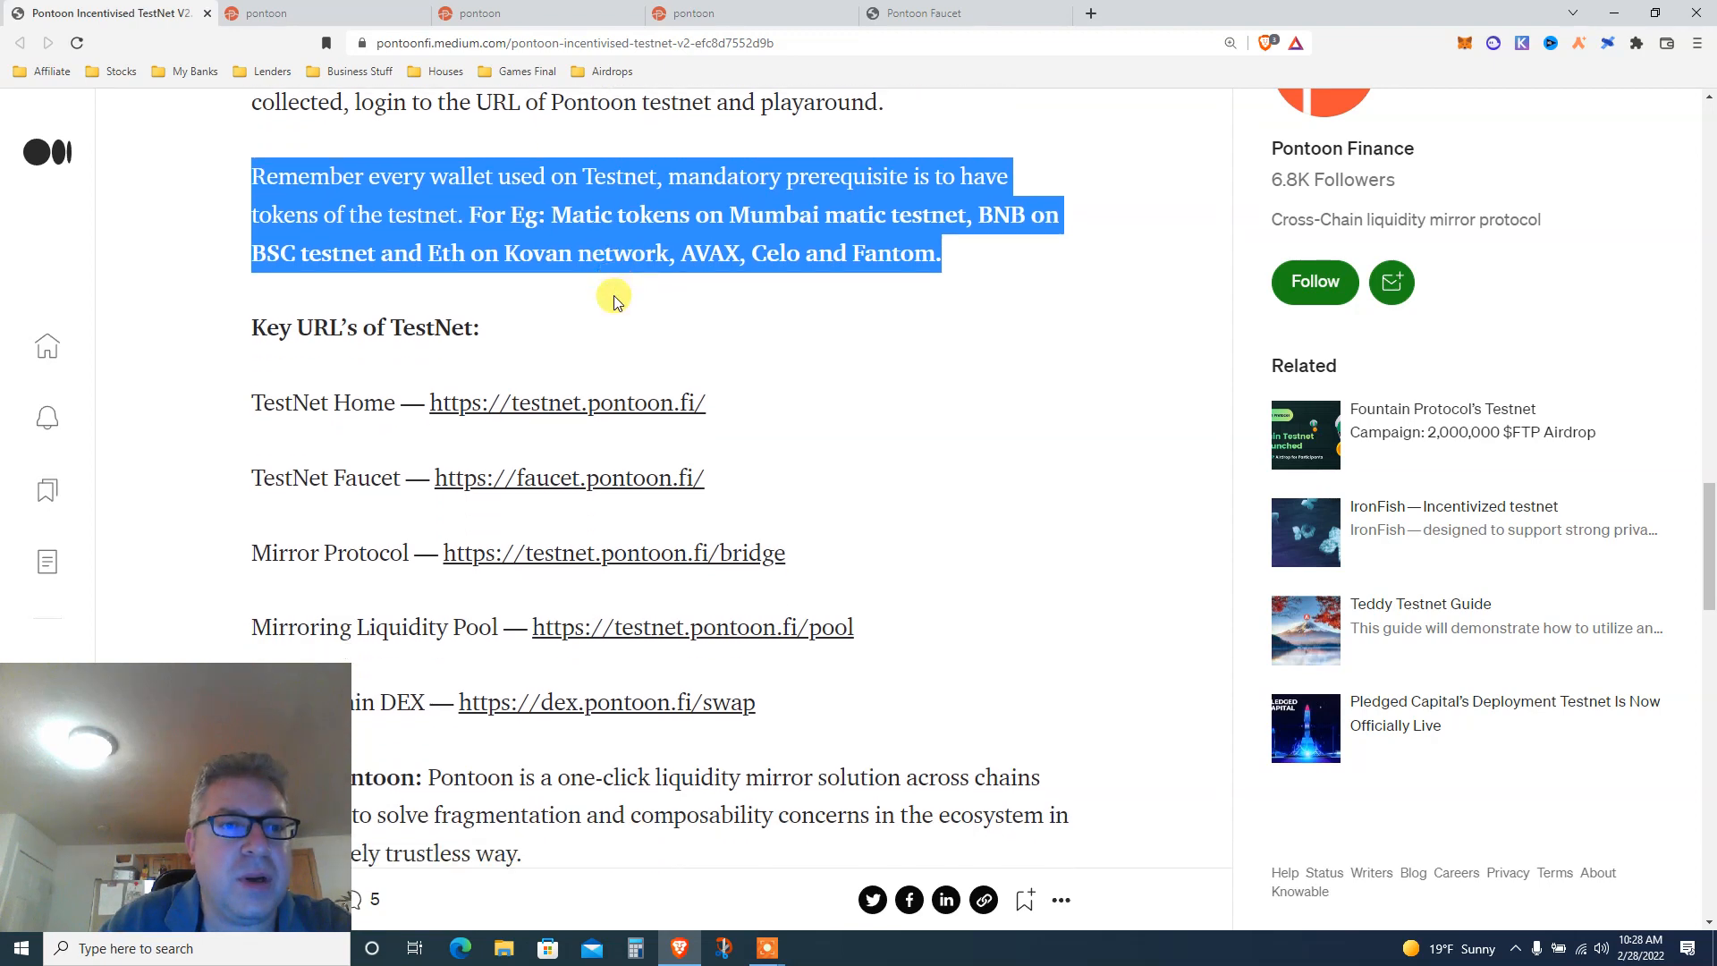
- Reach the About Pontoon section and highlight its paragraph
{"action": "scroll", "scroll_direction": "down", "scroll_amount": 3}
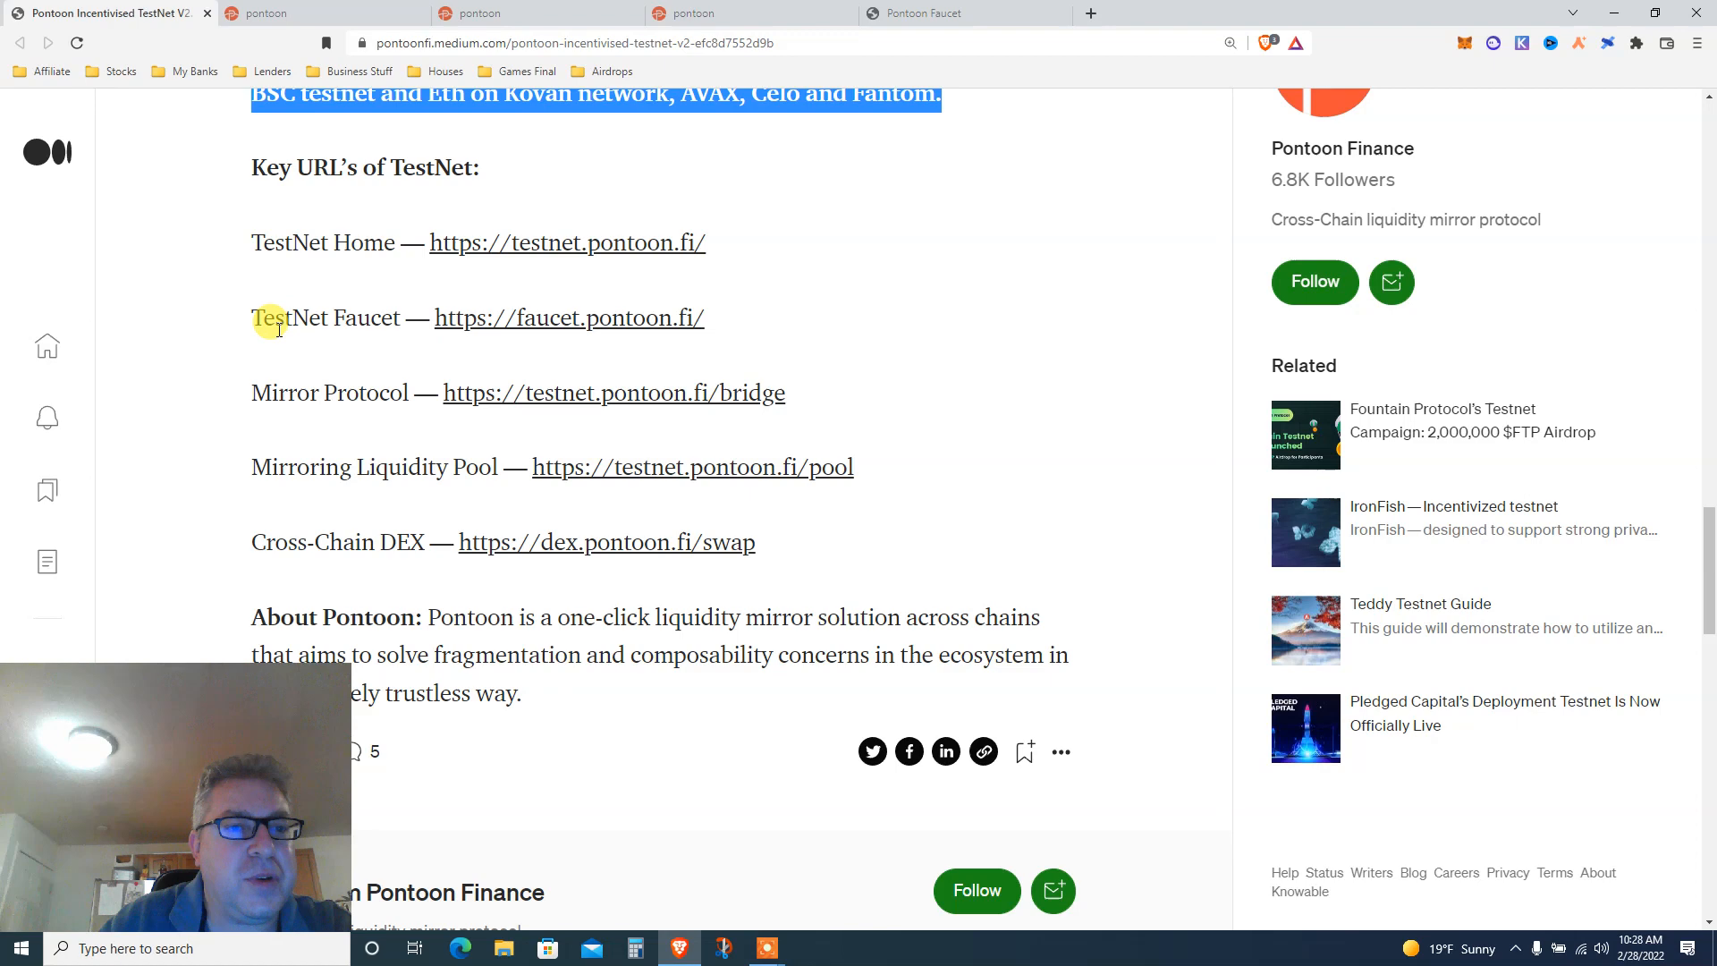
{"action": "scroll", "scroll_direction": "down", "scroll_amount": 3}
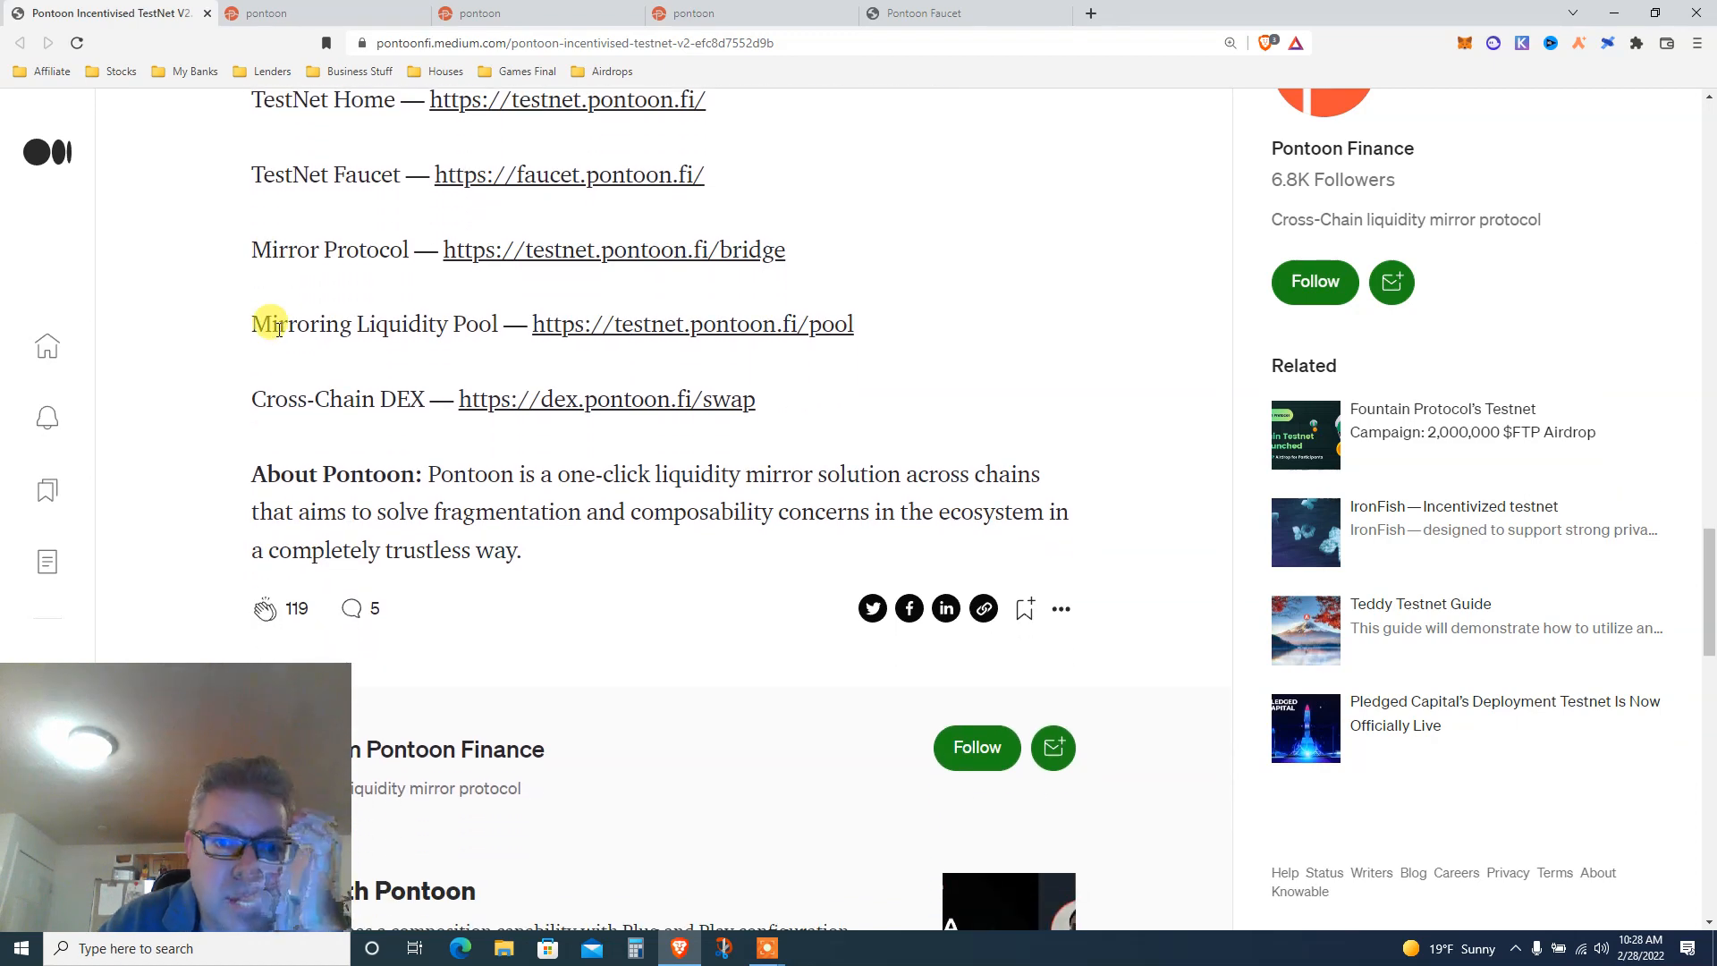
{"action": "scroll", "scroll_direction": "down", "scroll_amount": 3}
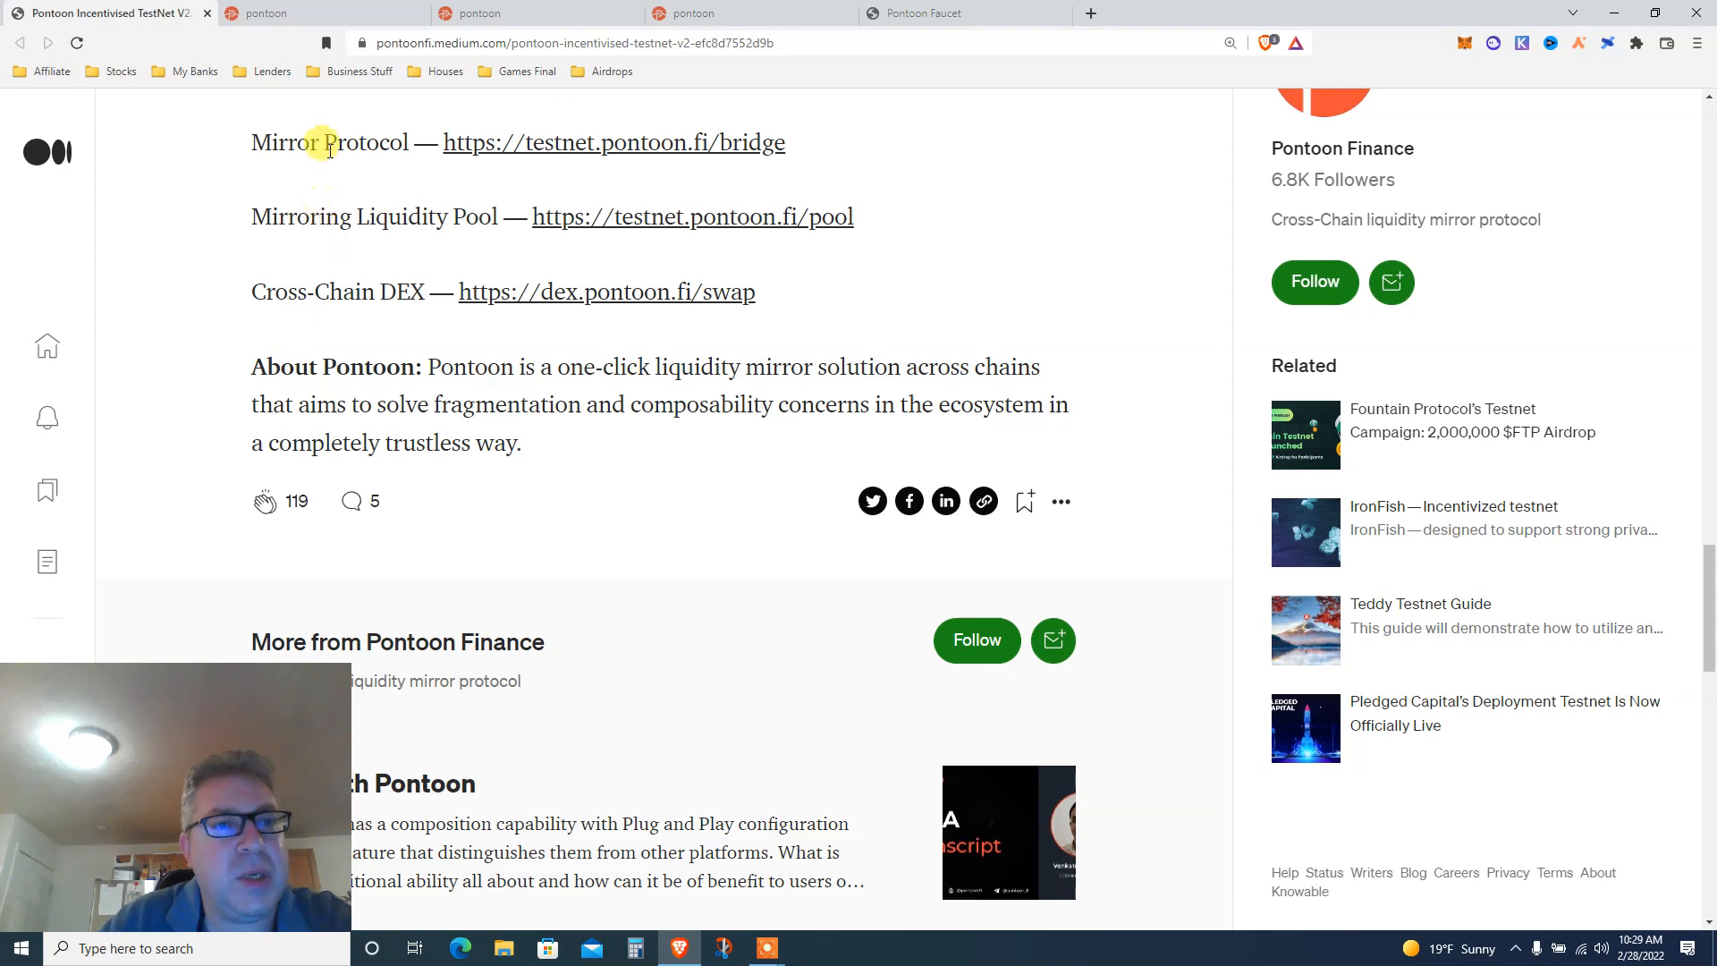
{"action": "double_click", "coordinate": [365, 367]}
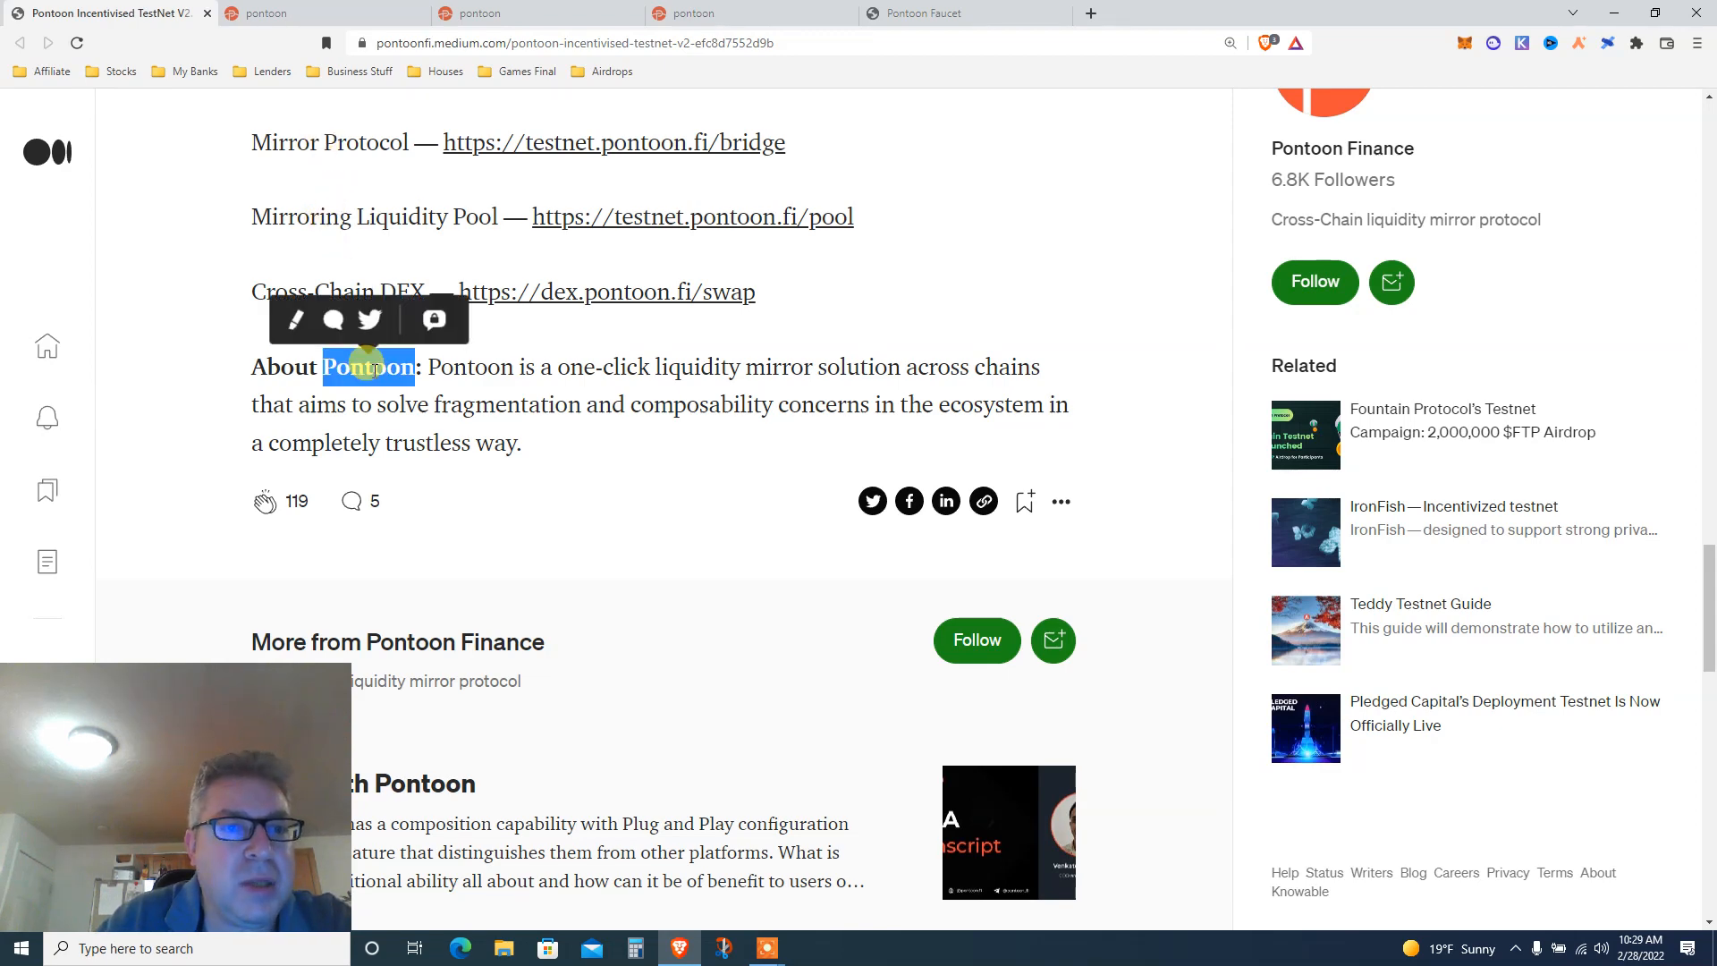
{"action": "left_click_drag", "start_coordinate": [367, 366], "coordinate": [520, 444]}
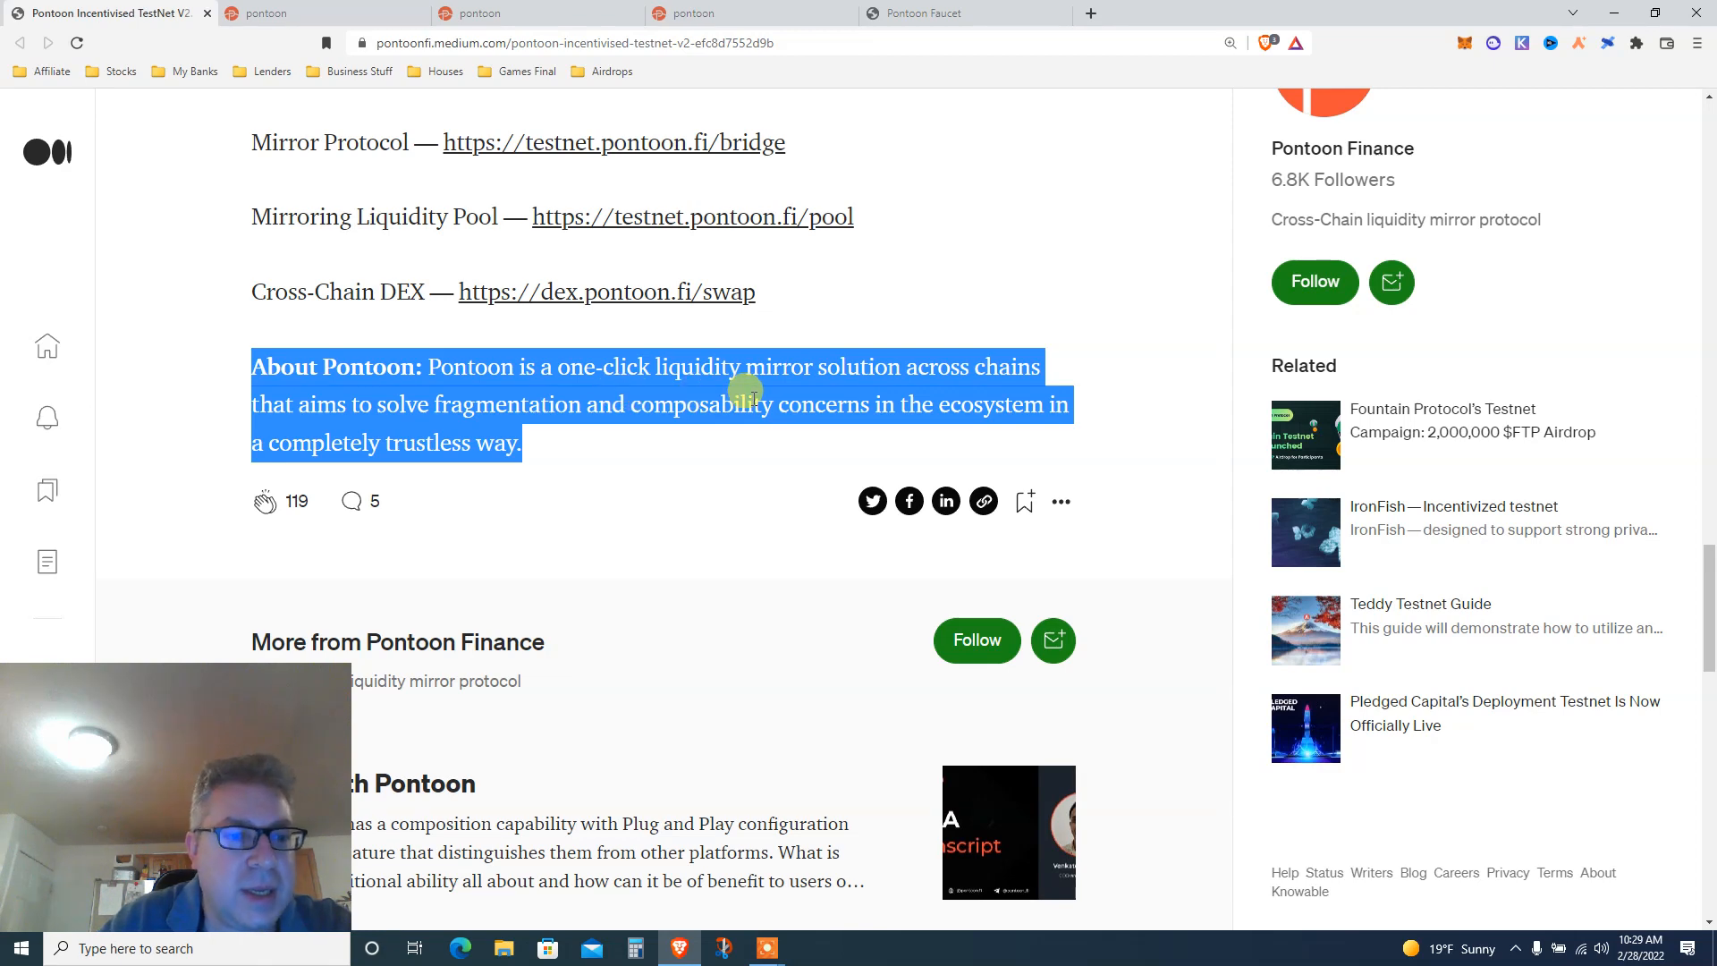
{"action": "mouse_move", "coordinate": [644, 286]}
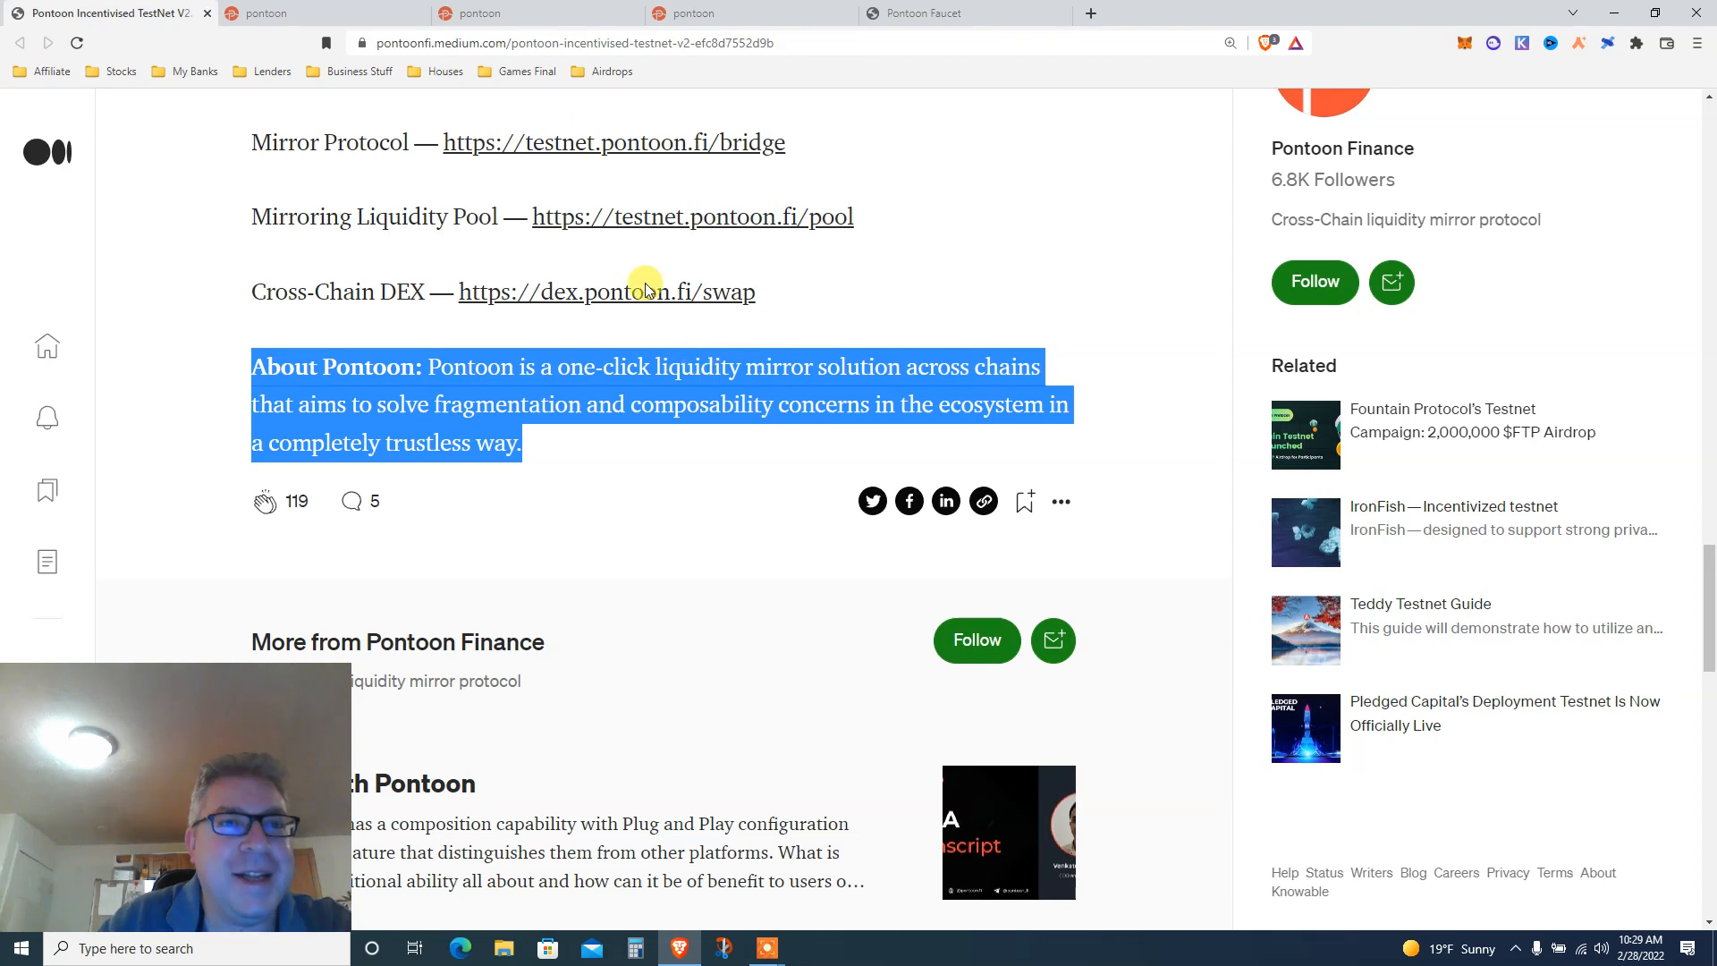
- Switch to the Pontoon Testnet Faucet and start connecting a wallet
{"action": "left_click", "coordinate": [963, 12]}
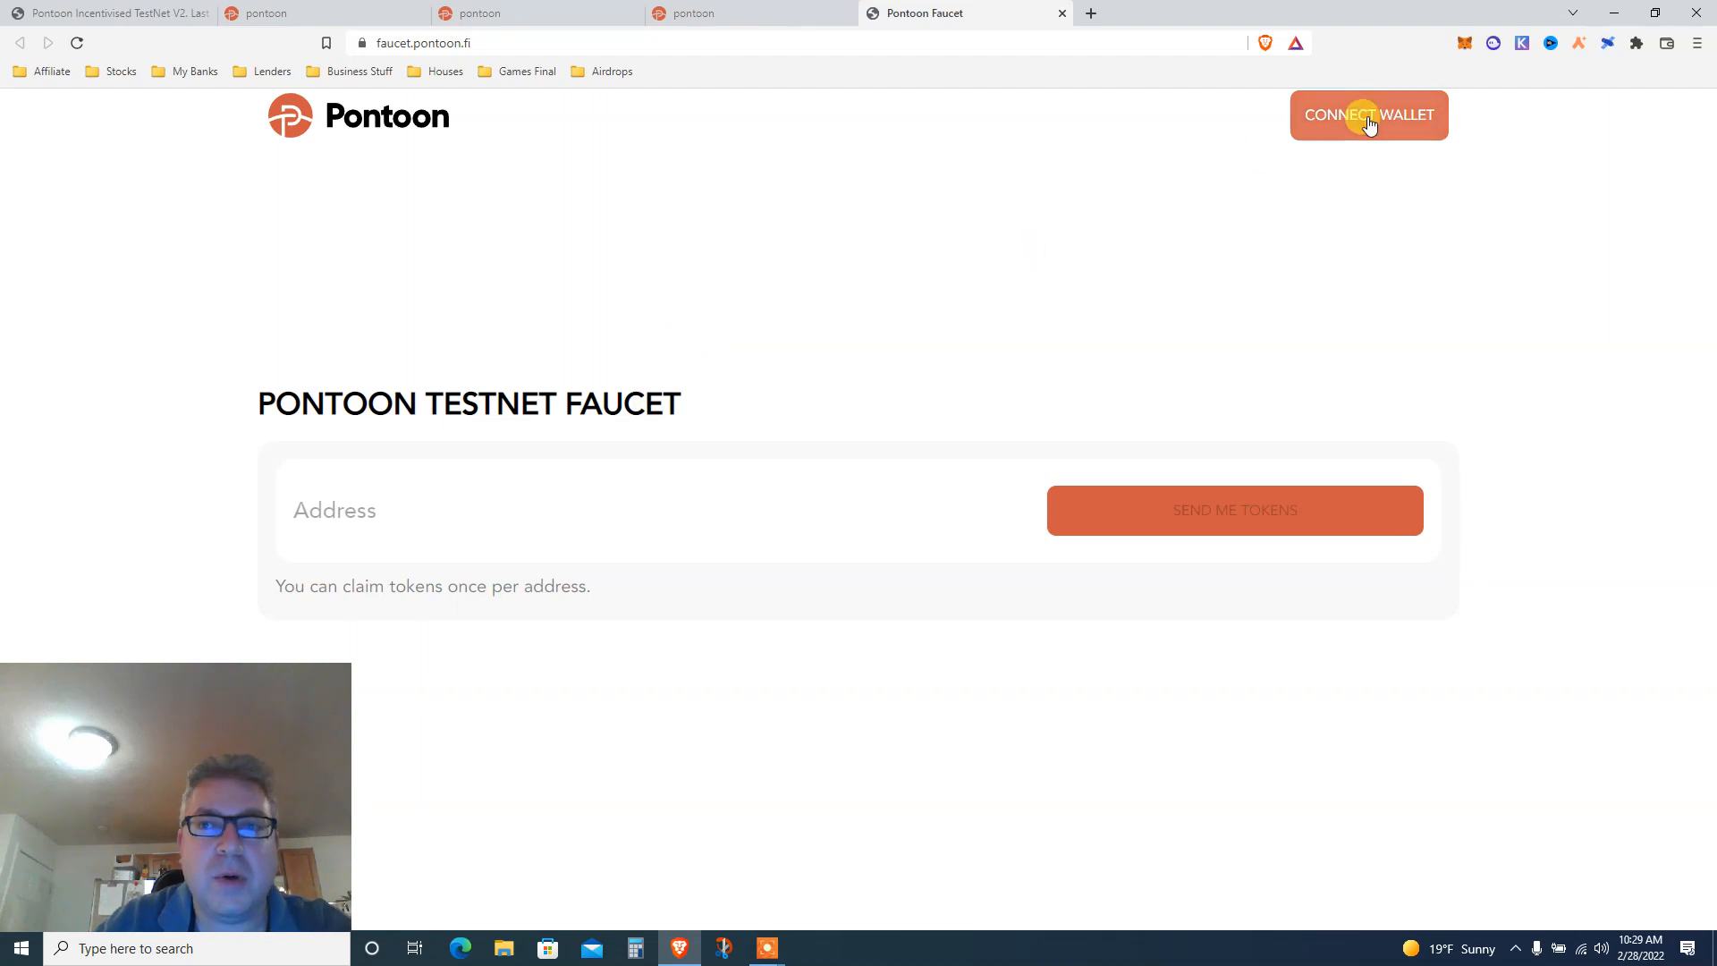
{"action": "left_click", "coordinate": [1367, 115]}
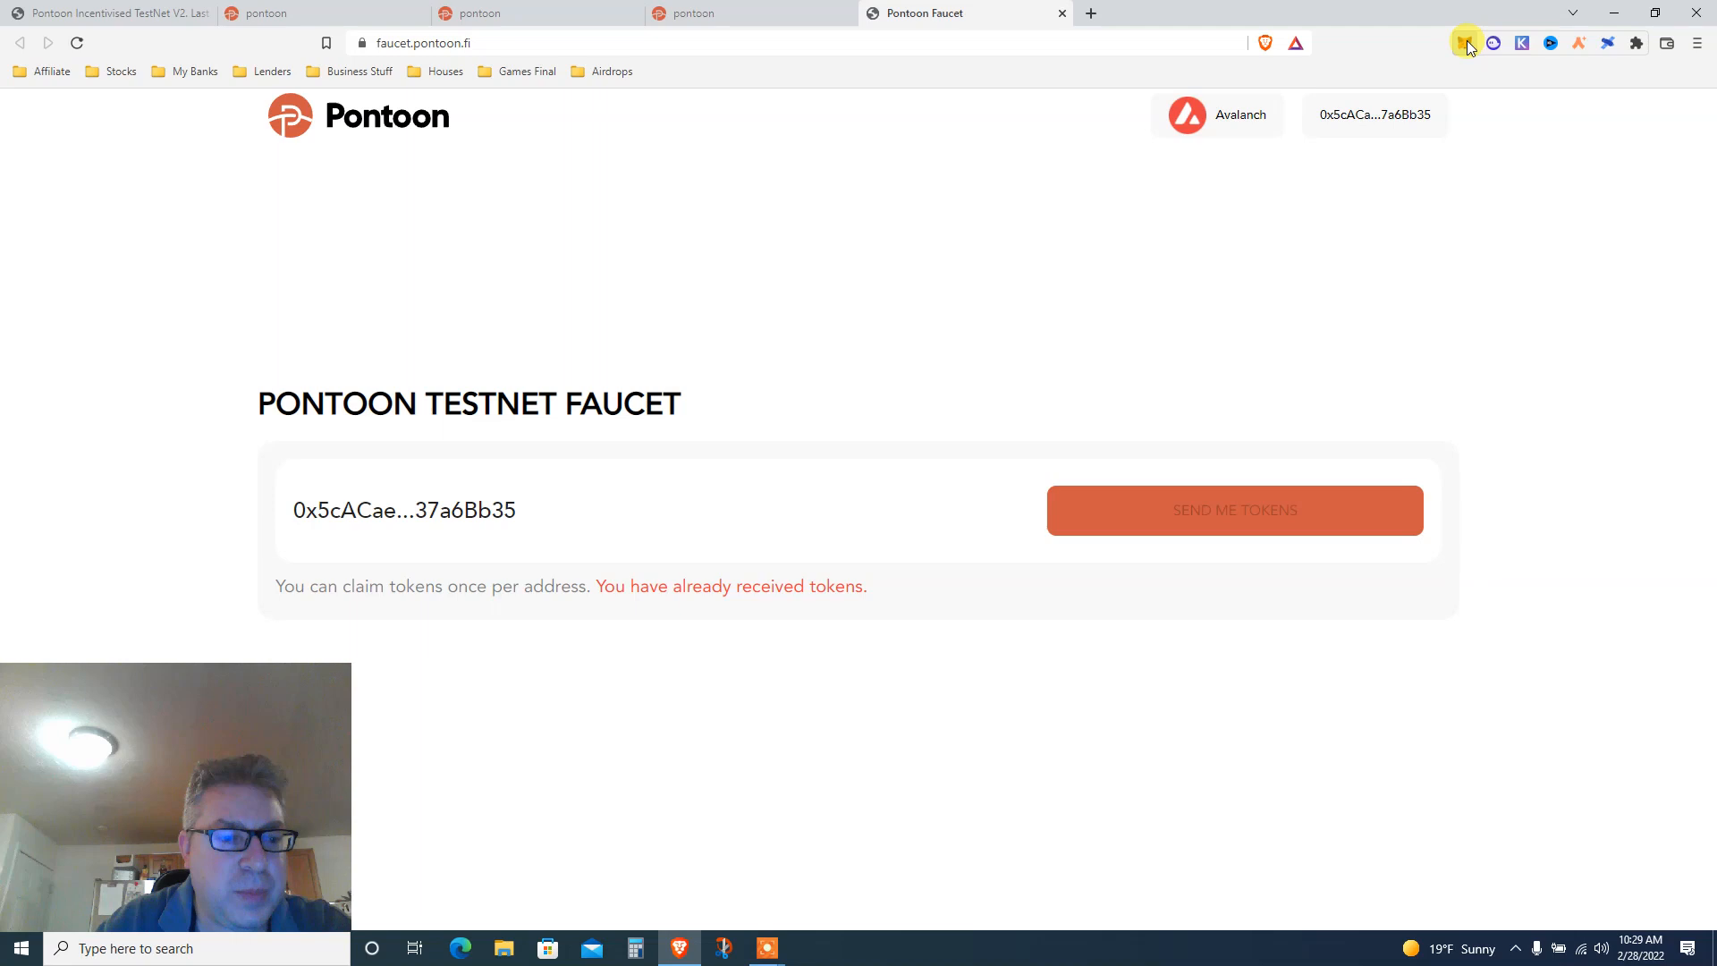
- In MetaMask, review the Networks list down to Avalanche Fuji Testnet to confirm it is active
{"action": "left_click", "coordinate": [1464, 43]}
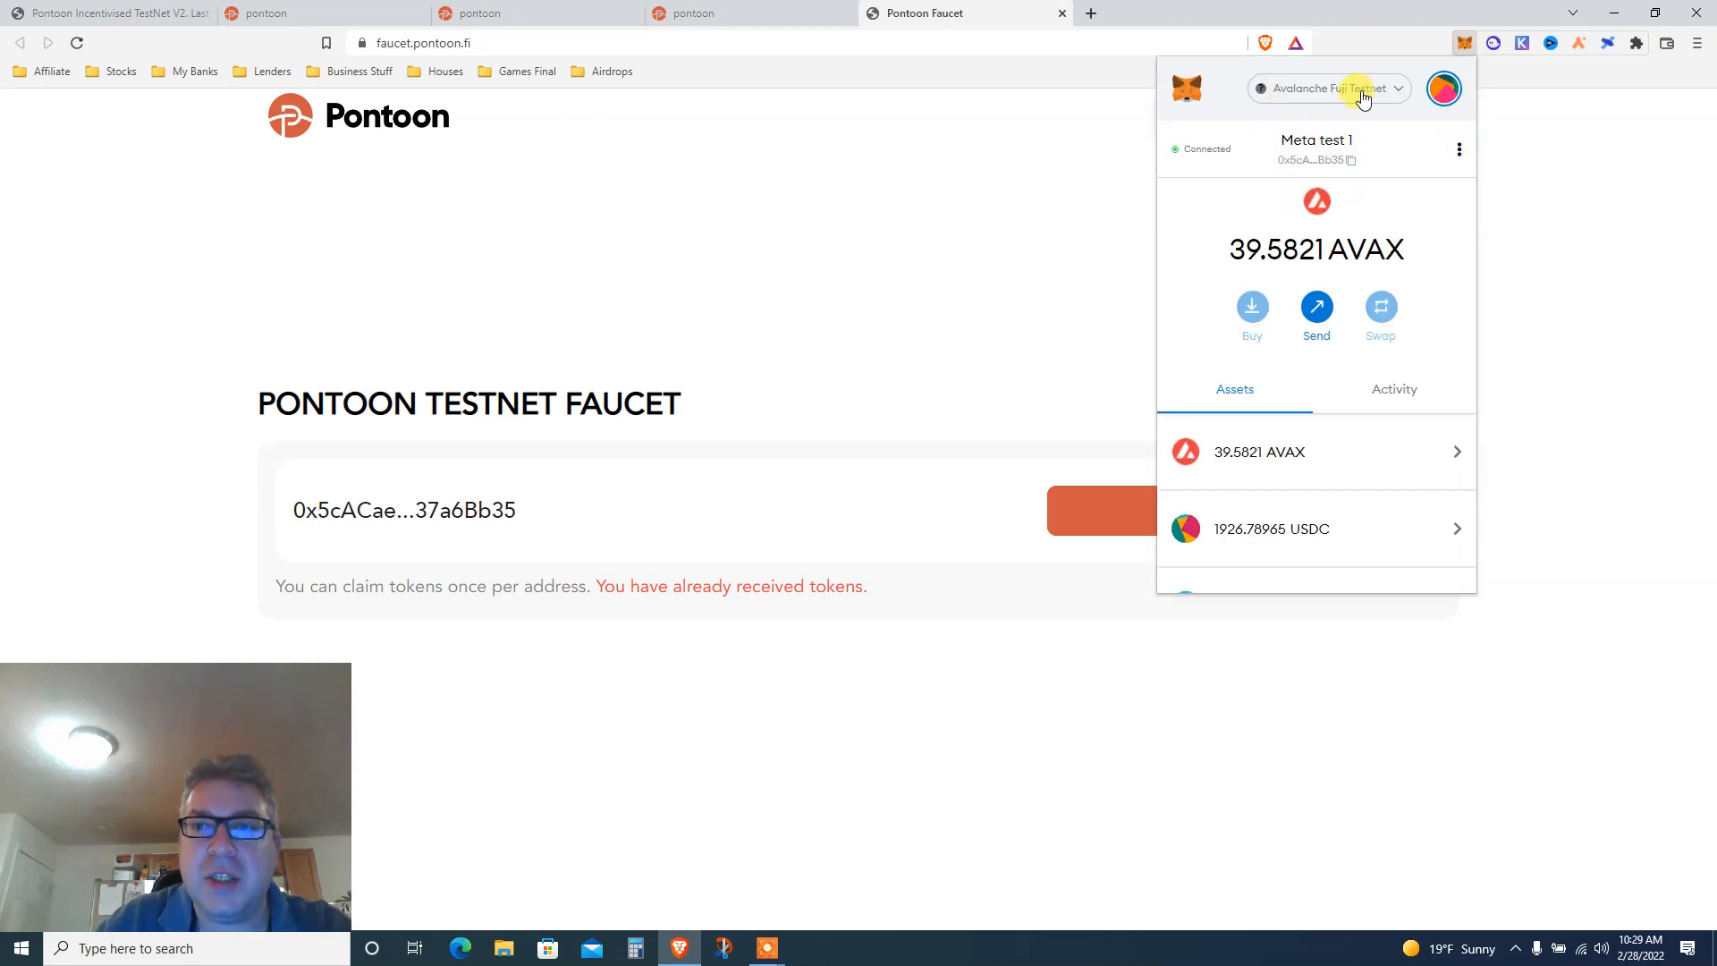
{"action": "left_click", "coordinate": [1325, 89]}
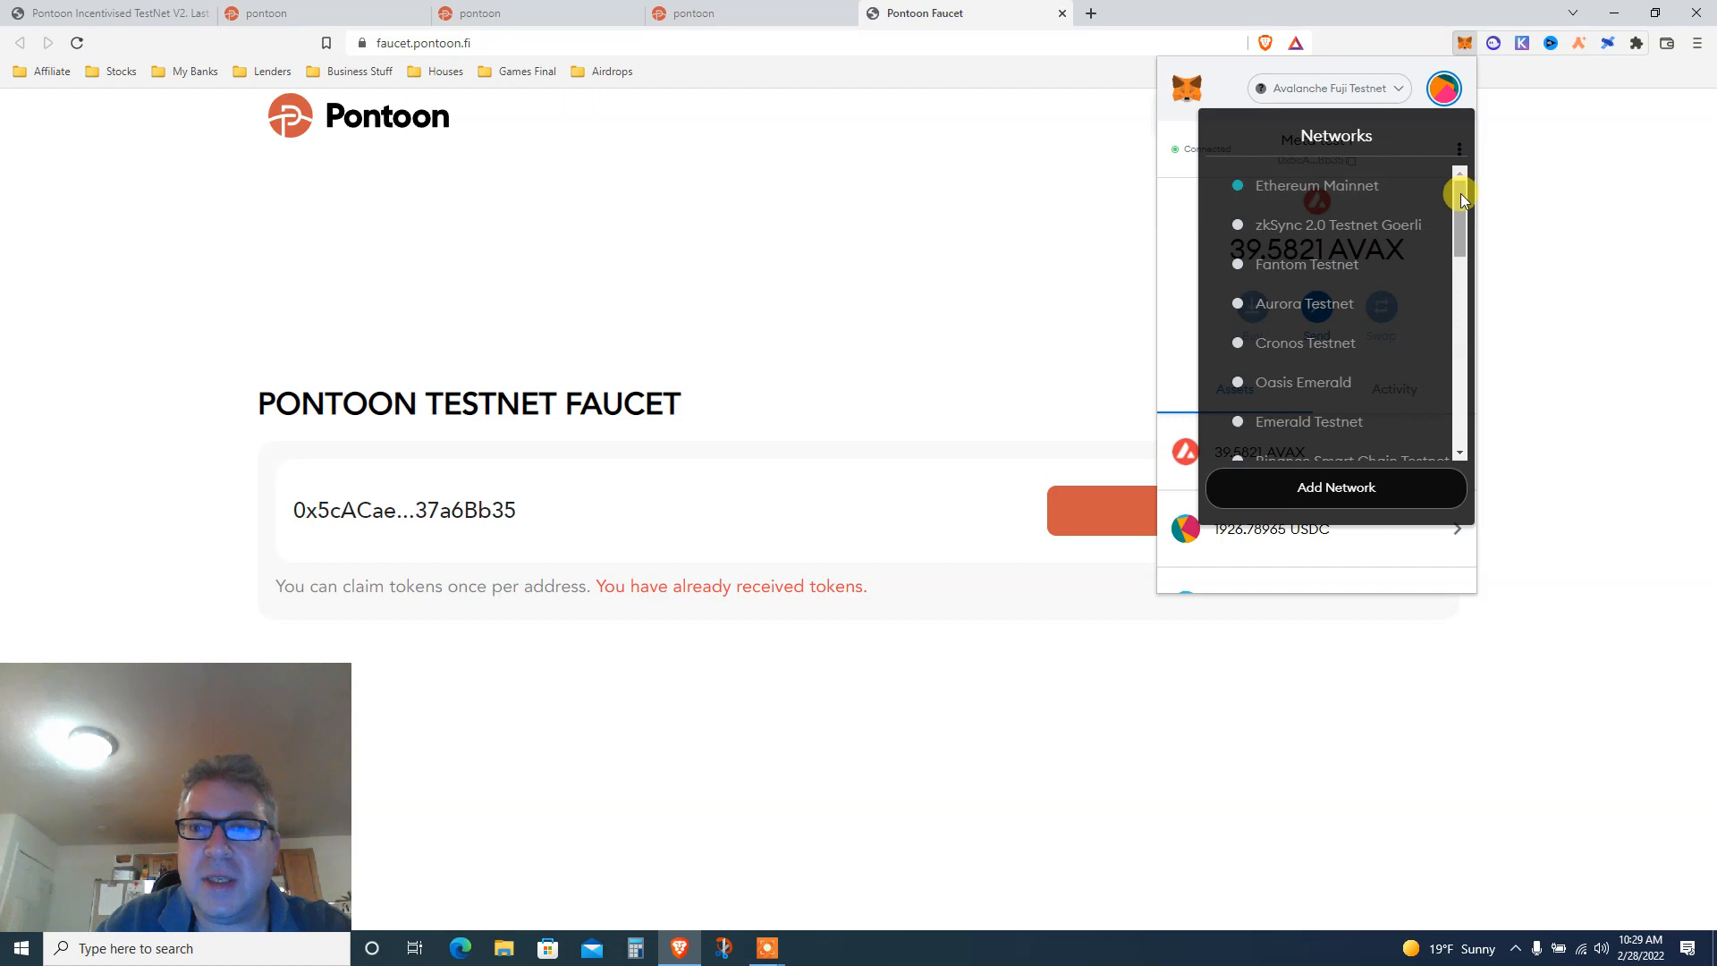
{"action": "scroll", "scroll_direction": "down", "scroll_amount": 3}
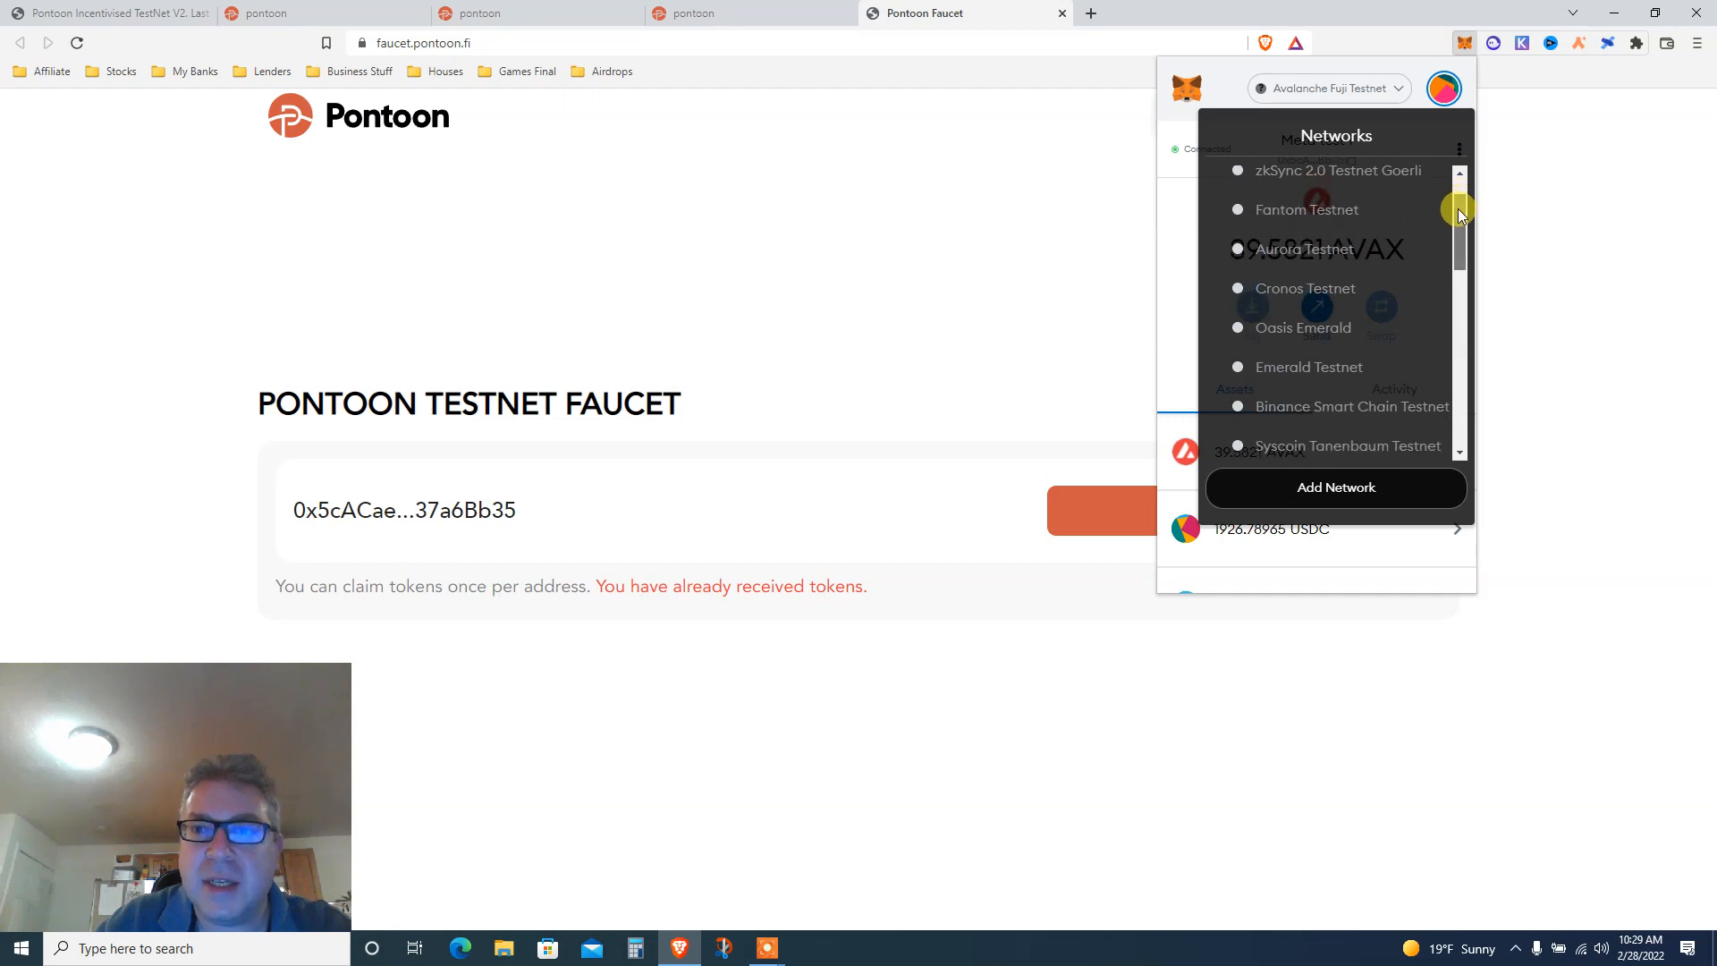
{"action": "scroll", "scroll_direction": "down", "scroll_amount": 3}
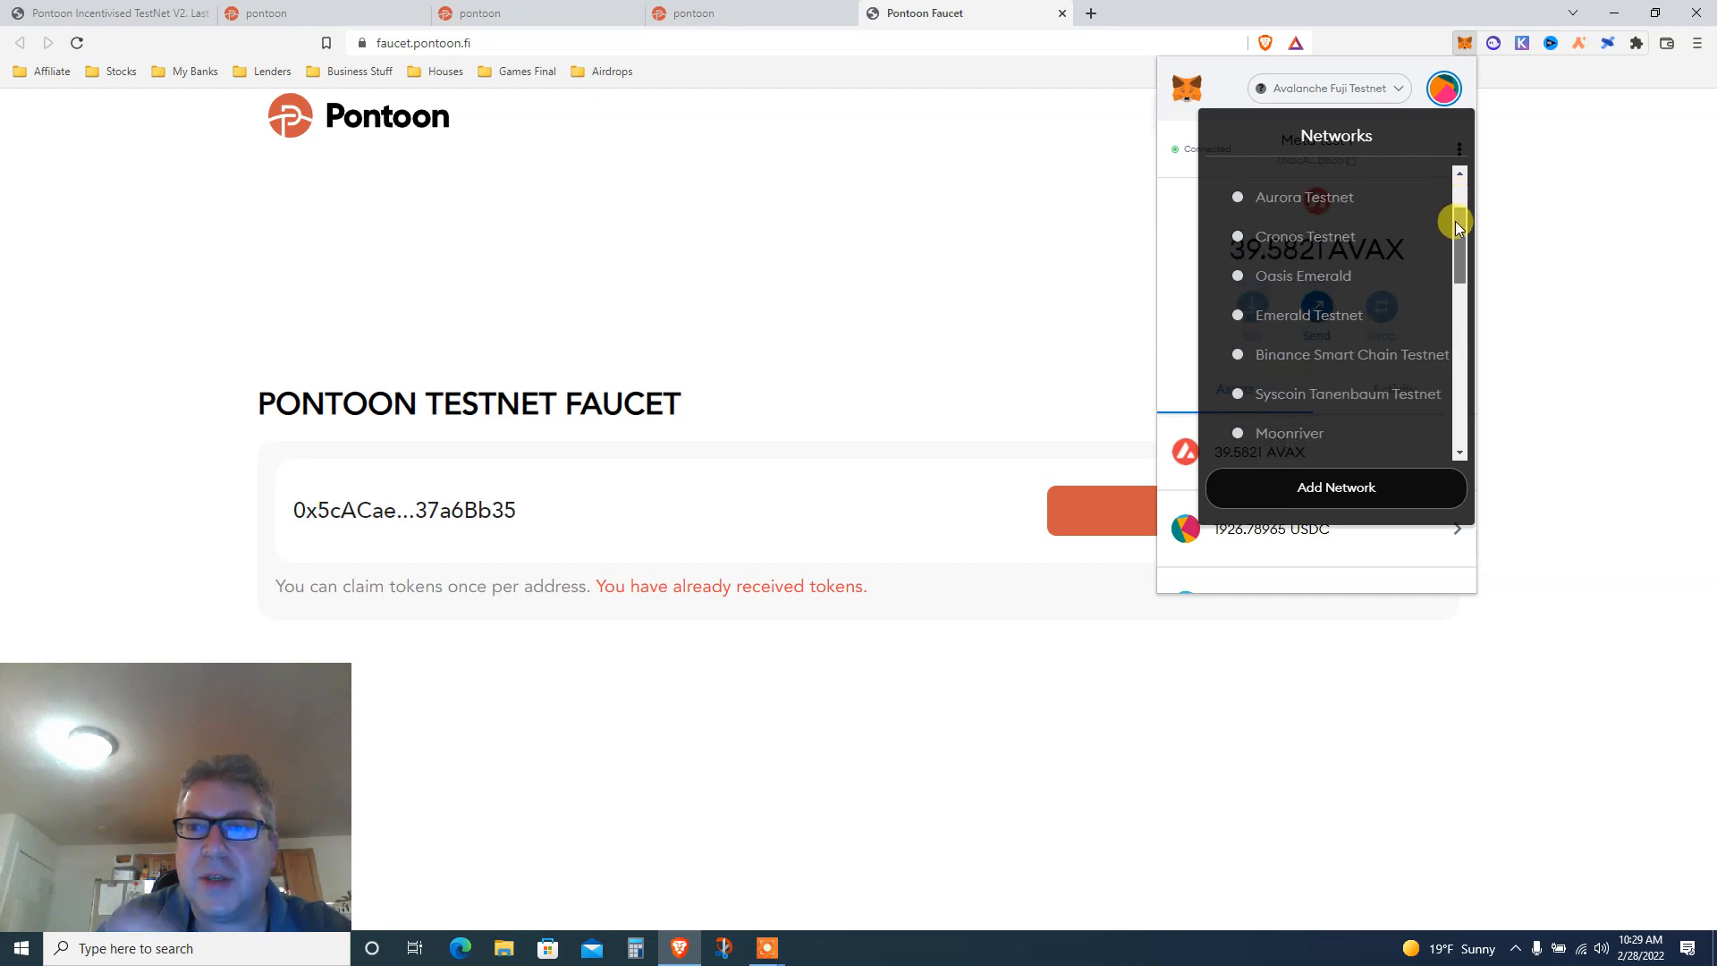
{"action": "scroll", "scroll_direction": "down", "scroll_amount": 3}
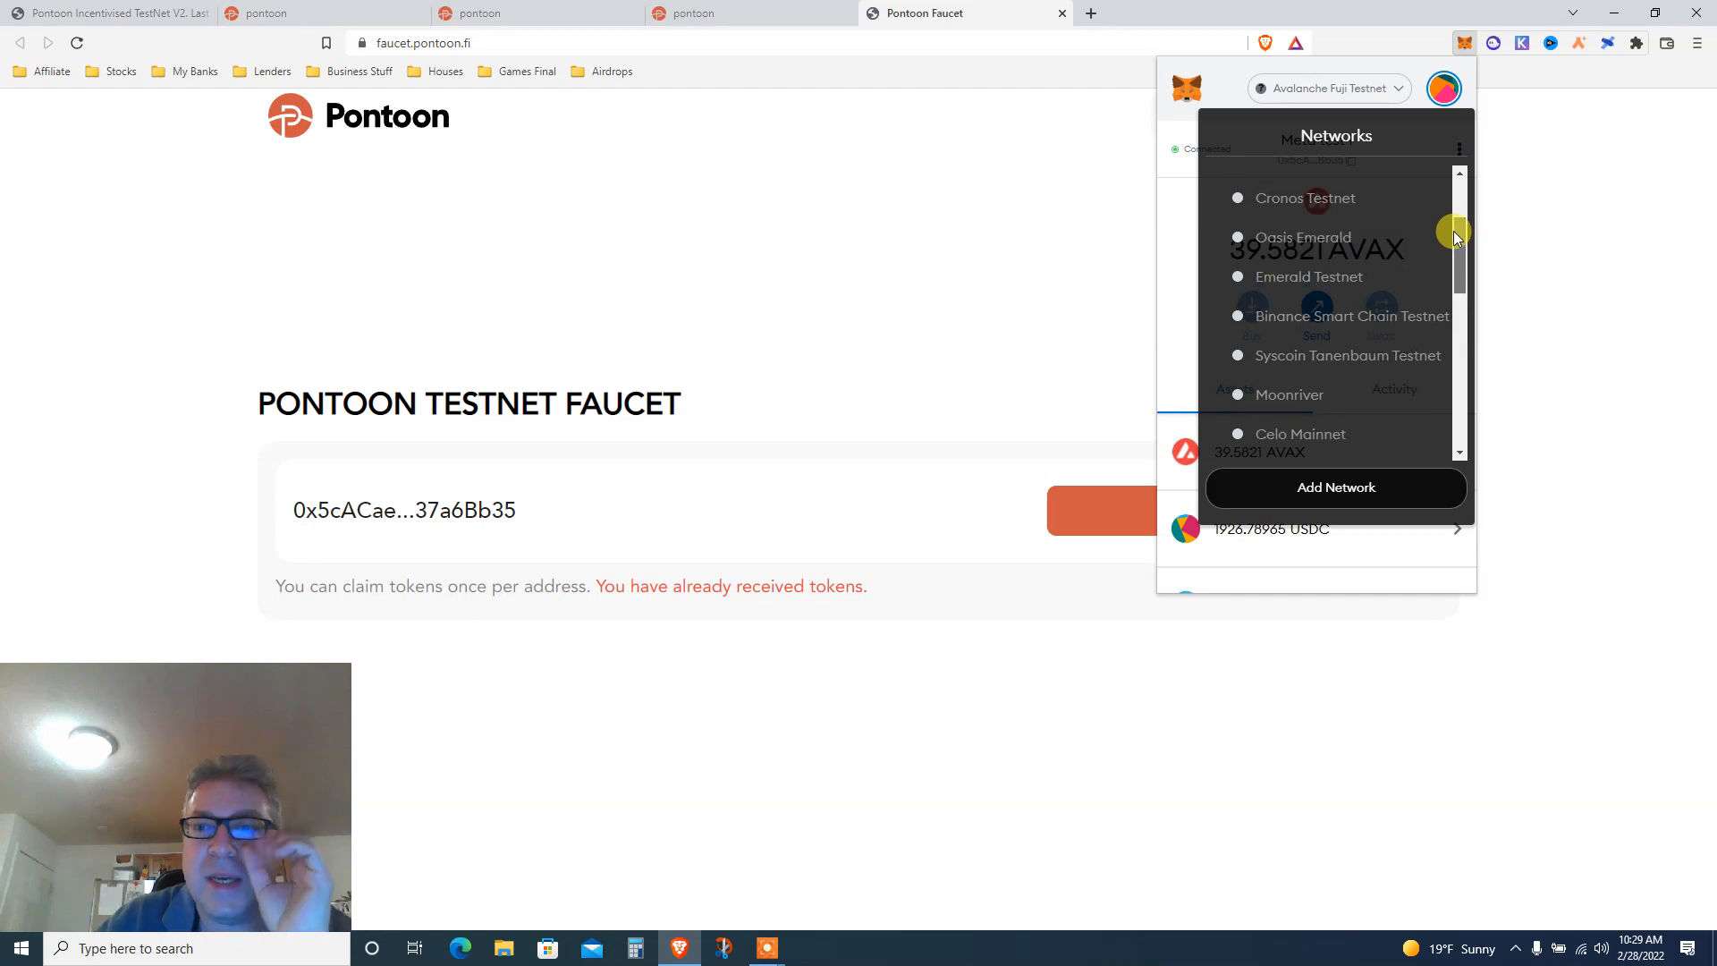
{"action": "scroll", "scroll_direction": "down", "scroll_amount": 3}
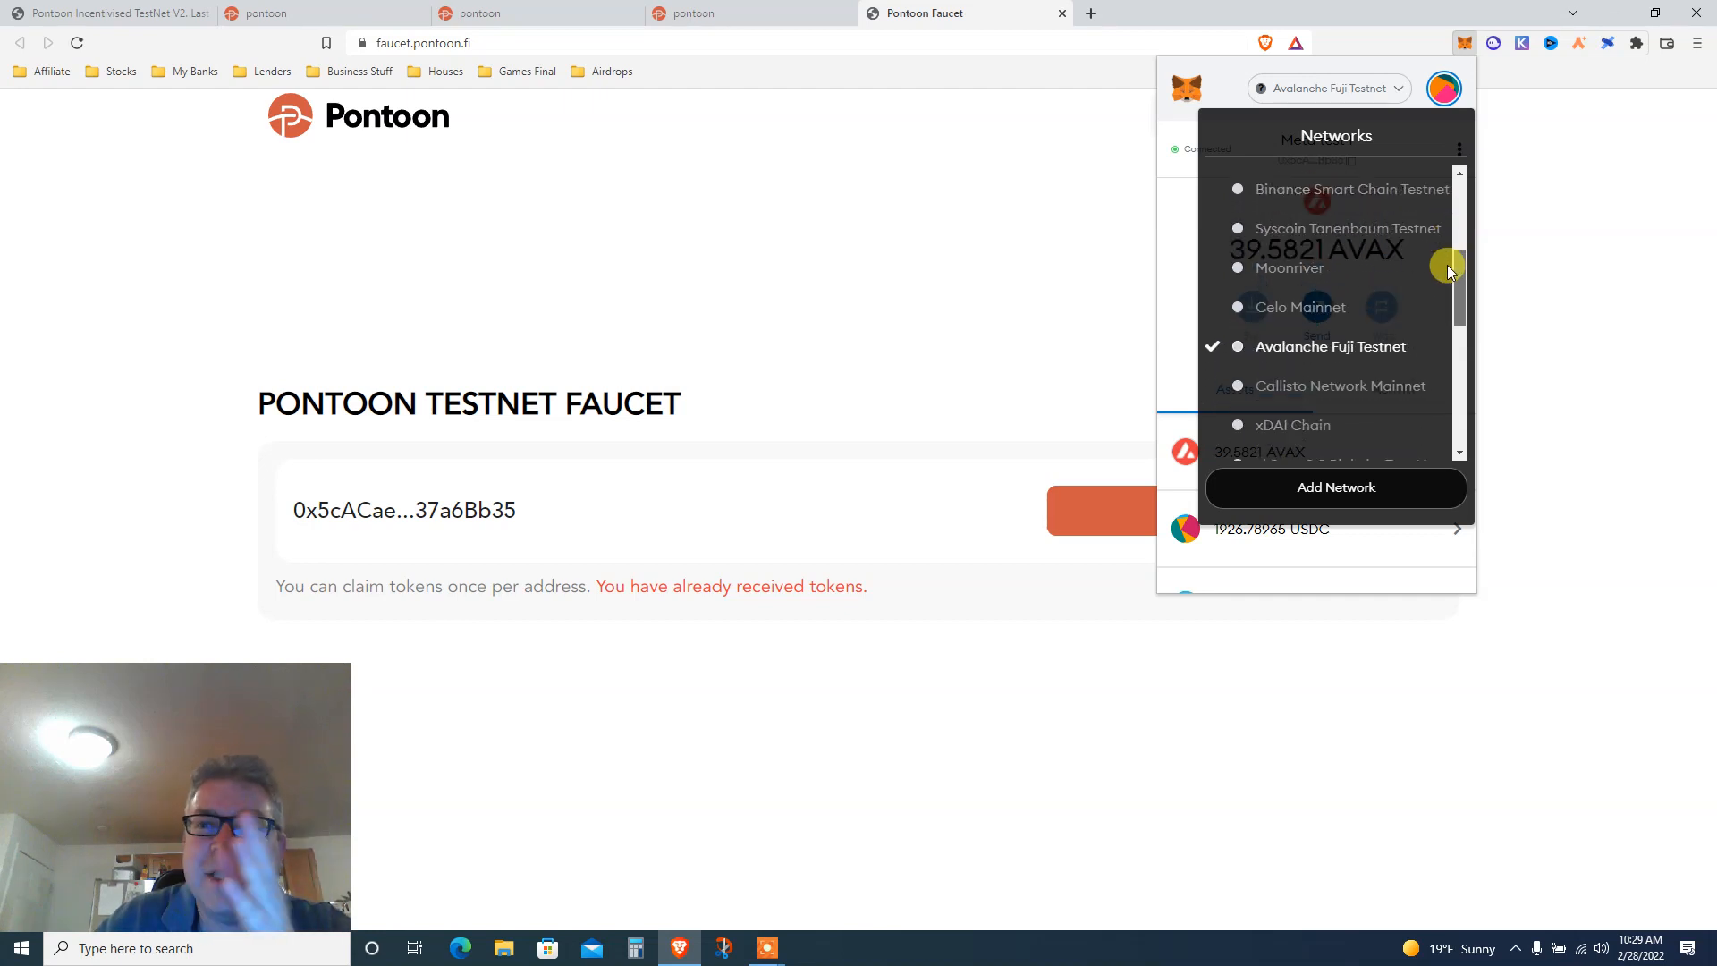
{"action": "scroll", "scroll_direction": "down", "scroll_amount": 3}
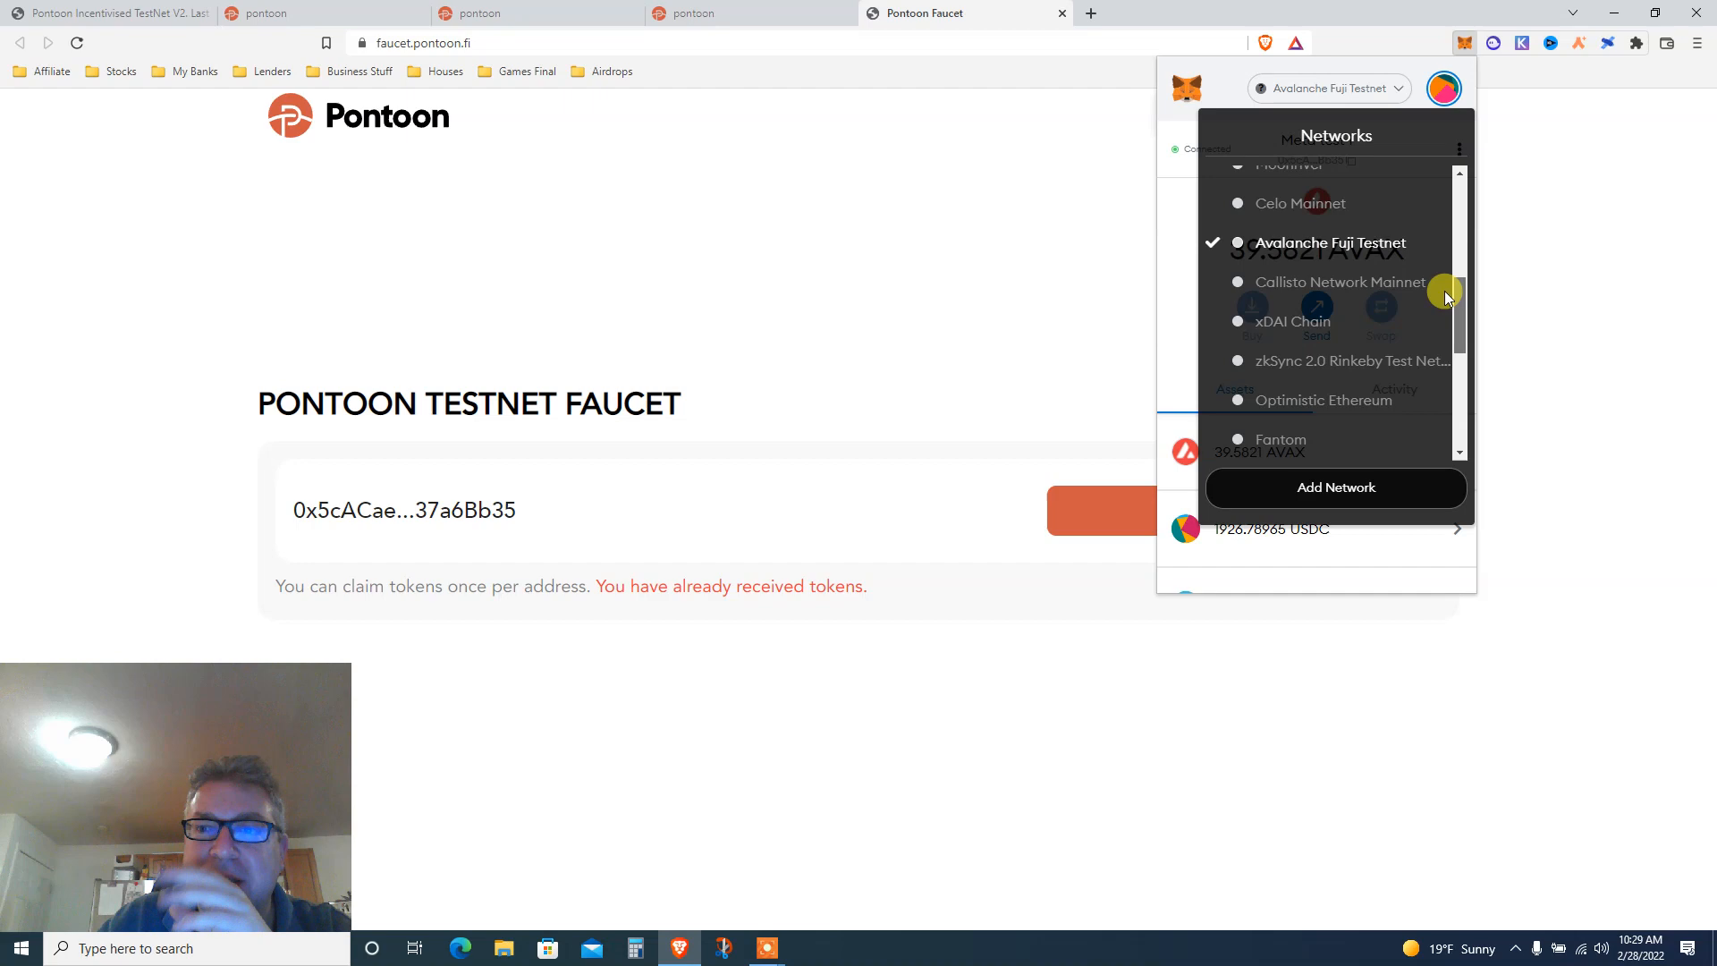
{"action": "scroll", "scroll_direction": "down", "scroll_amount": 3}
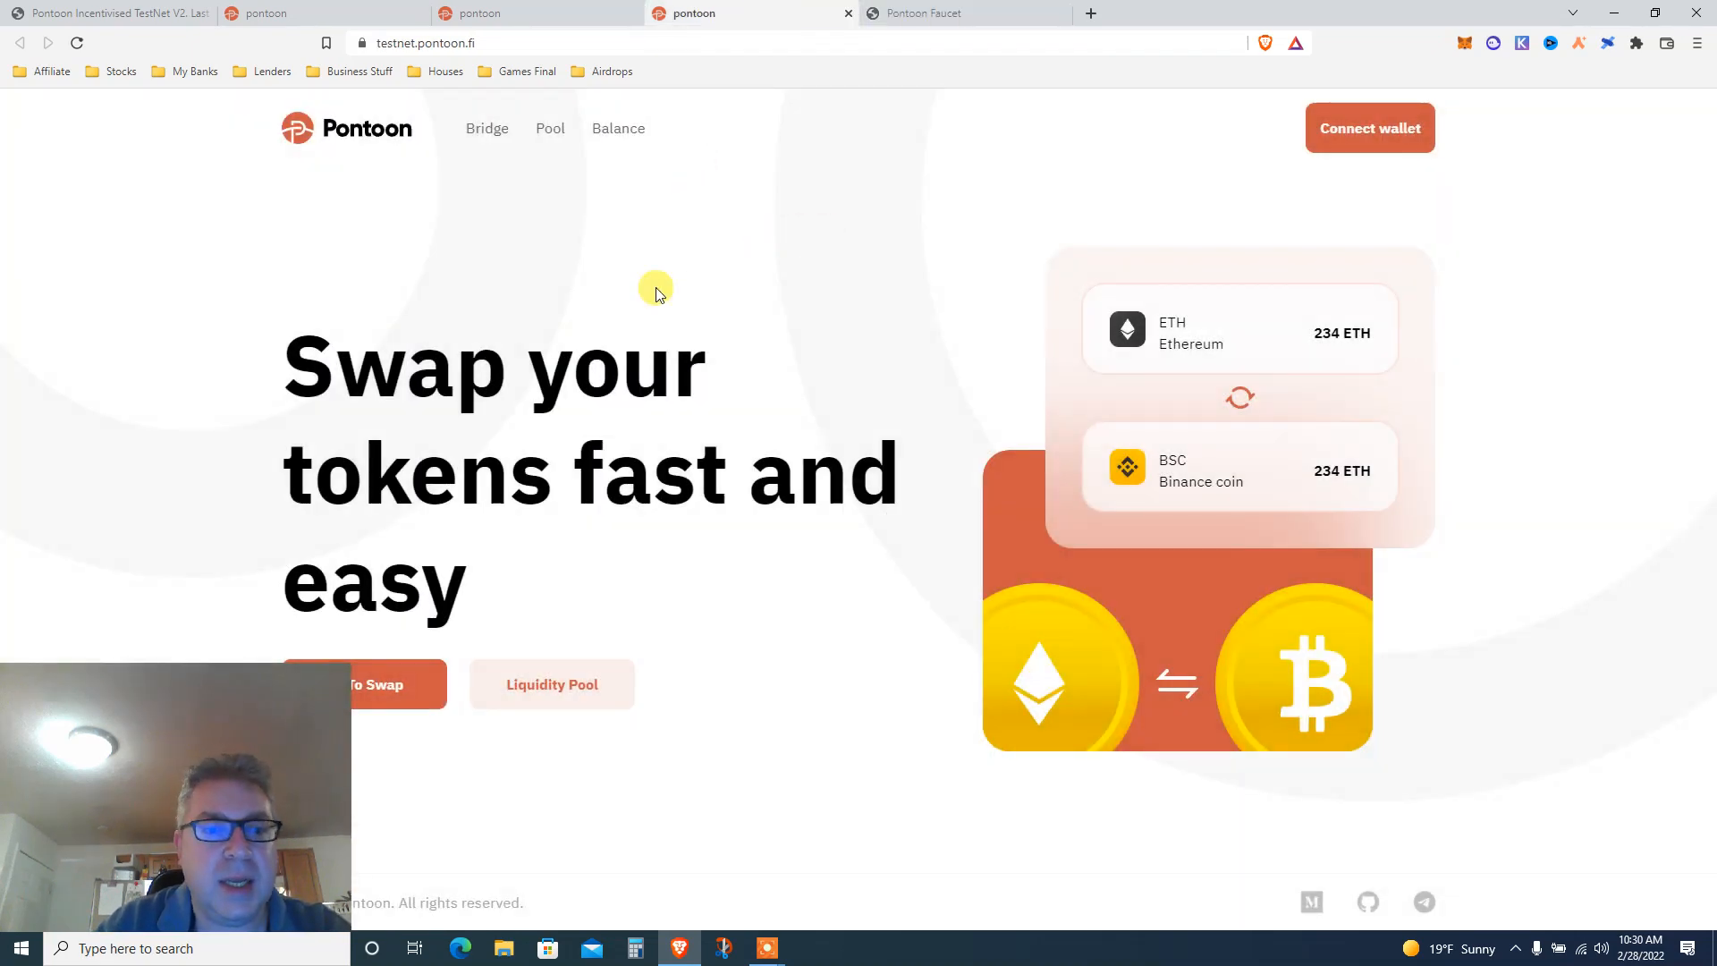
- Go to the Bridge page and connect the wallet on Avalanche Testnet
{"action": "left_click", "coordinate": [486, 129]}
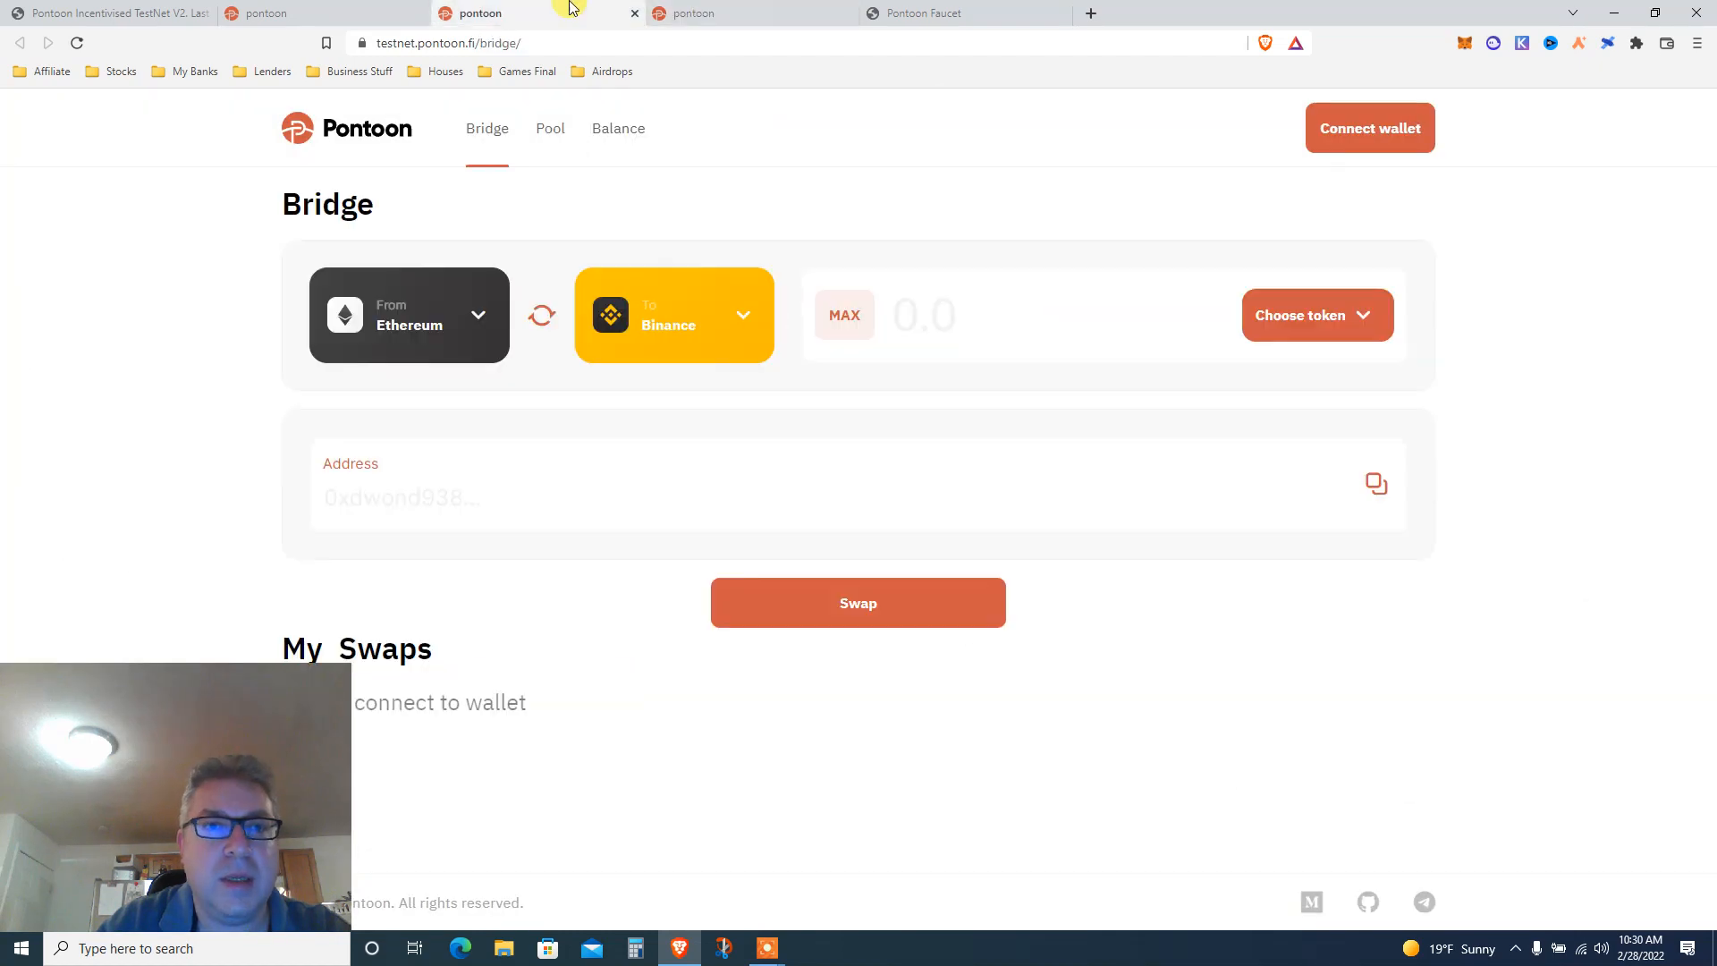
{"action": "left_click", "coordinate": [1368, 127]}
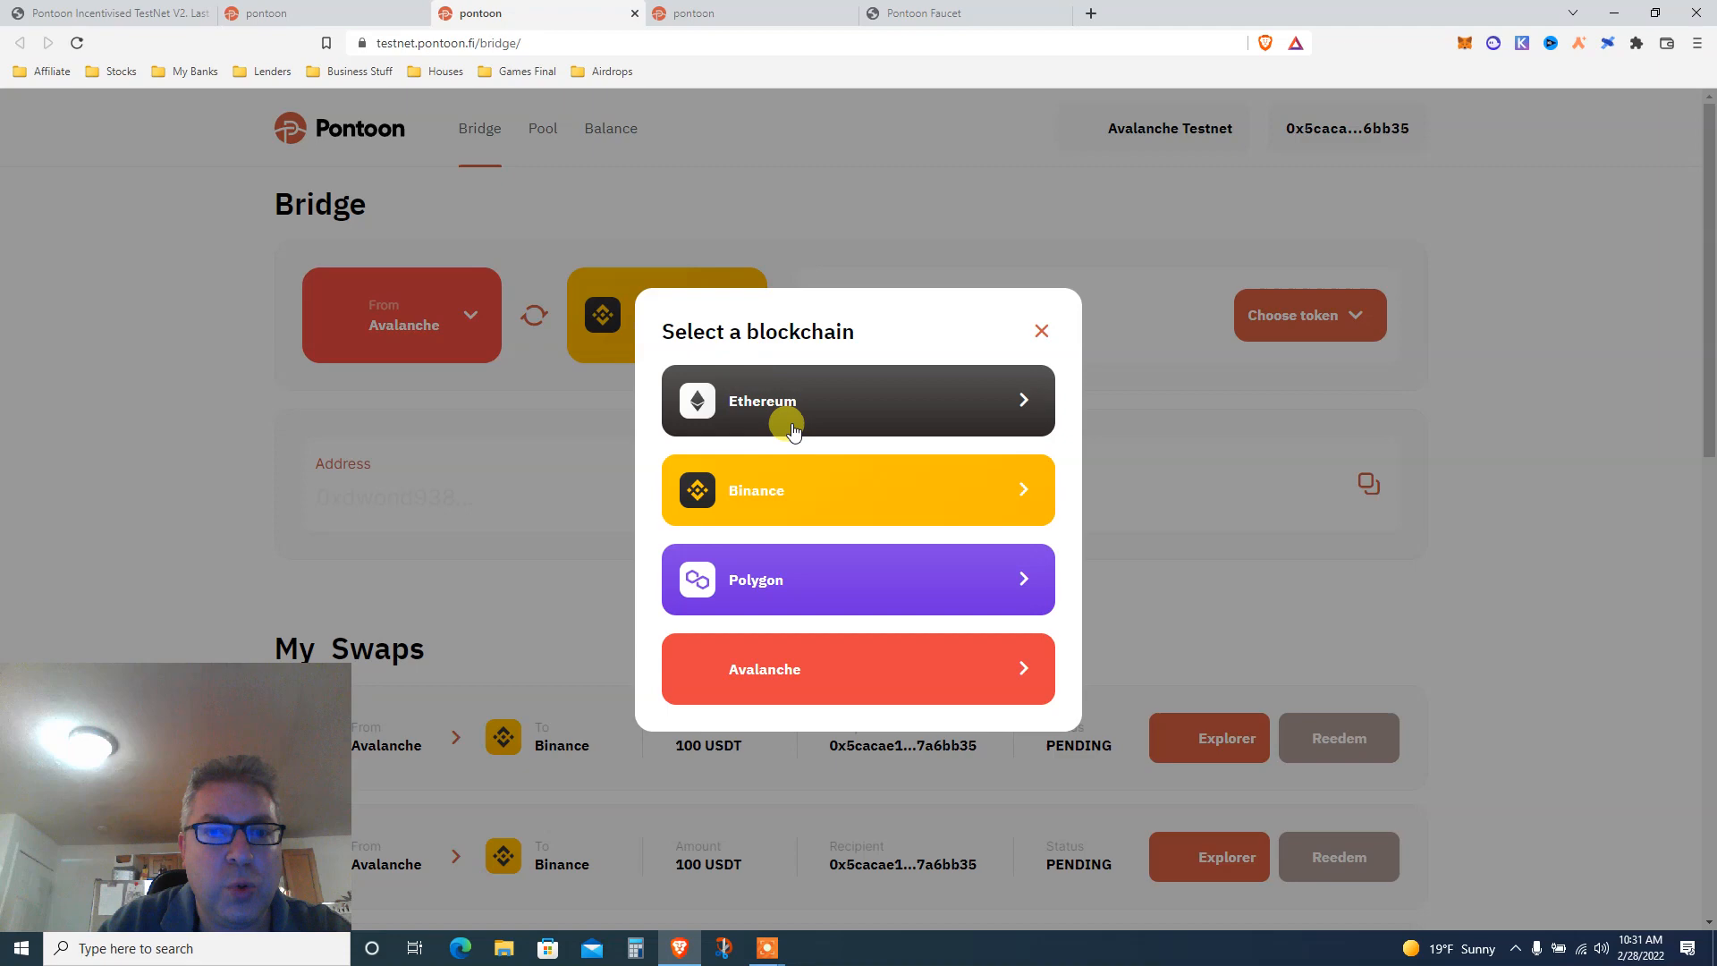
{"action": "mouse_move", "coordinate": [778, 577]}
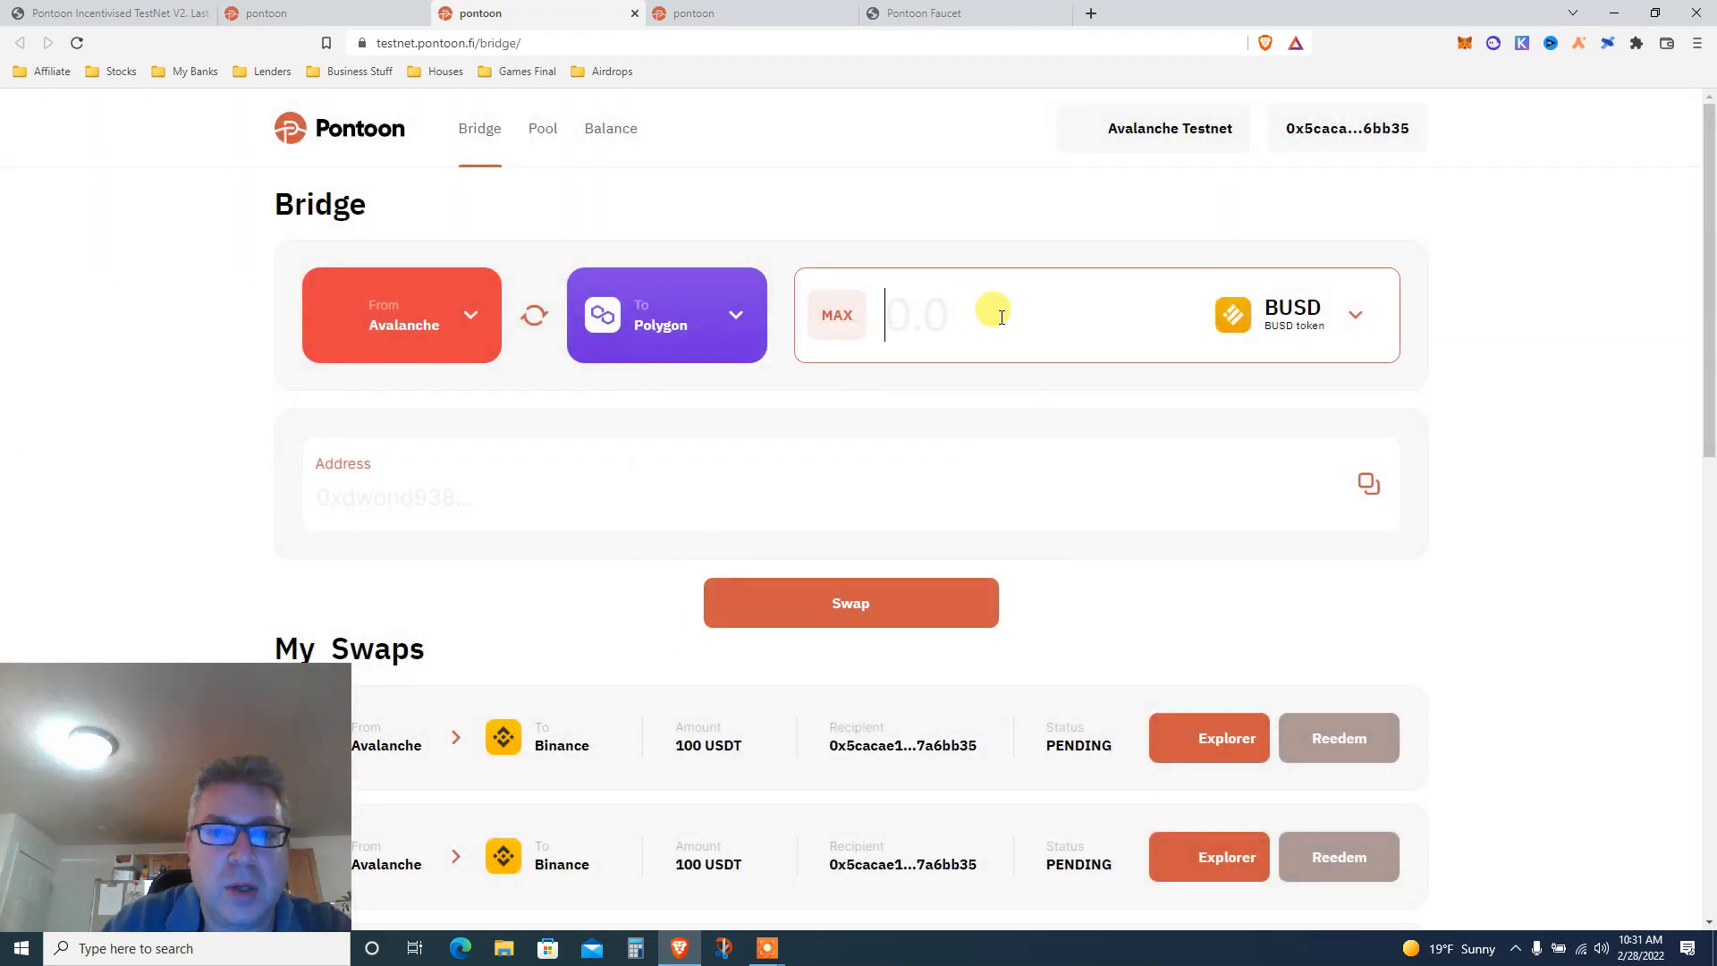
- Enter 100 BUSD and the recipient wallet address, then start the Avalanche-to-Polygon swap
{"action": "type", "text": "100"}
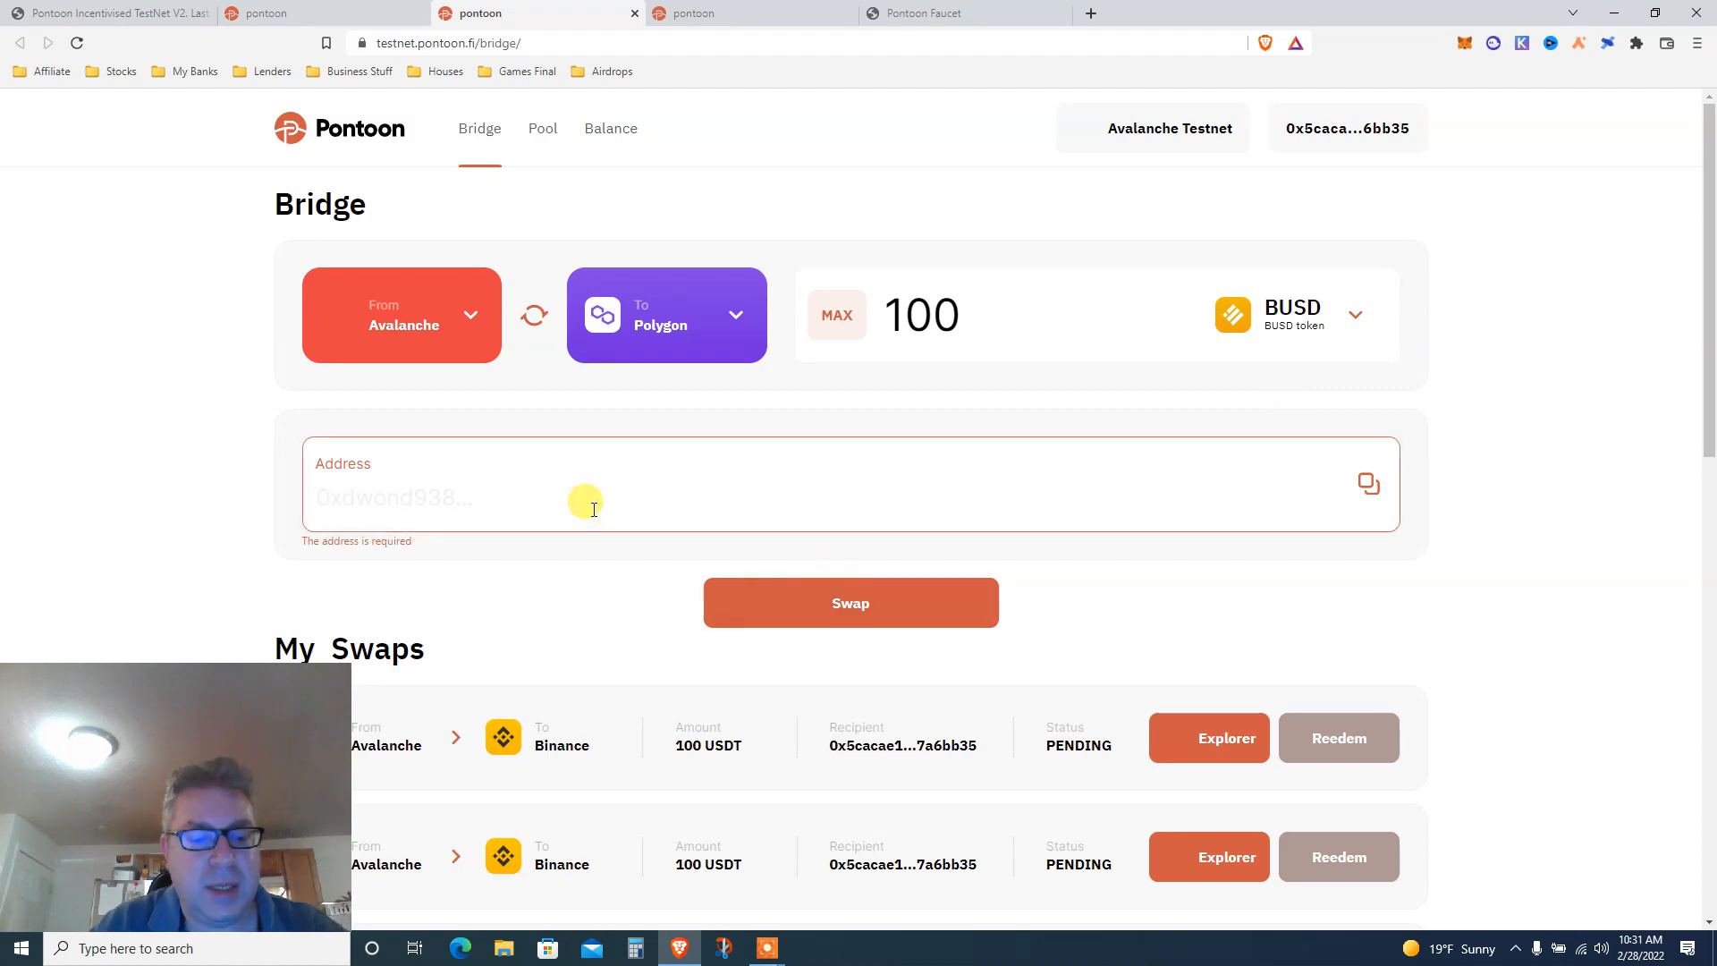
{"action": "type", "text": "ZKSync Testnet 2 in 1 Airdrop Video"}
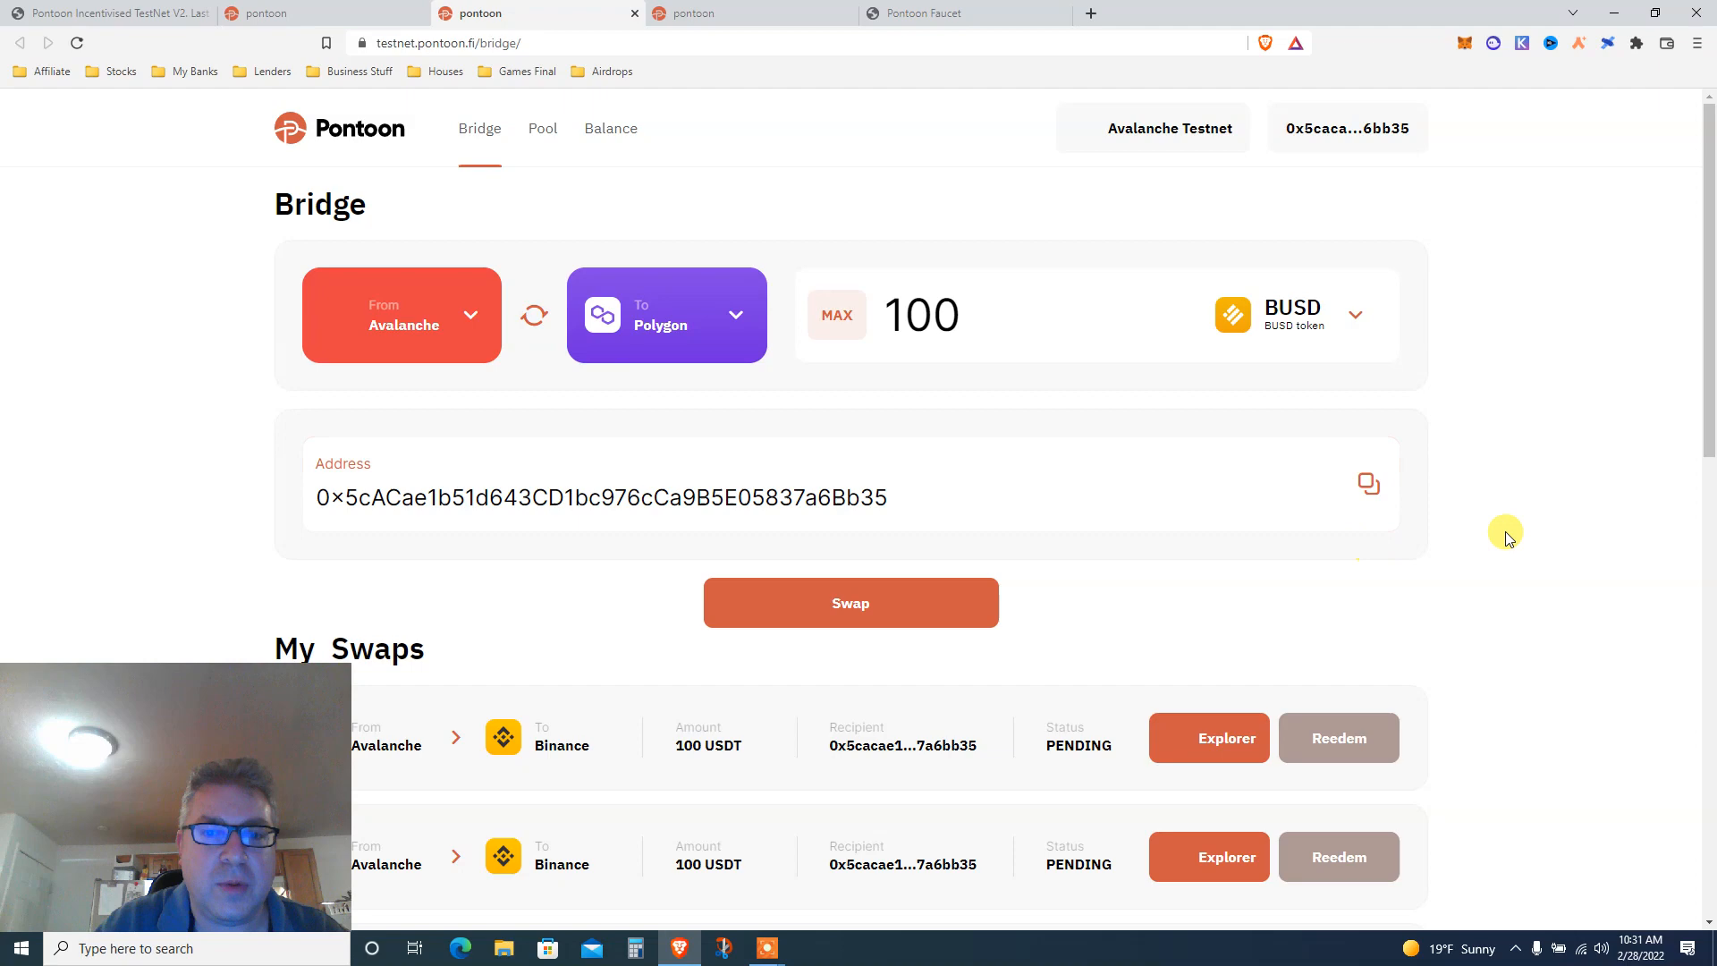
{"action": "left_click", "coordinate": [850, 603]}
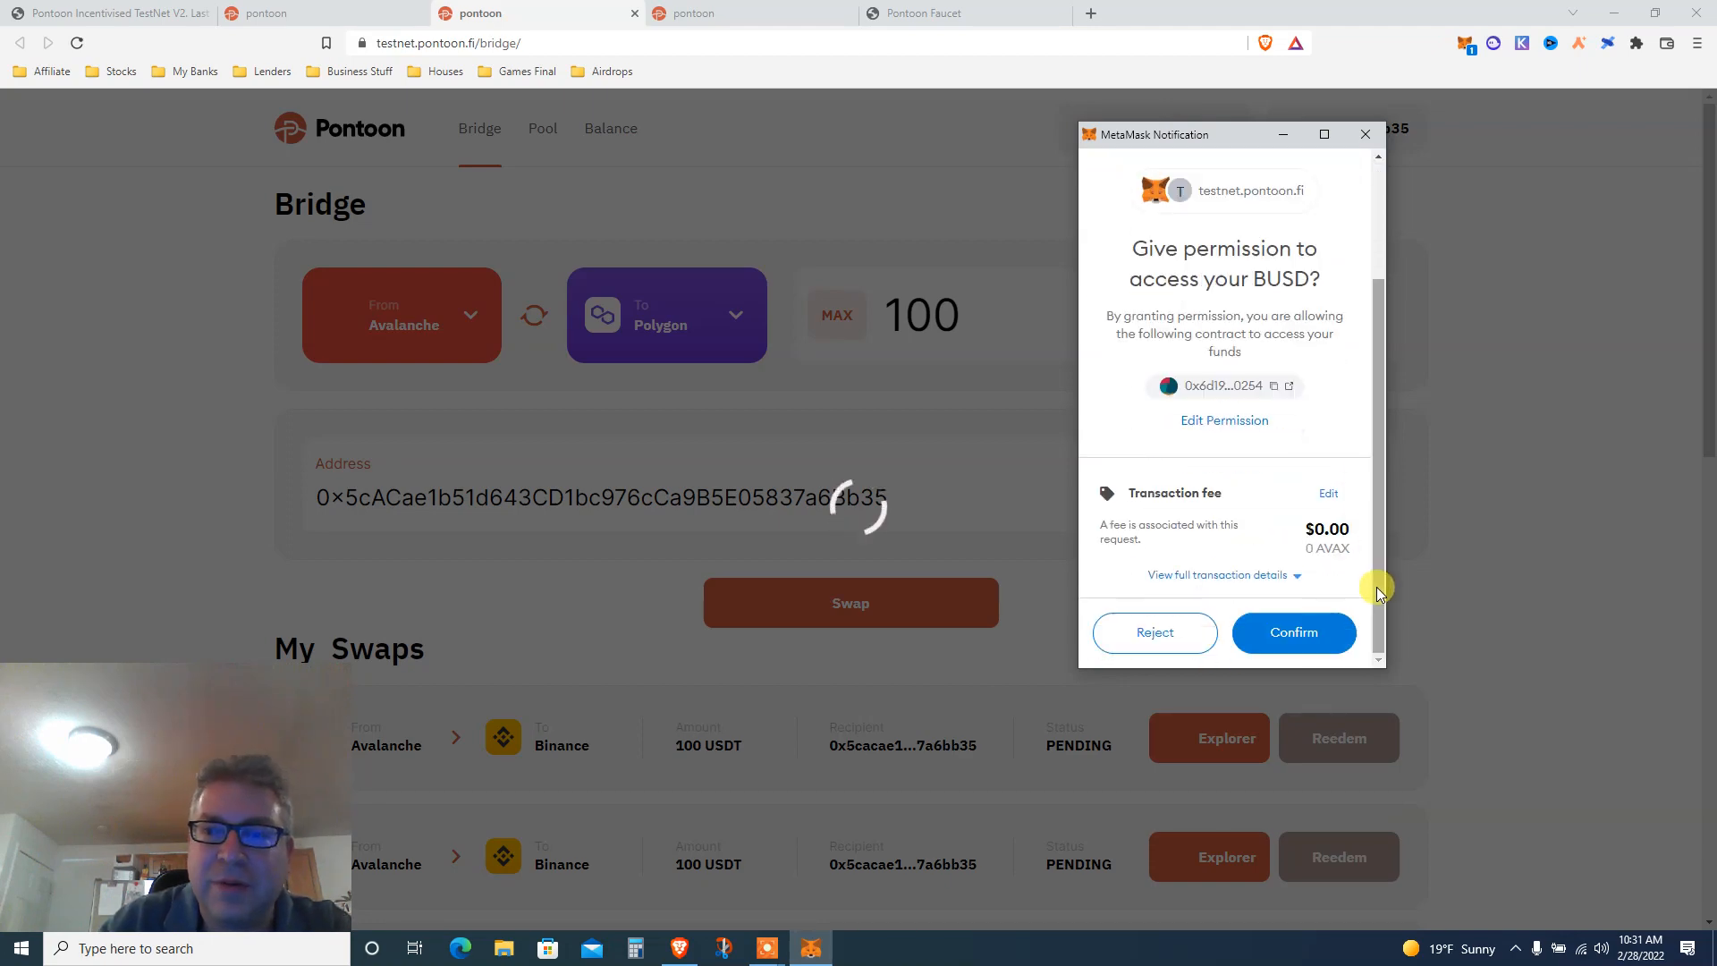
- Approve BUSD access and confirm the swap transaction in MetaMask
{"action": "left_click", "coordinate": [1293, 631]}
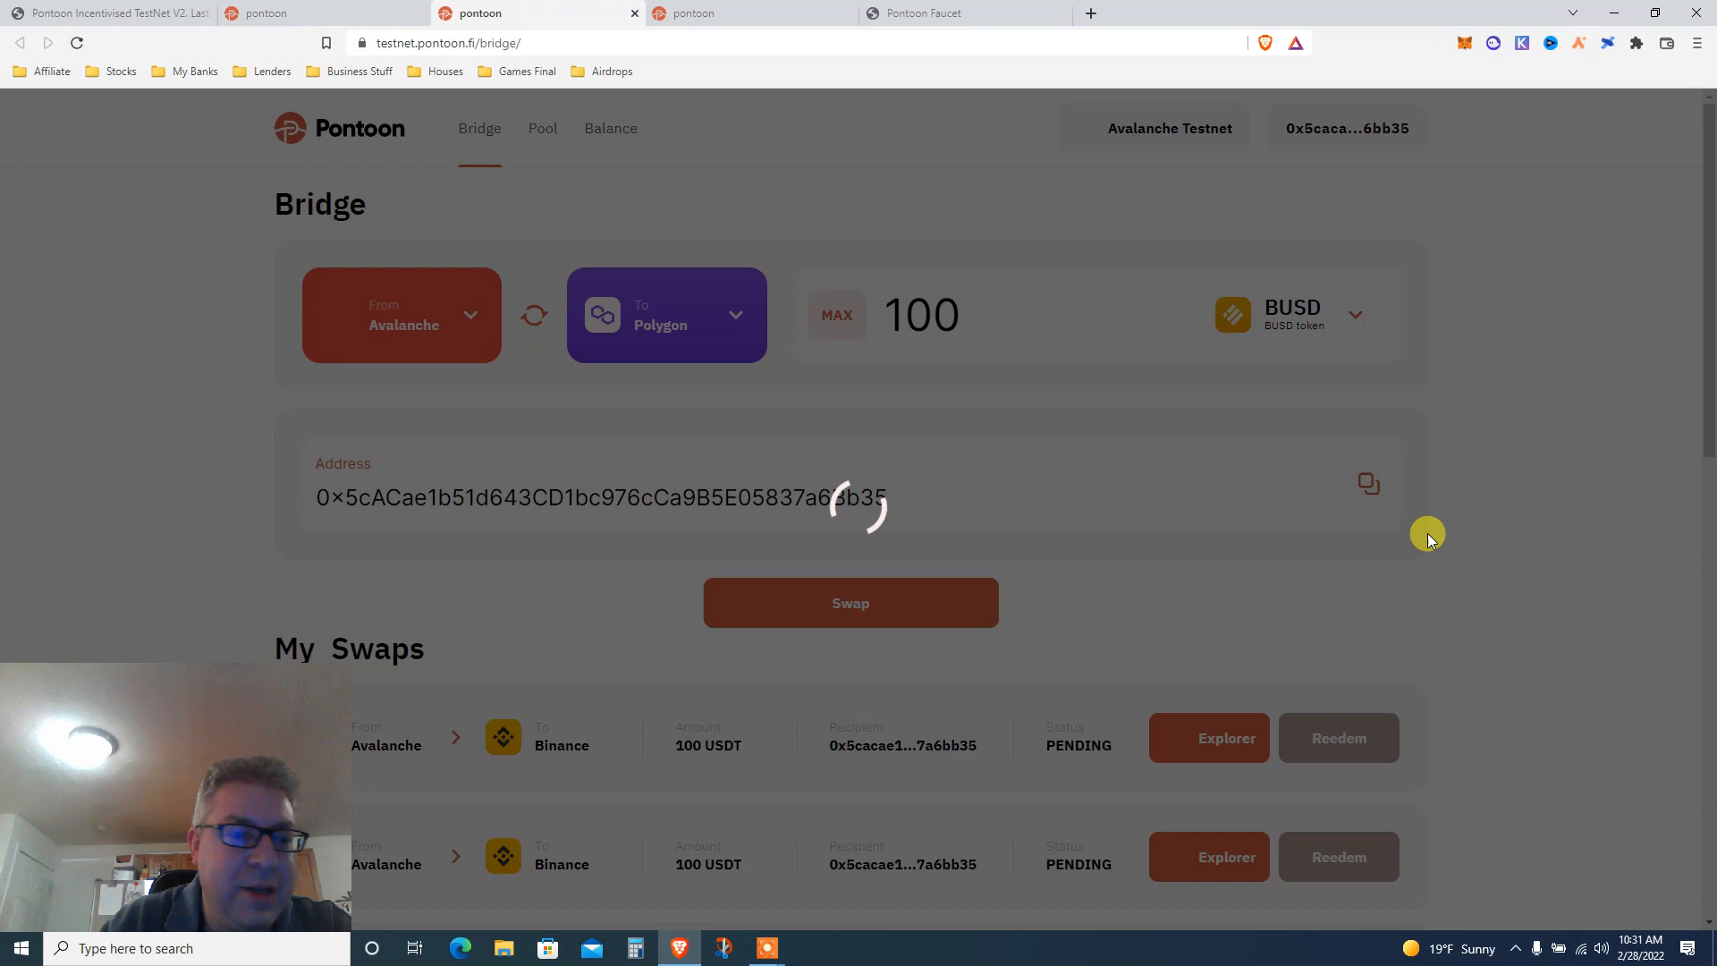
{"action": "mouse_move", "coordinate": [1509, 519]}
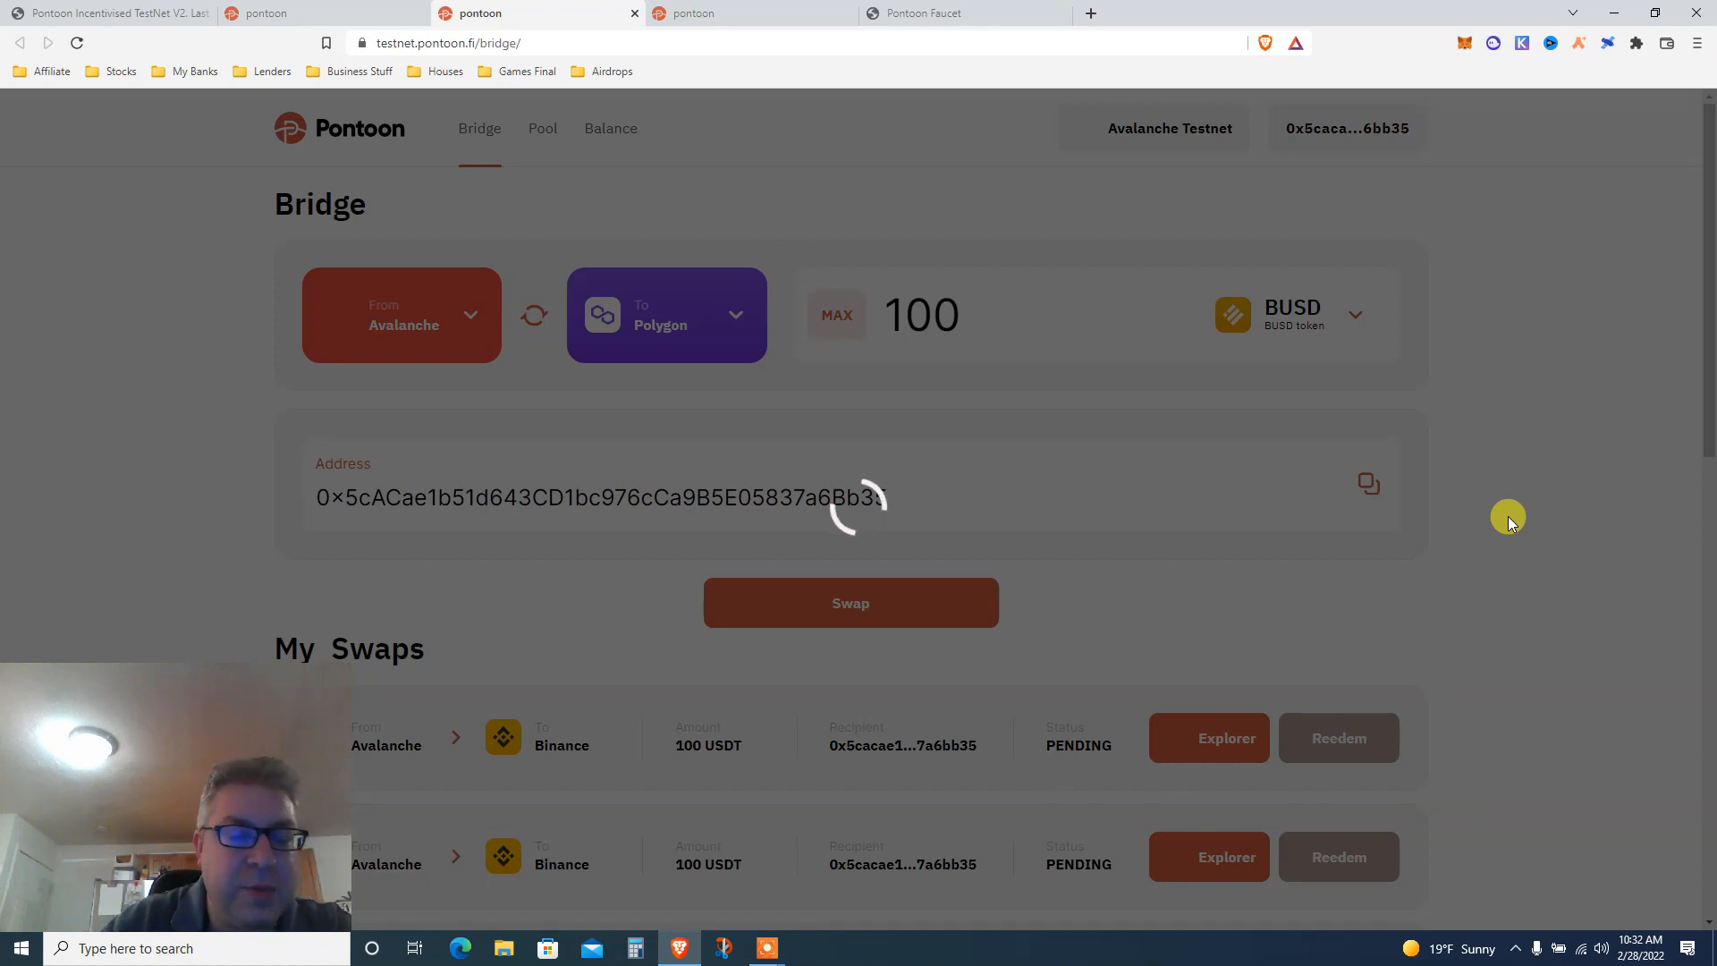
{"action": "mouse_move", "coordinate": [925, 785]}
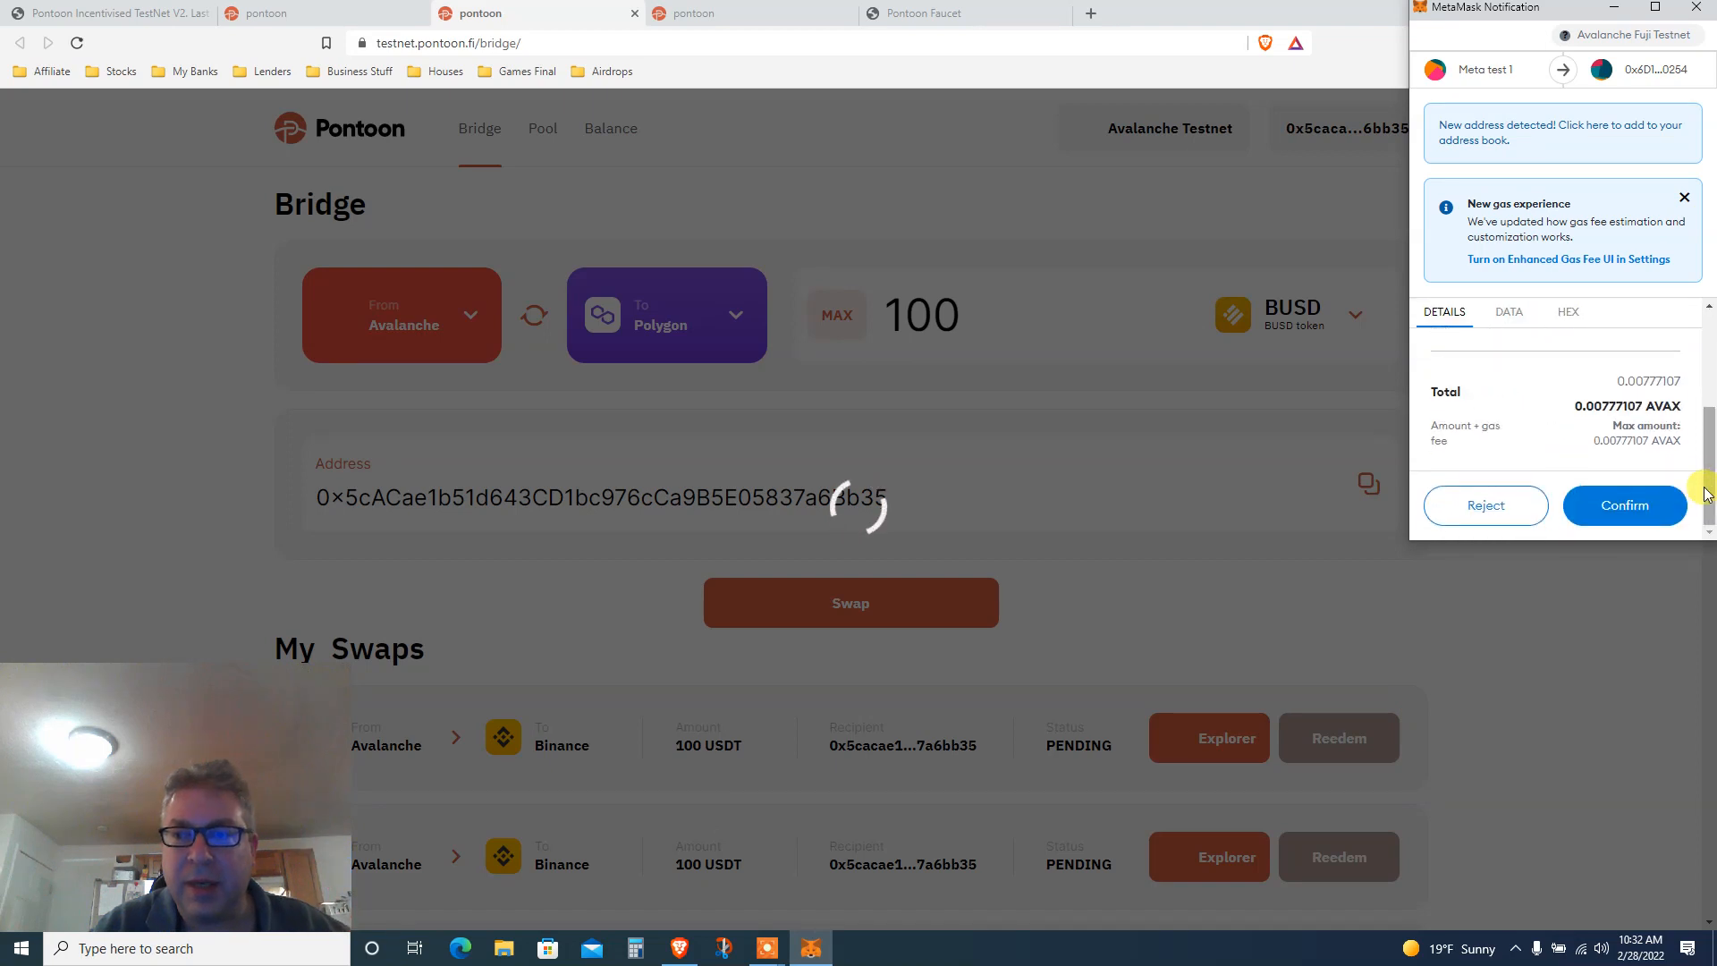
{"action": "left_click", "coordinate": [1623, 505]}
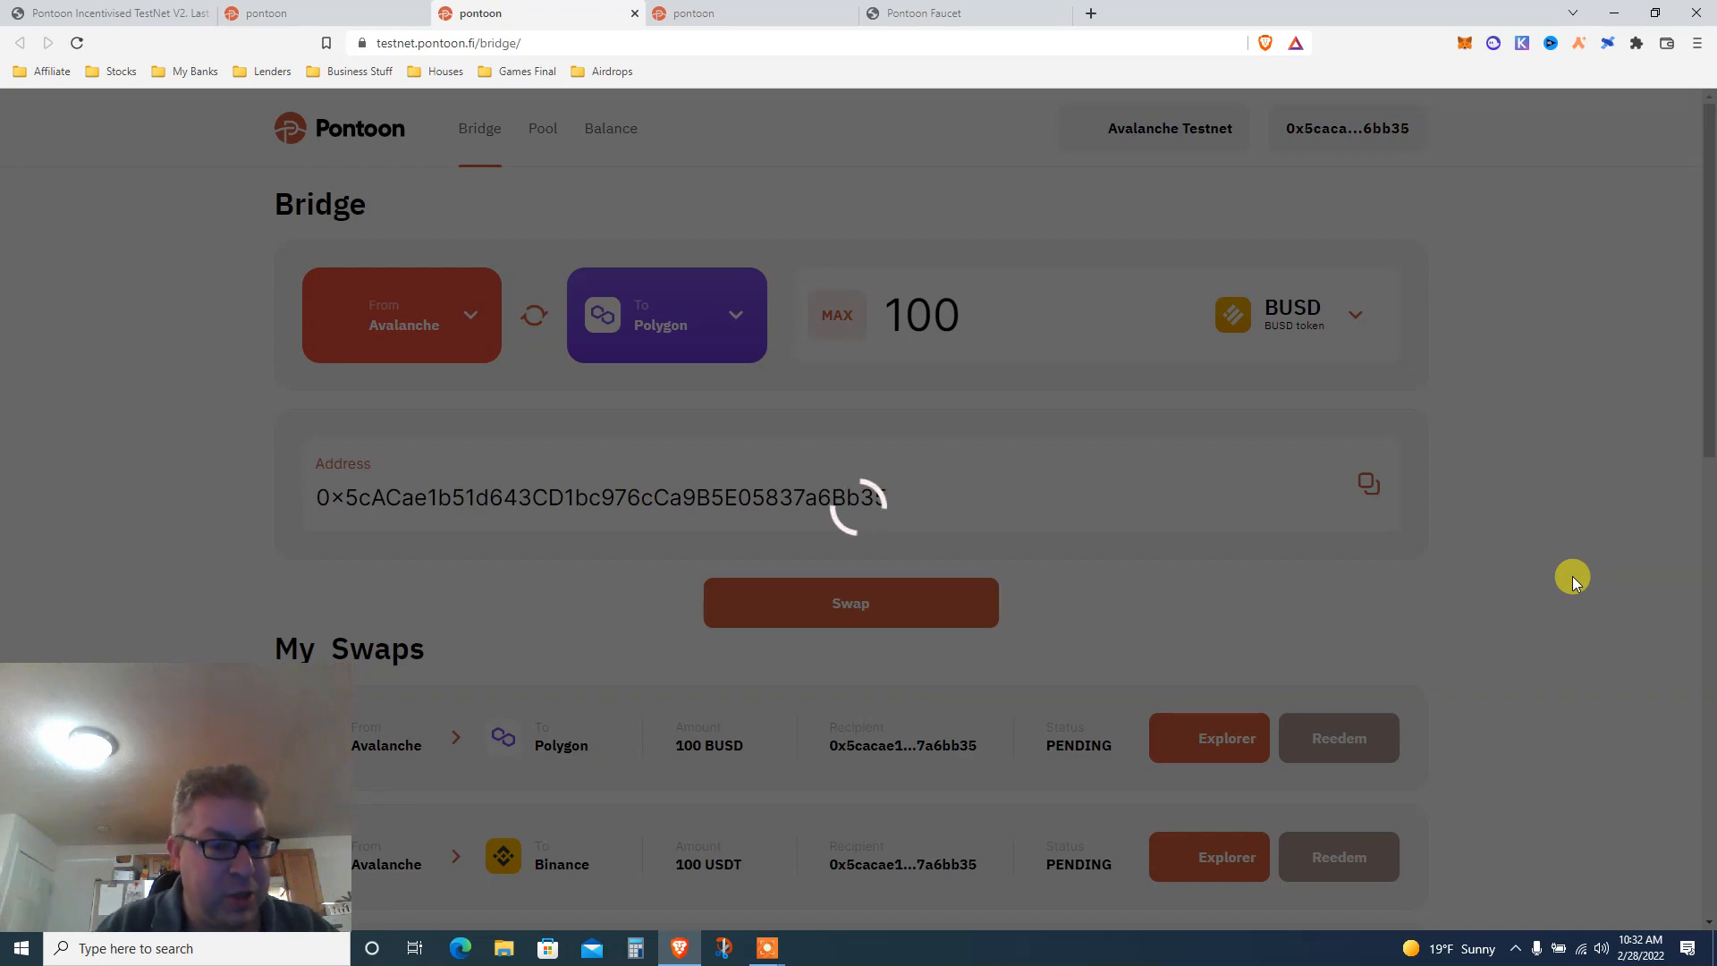
- Wait for the swap to initiate and dismiss the success notice so it shows INITIALIZED with Redeem enabled
{"action": "left_click", "coordinate": [850, 601]}
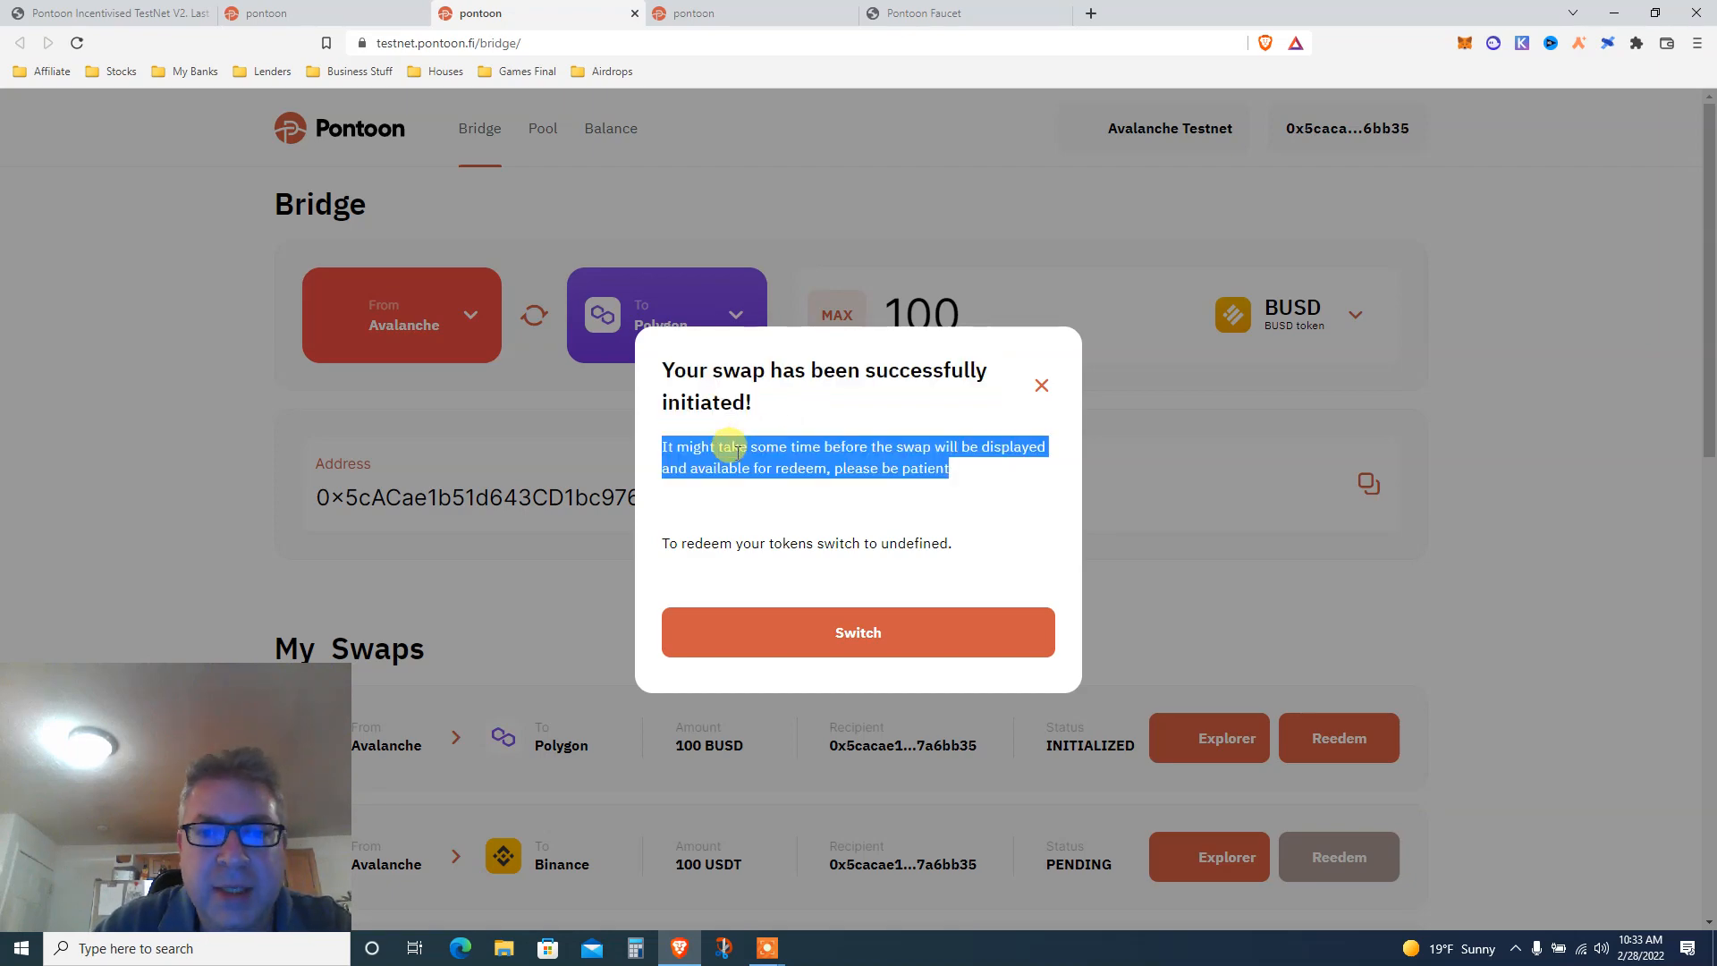
{"action": "mouse_move", "coordinate": [724, 535]}
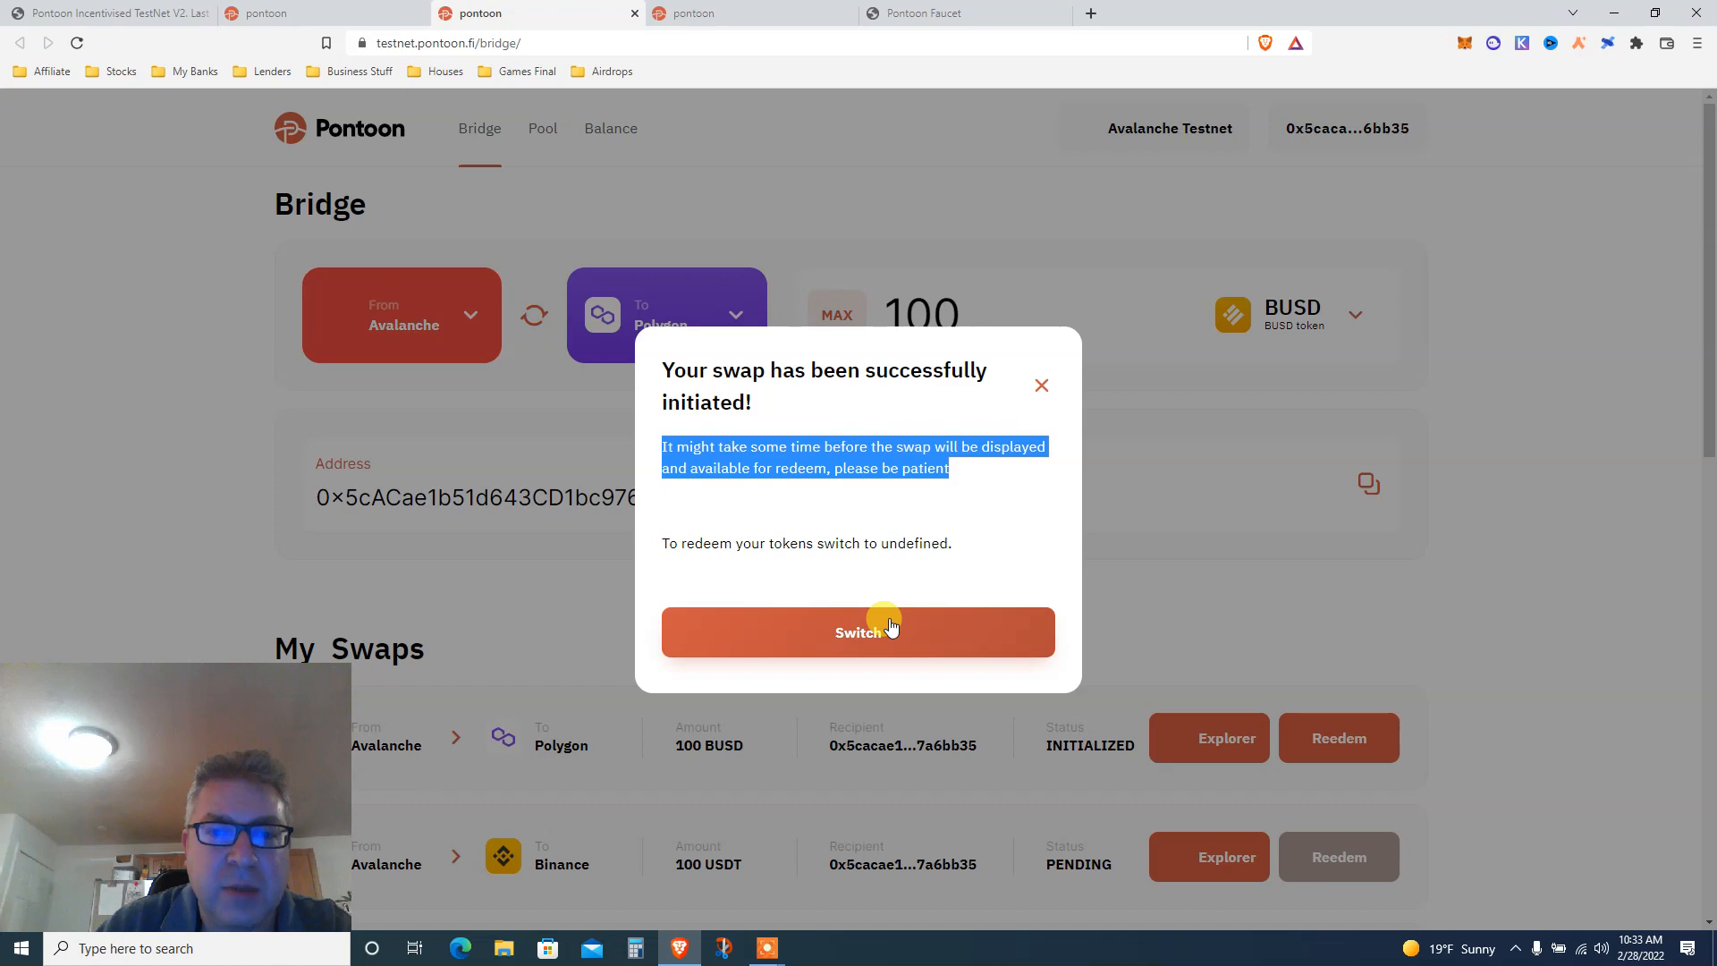
{"action": "mouse_move", "coordinate": [925, 610]}
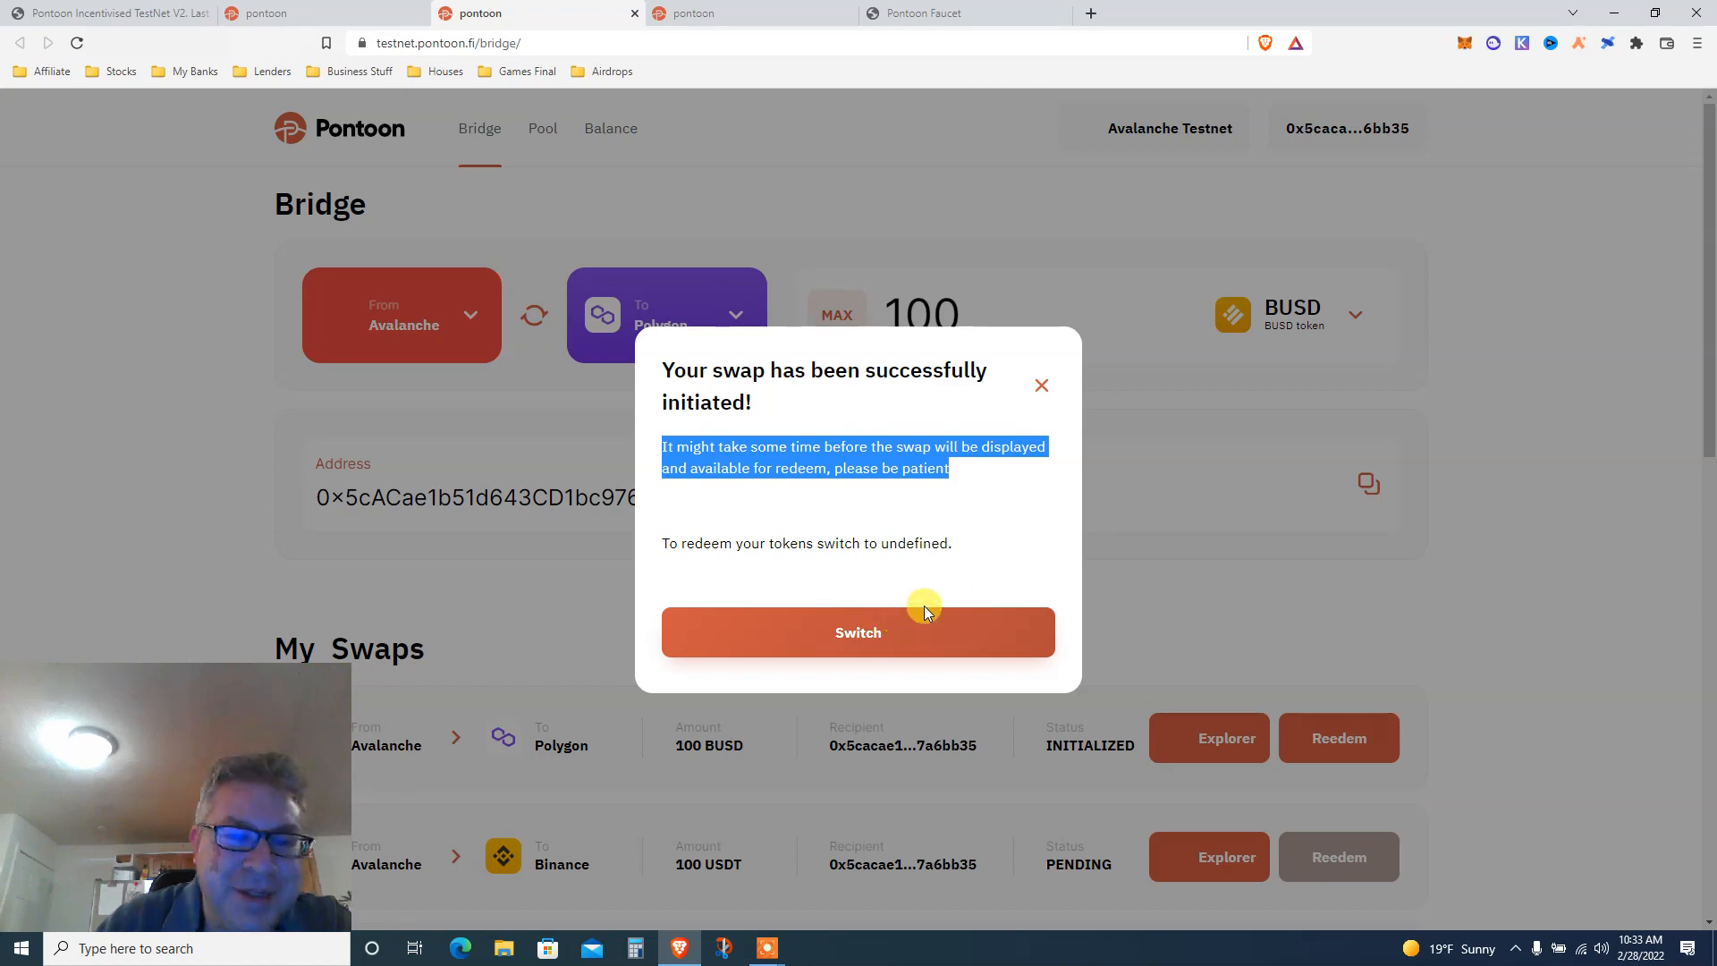
{"action": "left_click", "coordinate": [1037, 387]}
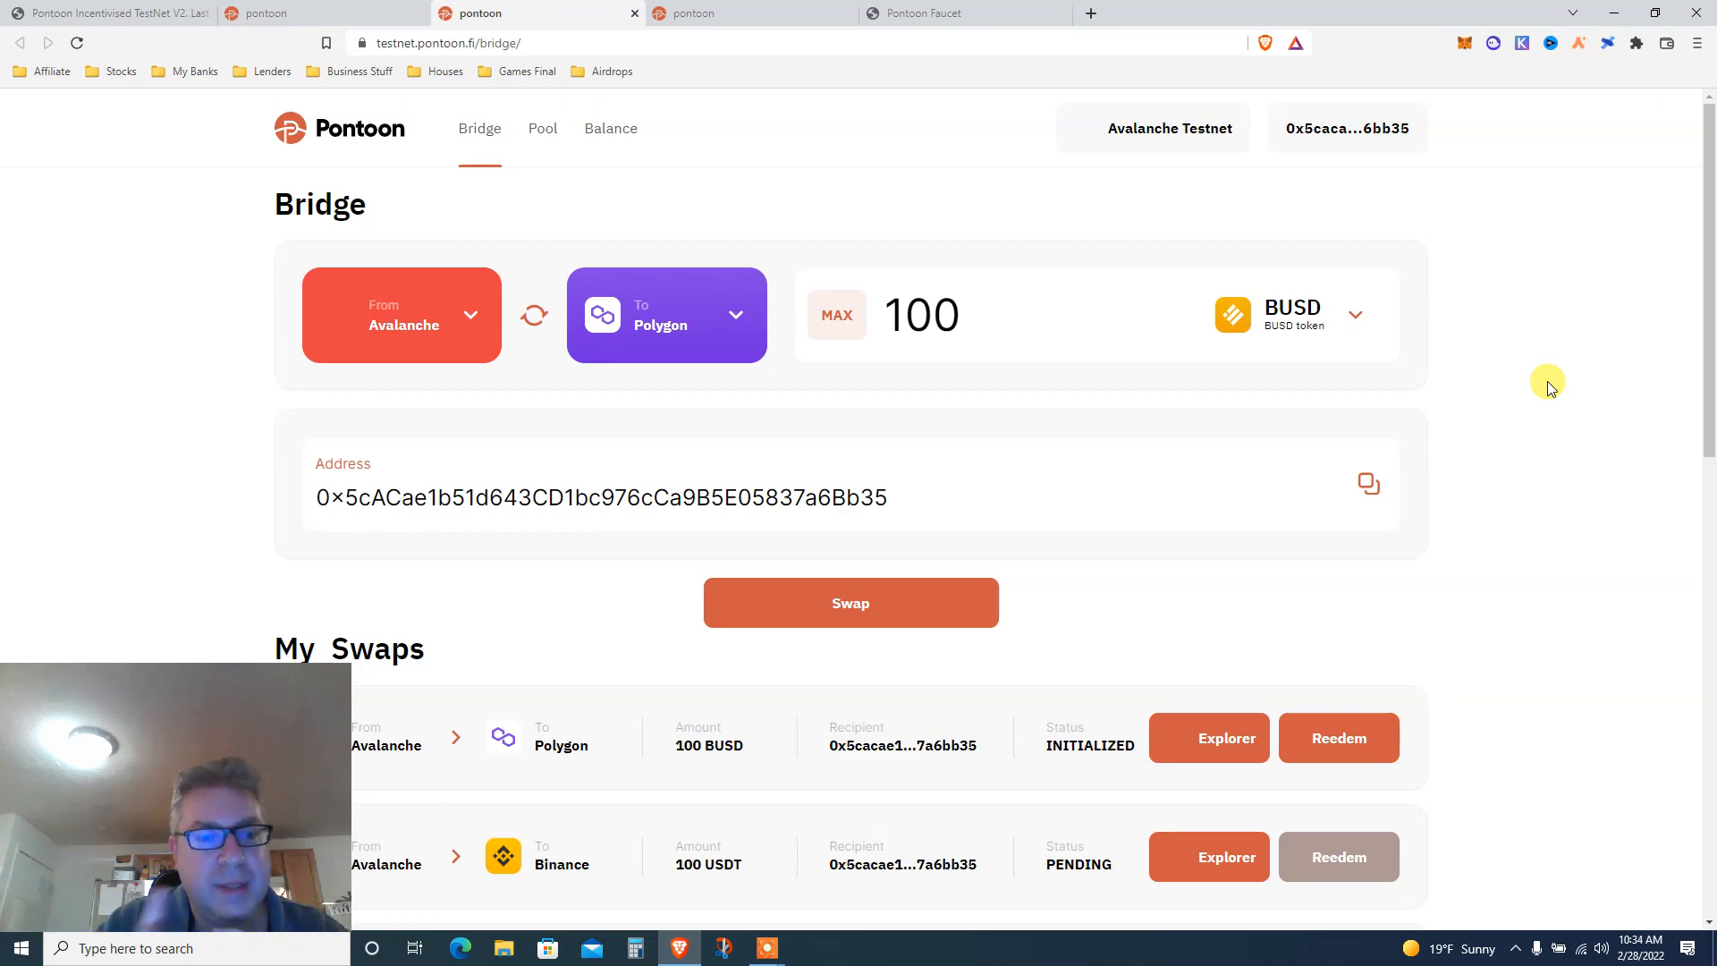
{"action": "mouse_move", "coordinate": [1257, 685]}
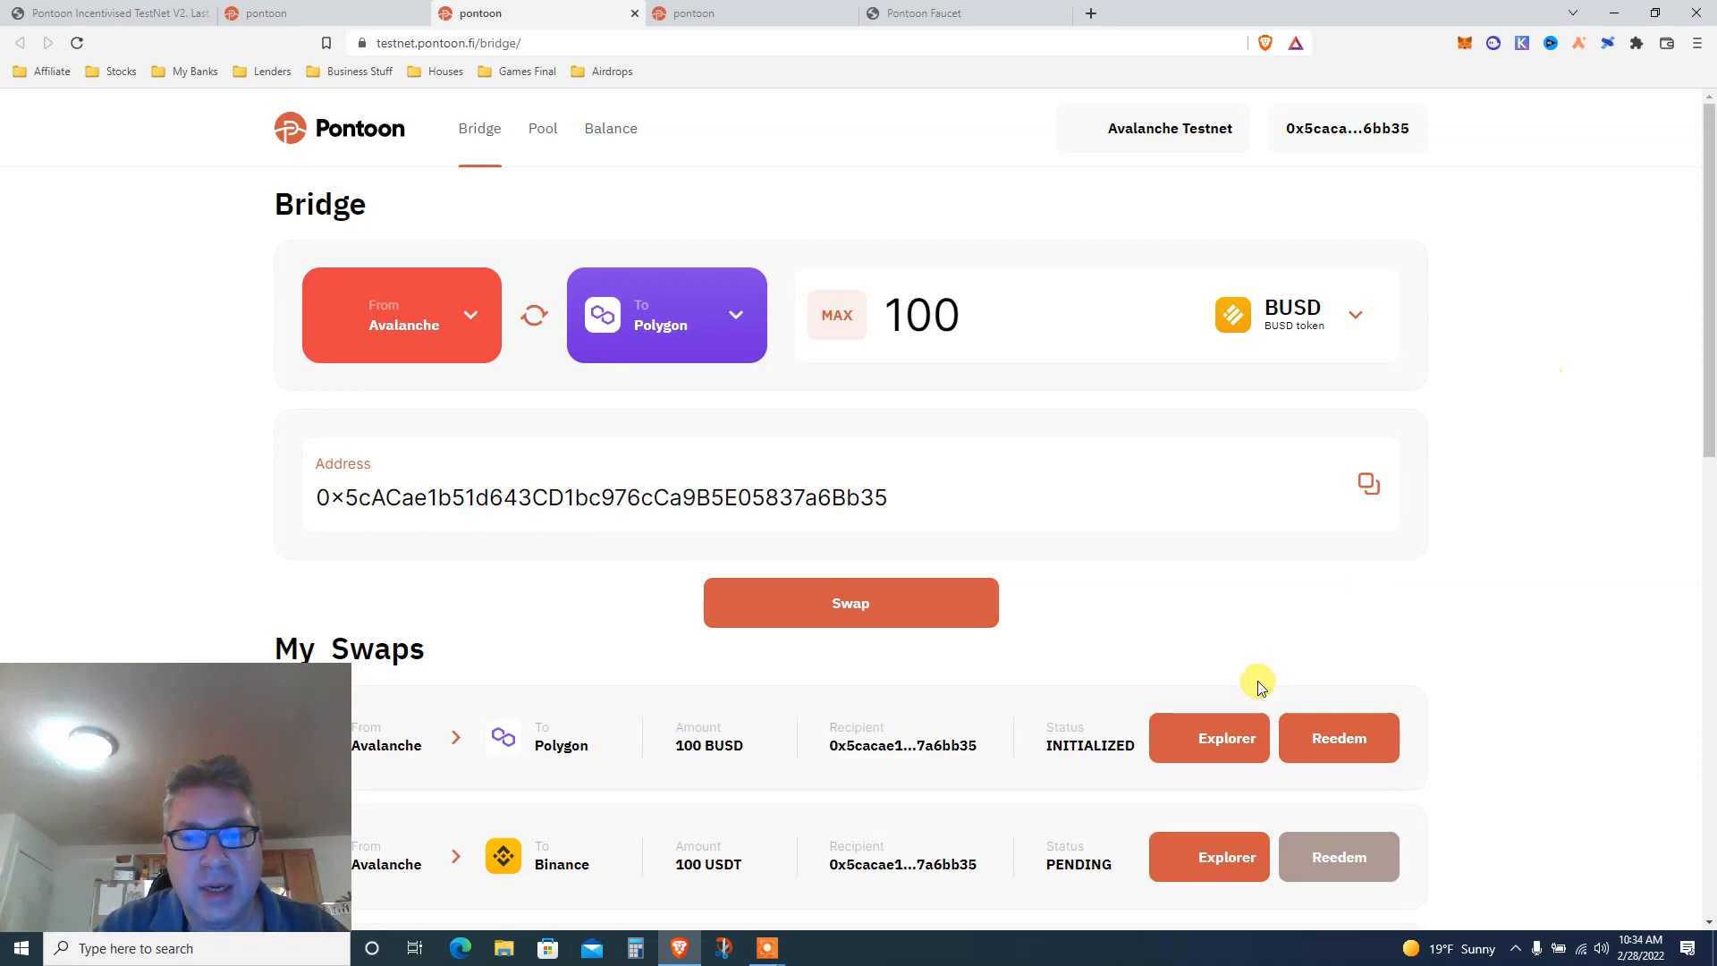
{"action": "mouse_move", "coordinate": [1579, 306]}
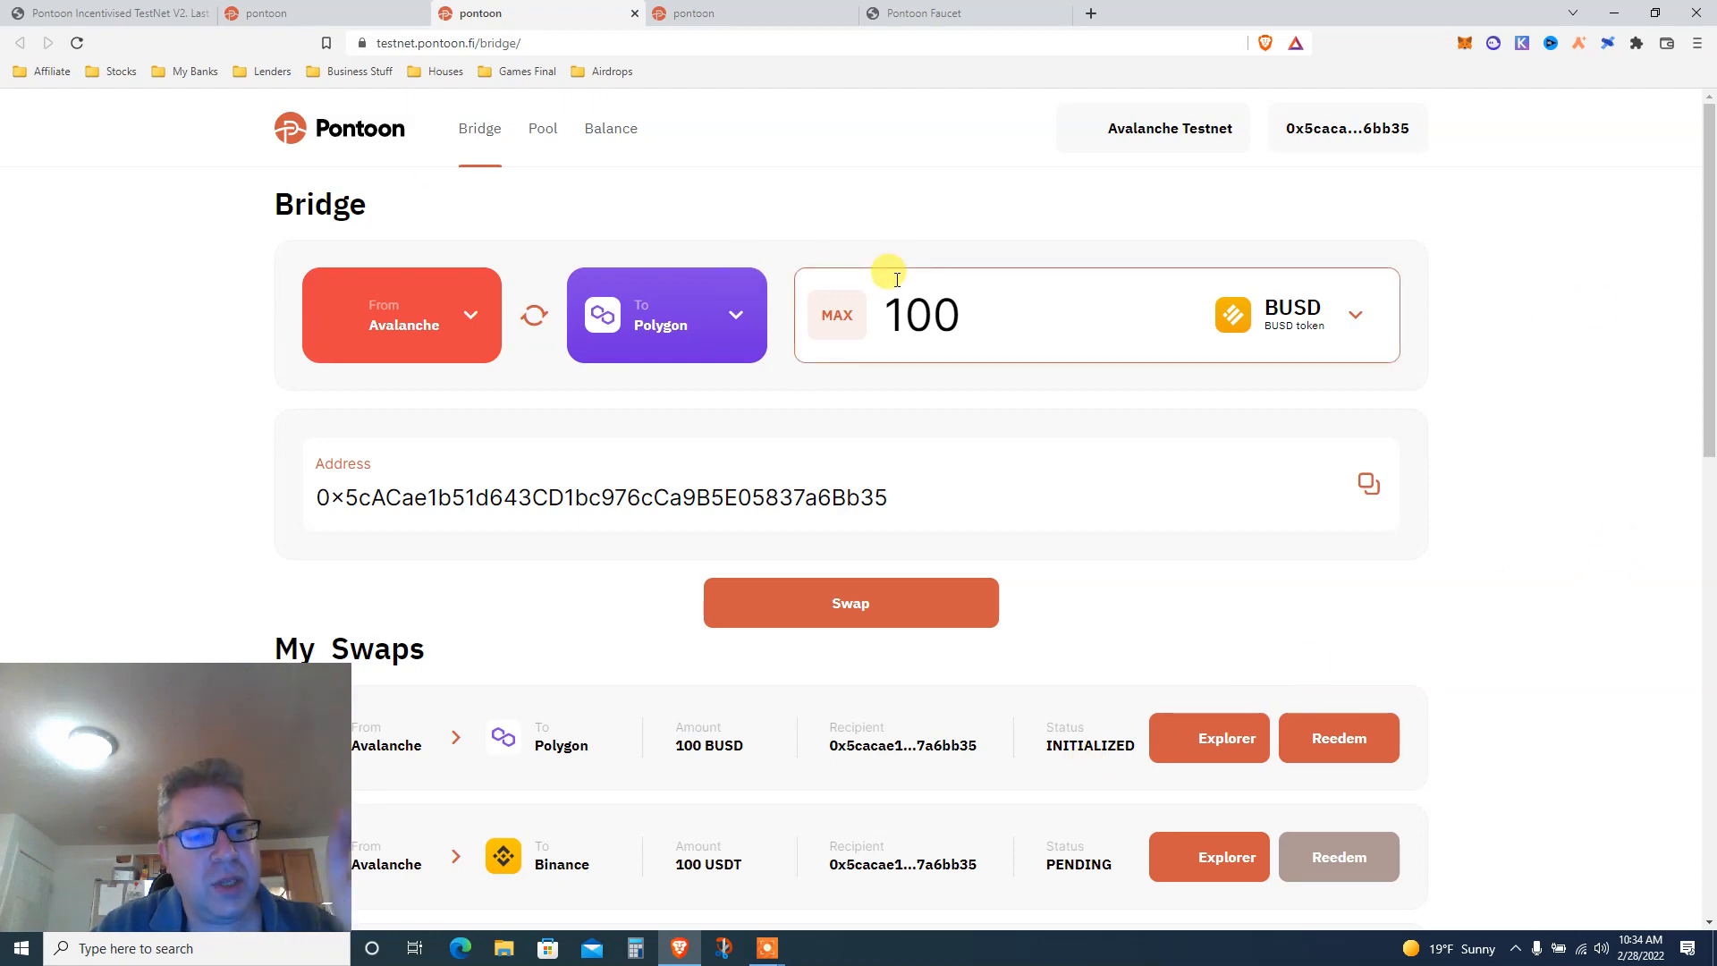
- Return to the Pontoon Incentivised TestNet V2 article on Medium
{"action": "left_click", "coordinate": [104, 12]}
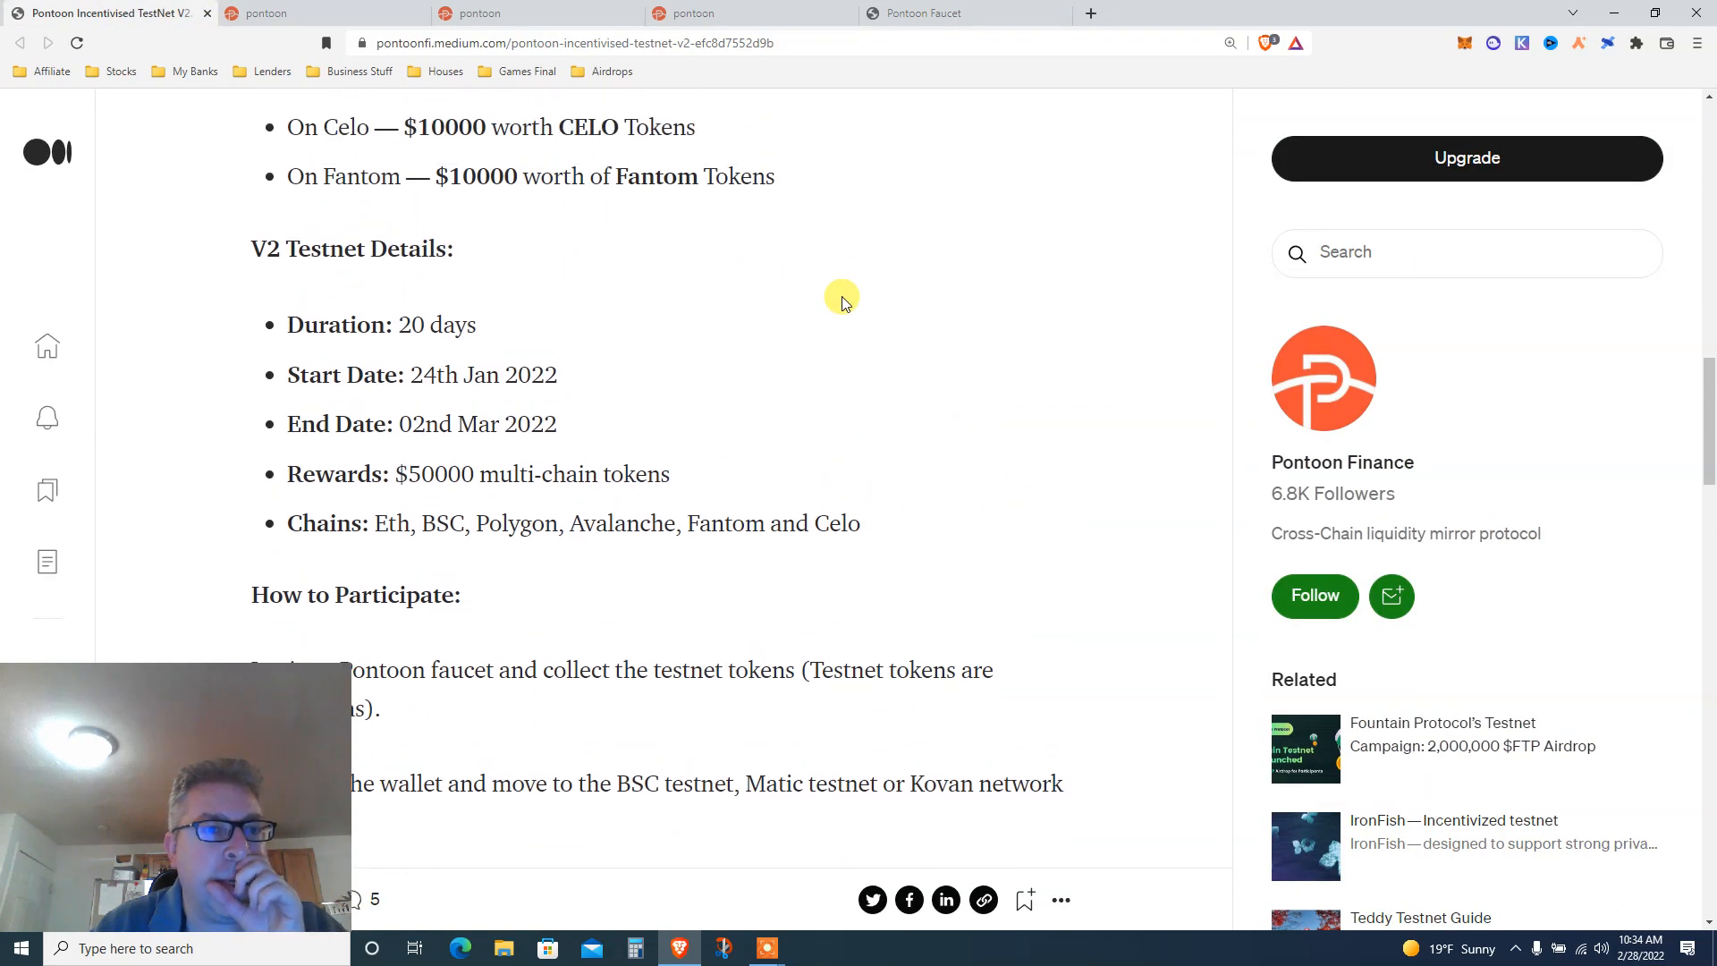
- Review the per-chain testnet rewards in the article, then return to the Pontoon Balance tab
{"action": "scroll", "scroll_direction": "up", "scroll_amount": 3}
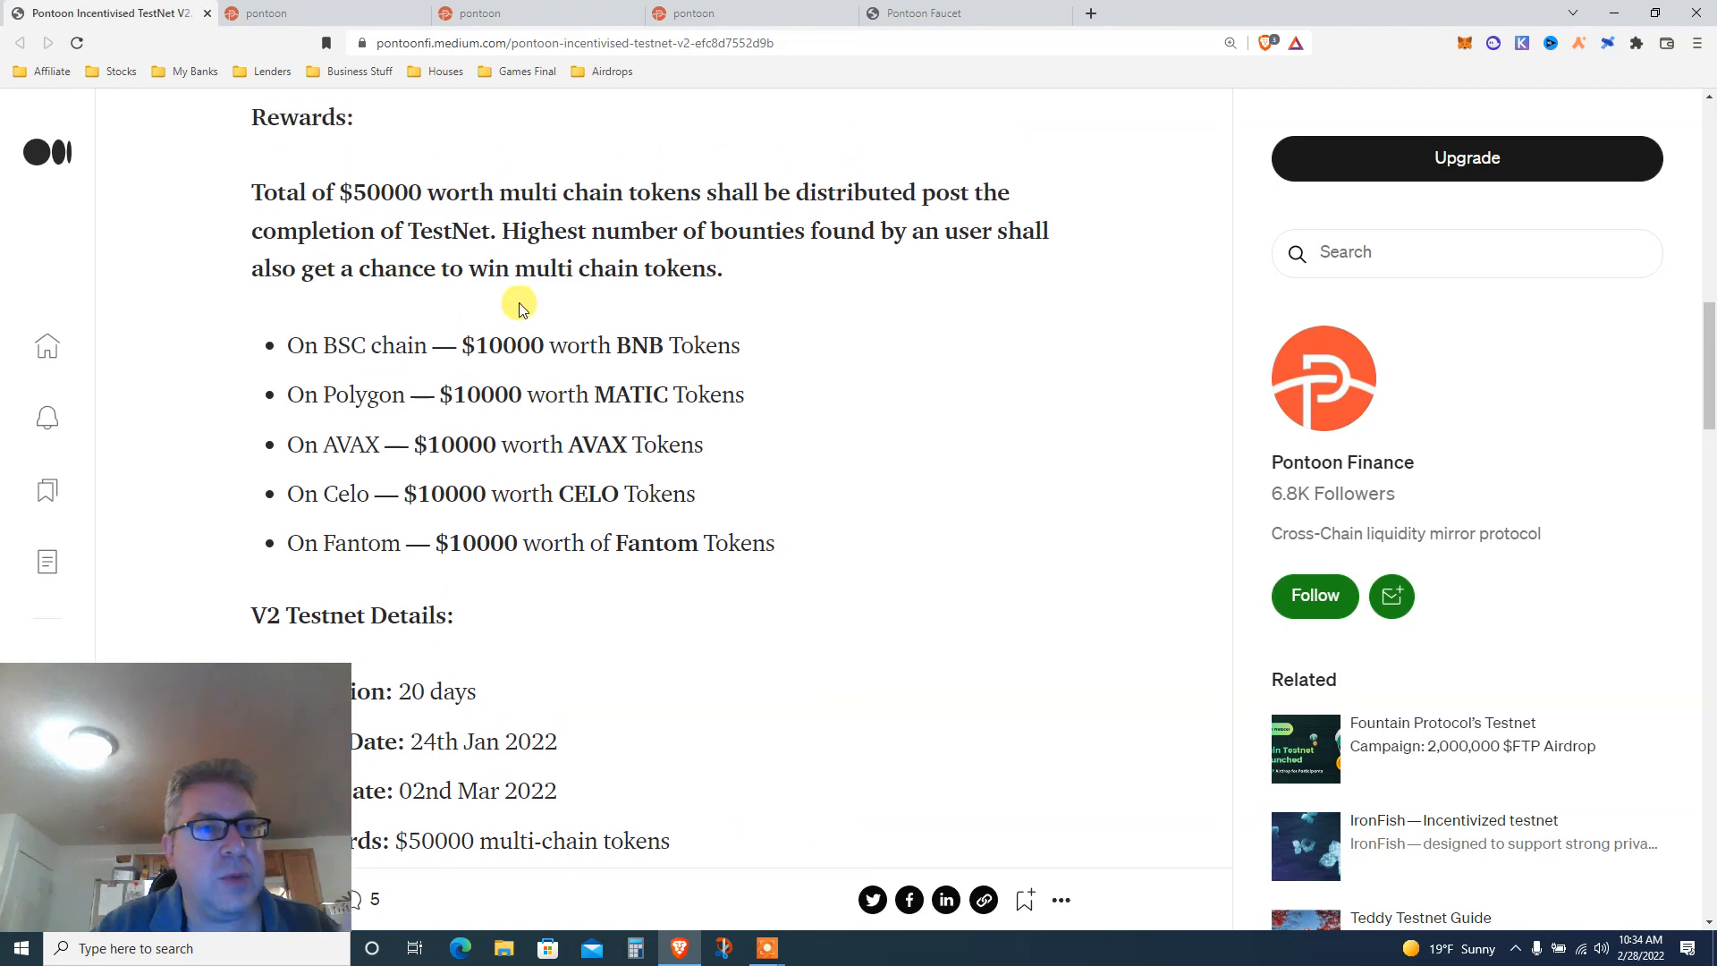
{"action": "mouse_move", "coordinate": [372, 394]}
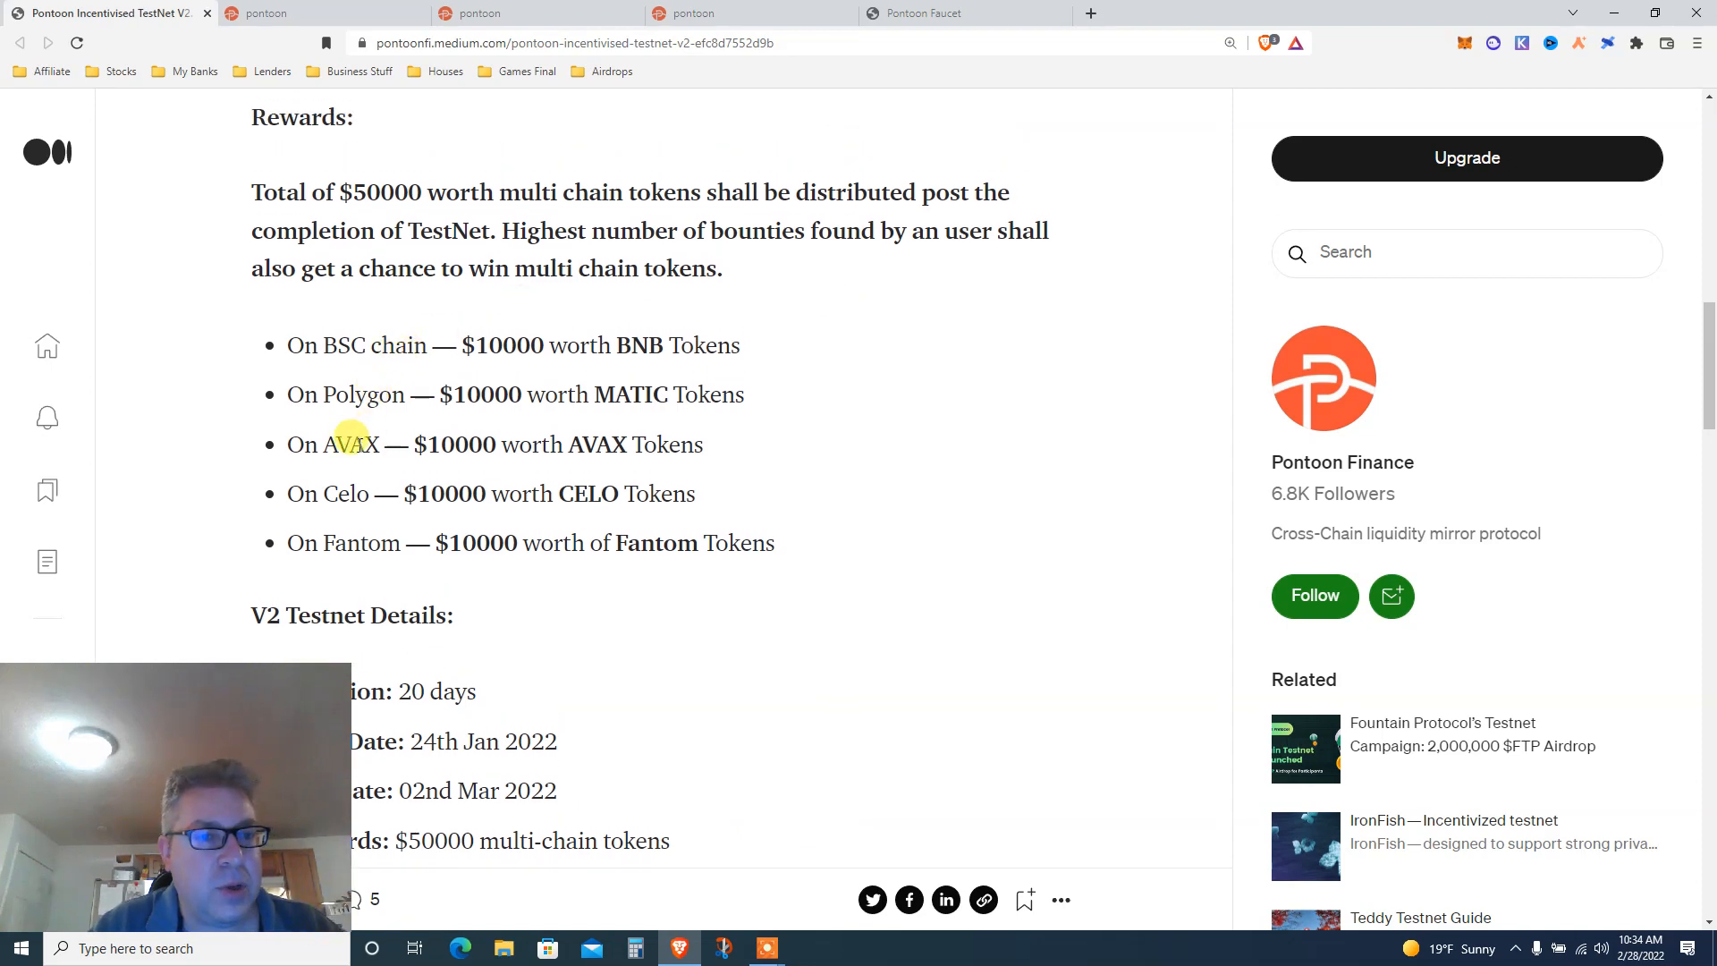
{"action": "mouse_move", "coordinate": [460, 513]}
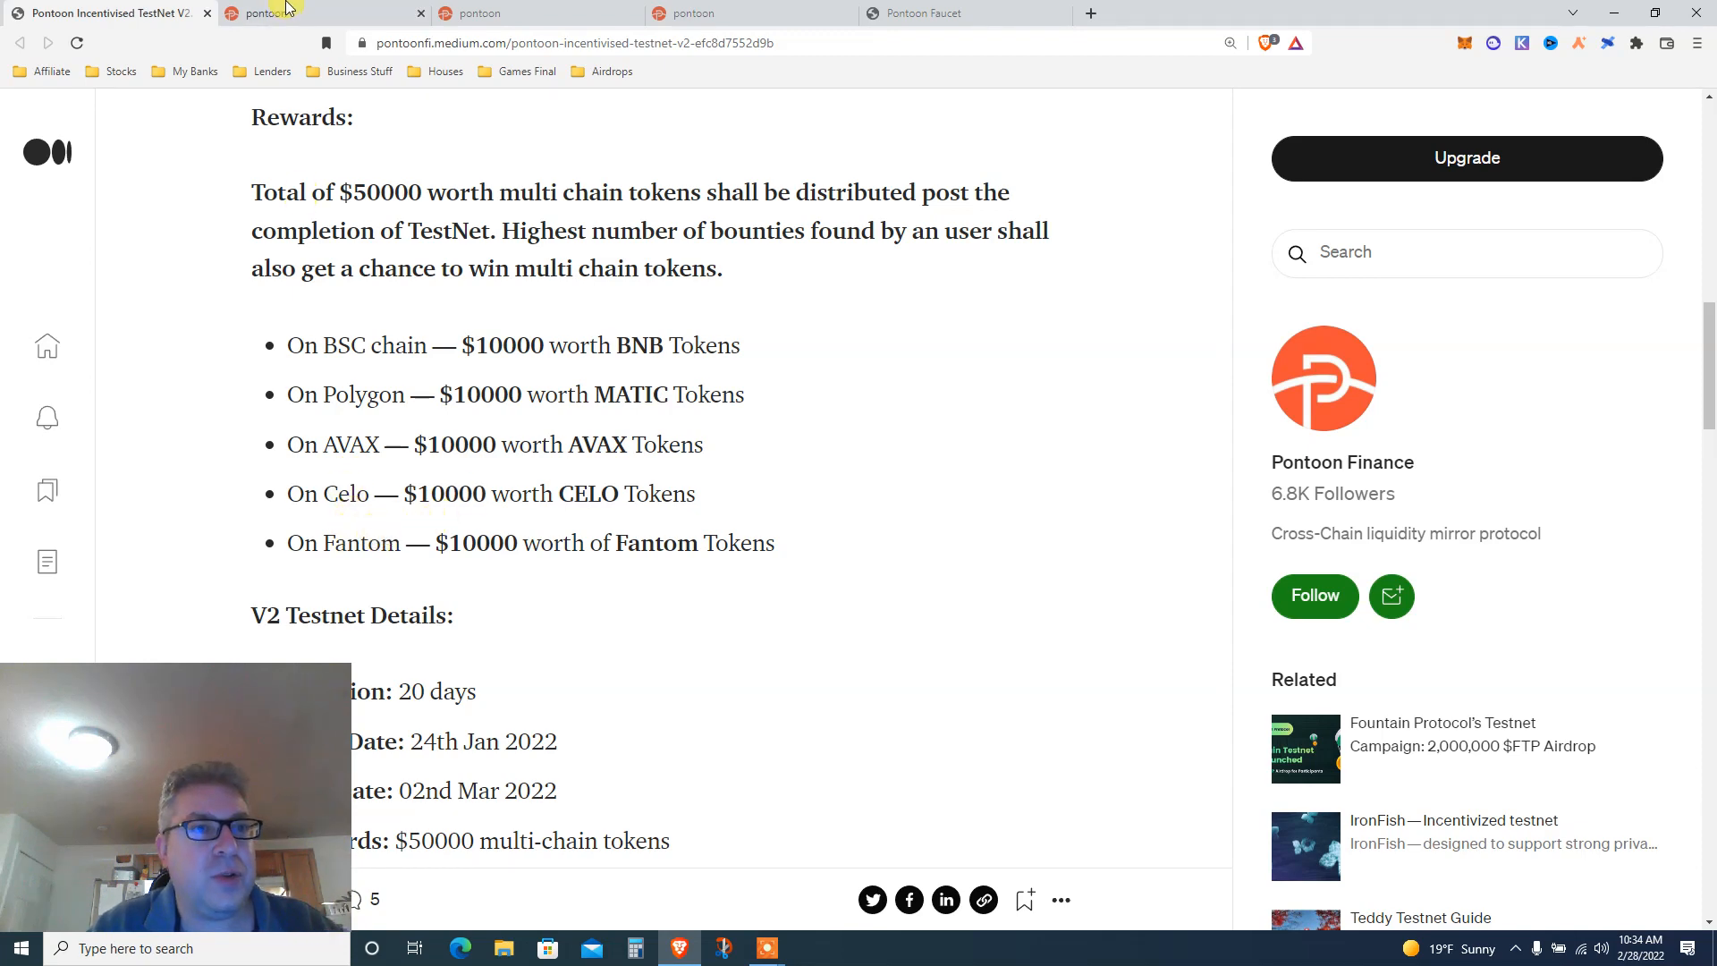
{"action": "left_click", "coordinate": [525, 12]}
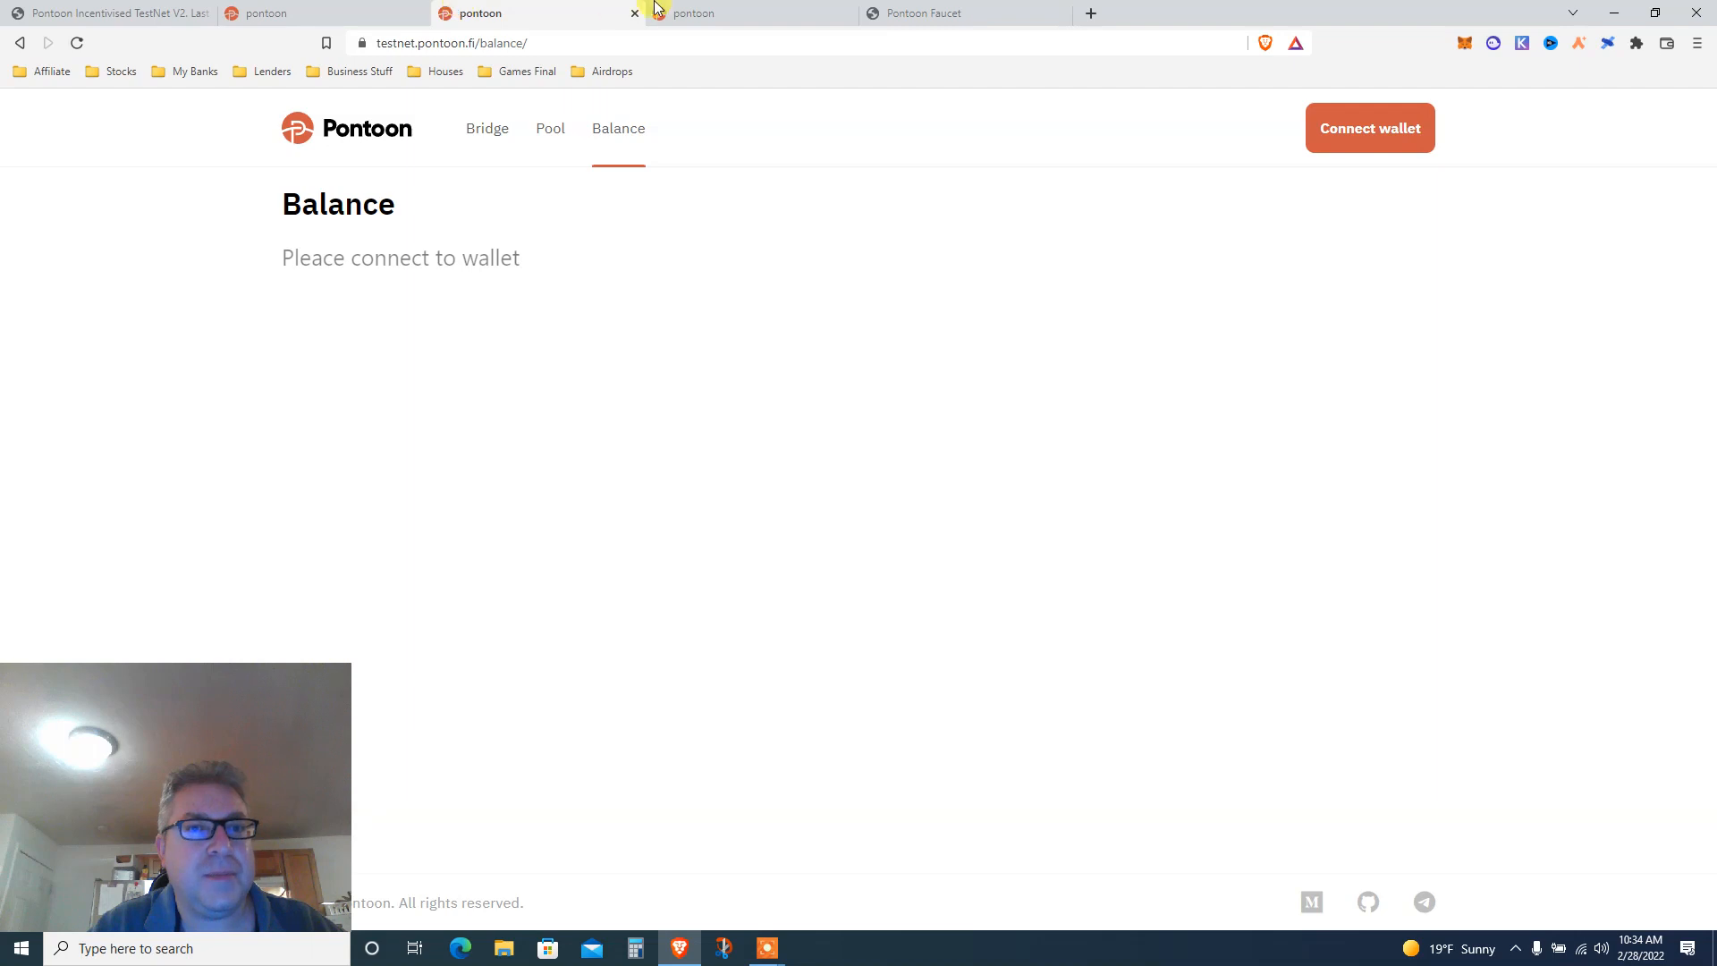
- Connect the wallet on the Pool page and enter 100 USDT as the Avalanche deposit
{"action": "left_click", "coordinate": [549, 129]}
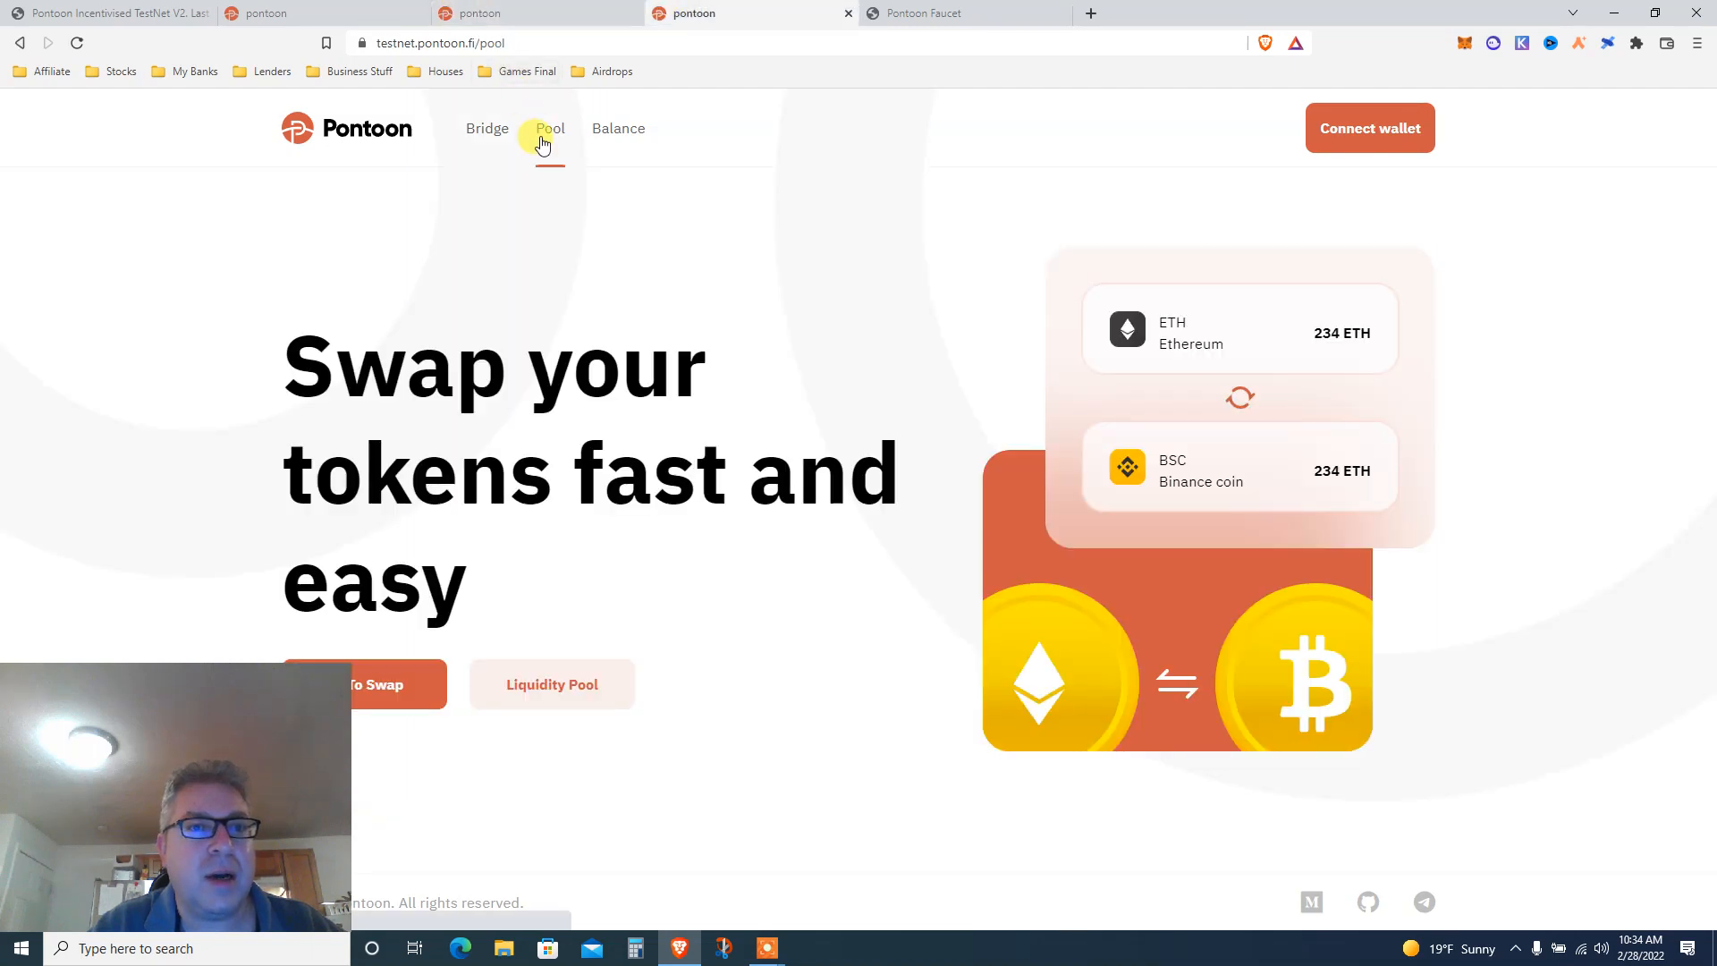
{"action": "left_click", "coordinate": [549, 129]}
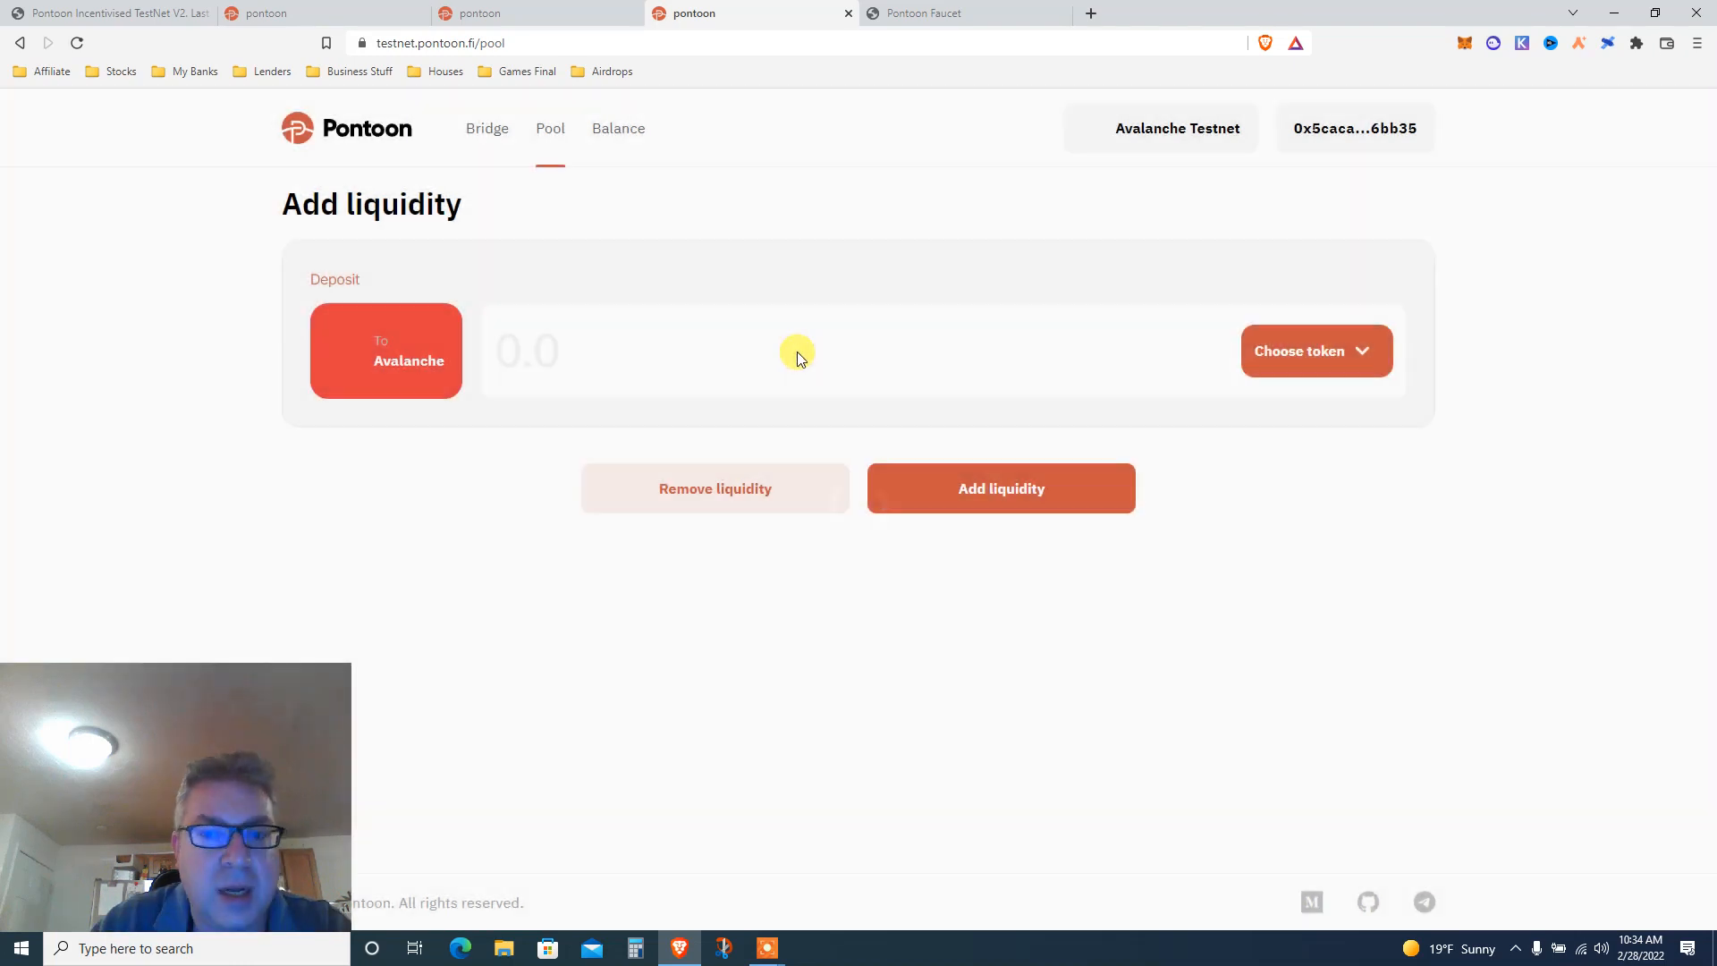
{"action": "left_click", "coordinate": [1313, 350]}
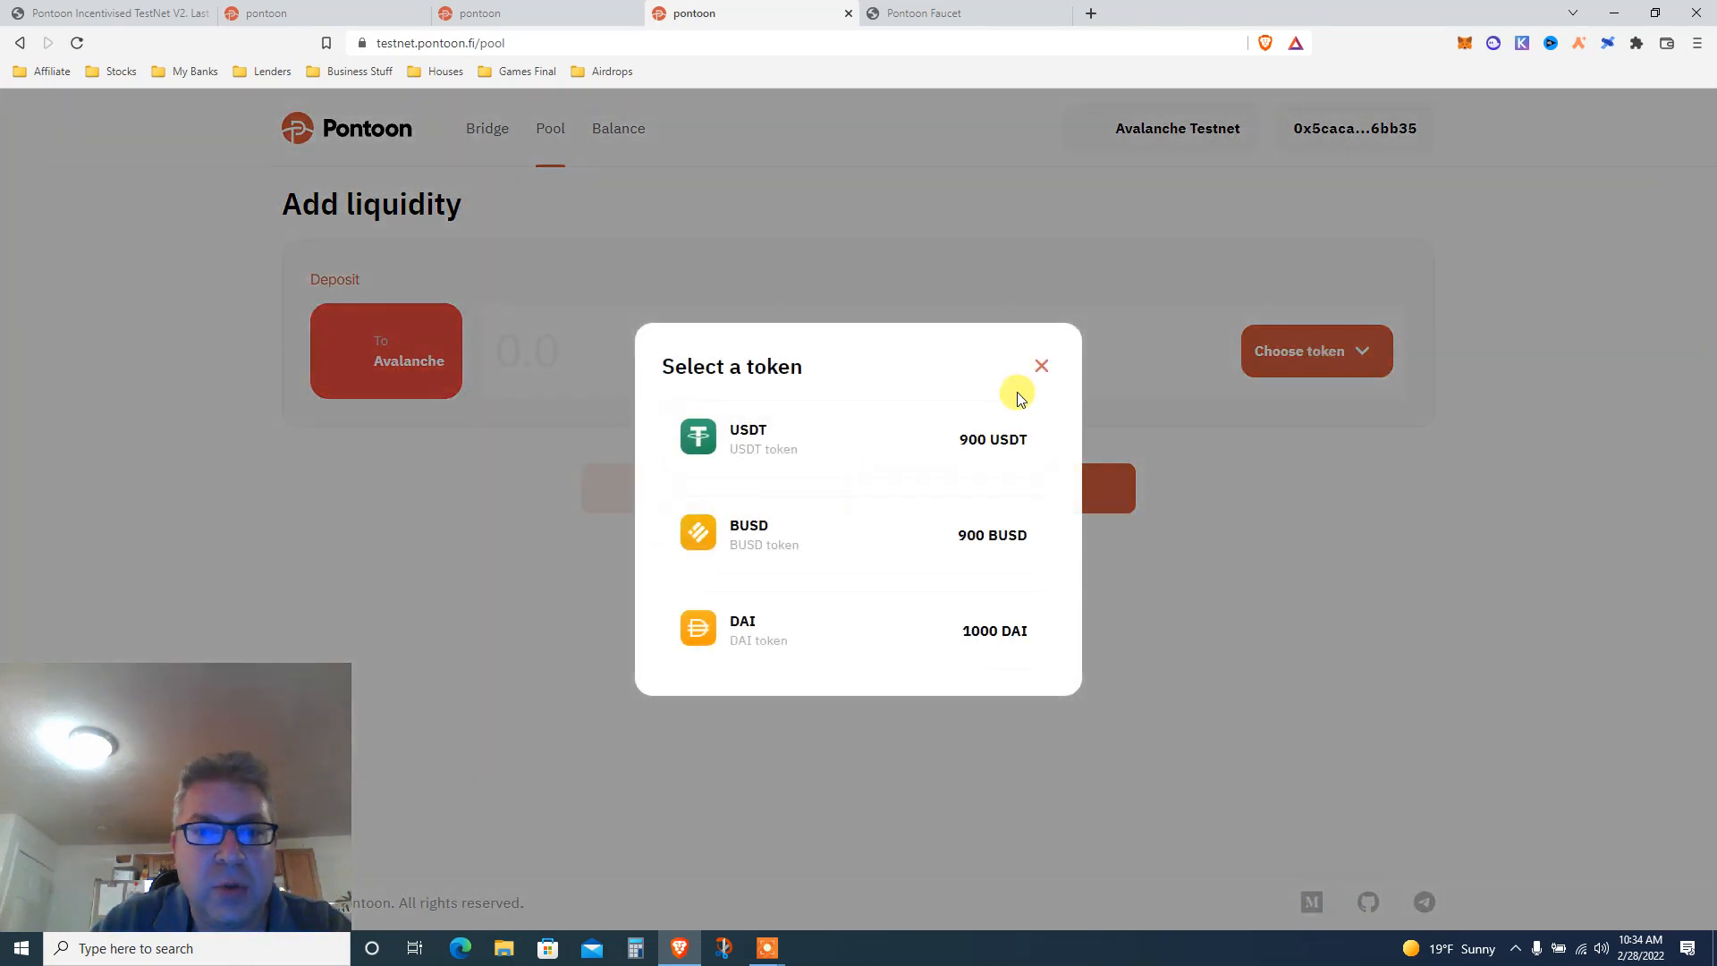
{"action": "mouse_move", "coordinate": [747, 449]}
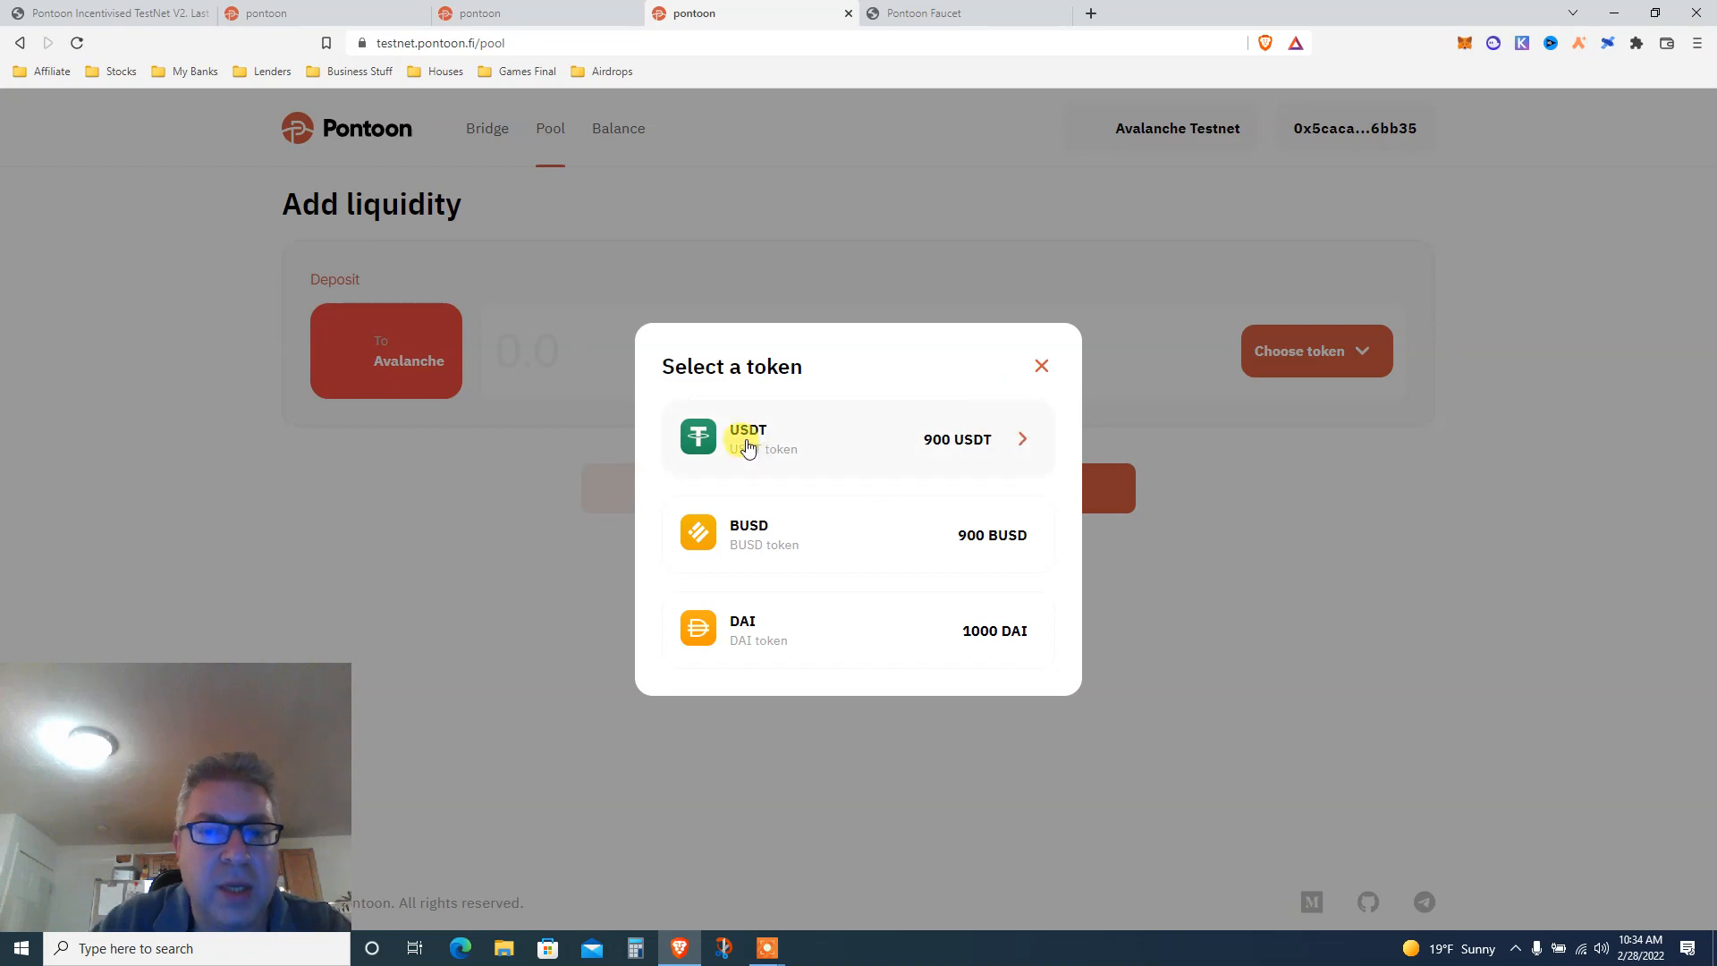
{"action": "left_click", "coordinate": [747, 438]}
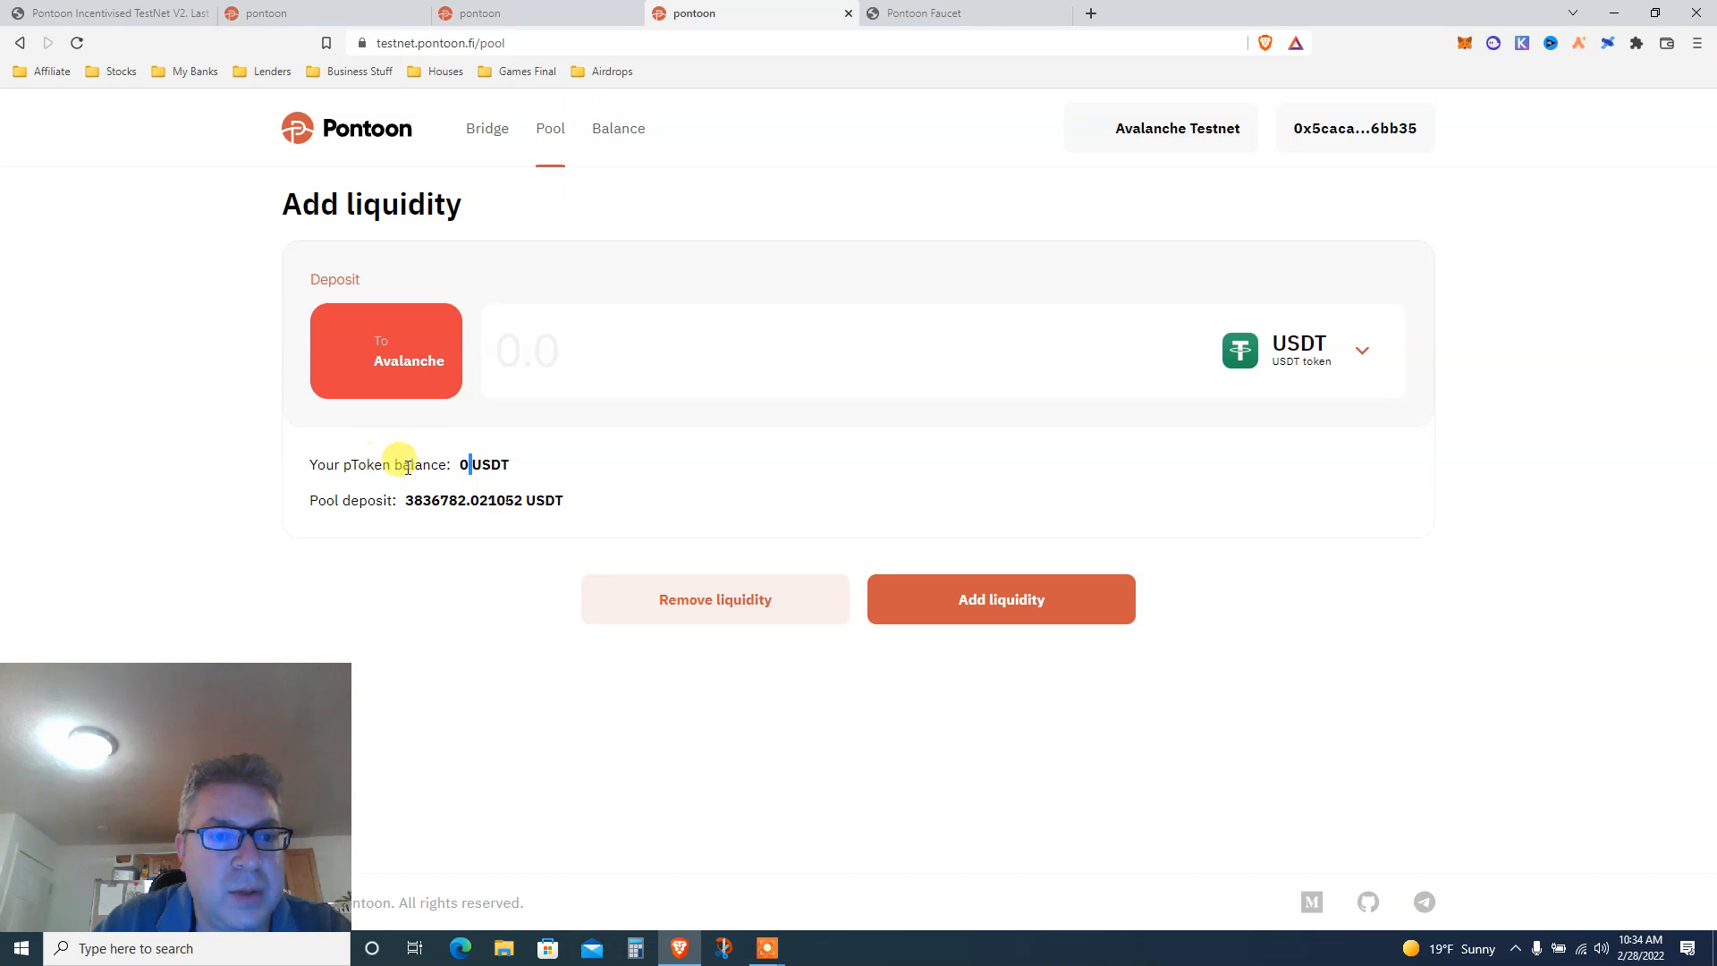
{"action": "left_click", "coordinate": [555, 351]}
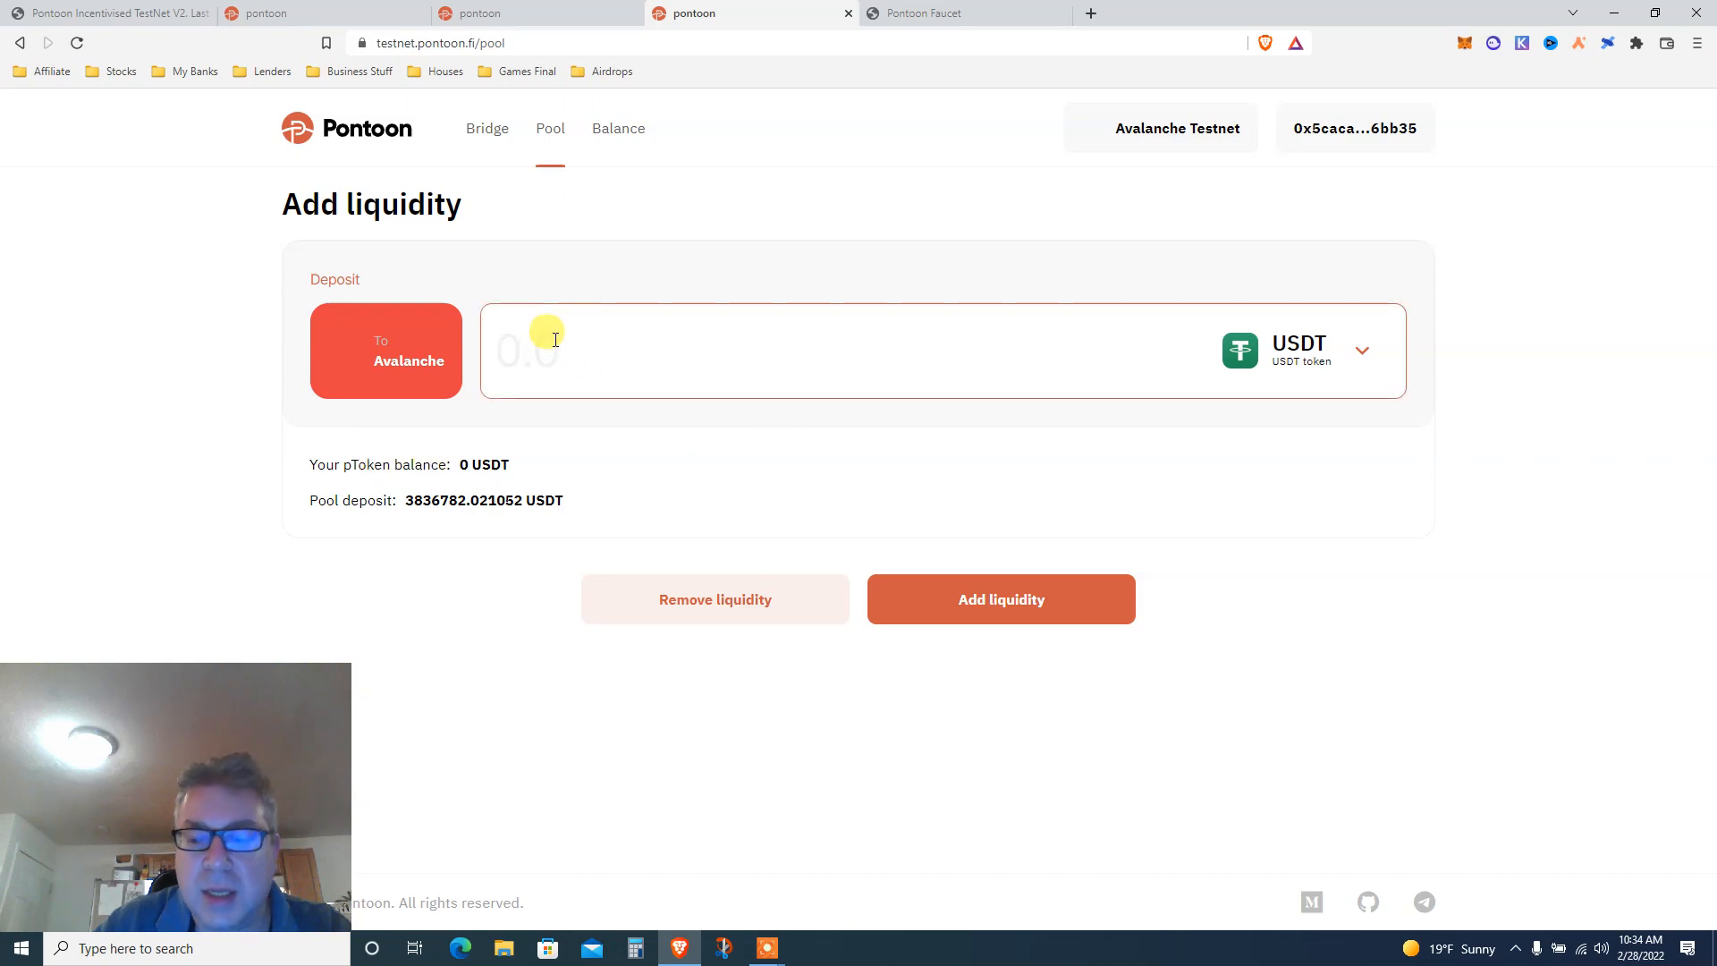
{"action": "type", "text": "1"}
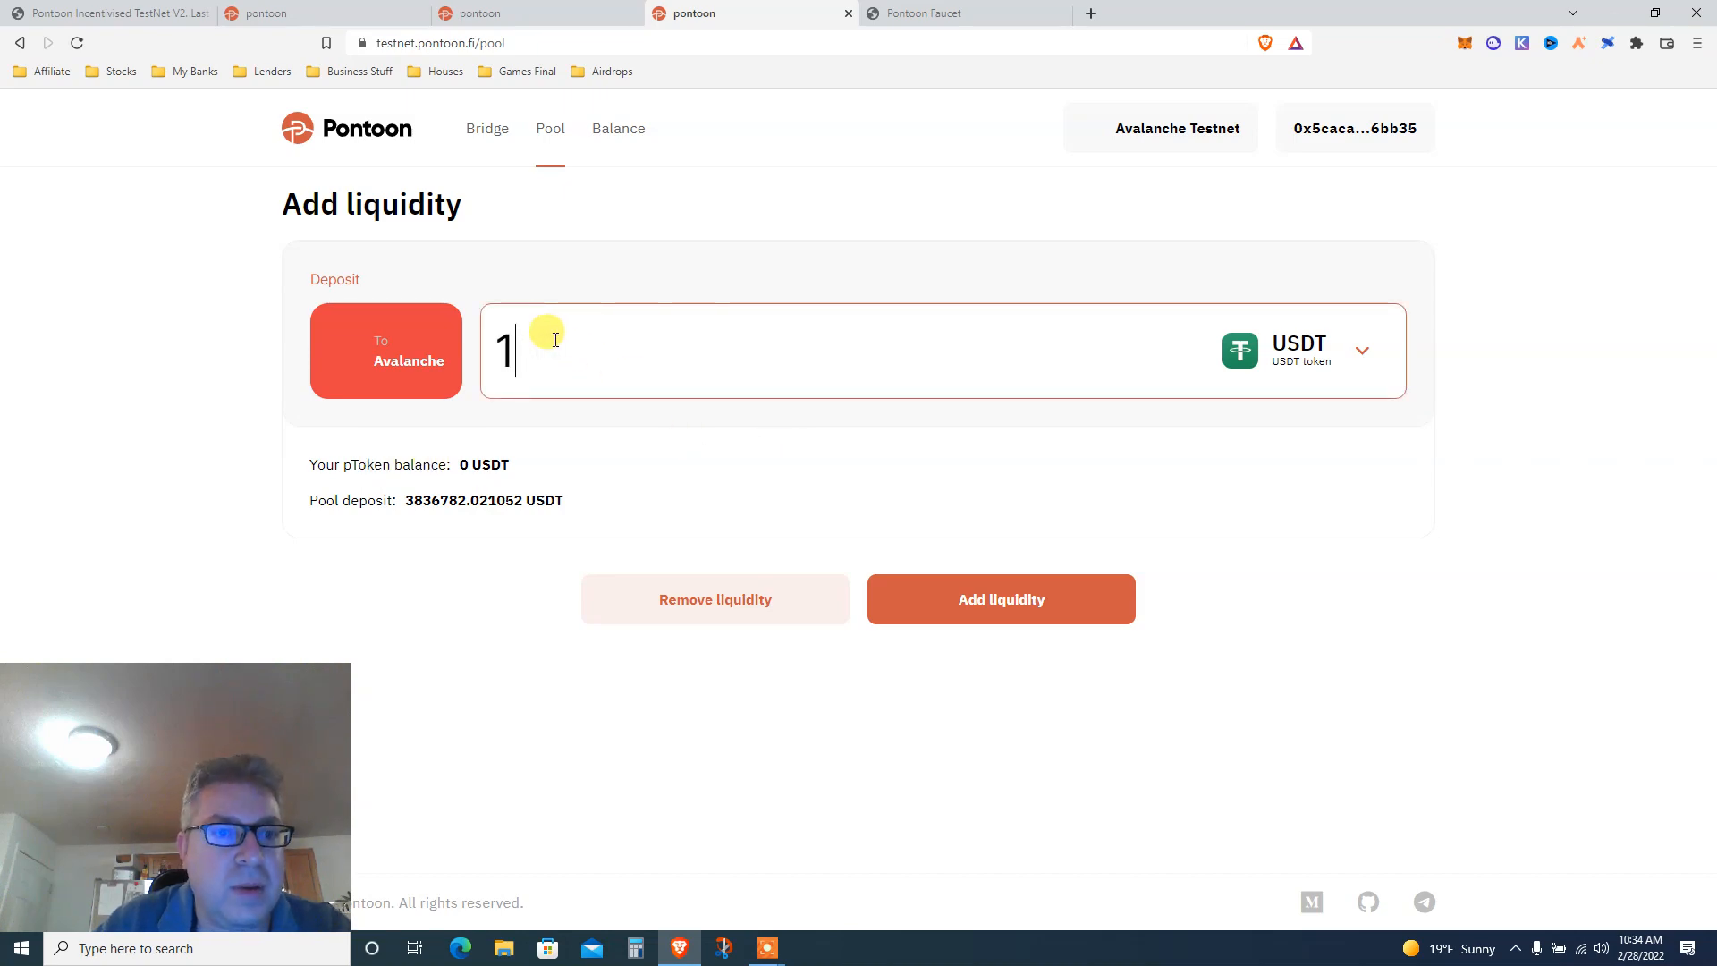
{"action": "type", "text": "00"}
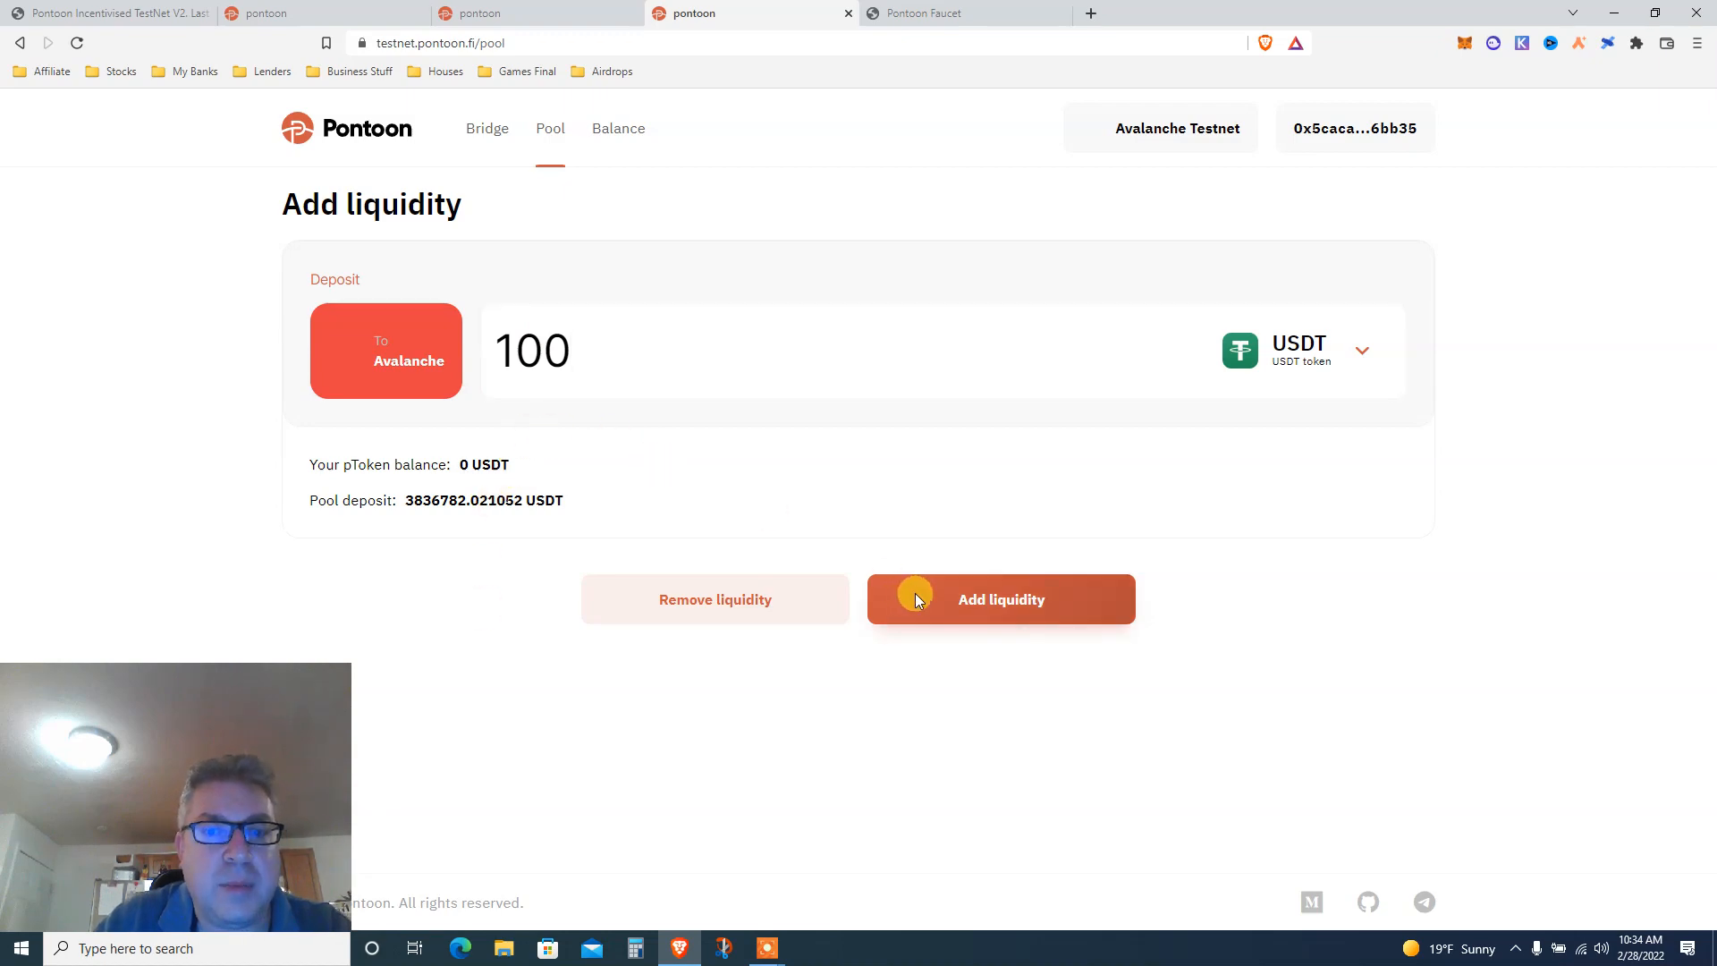
- Submit Add liquidity and grant the pool contract USDT spending permission in MetaMask
{"action": "left_click", "coordinate": [999, 599]}
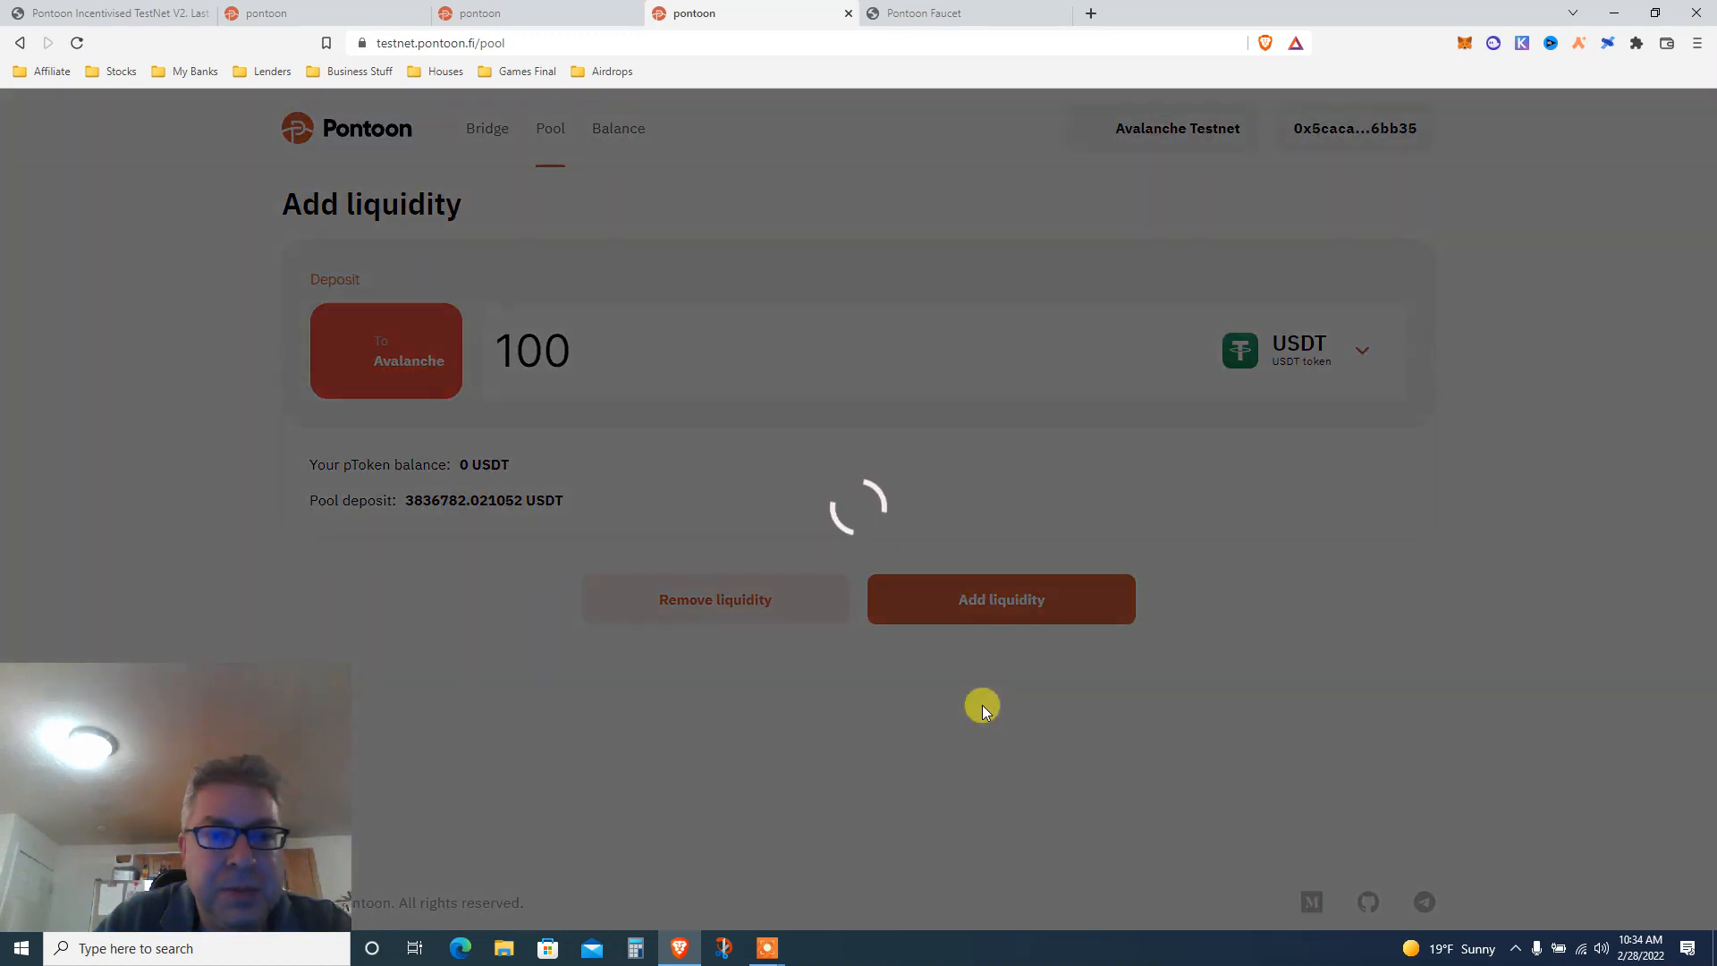
{"action": "left_click", "coordinate": [997, 599]}
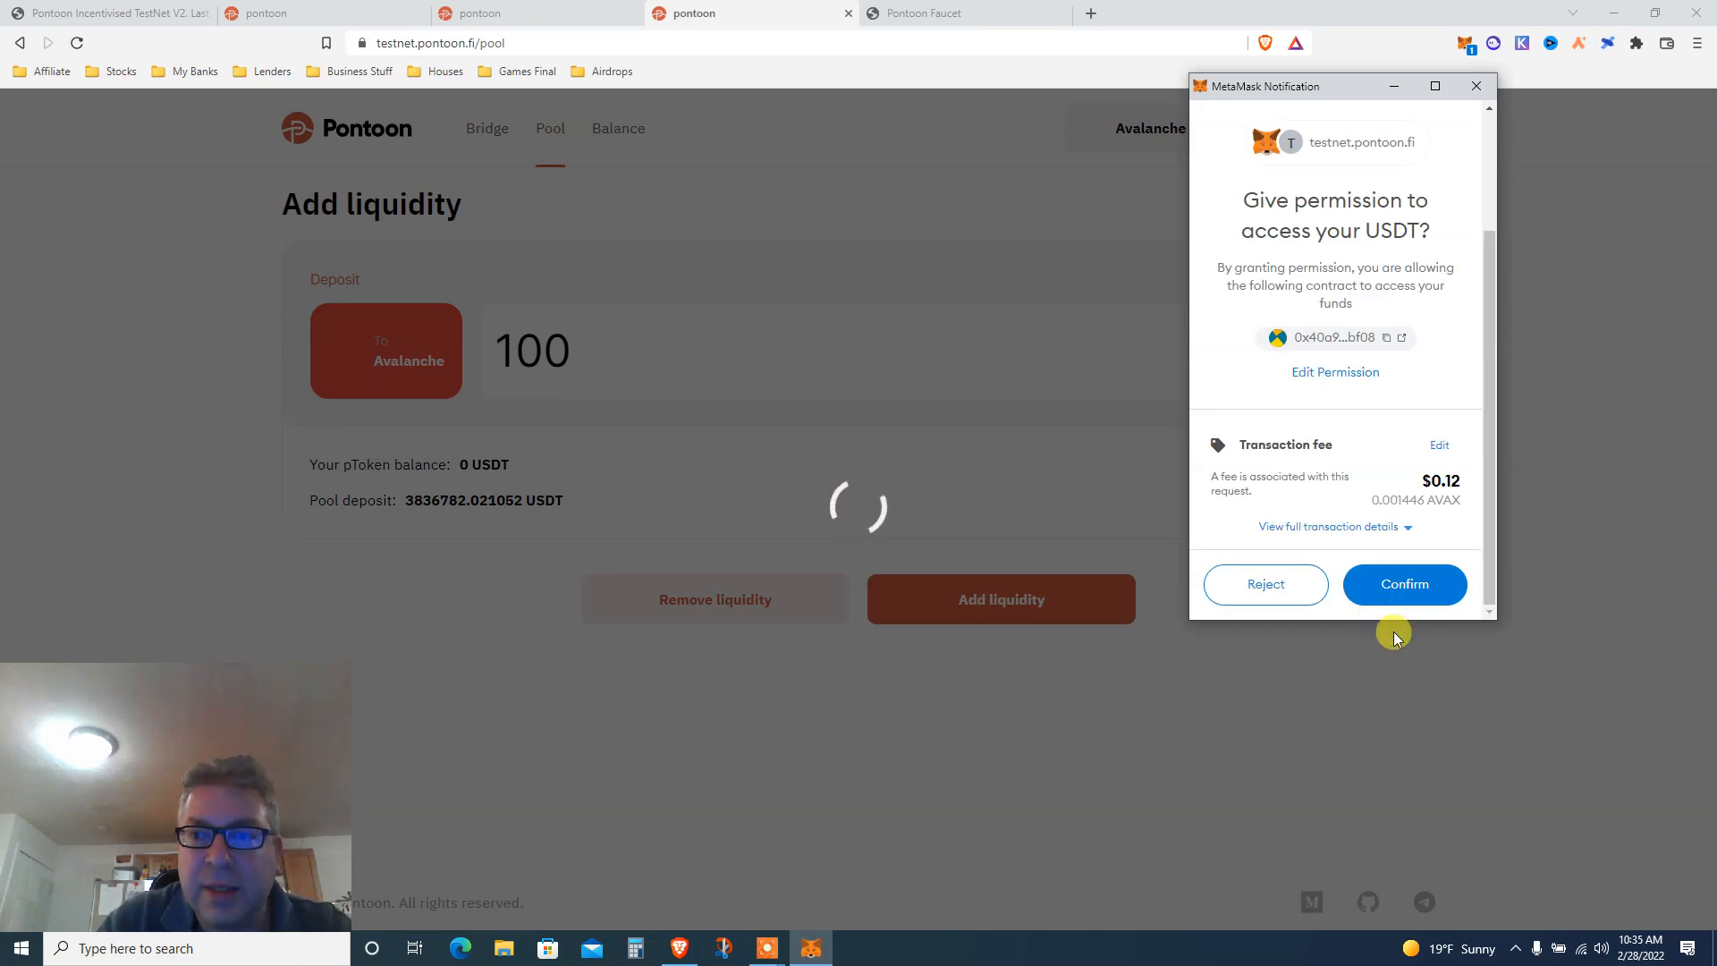
{"action": "left_click", "coordinate": [1404, 583]}
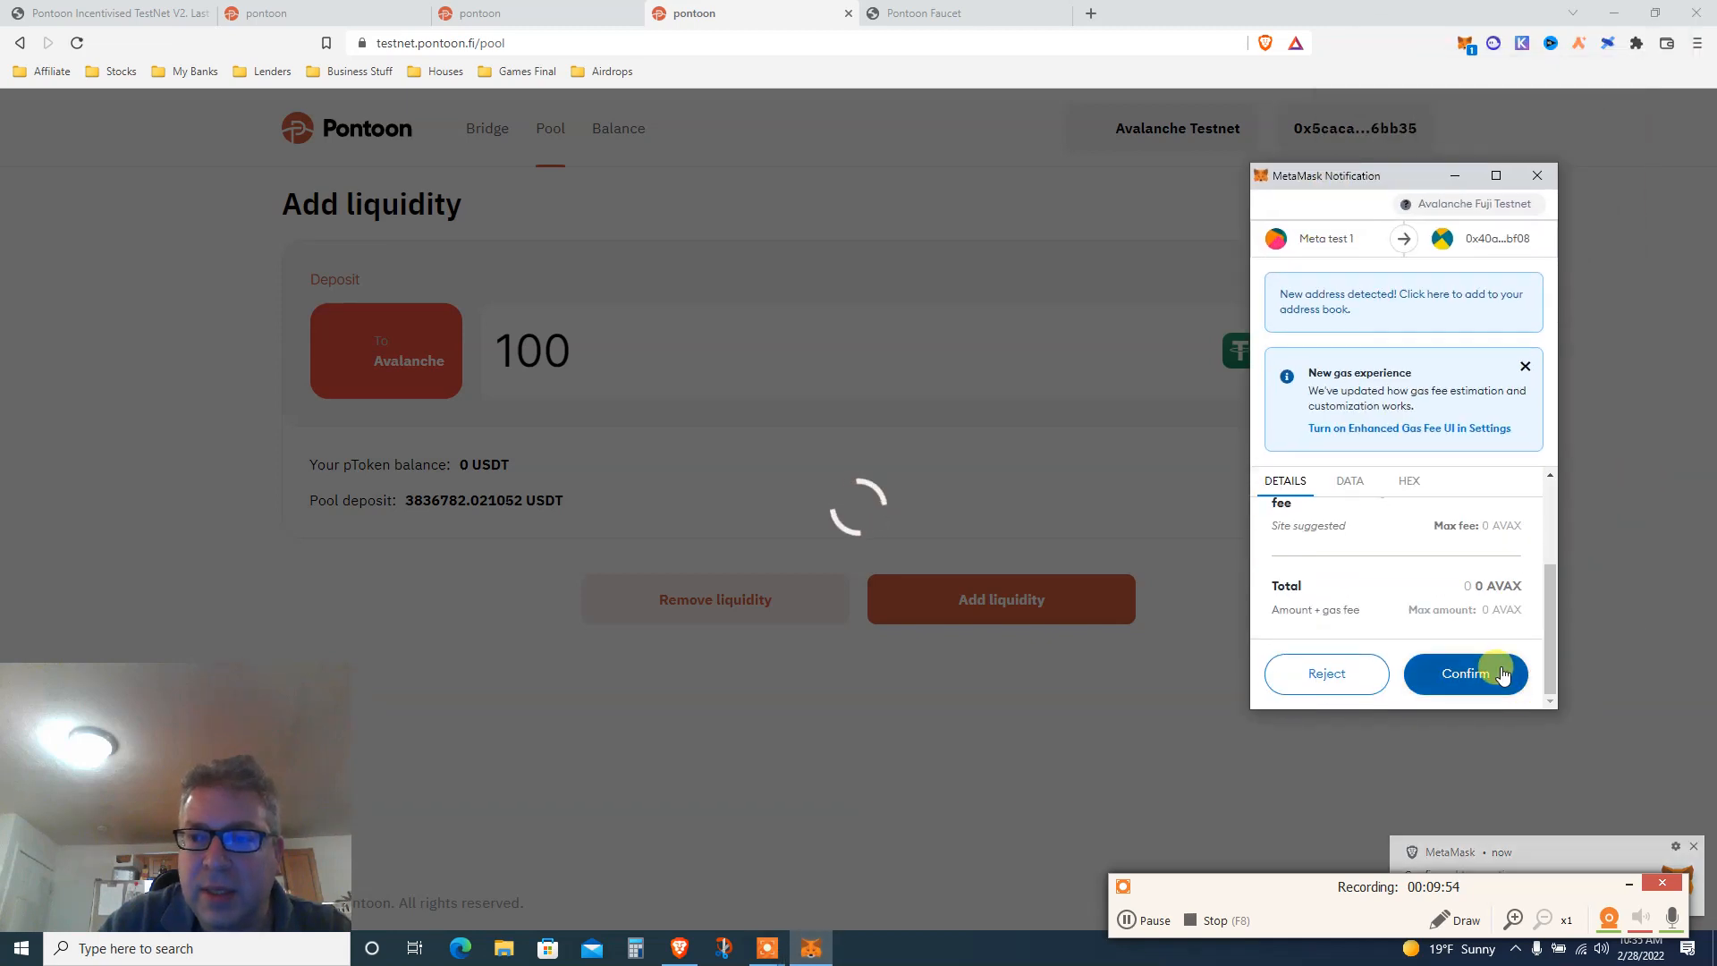
- Confirm the deposit transaction in MetaMask once gas fees load, yielding 100 USDT pTokens
{"action": "left_click", "coordinate": [1465, 674]}
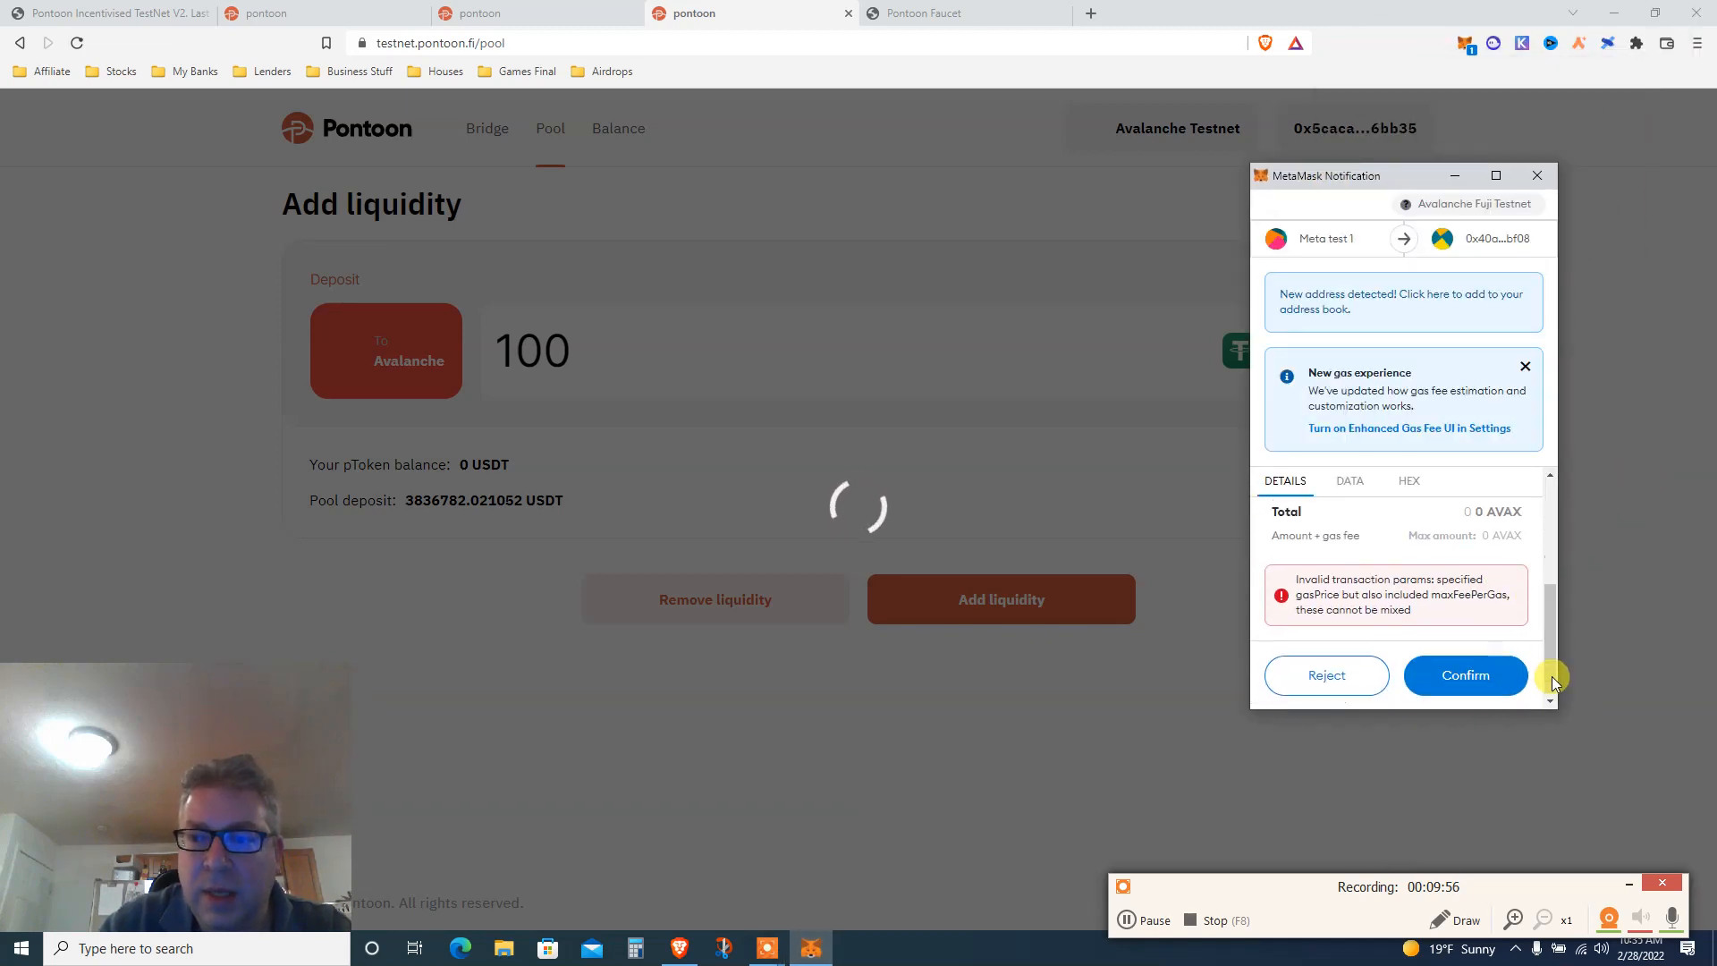
{"action": "left_click", "coordinate": [1465, 674]}
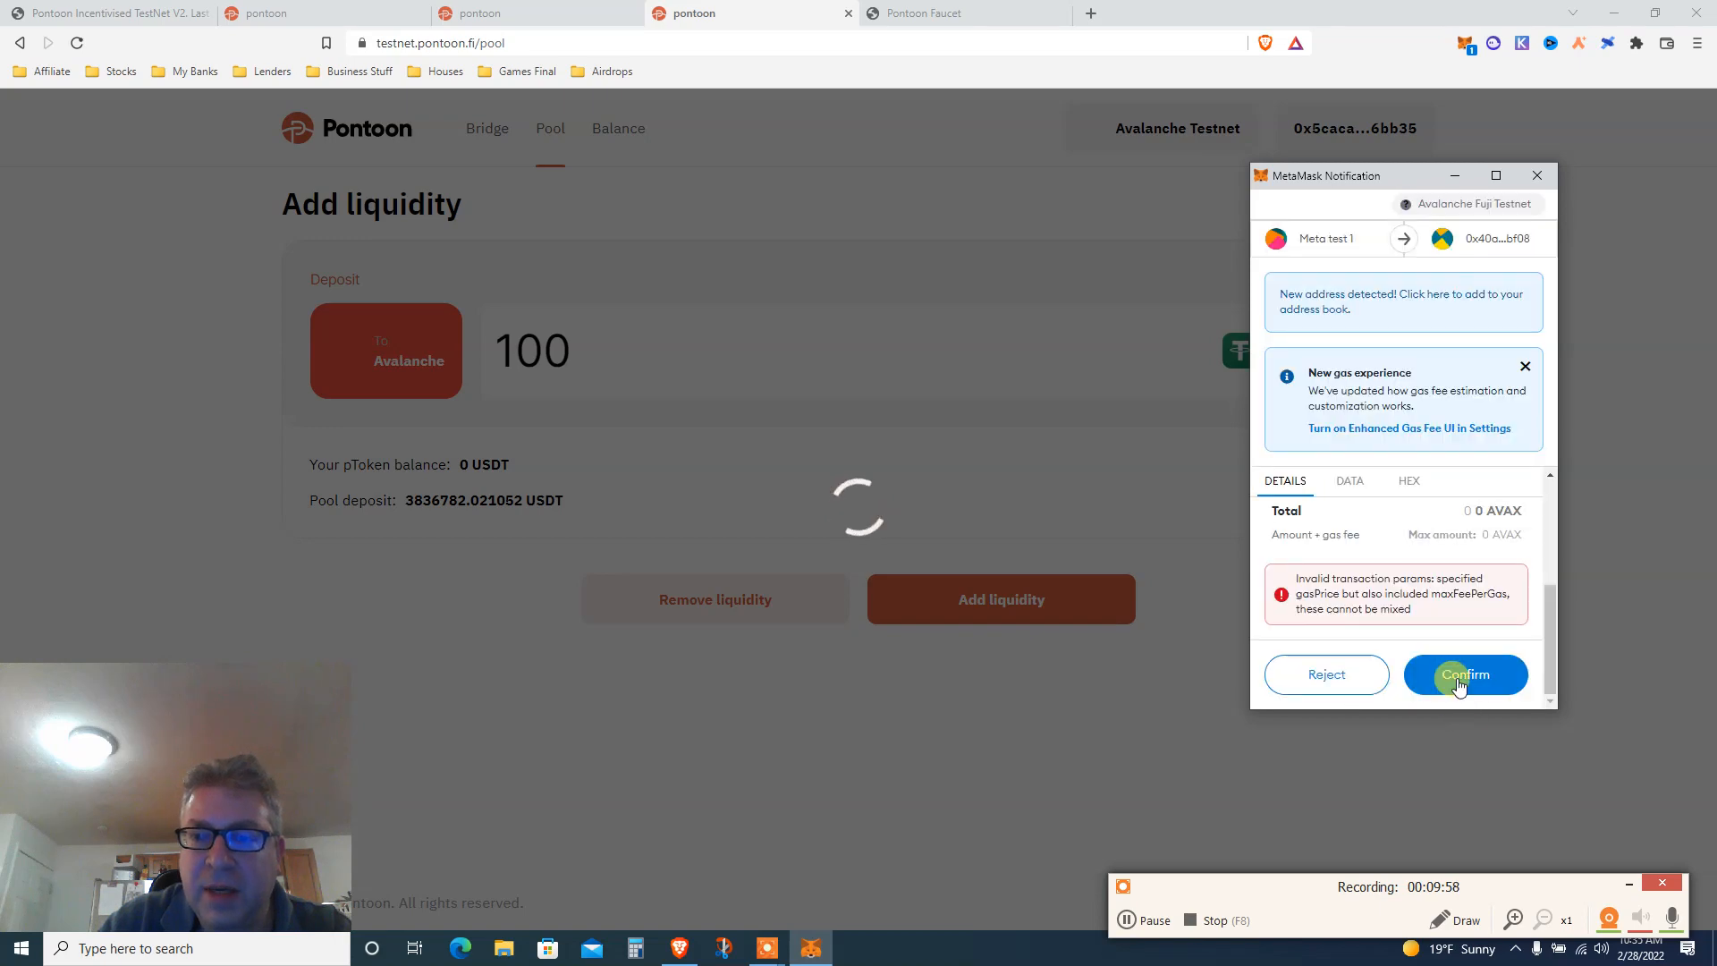
{"action": "left_click", "coordinate": [1464, 674]}
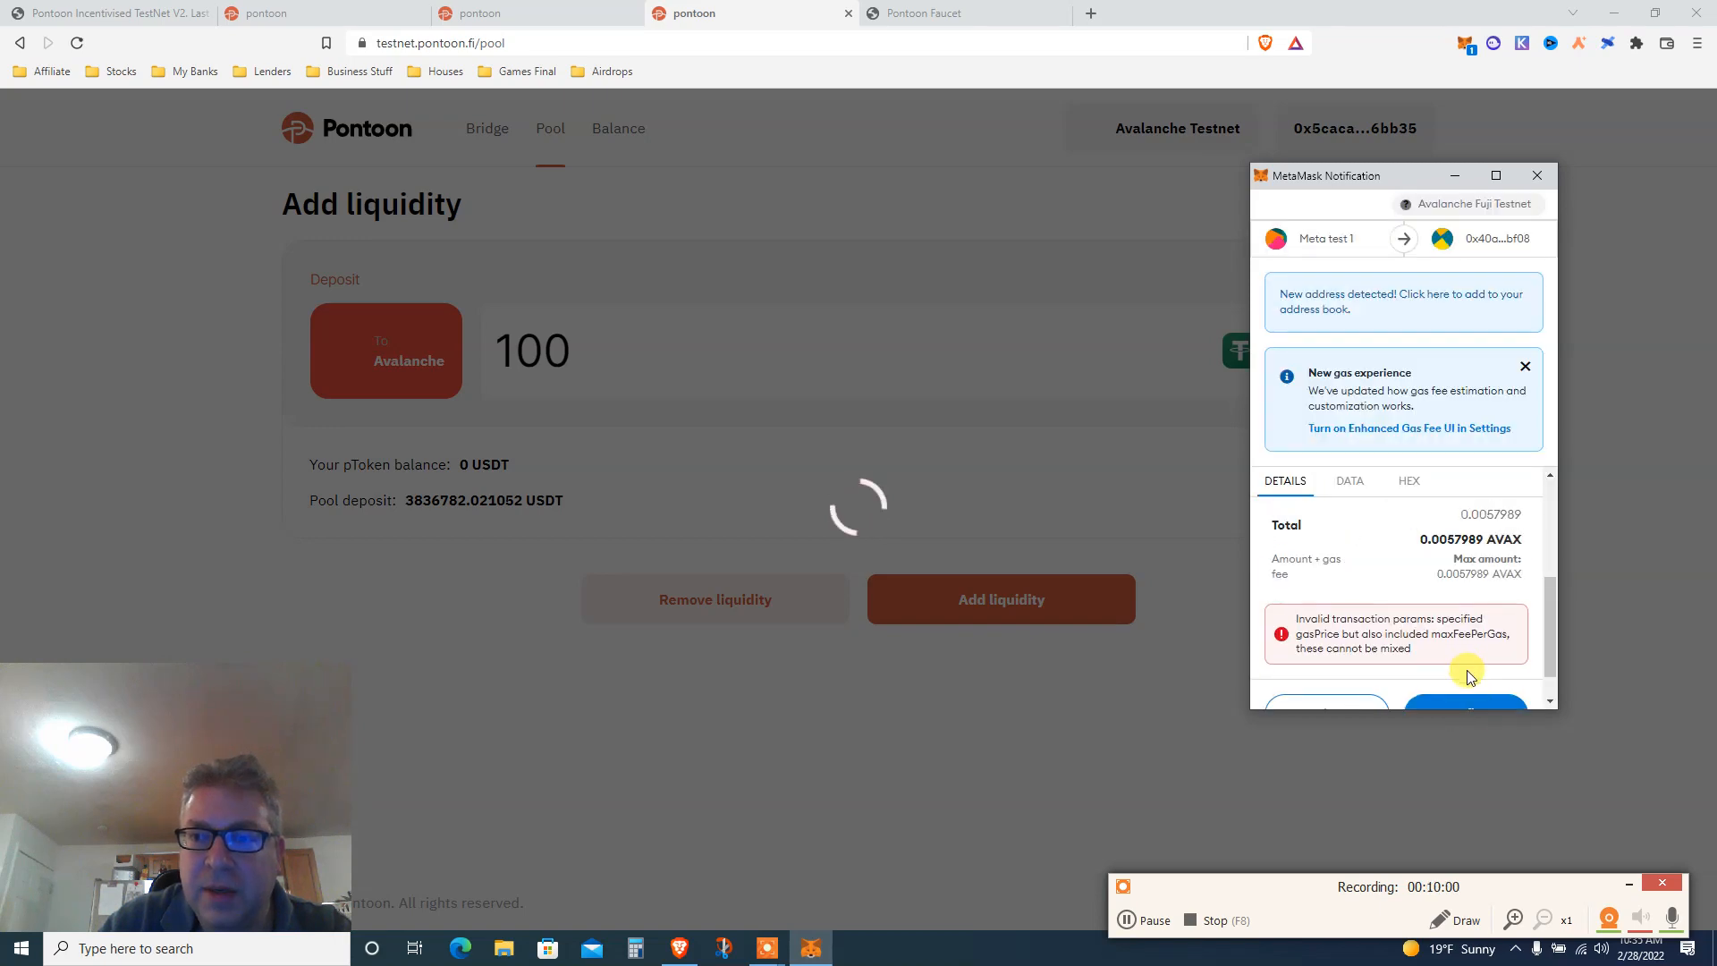
{"action": "left_click", "coordinate": [1466, 695]}
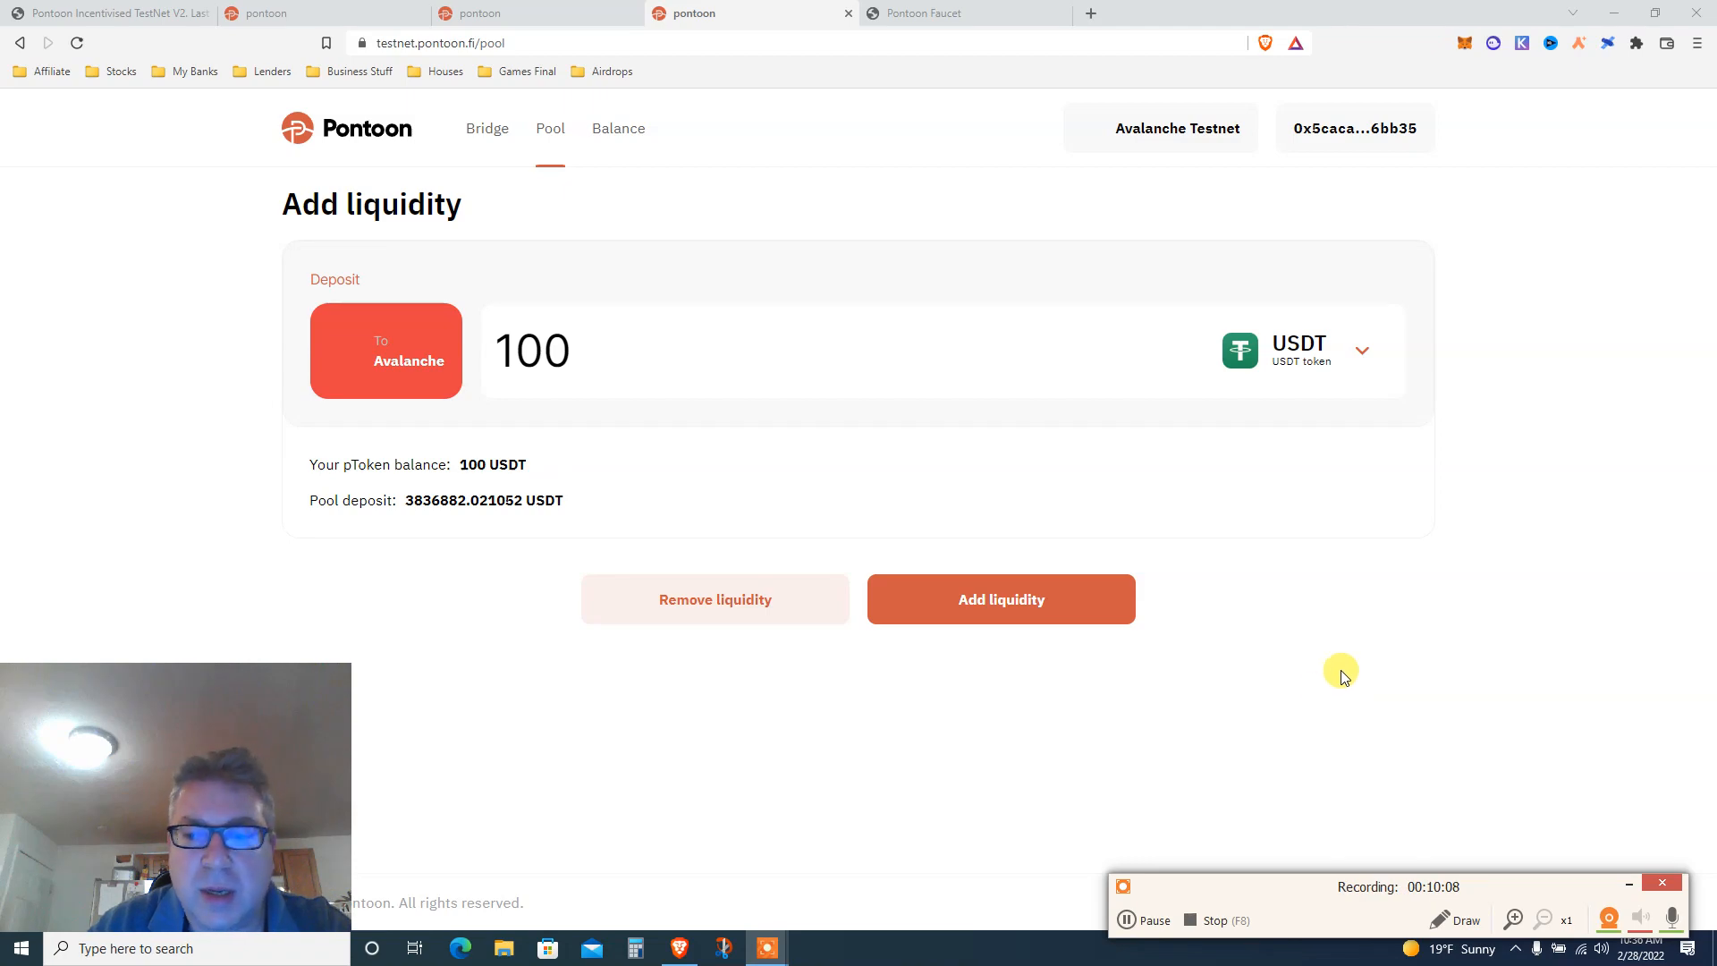
{"action": "mouse_move", "coordinate": [1201, 633]}
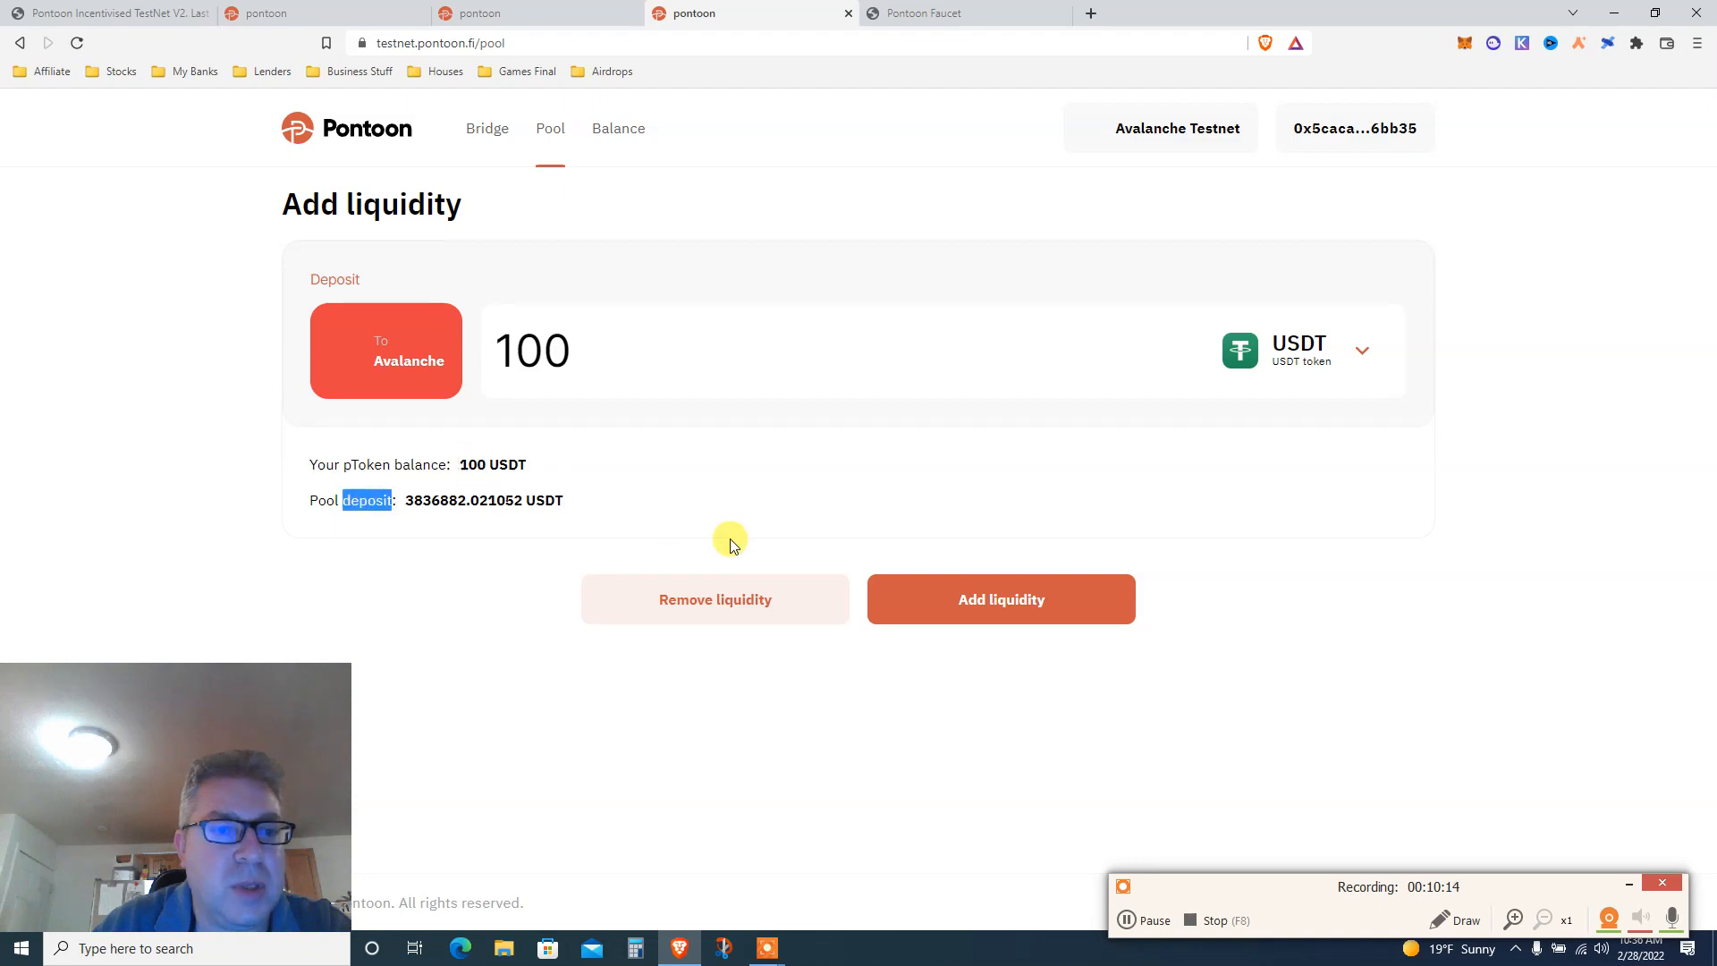
{"action": "left_click", "coordinate": [997, 599]}
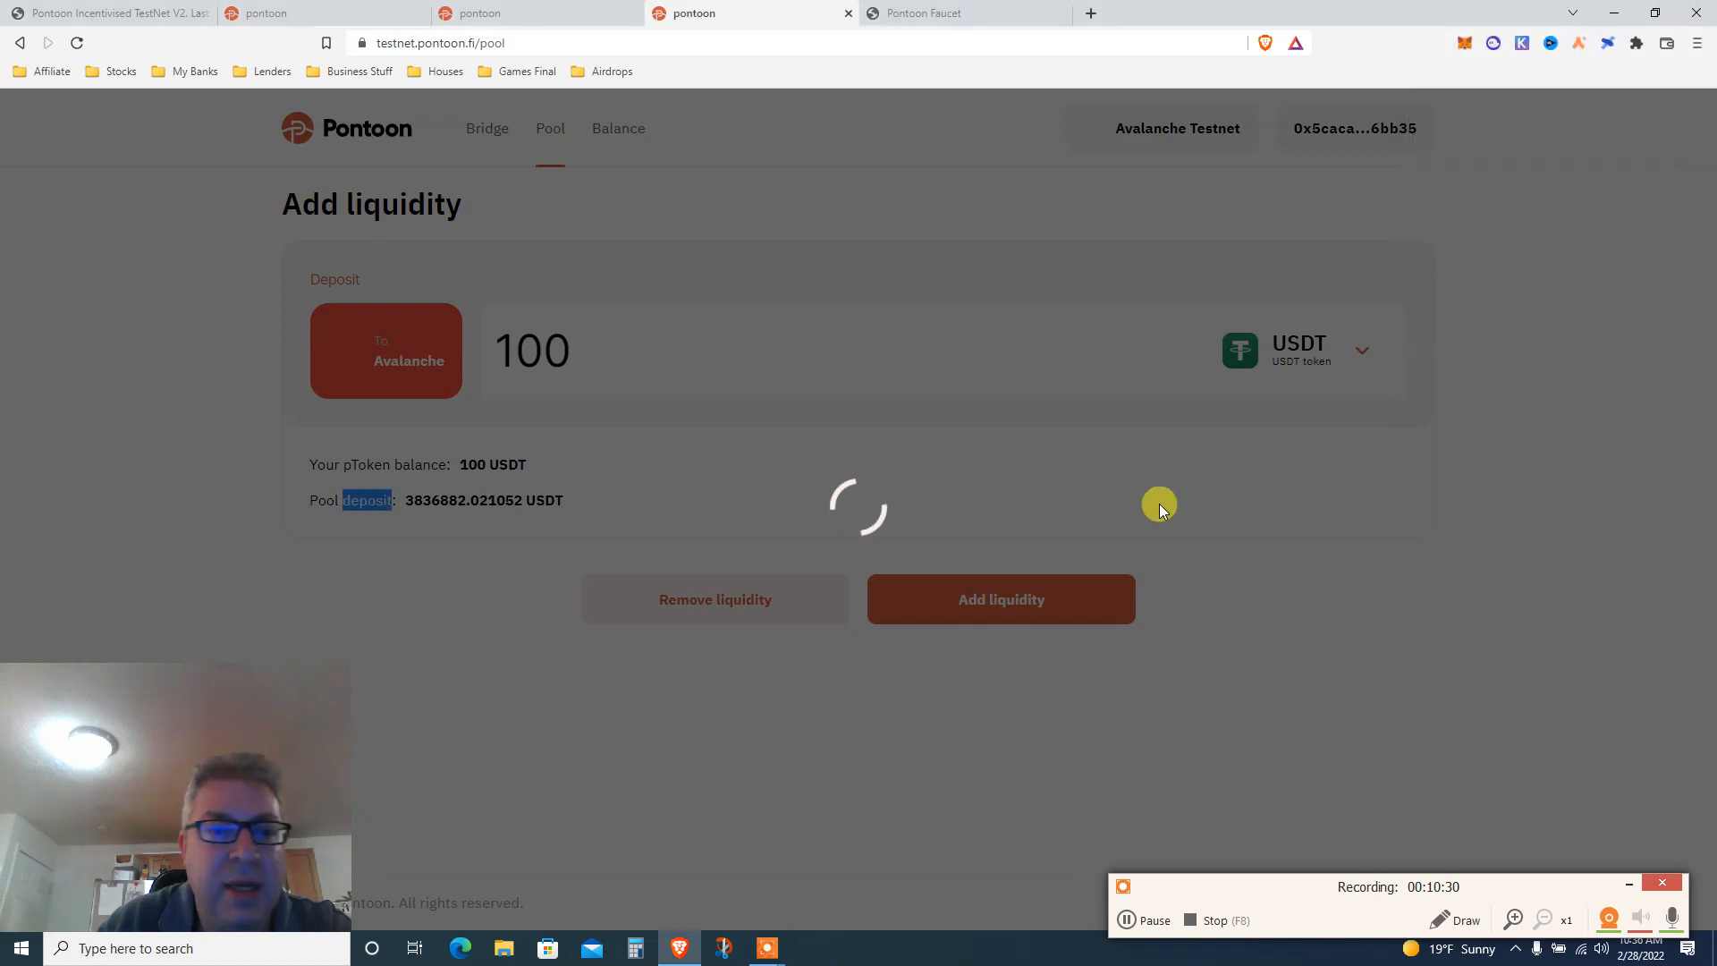
{"action": "mouse_move", "coordinate": [692, 393]}
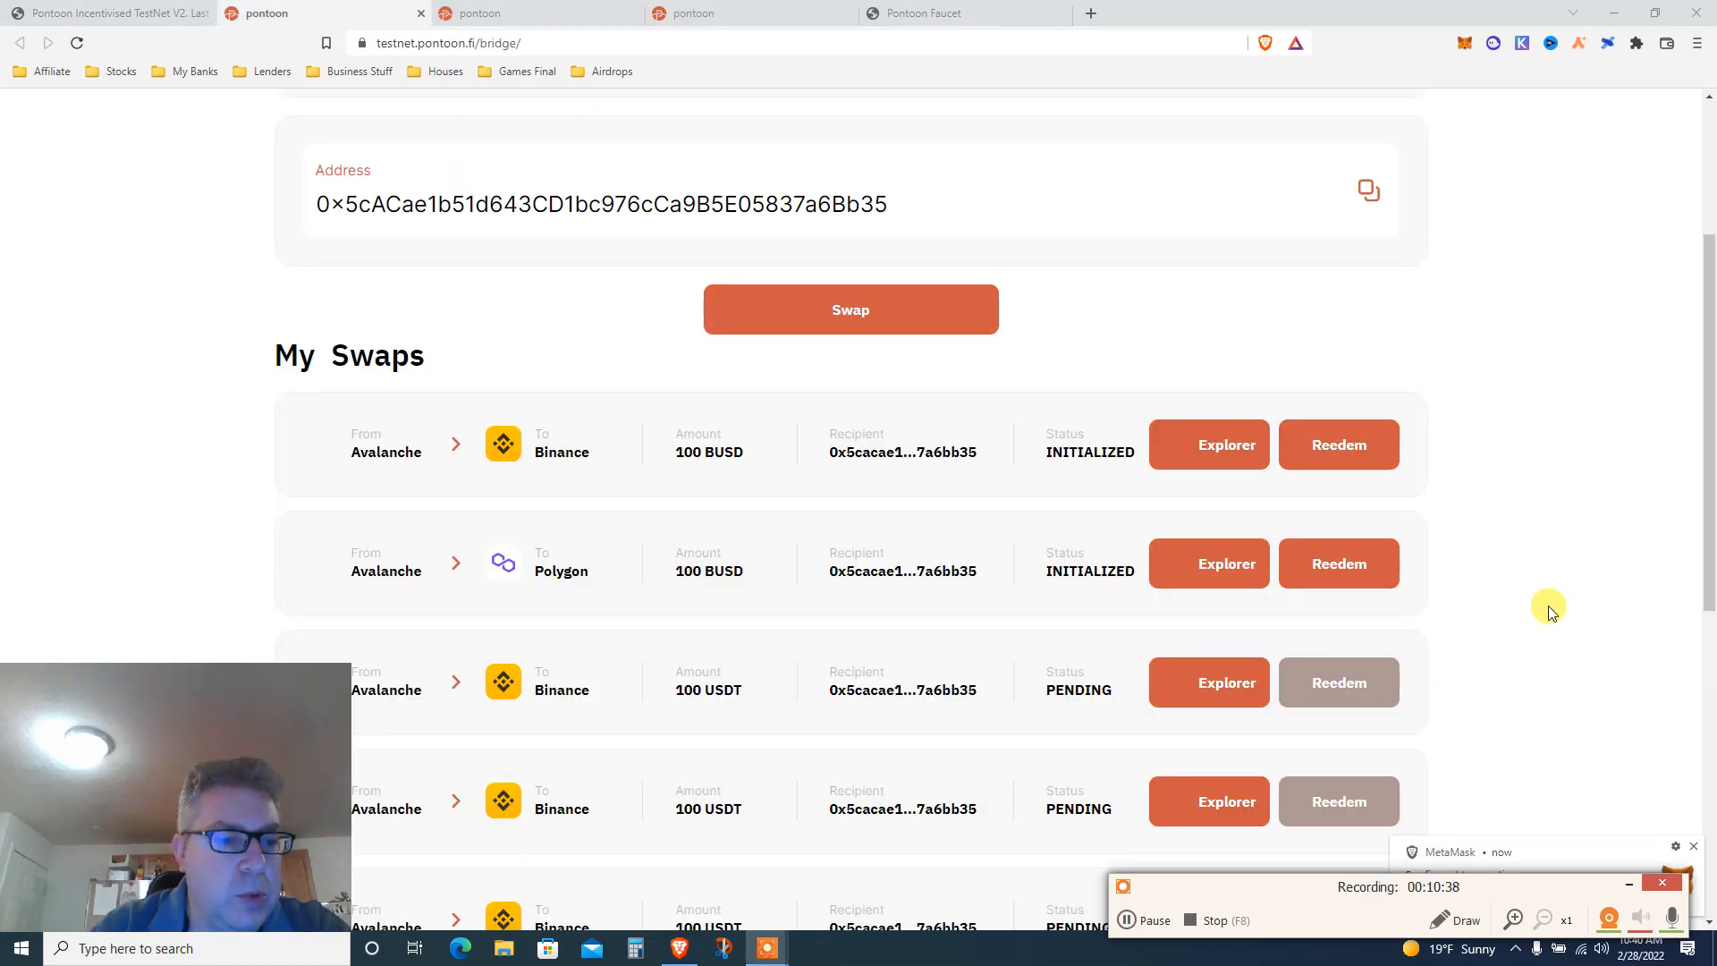
{"action": "mouse_move", "coordinate": [1502, 578]}
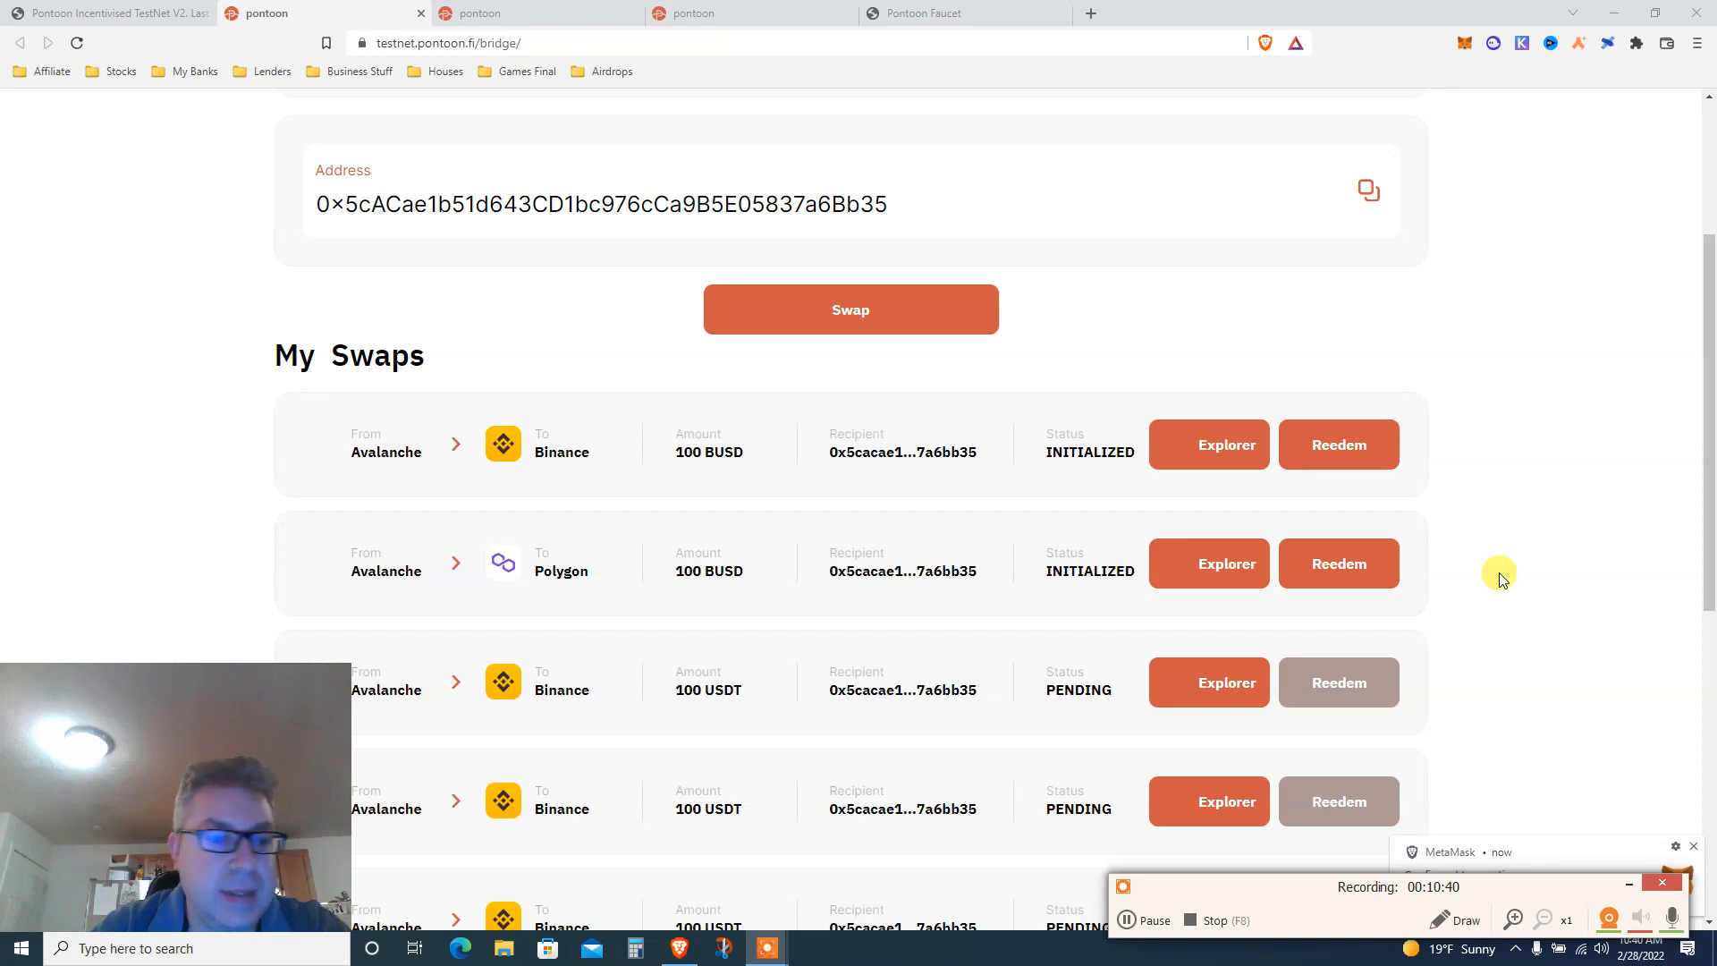
{"action": "mouse_move", "coordinate": [1429, 526]}
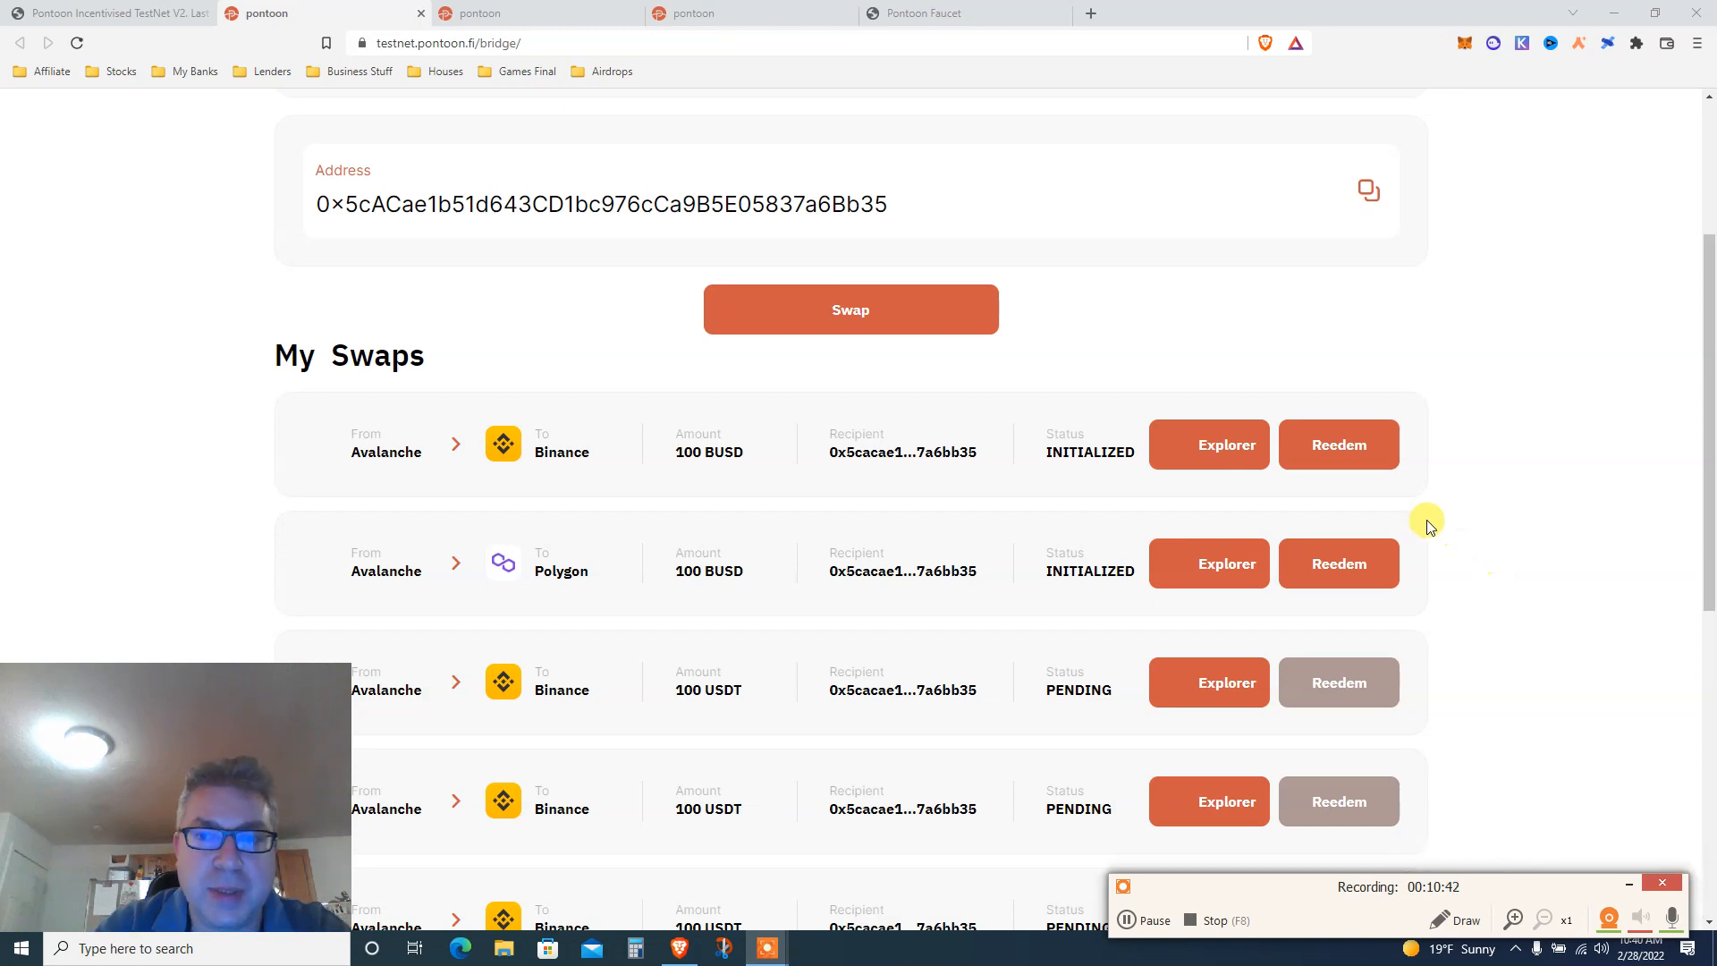
{"action": "mouse_move", "coordinate": [919, 537]}
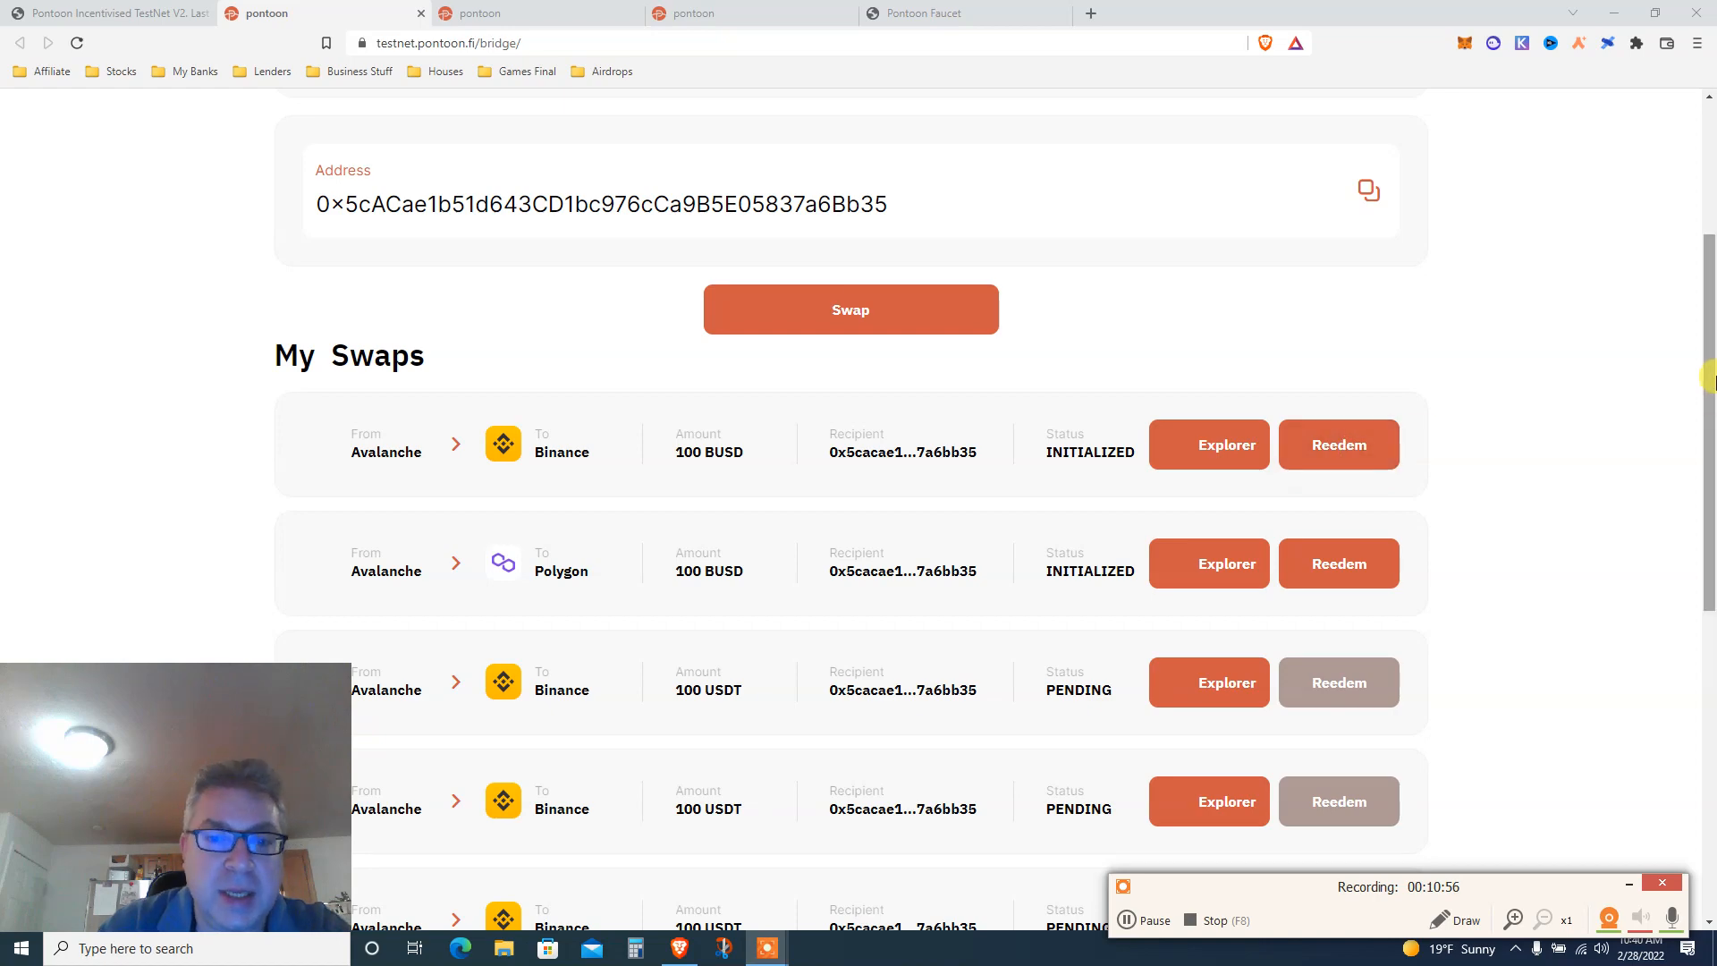
- Look through the My Swaps list of past bridge swaps down to the pagination
{"action": "scroll", "scroll_direction": "down", "scroll_amount": 3}
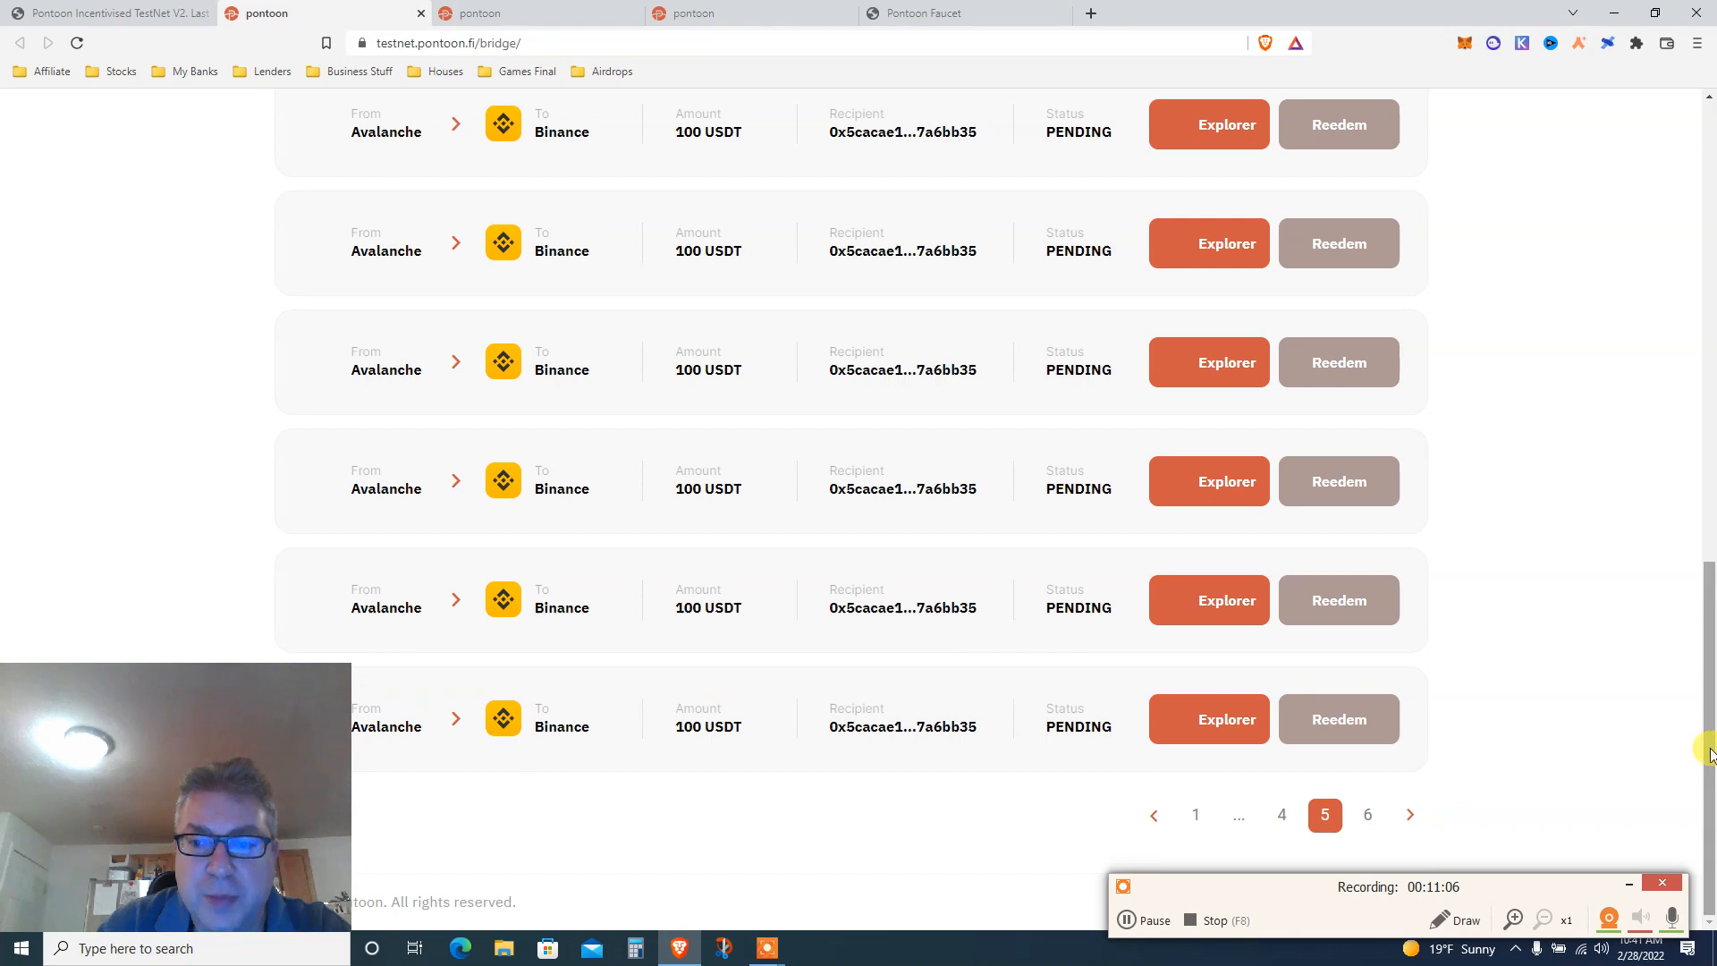
{"action": "left_click", "coordinate": [1337, 718]}
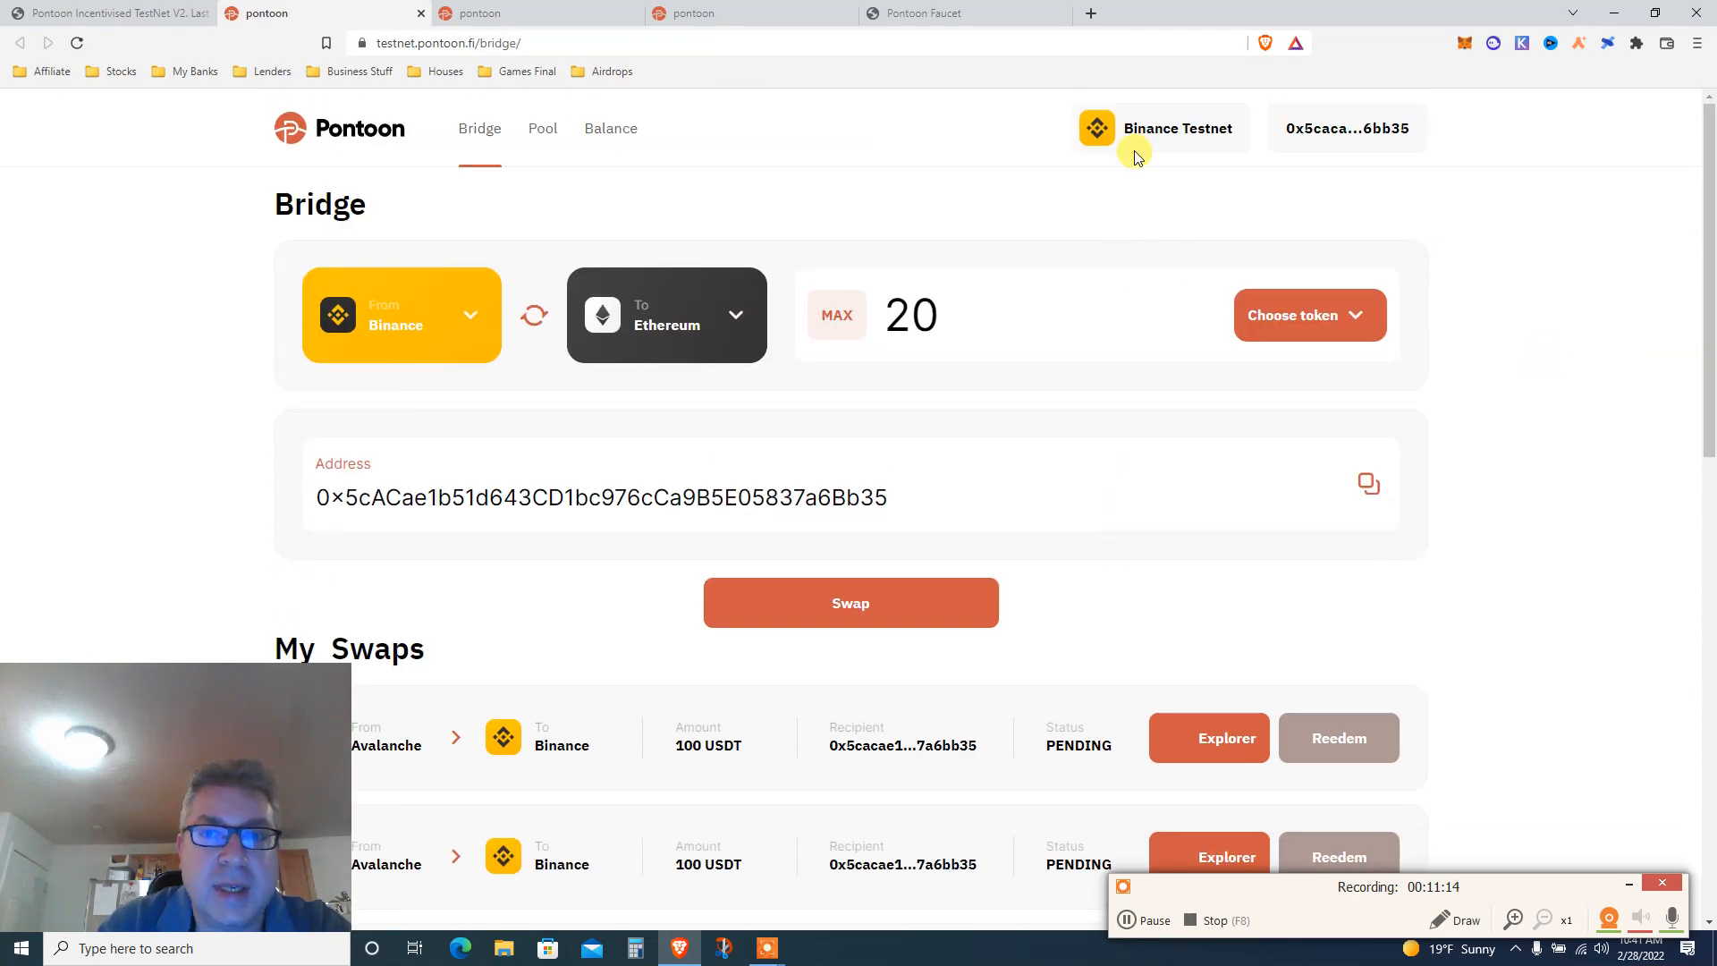
- Set the bridge destination to Avalanche and pick BUSD as the token, rechecking balances
{"action": "left_click", "coordinate": [665, 315]}
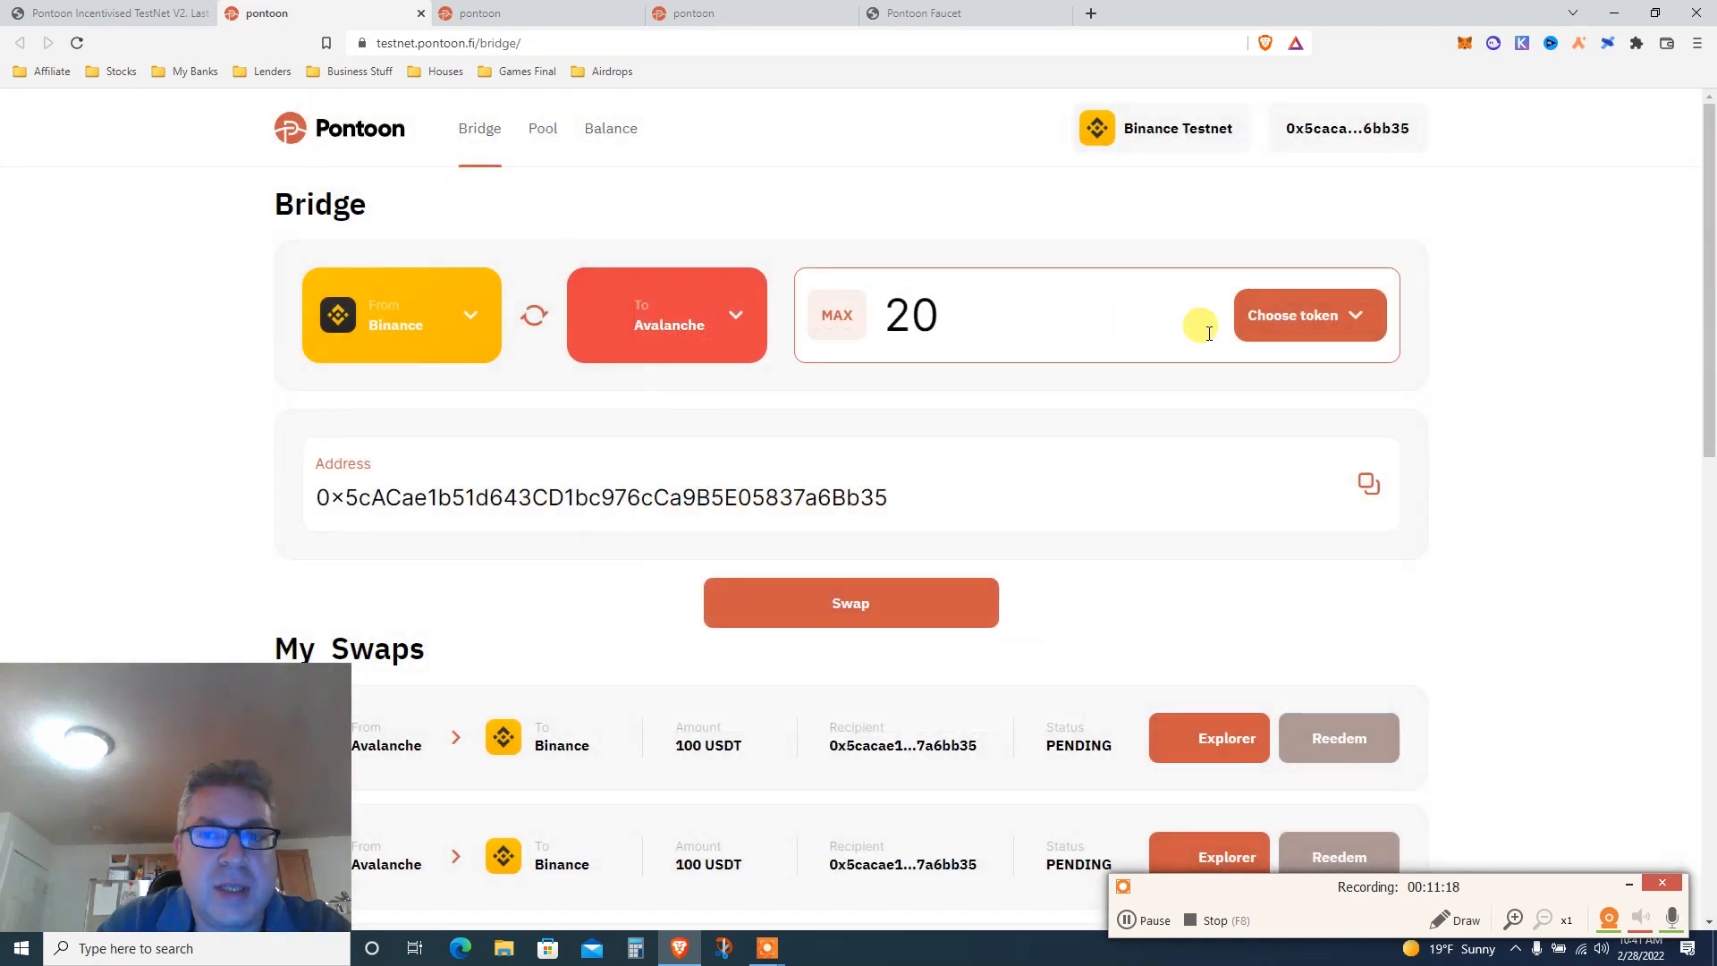
{"action": "left_click", "coordinate": [1307, 315]}
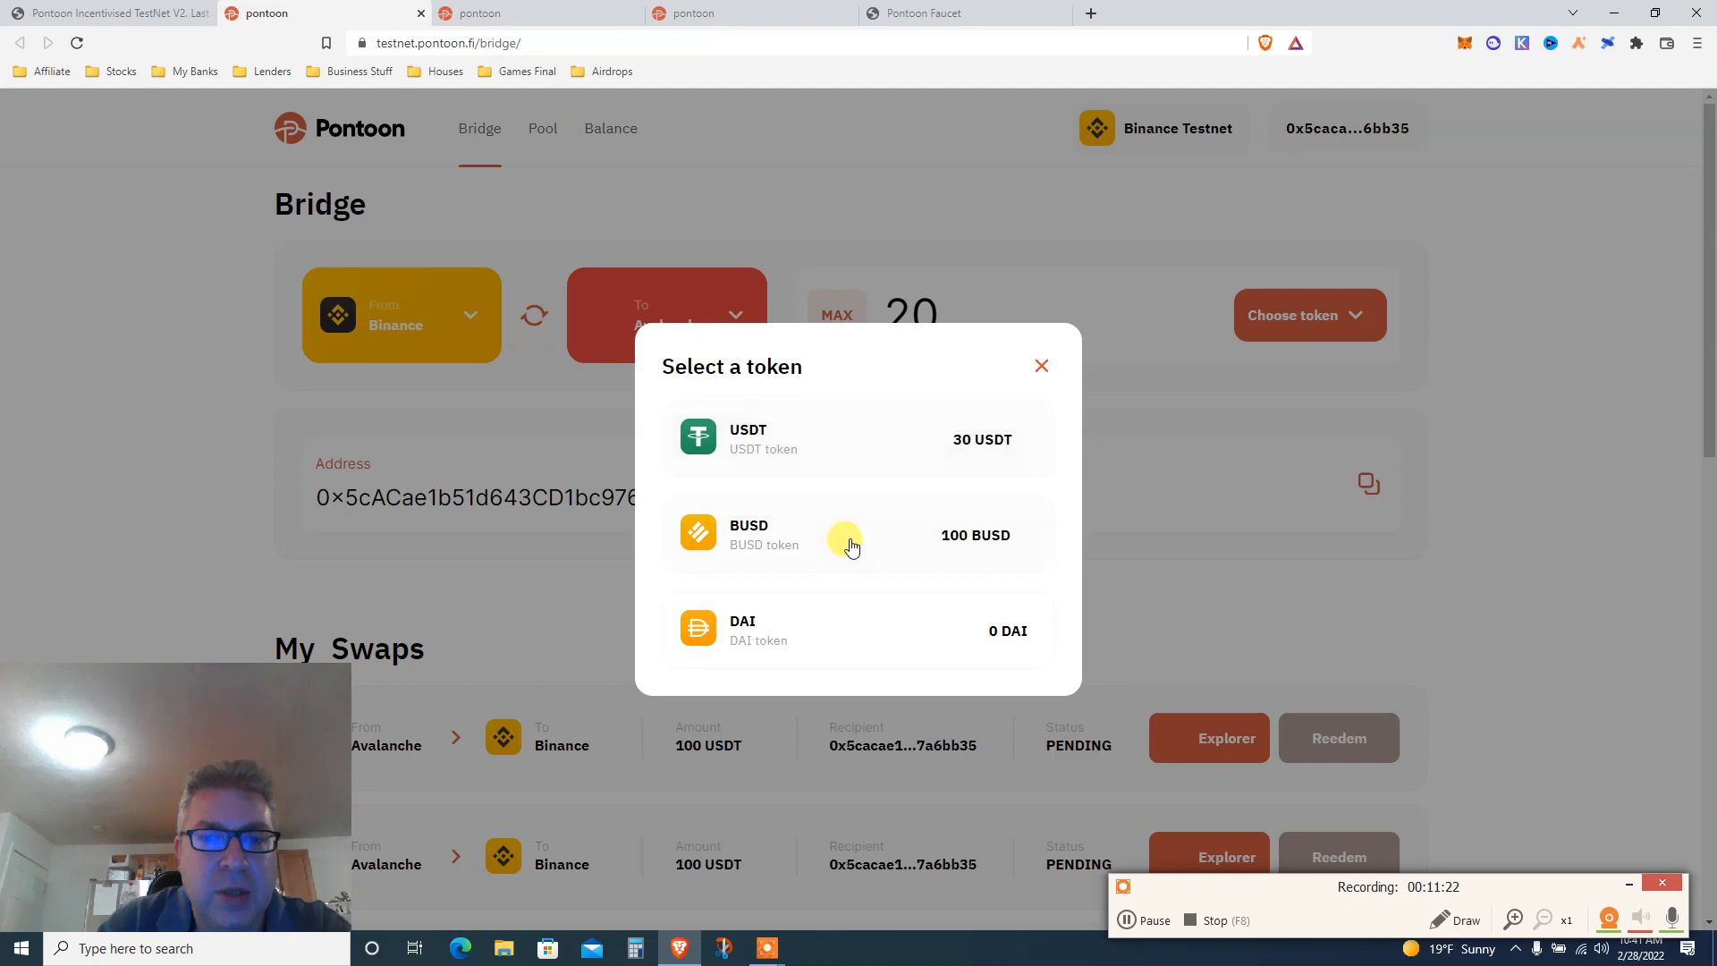
{"action": "left_click", "coordinate": [851, 535]}
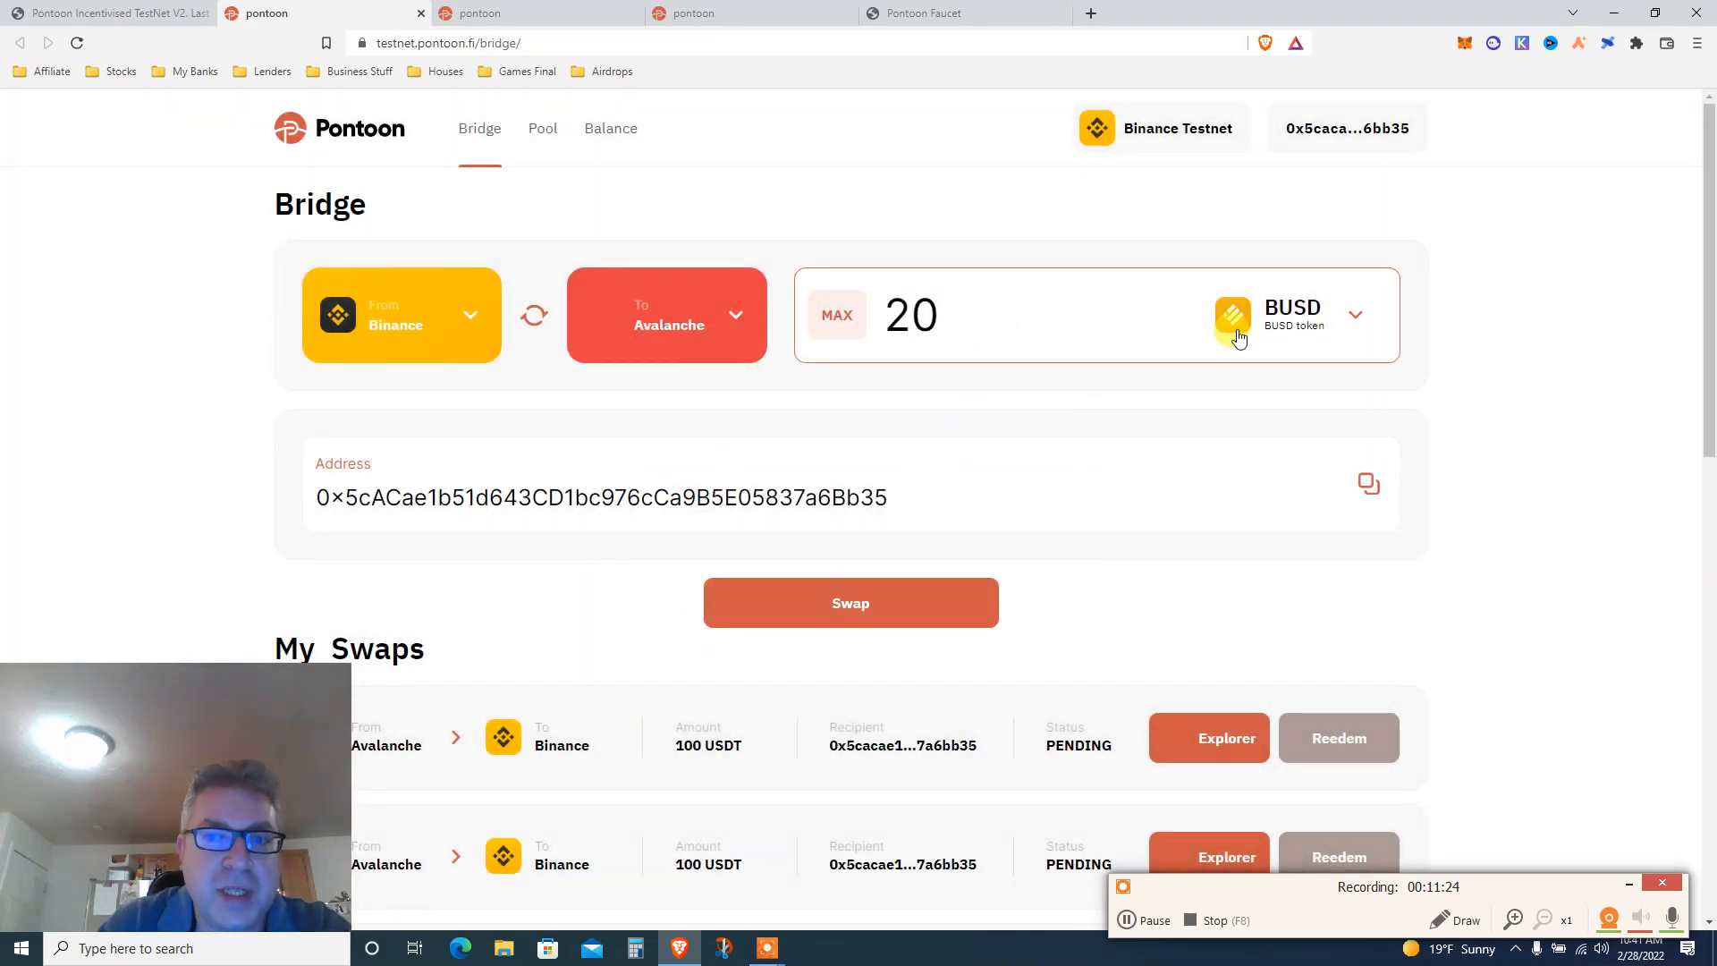
{"action": "left_click", "coordinate": [1296, 315]}
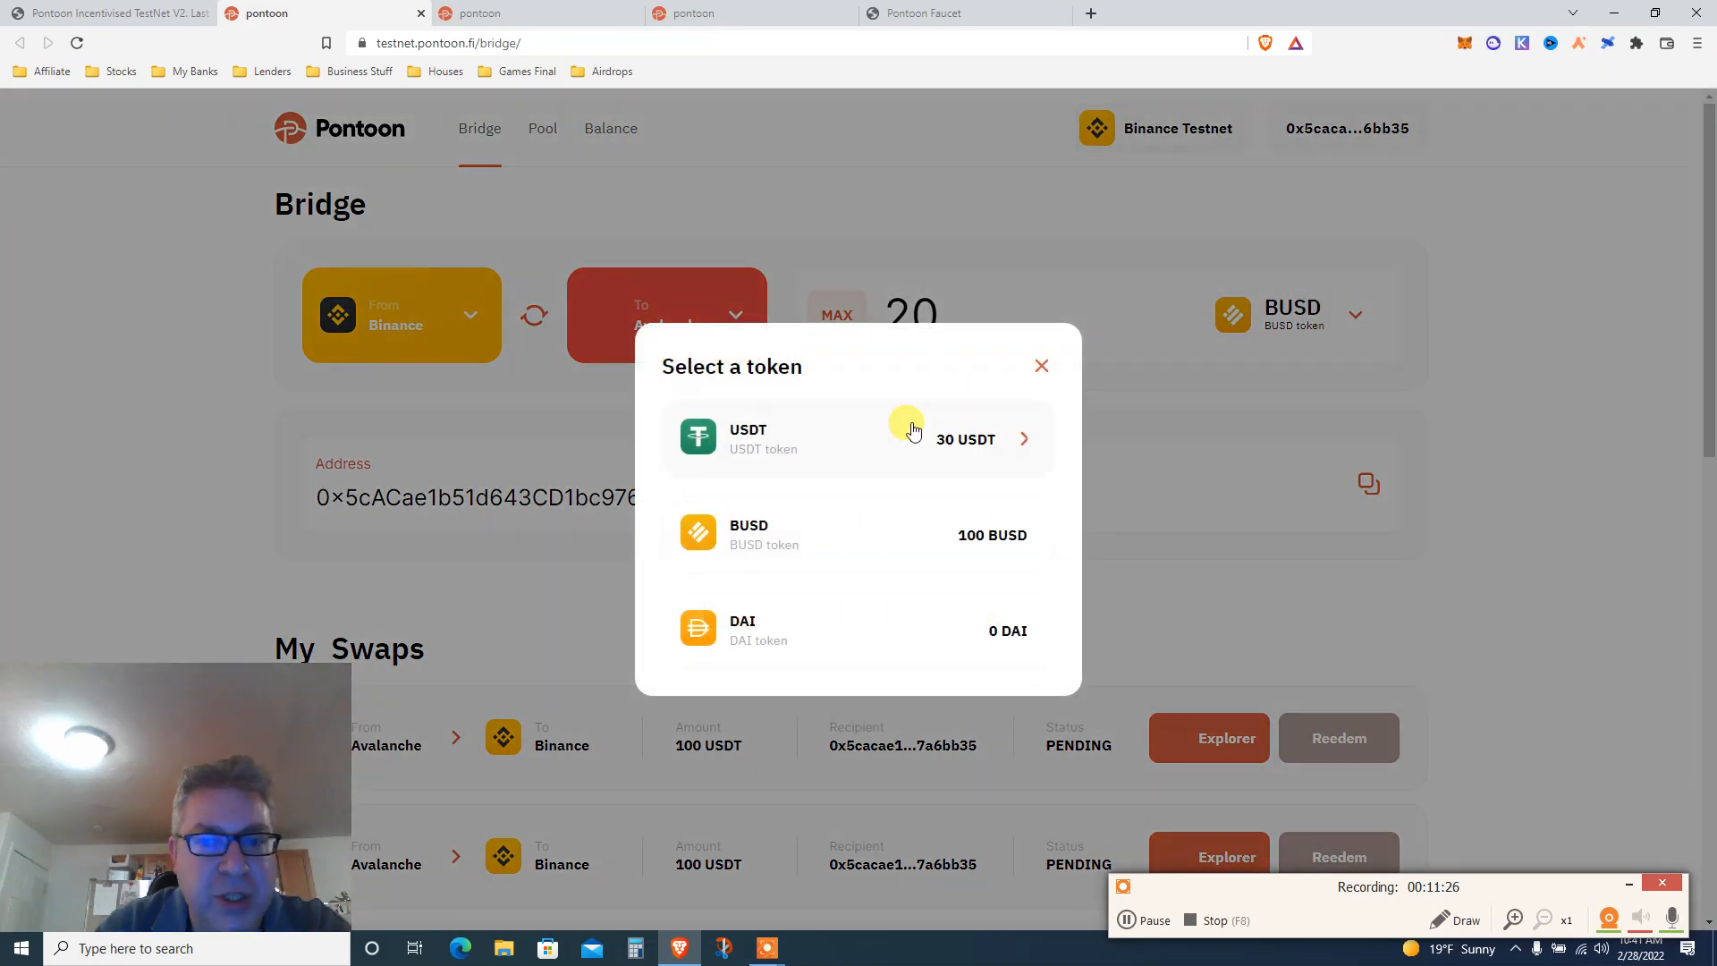
{"action": "mouse_move", "coordinate": [805, 544]}
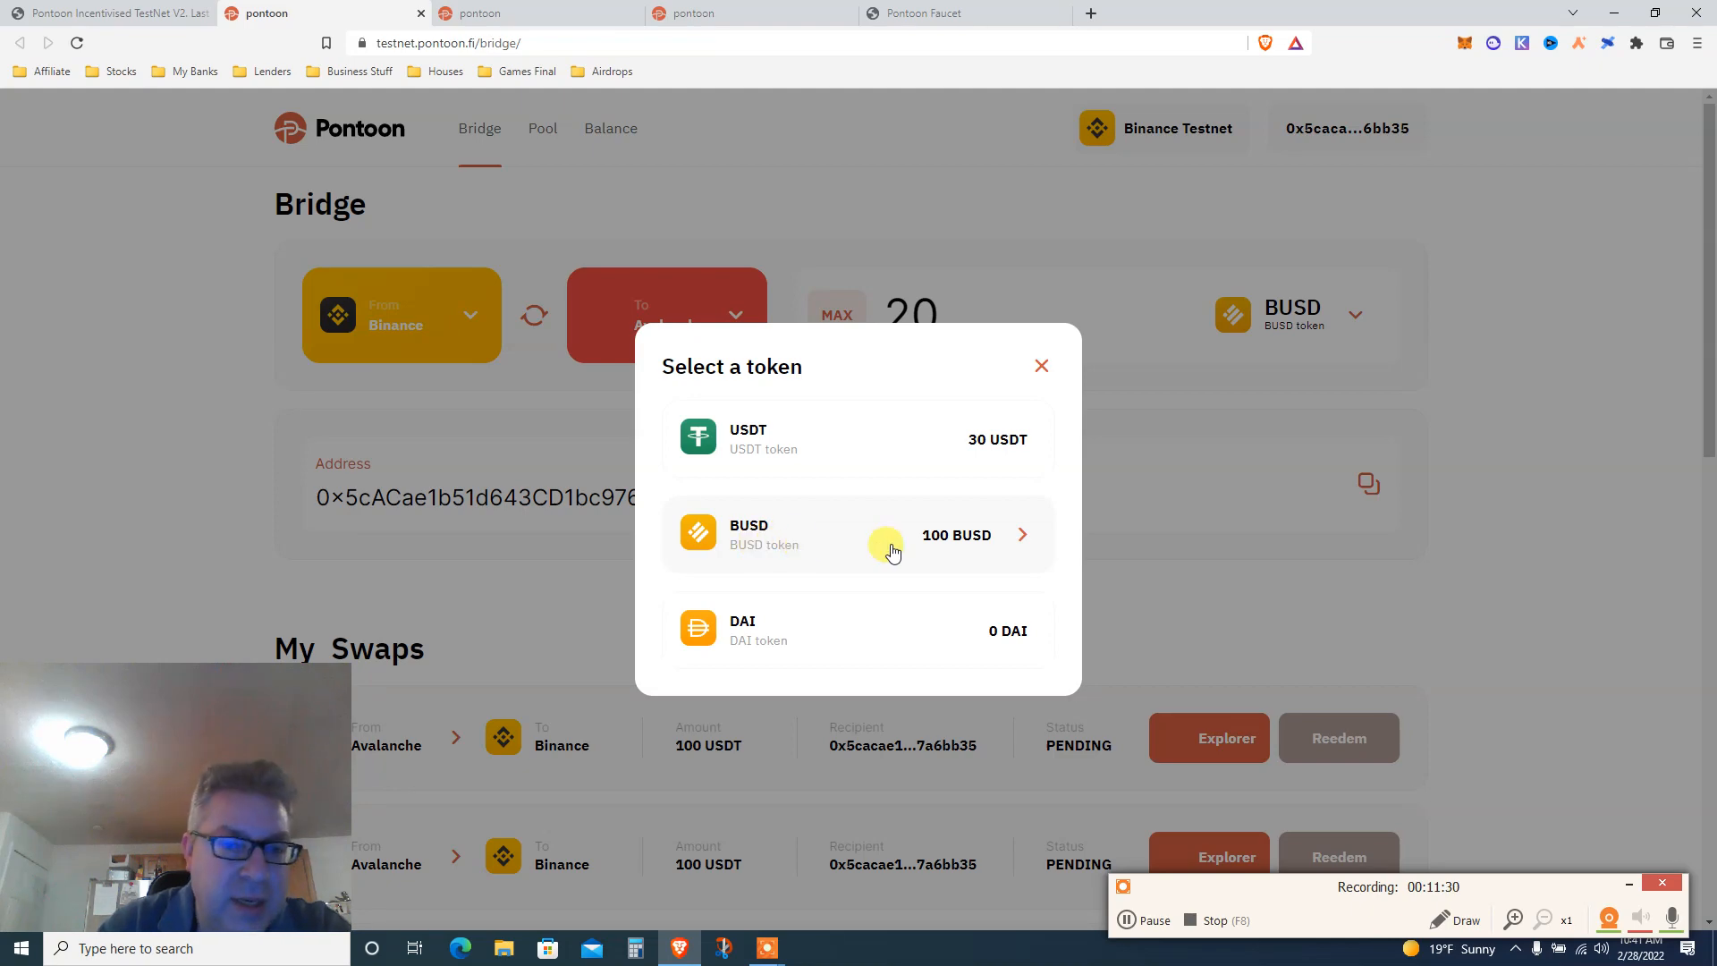
{"action": "mouse_move", "coordinate": [842, 515]}
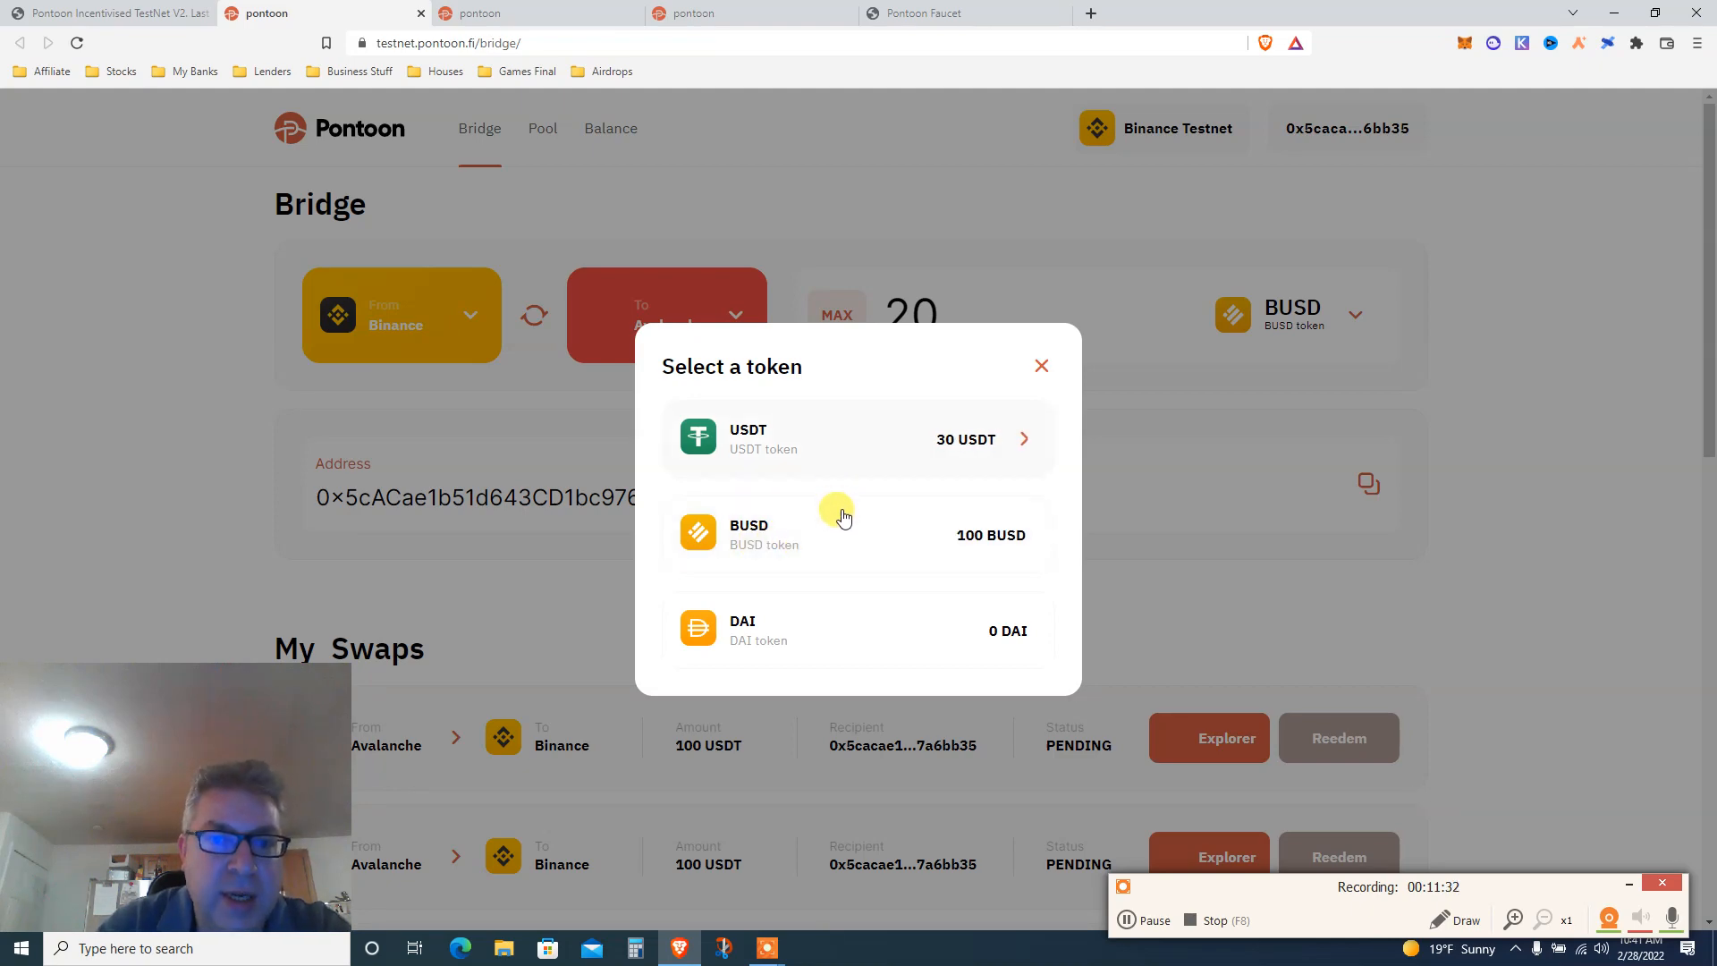
{"action": "mouse_move", "coordinate": [822, 459]}
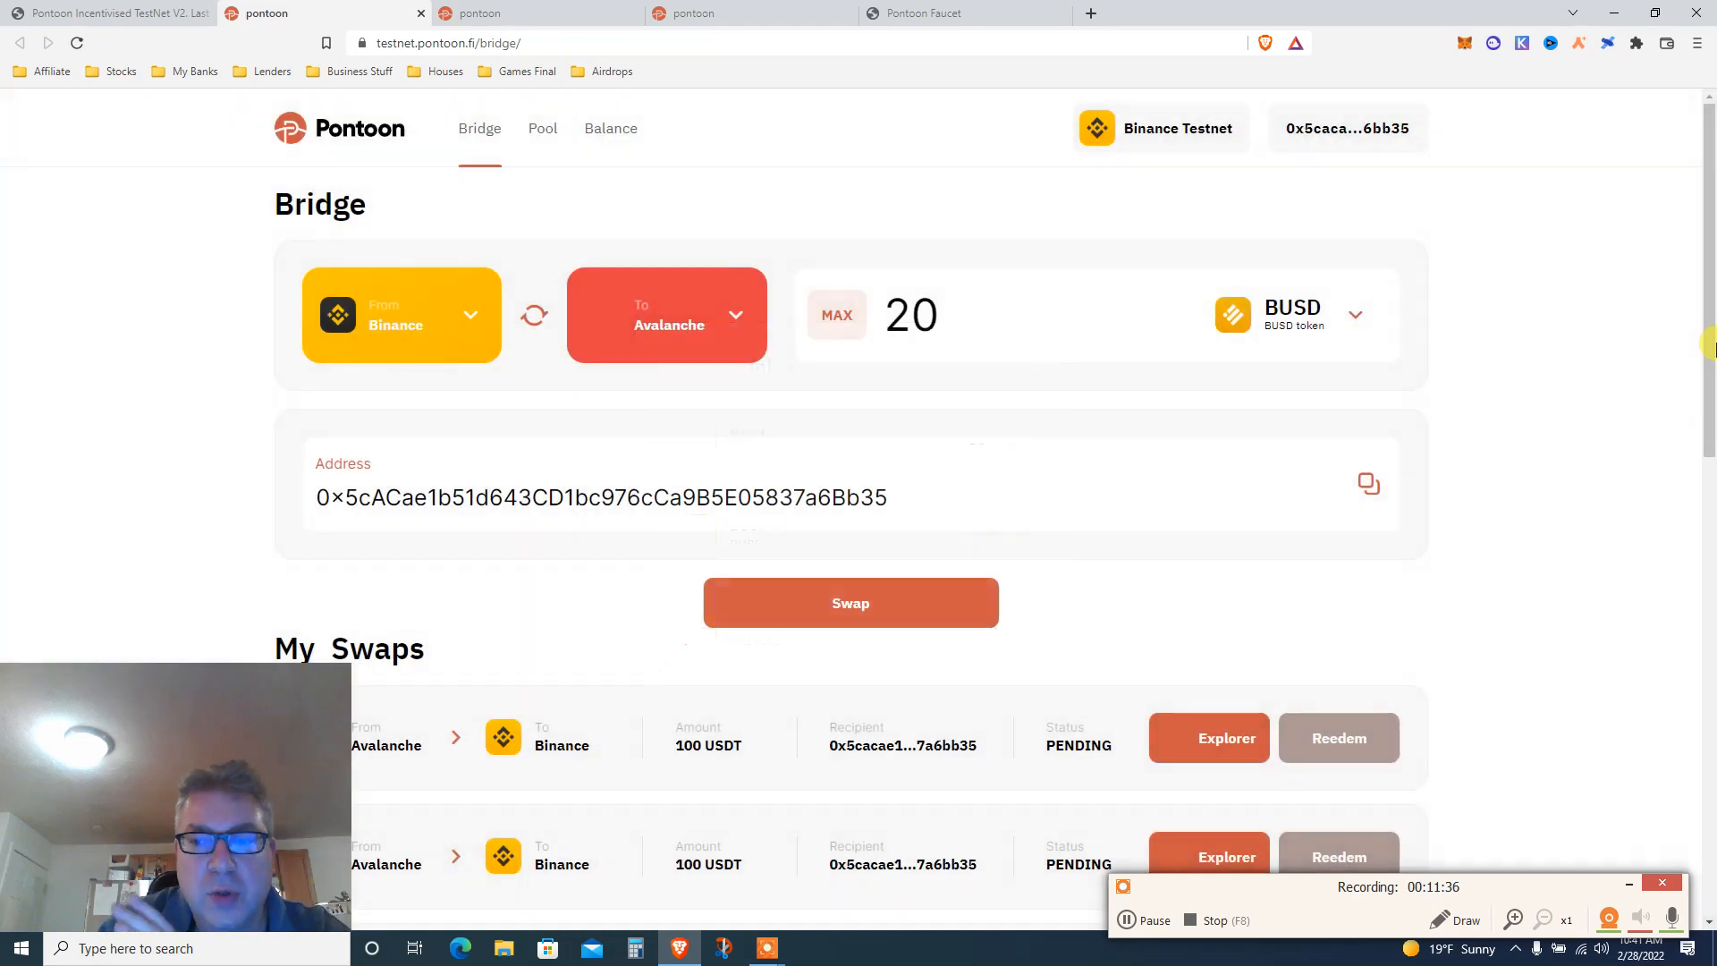
{"action": "scroll", "scroll_direction": "down", "scroll_amount": 3}
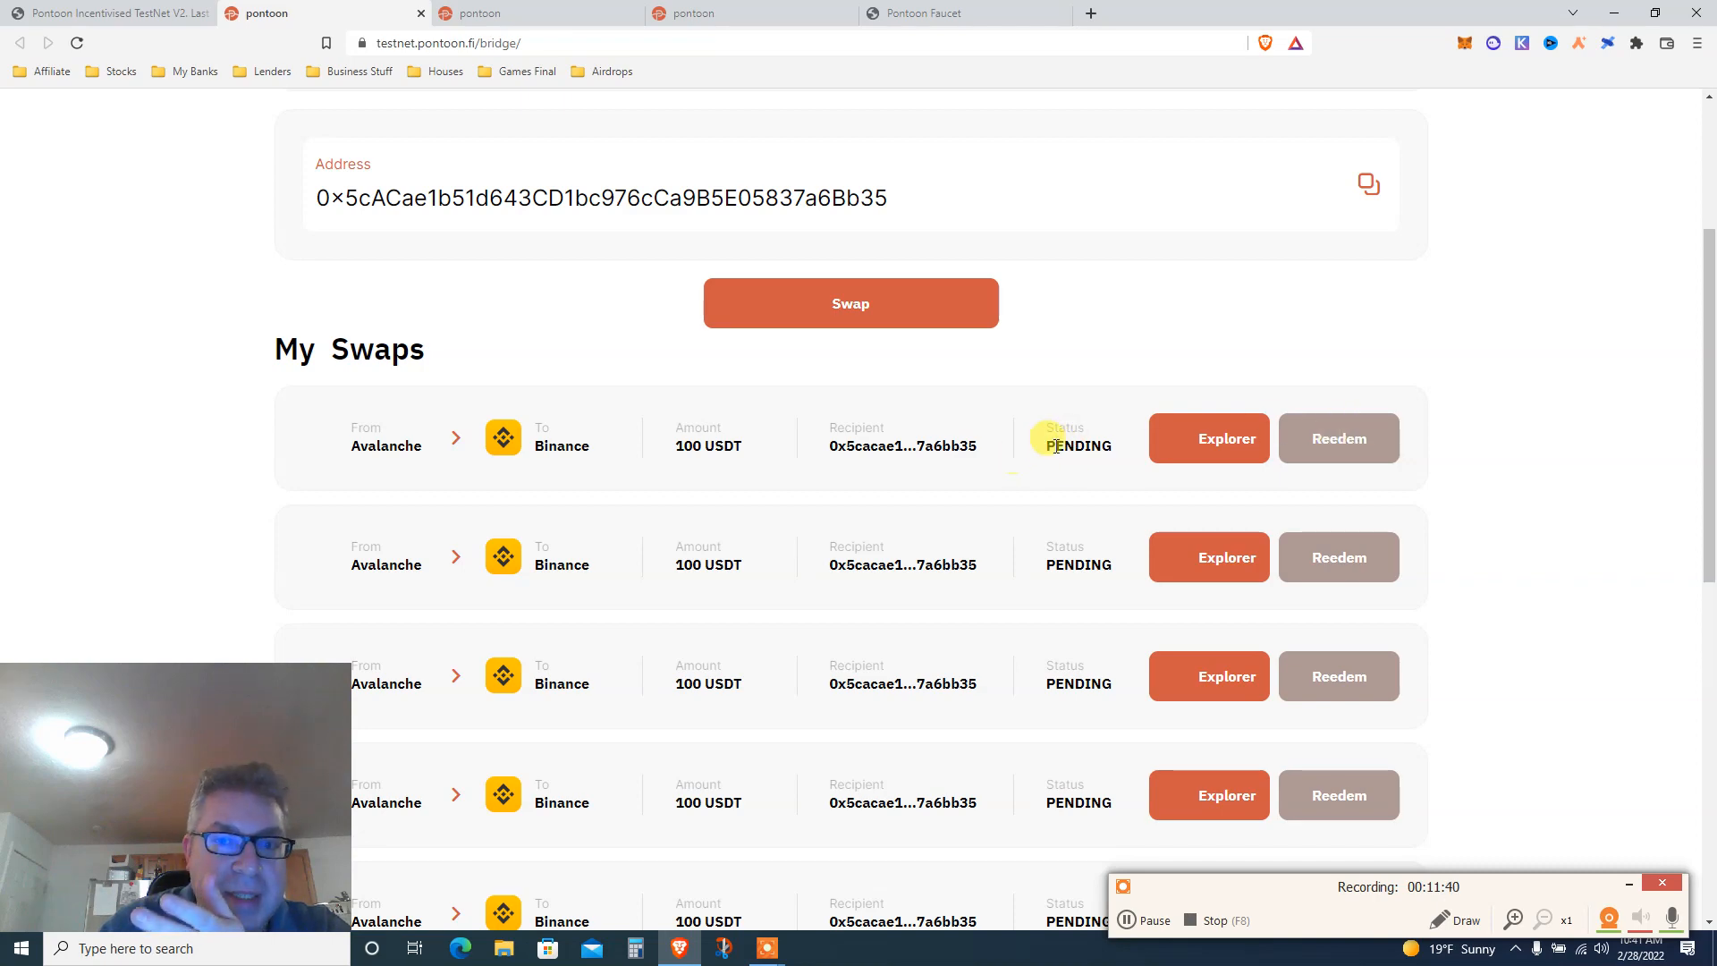
{"action": "double_click", "coordinate": [1076, 445]}
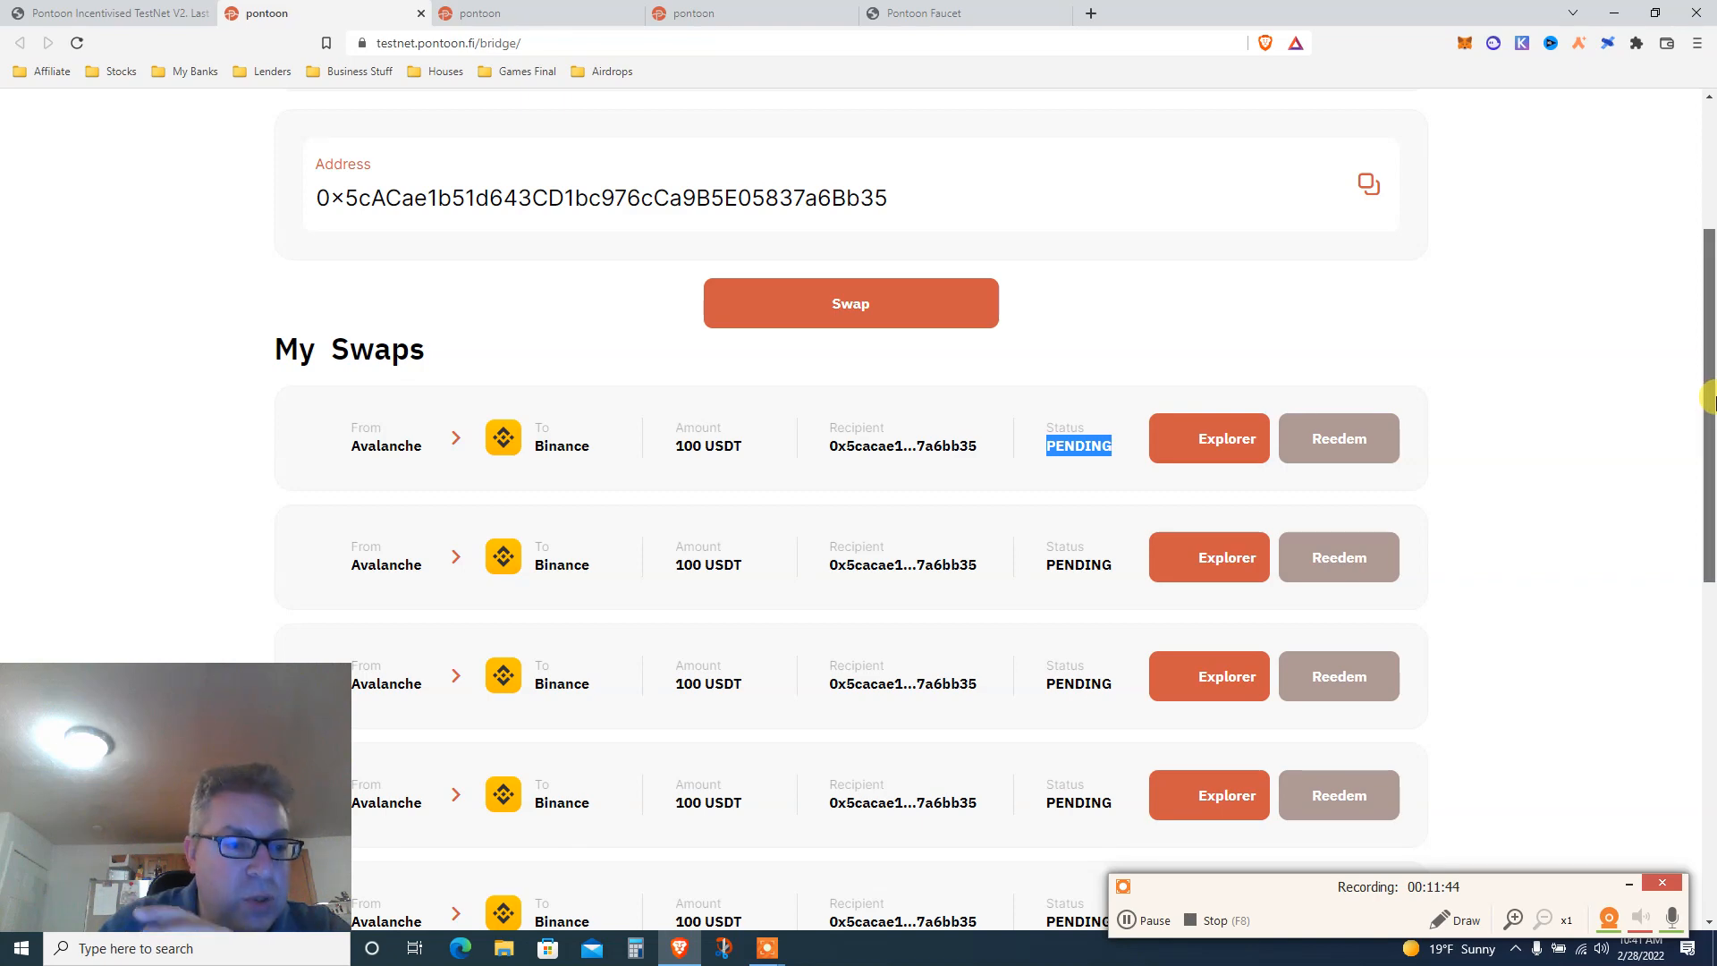
{"action": "scroll", "scroll_direction": "down", "scroll_amount": 3}
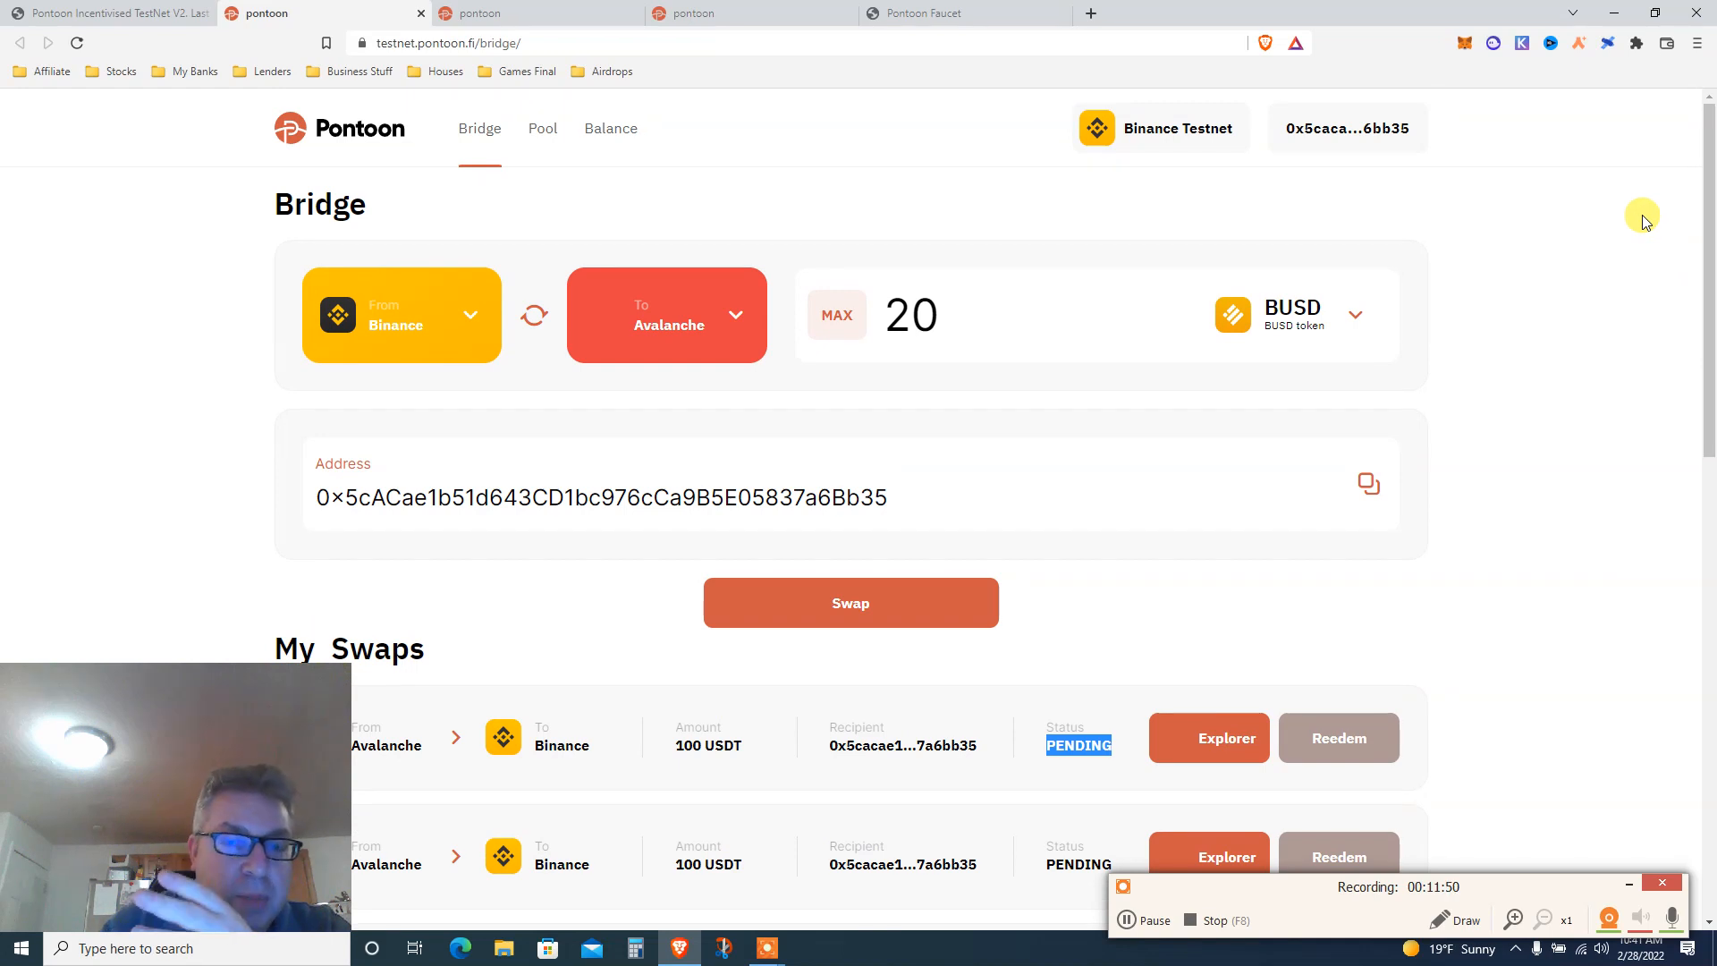
{"action": "mouse_move", "coordinate": [1667, 163]}
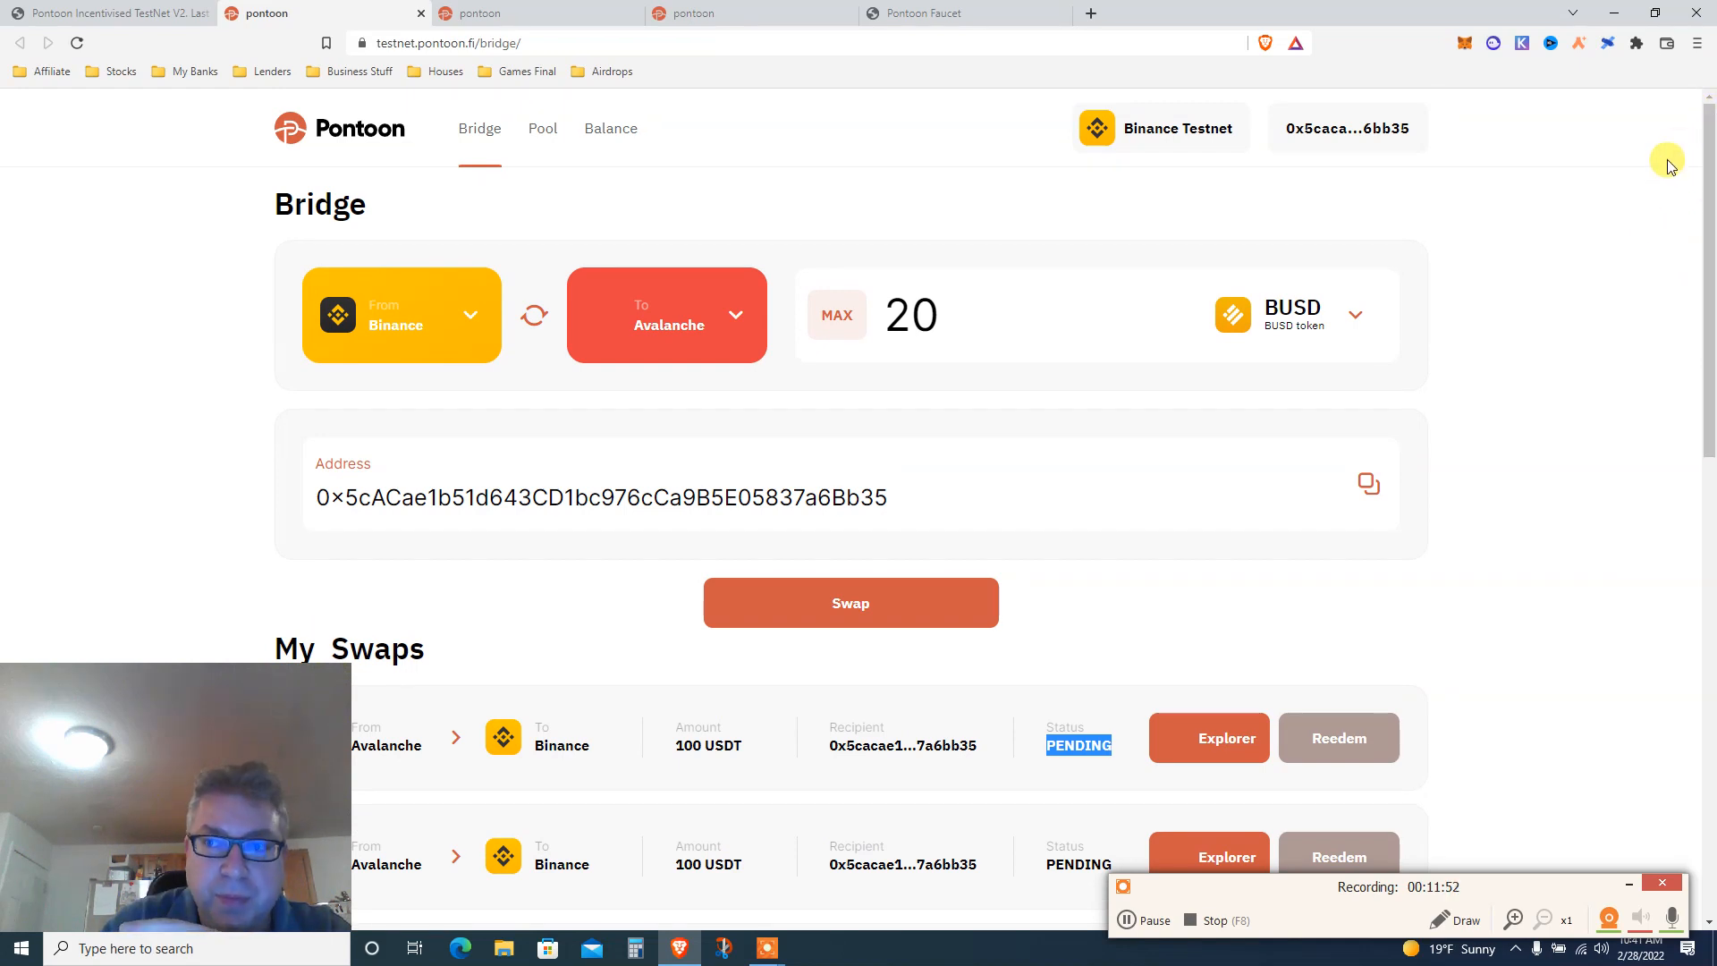